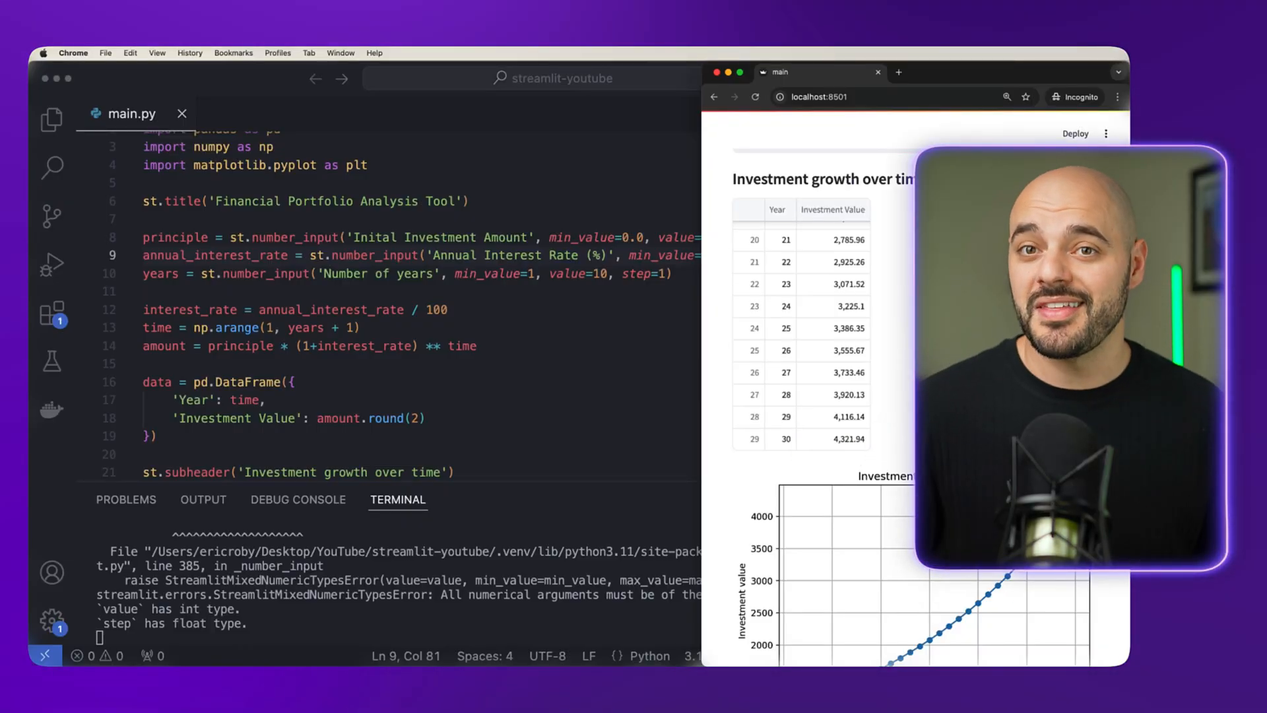
- Scroll through main.py before clearing it and stopping the Streamlit server
scroll(down, 3)
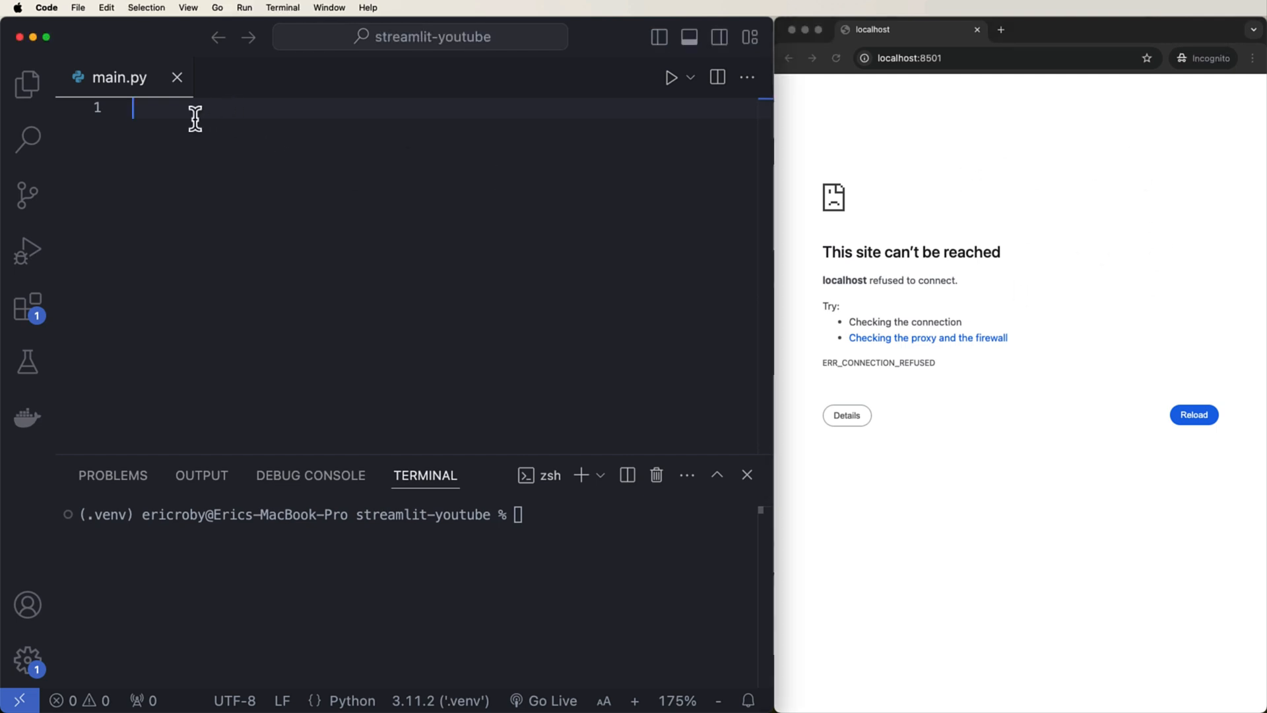
mouse_move(97, 533)
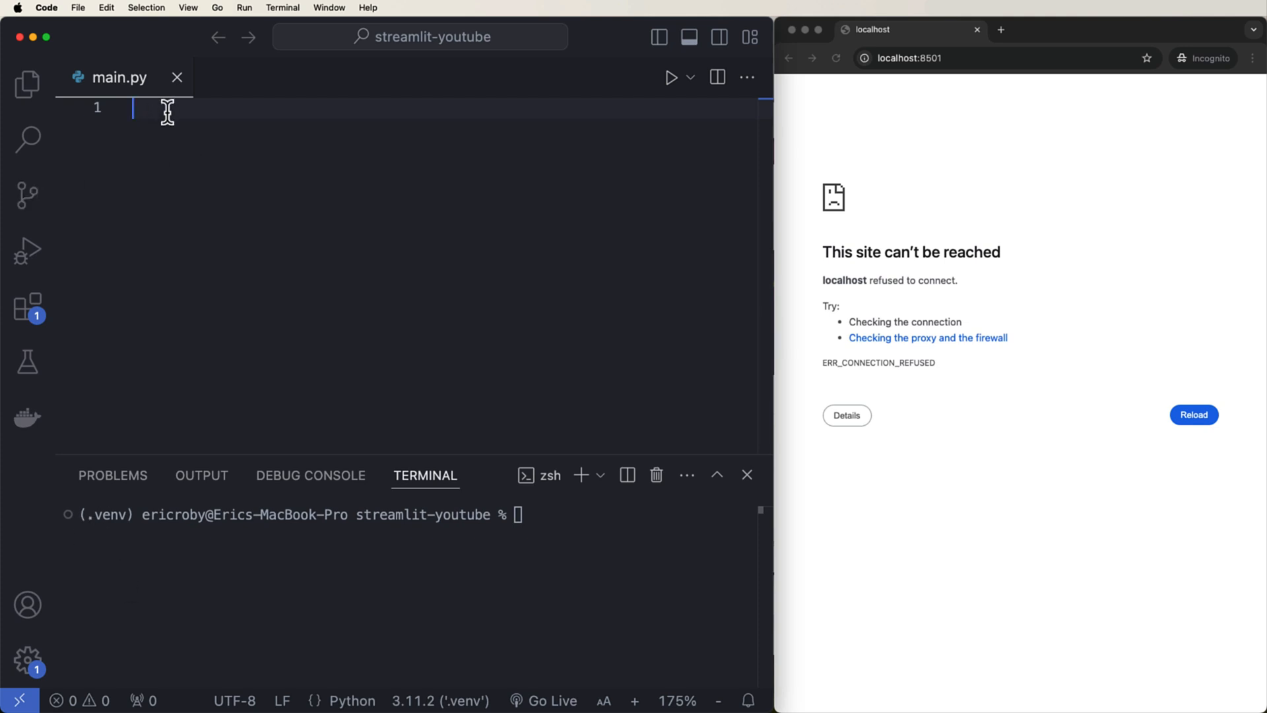
- Run 'pip install streamlit' then 'pip install matplotlib' in the integrated terminal
text(pip install streamlit)
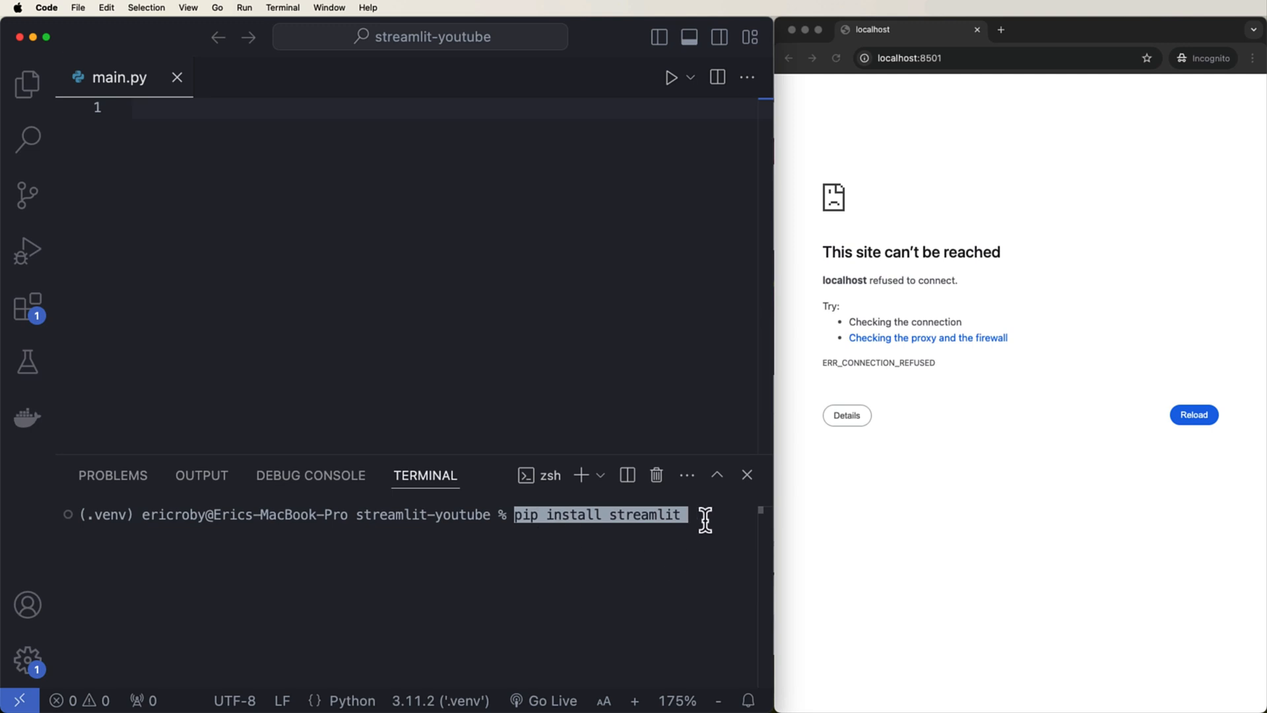
key(Return)
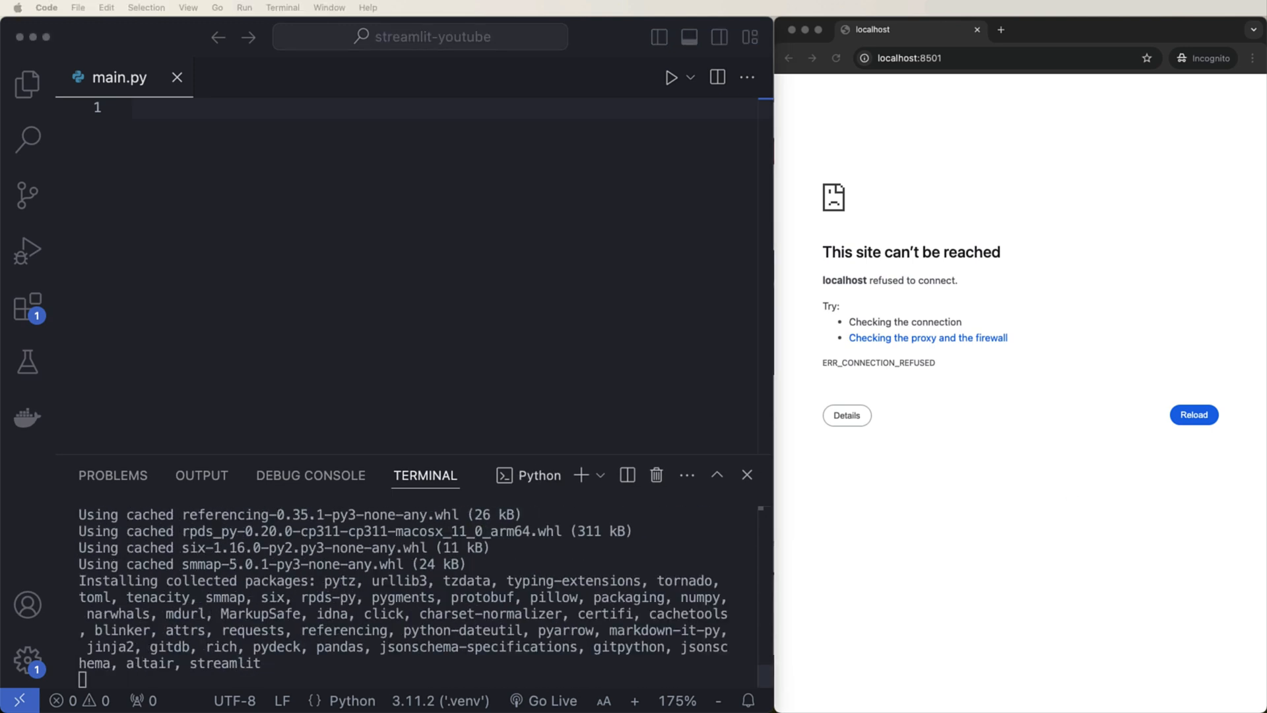
mouse_move(800, 483)
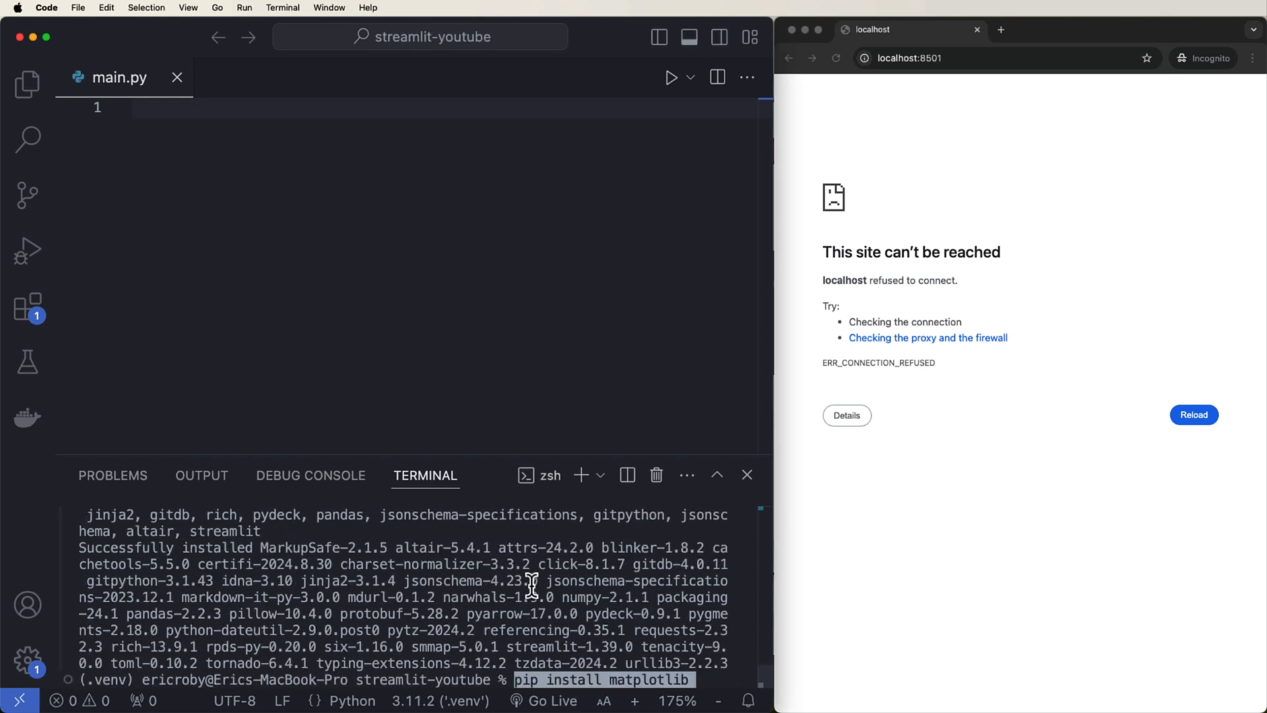
key(Enter)
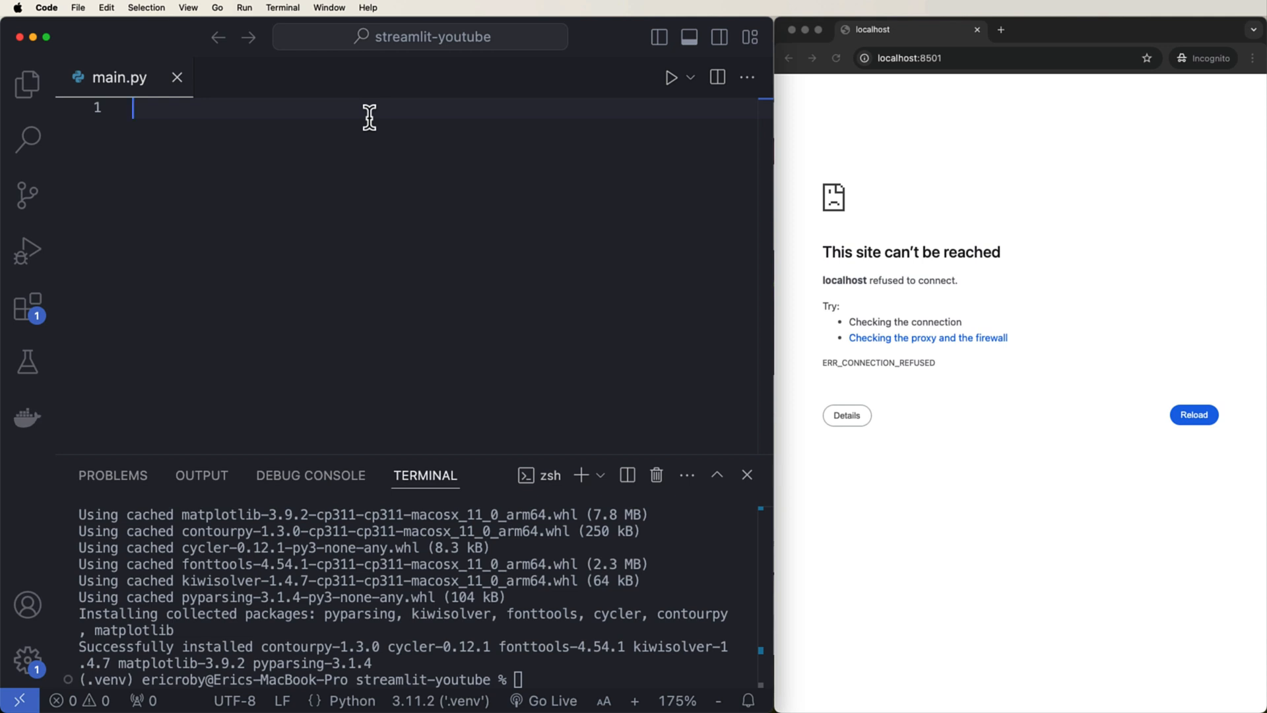
- Write import streamlit as st, st.title('Streamlit Demos') and a welcome st.write line
text(import streamlit as st)
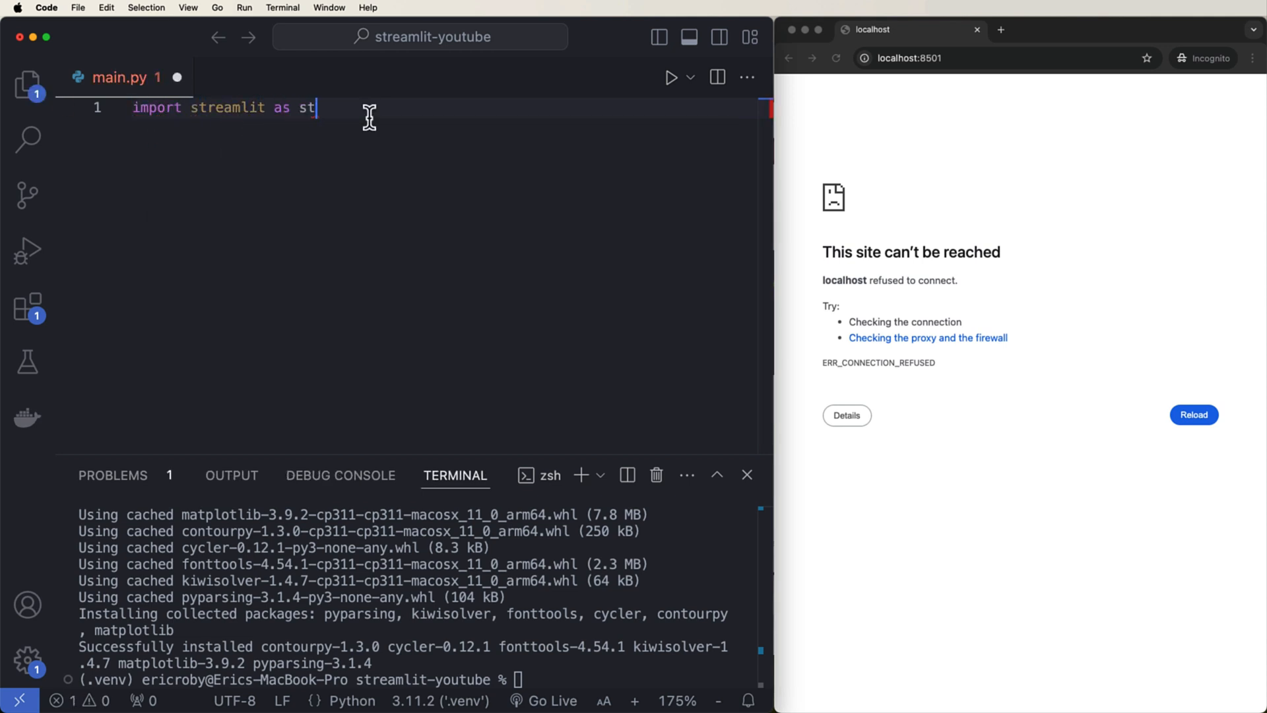
key(enter)
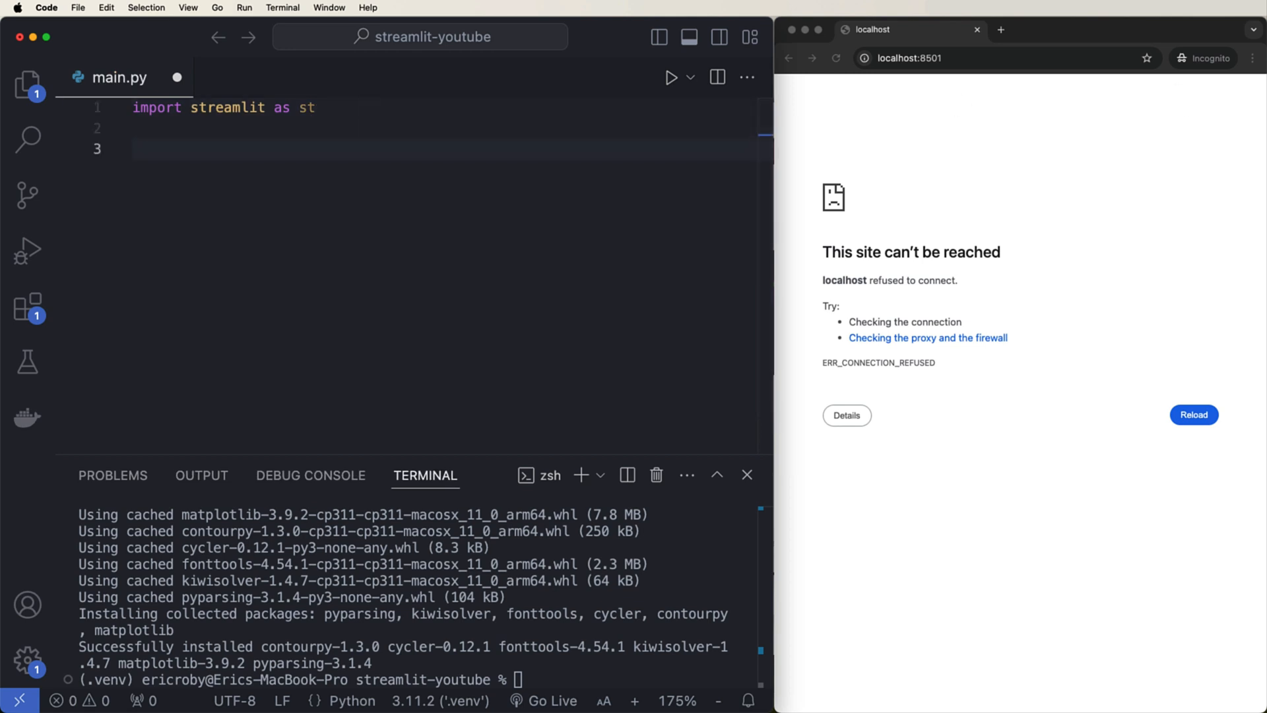
text(st.title())
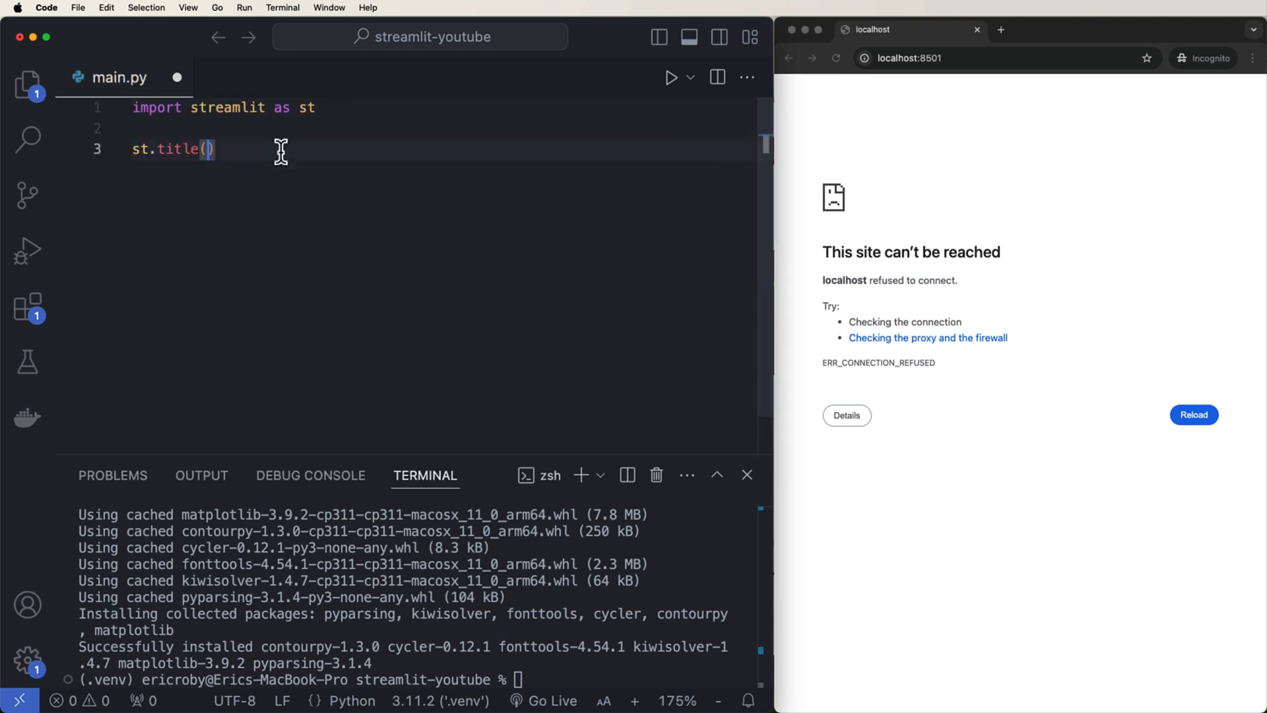
text('Streamlit Demos)
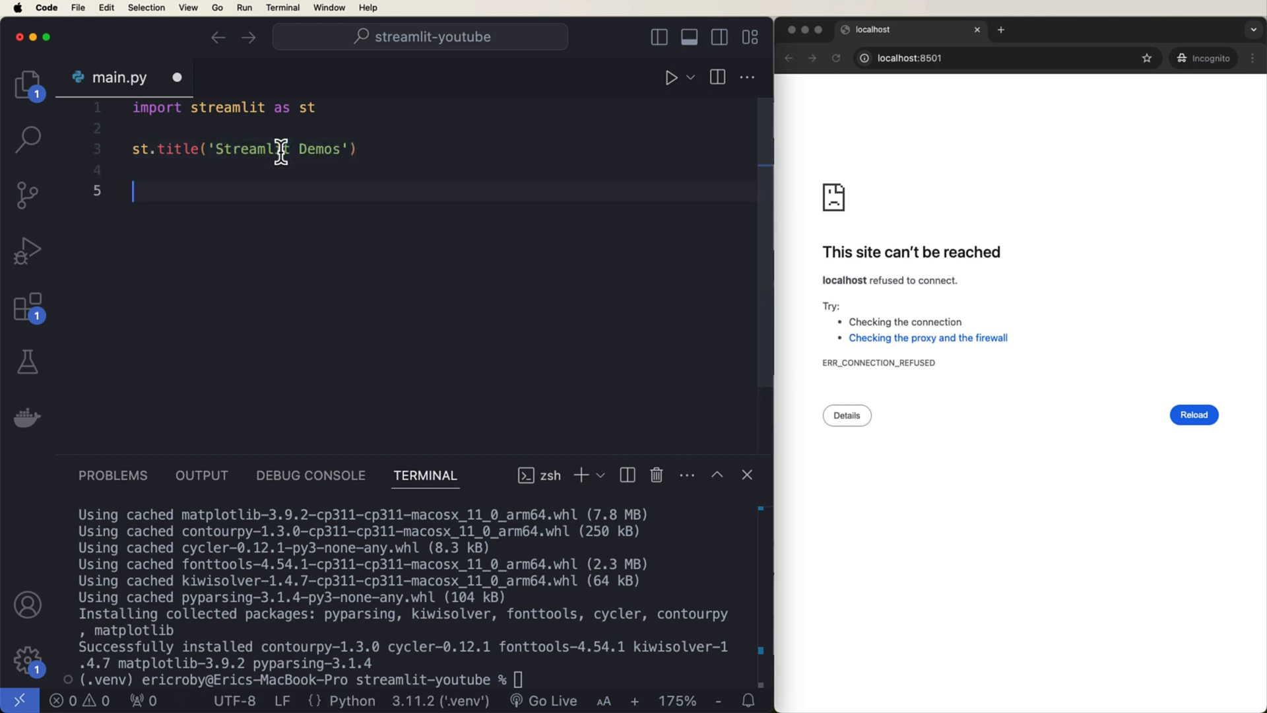
text(st.write('Welcome to the Streamlit demos app!')
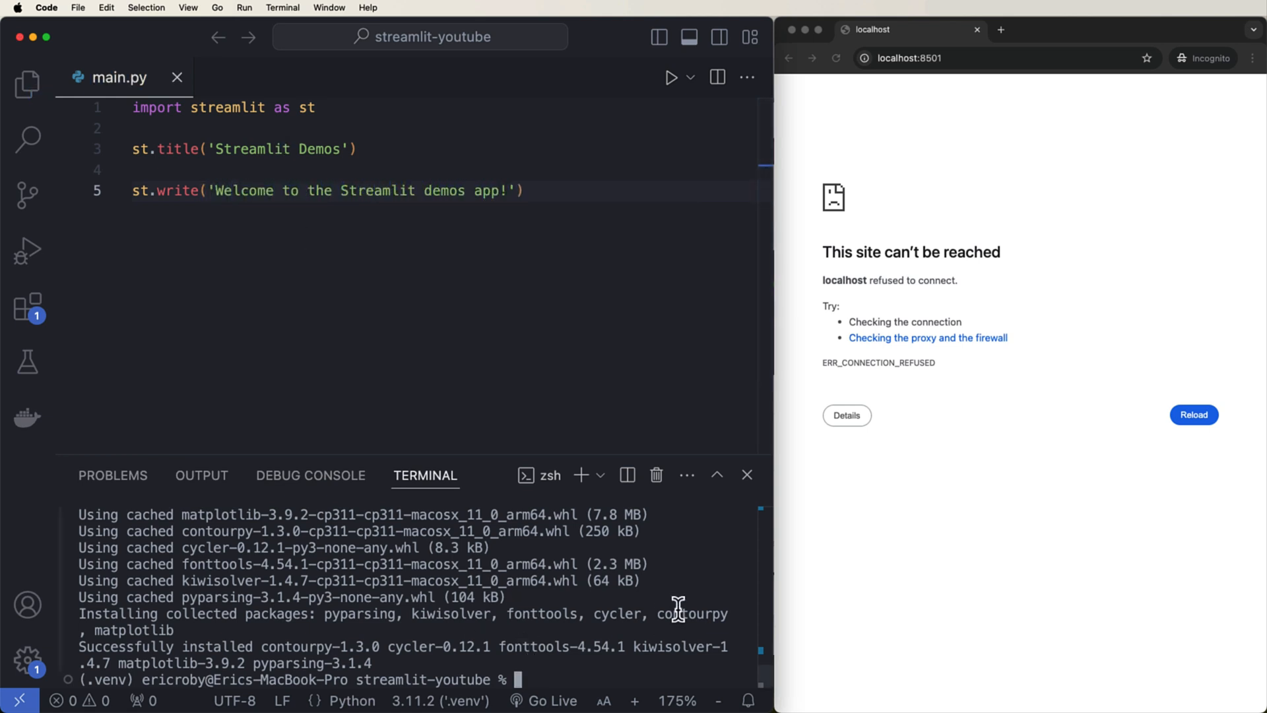
mouse_move(540, 625)
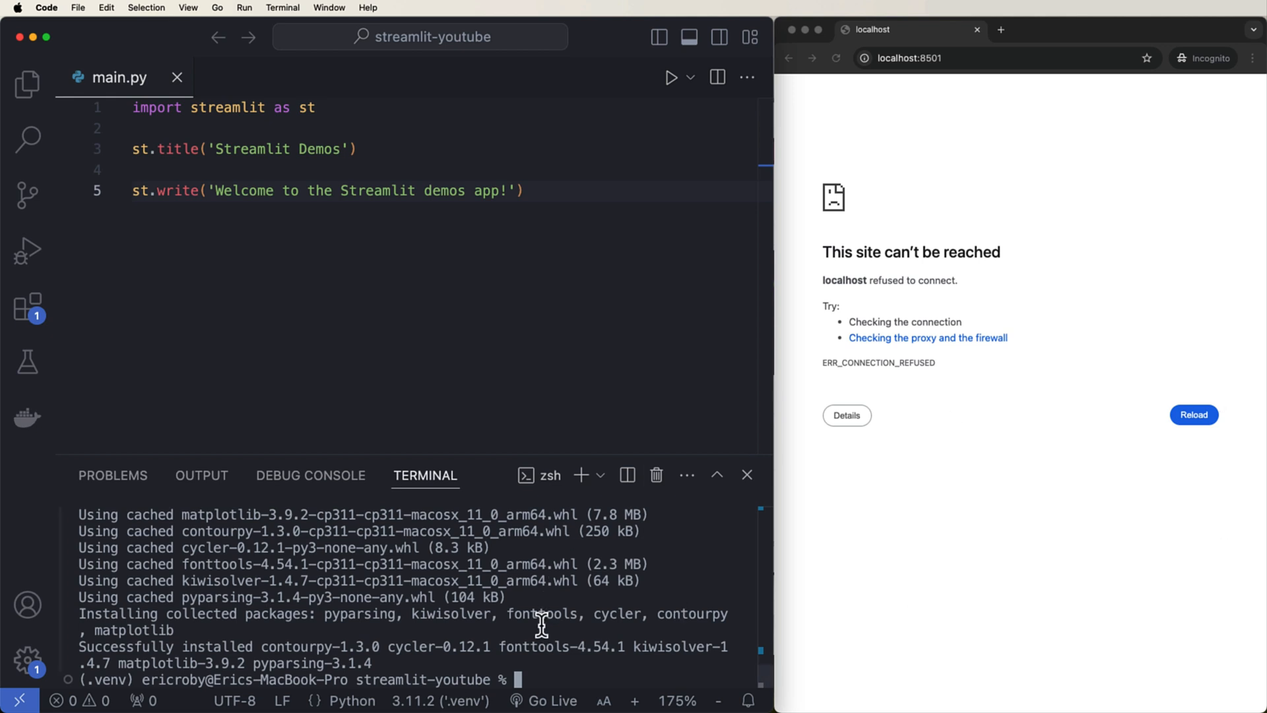
- Start 'streamlit run main.py' and add st.header('Interactivity with Widgets')
text(streamlit run)
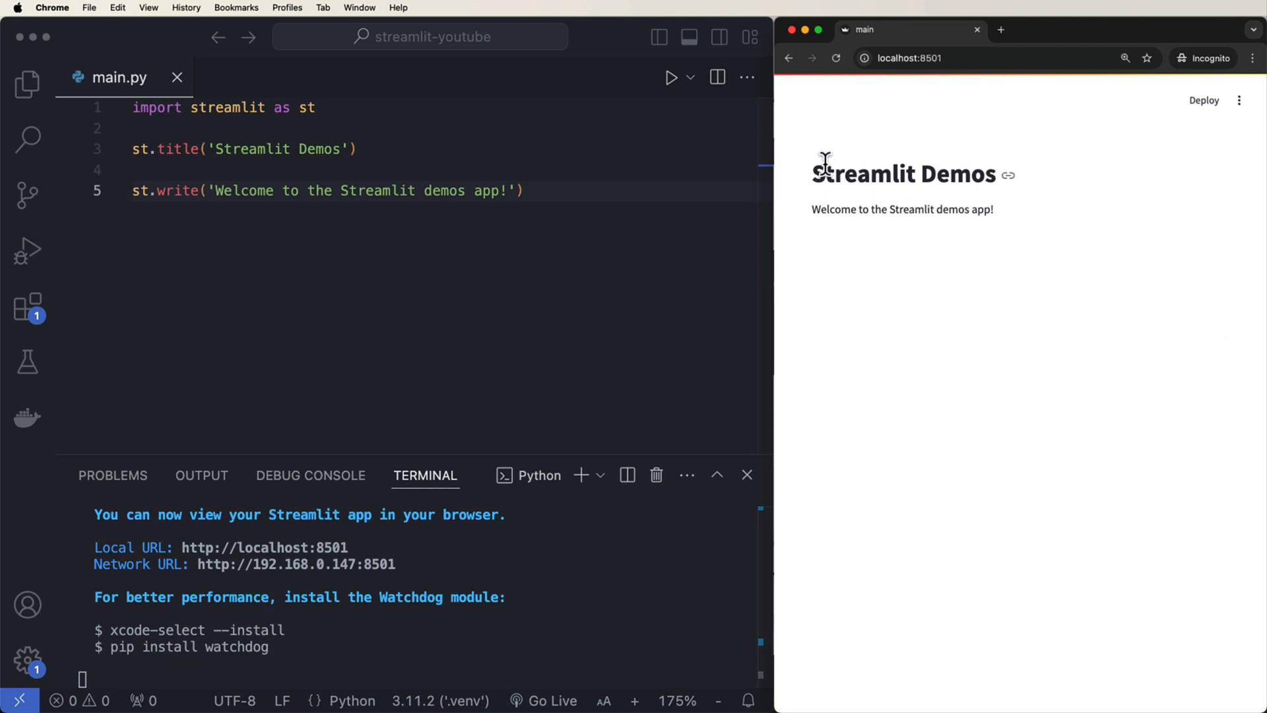
mouse_move(1075, 203)
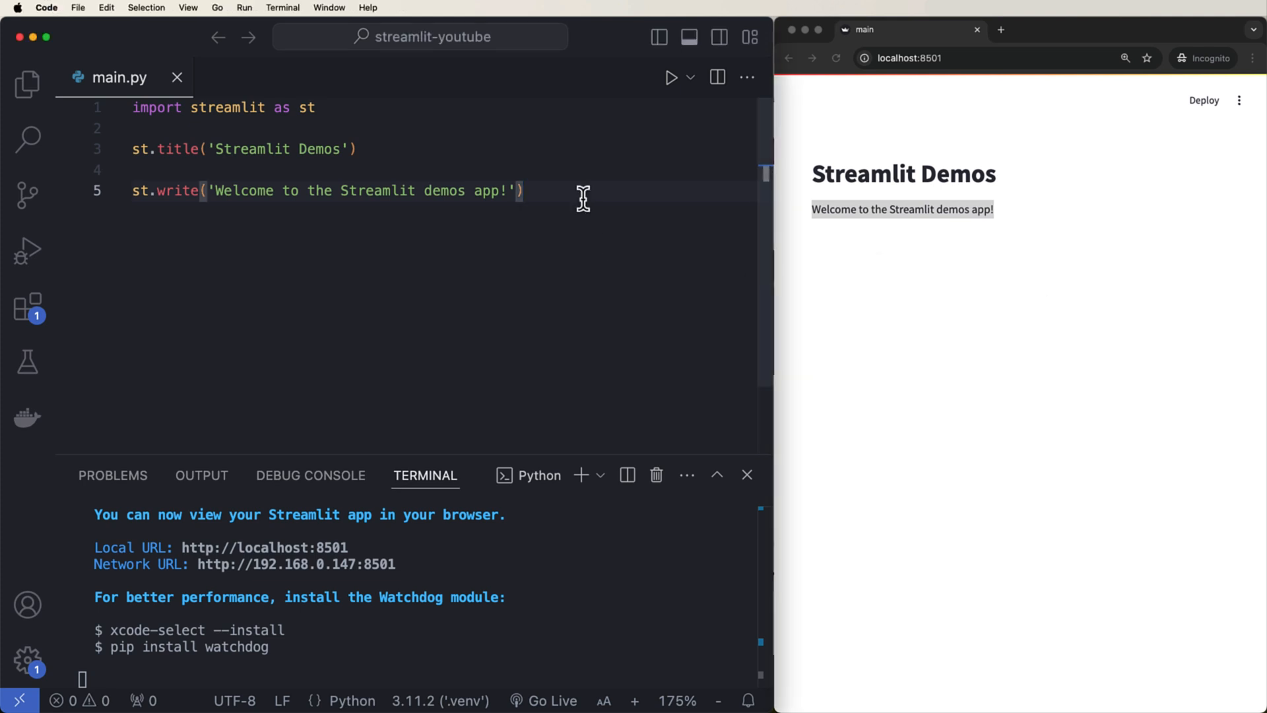
text(st)
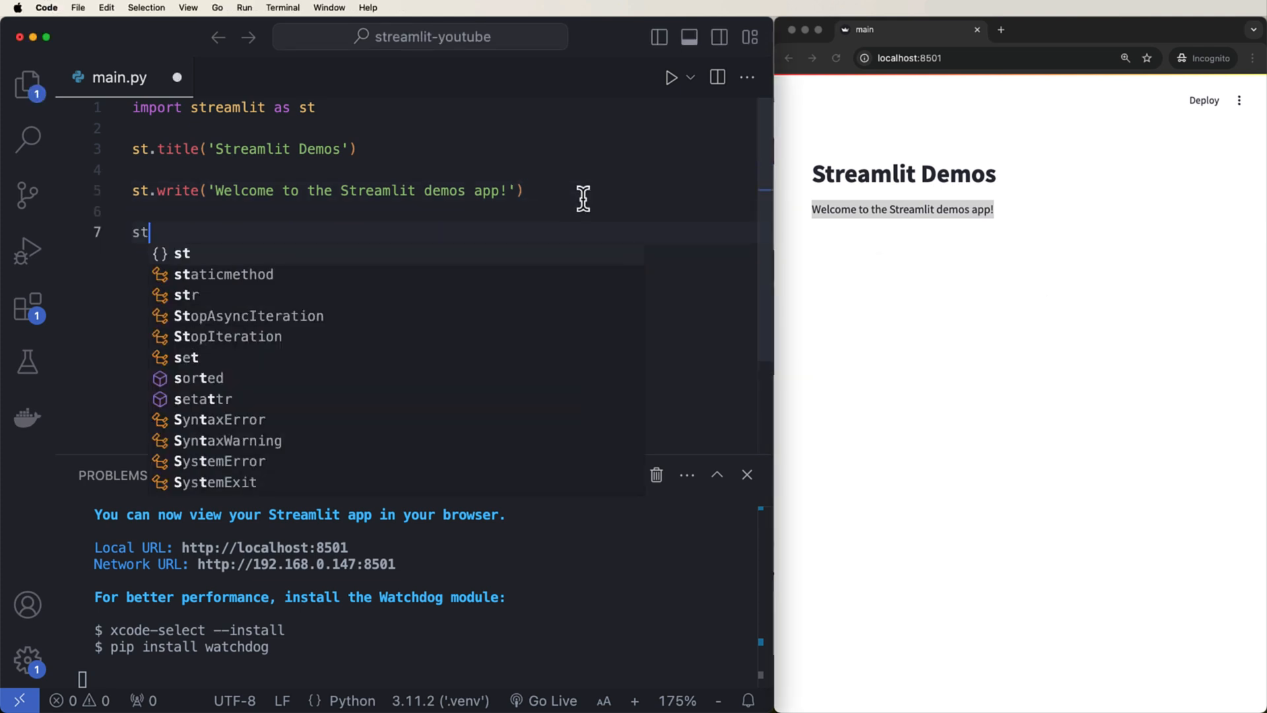
text(.header)
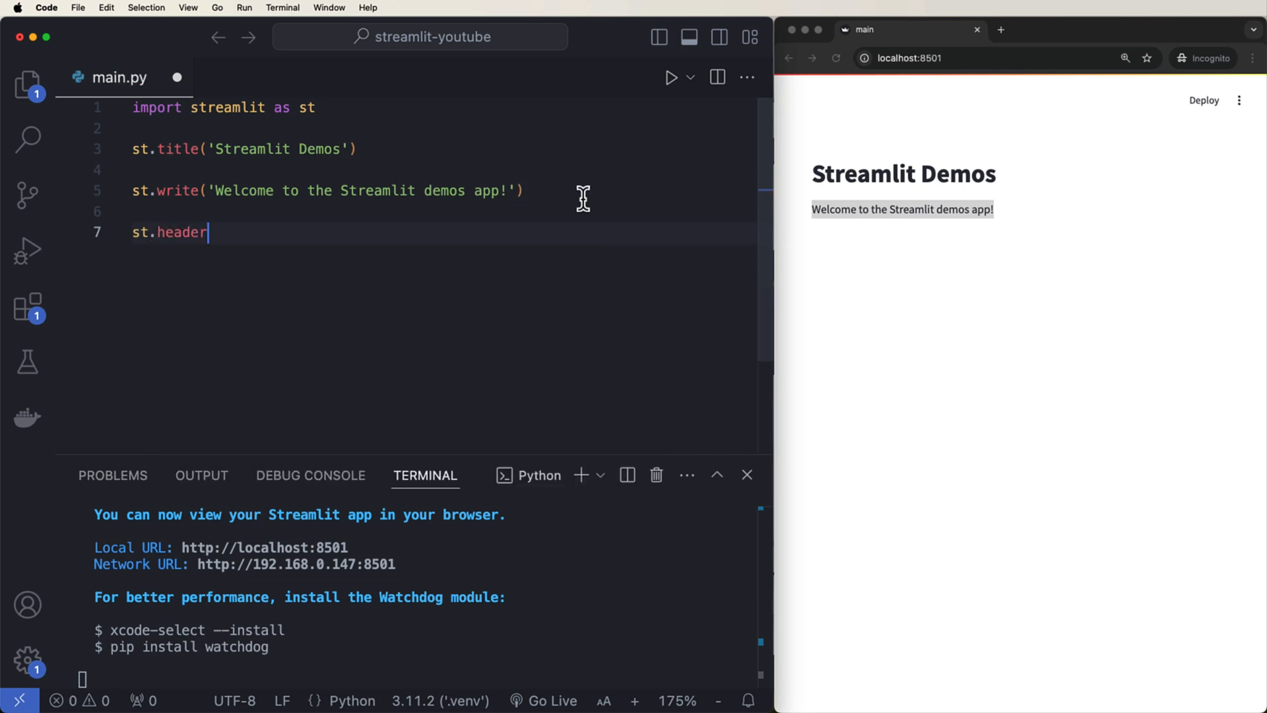
text(('Interactiv')
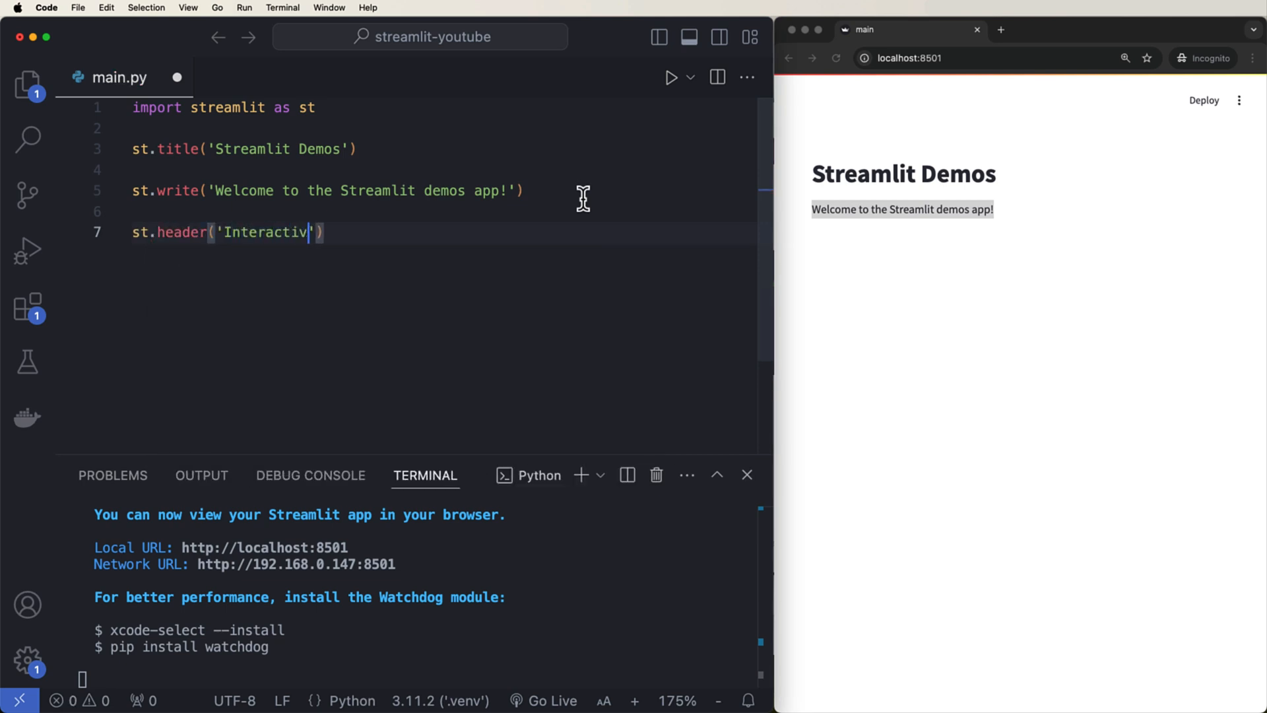
text(ity with Widgets)
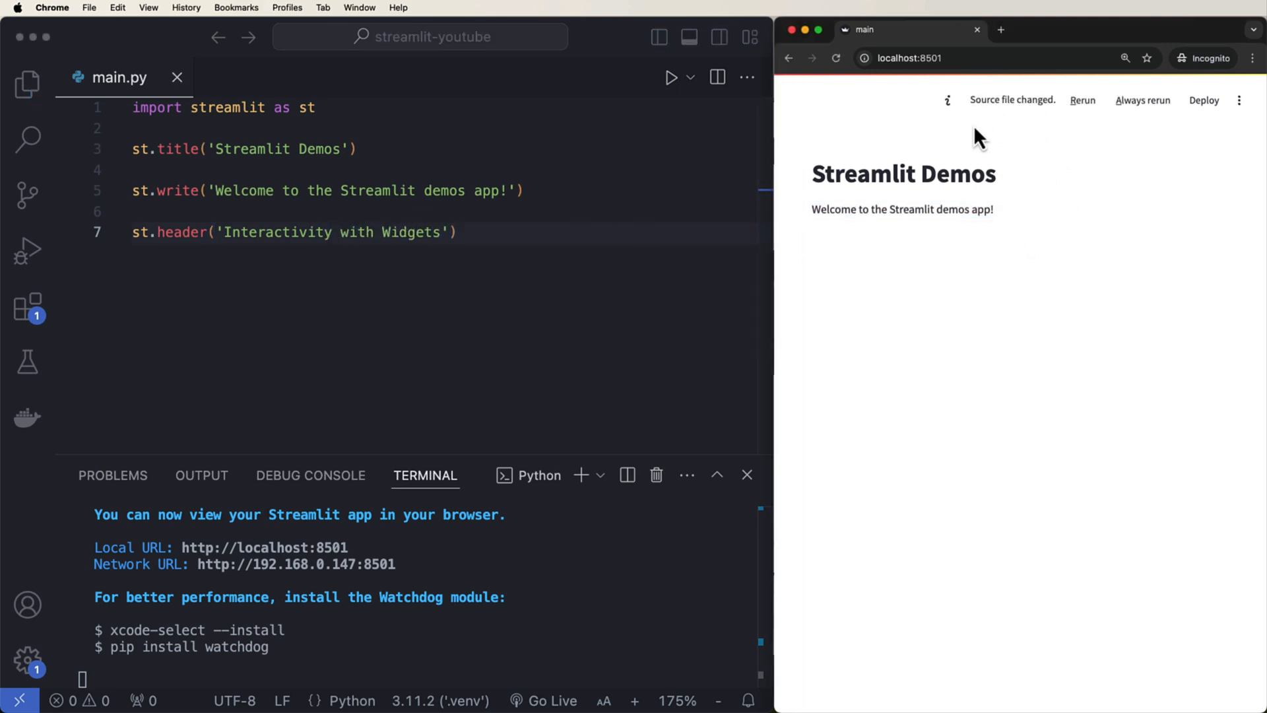
mouse_move(1085, 184)
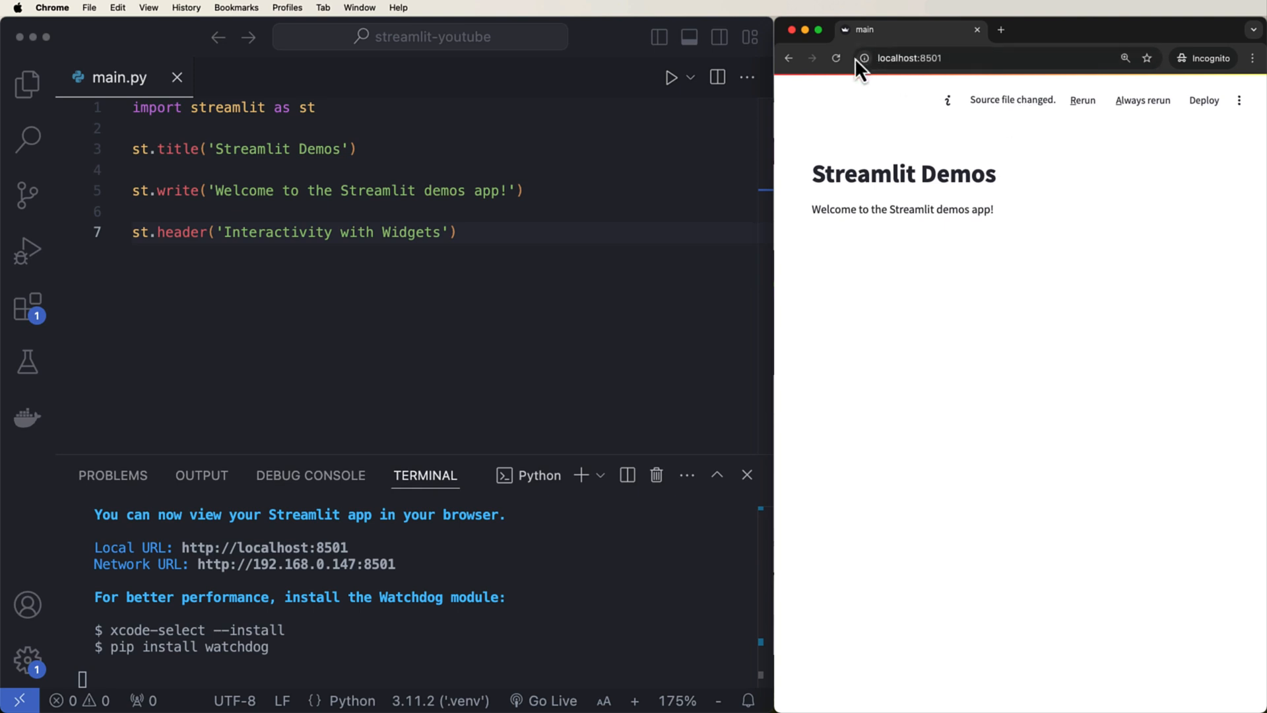
- Rerun the app in Chrome to show the new header, then return to the editor
click(1082, 99)
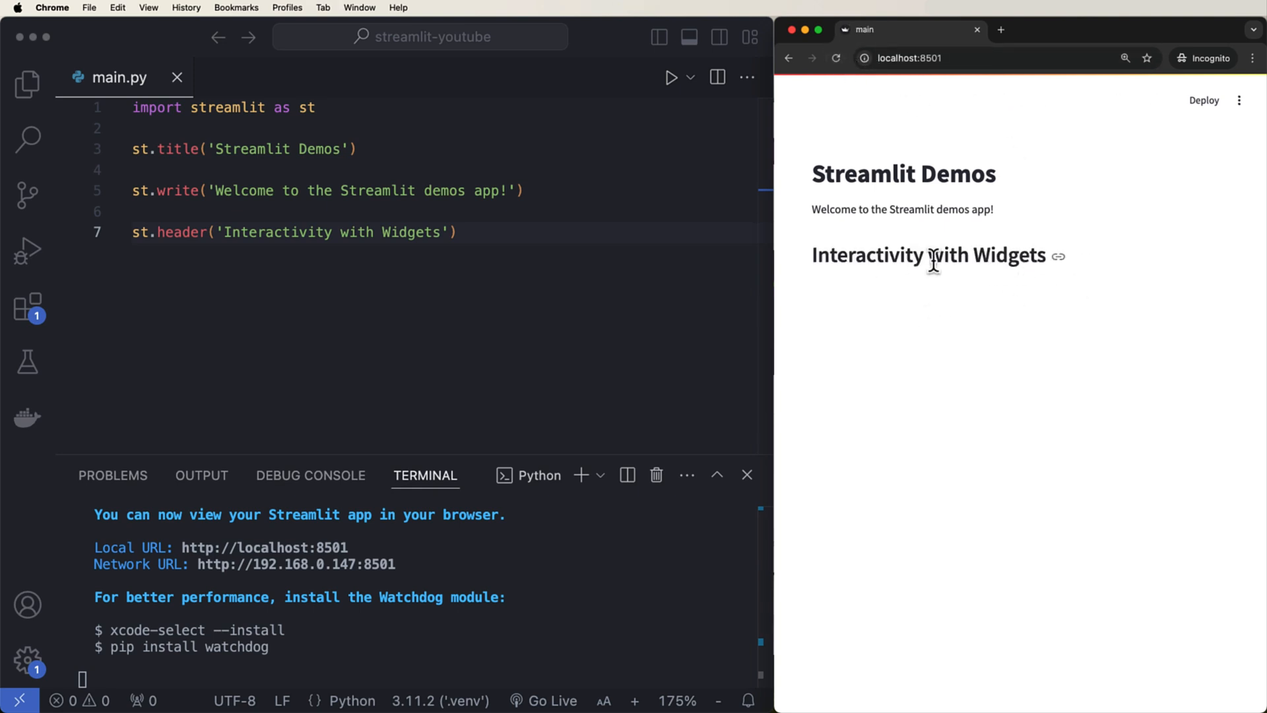
mouse_move(903, 322)
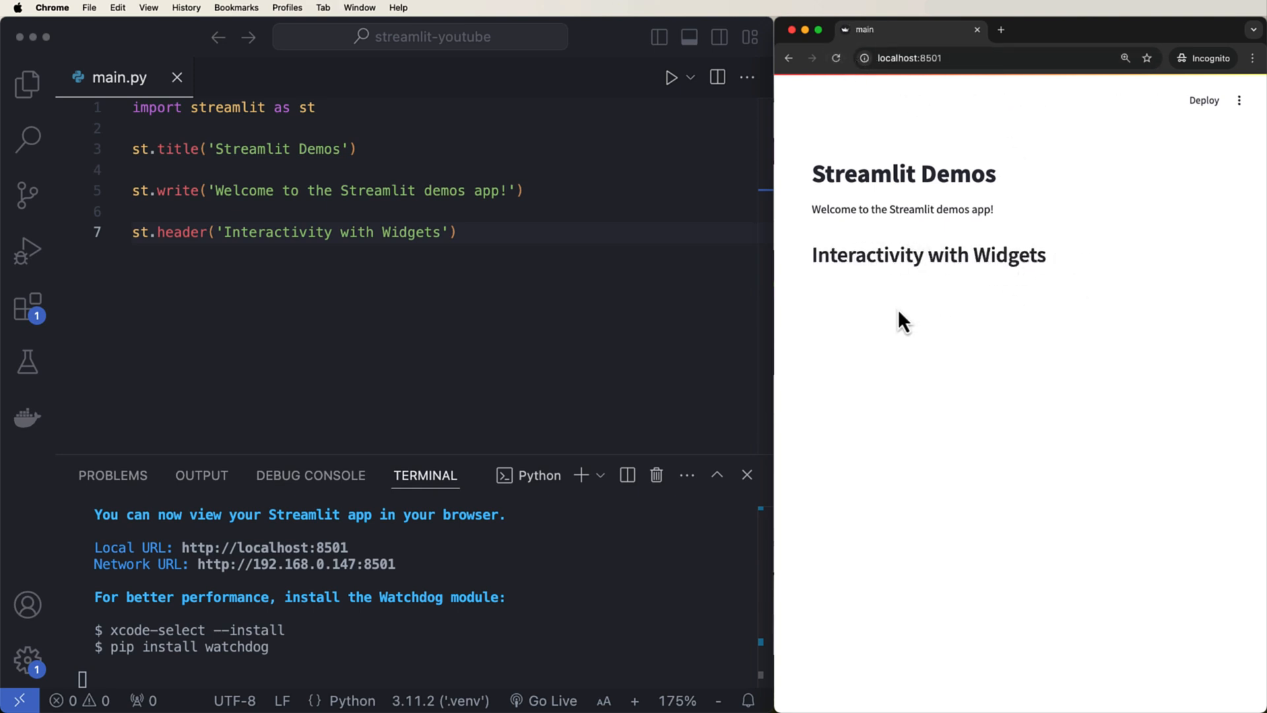
click(445, 232)
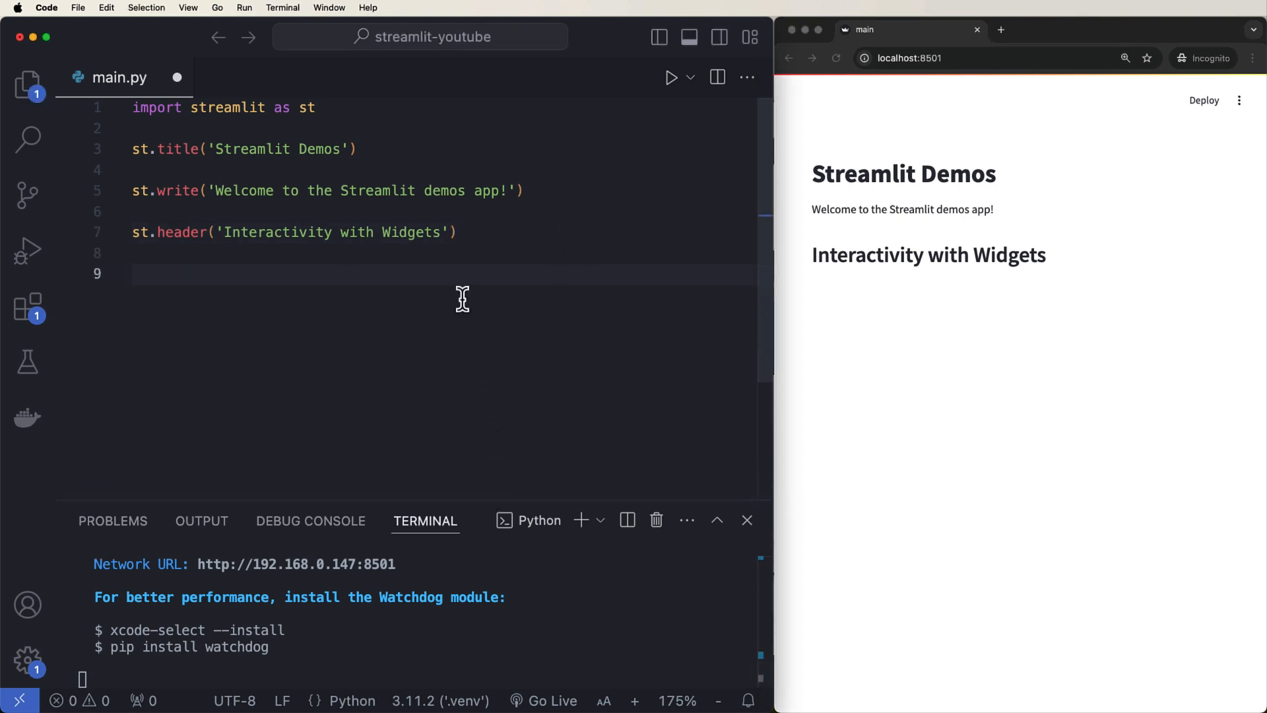
mouse_move(442, 279)
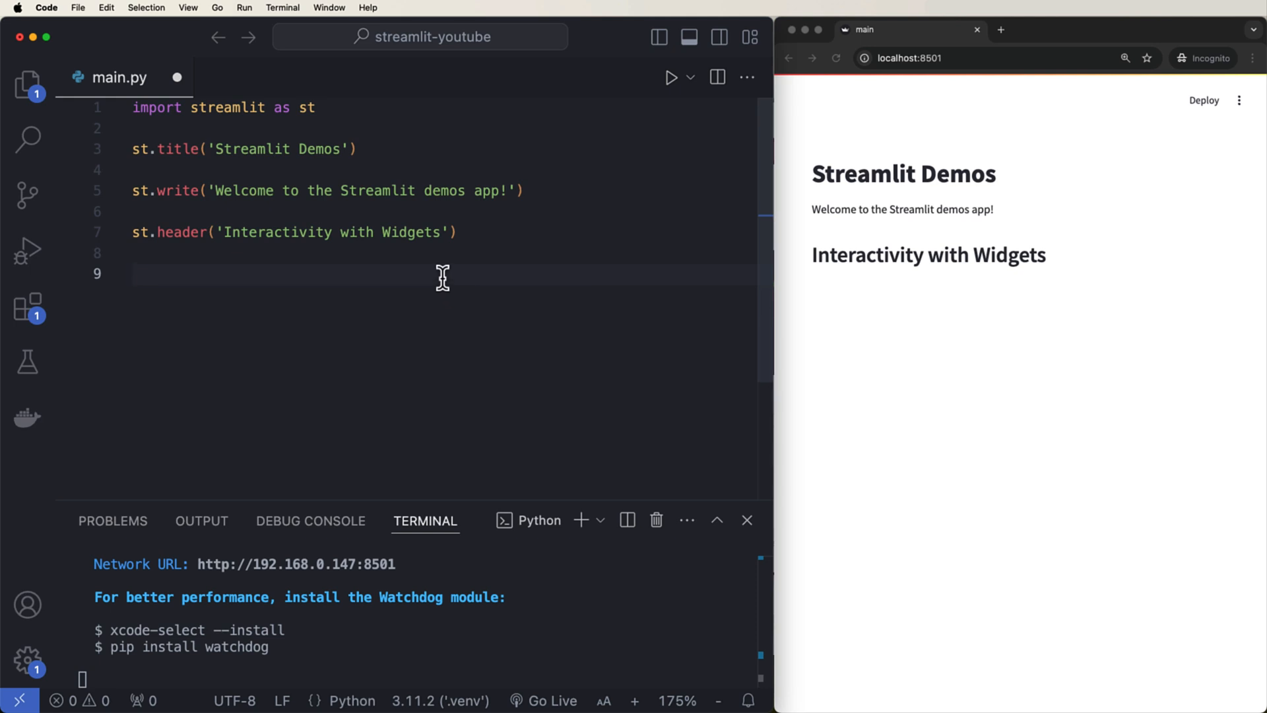
- Add name = st.text_input('Enter your name') and st.write(f'Hello, {name}!')
text(name)
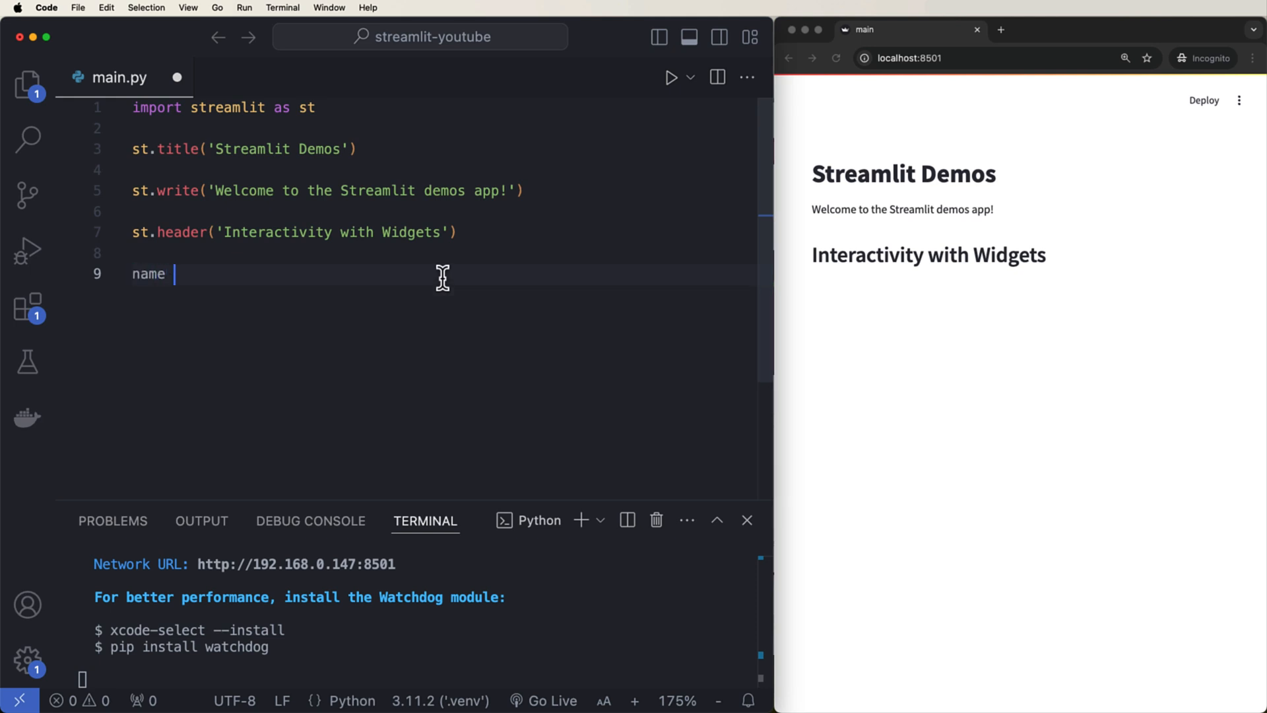
text(= st)
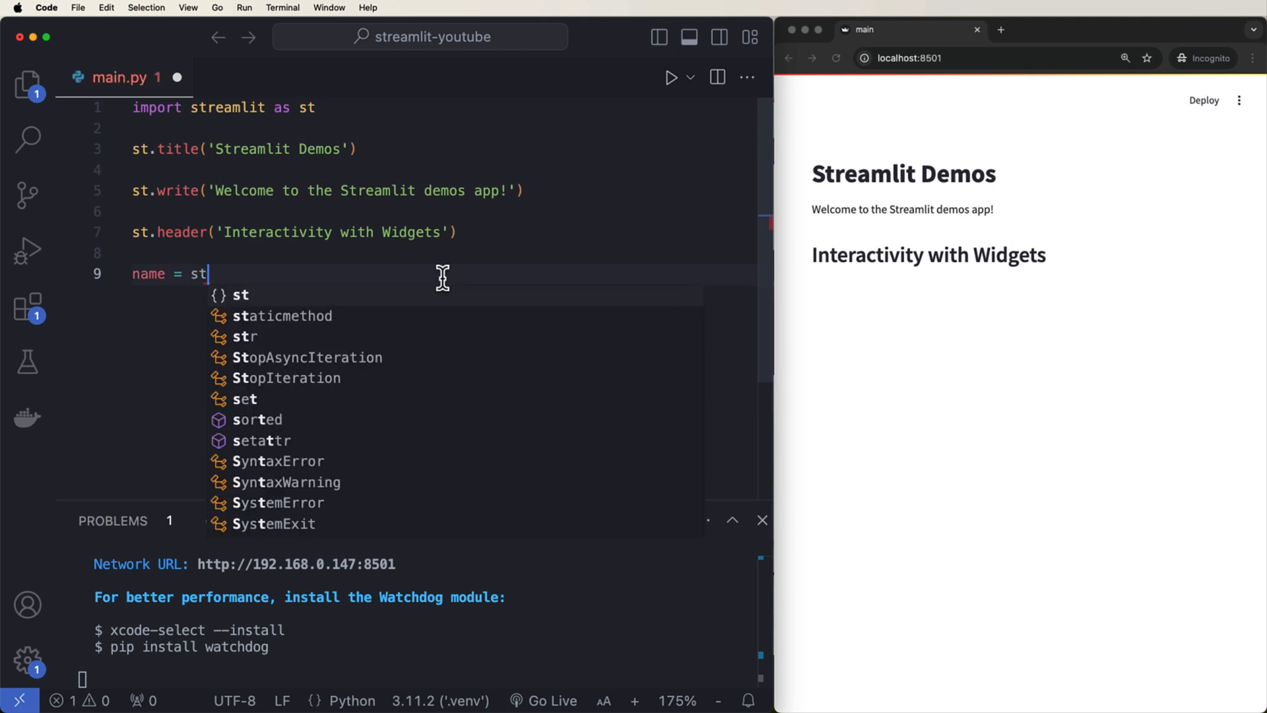
text(.text_input('Enter your)
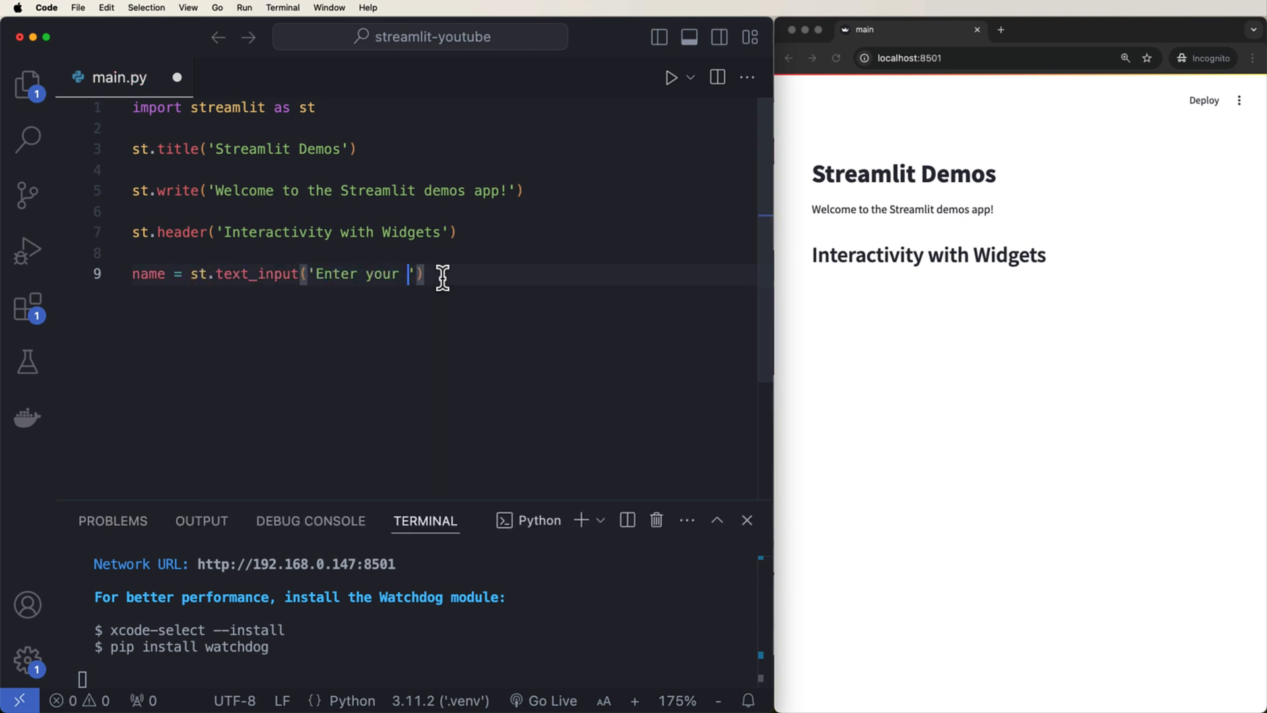
text(name)
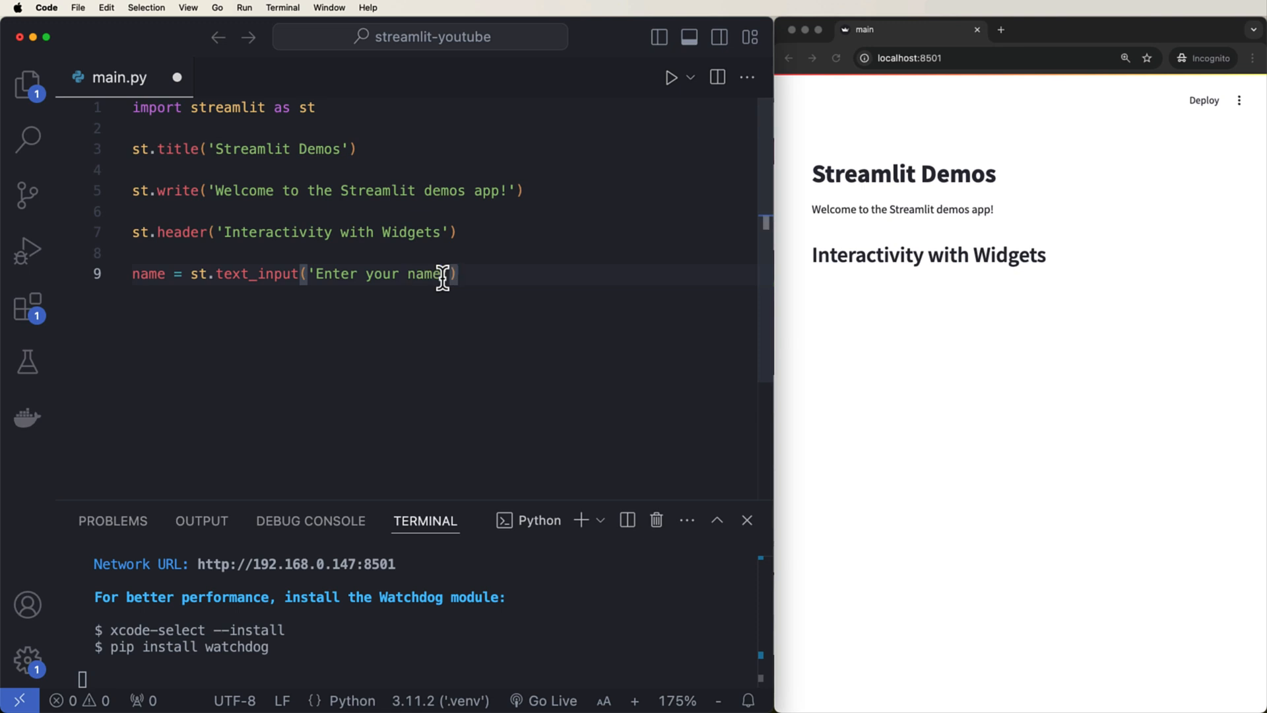
text(st)
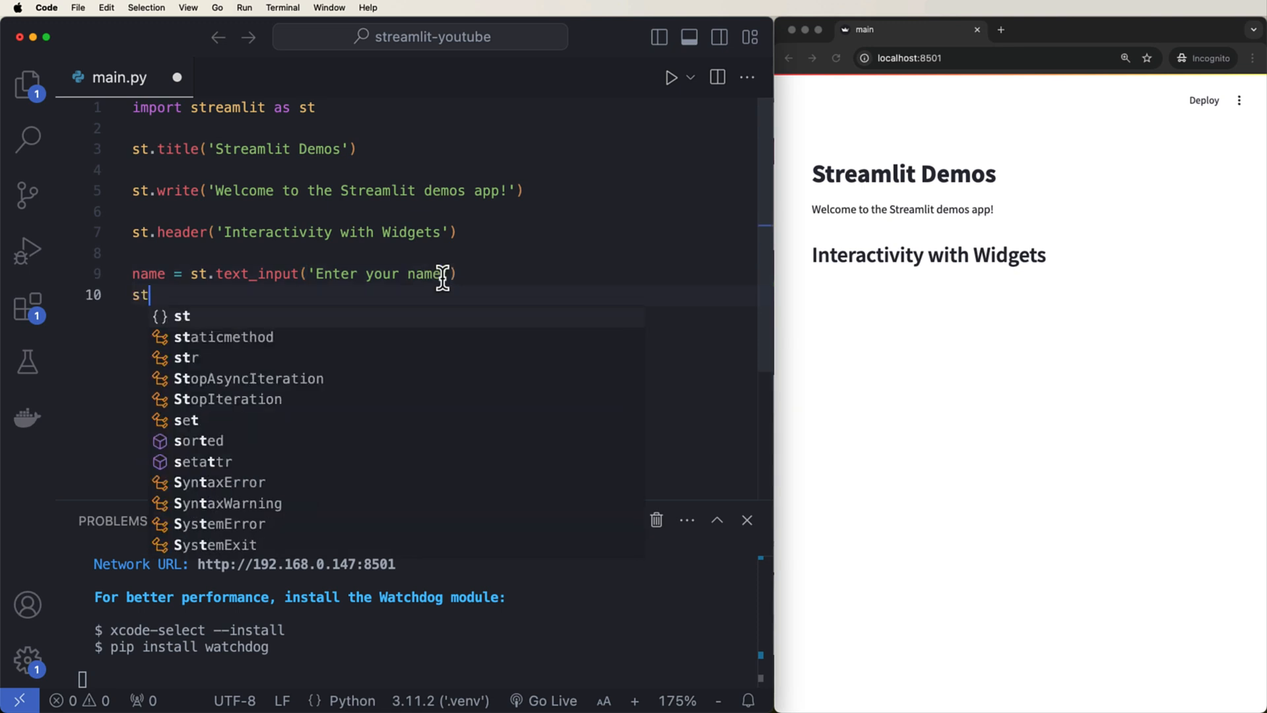
text(.write())
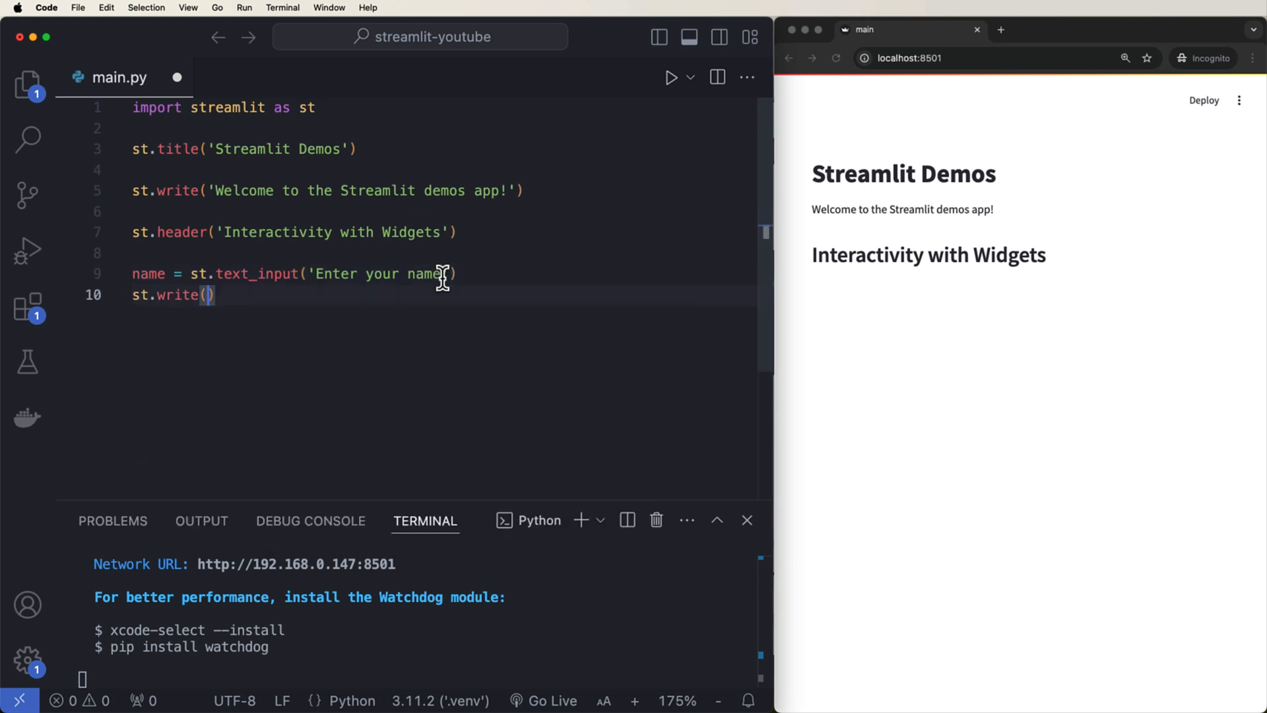
text(f'Hello, {}')
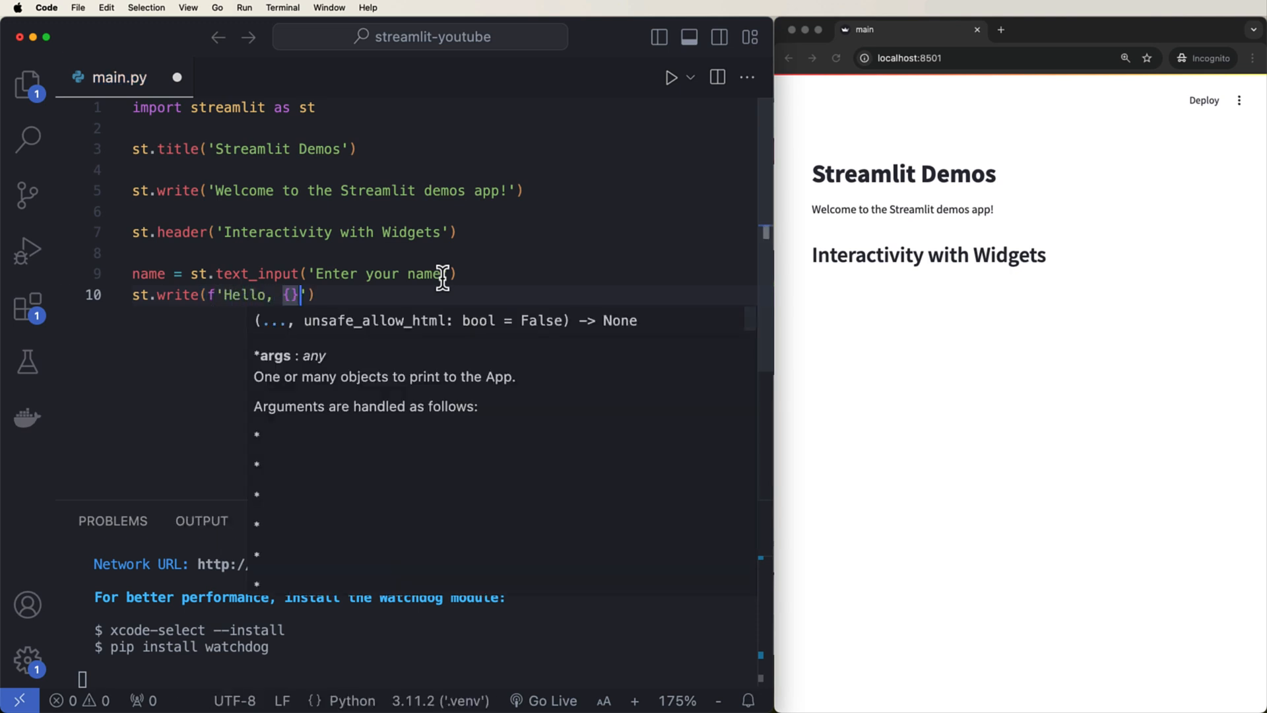
text(name)
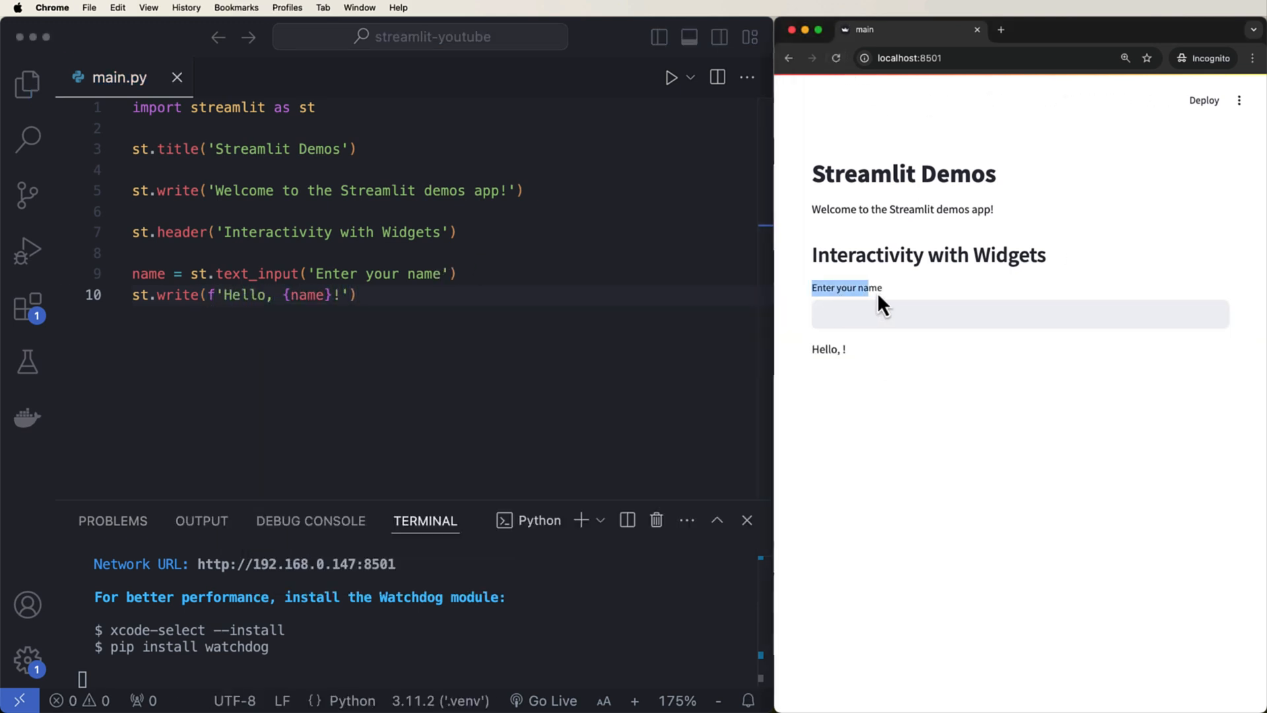
- Test the name field with Eric and test, then duplicate the input and greeting lines
text(Eric)
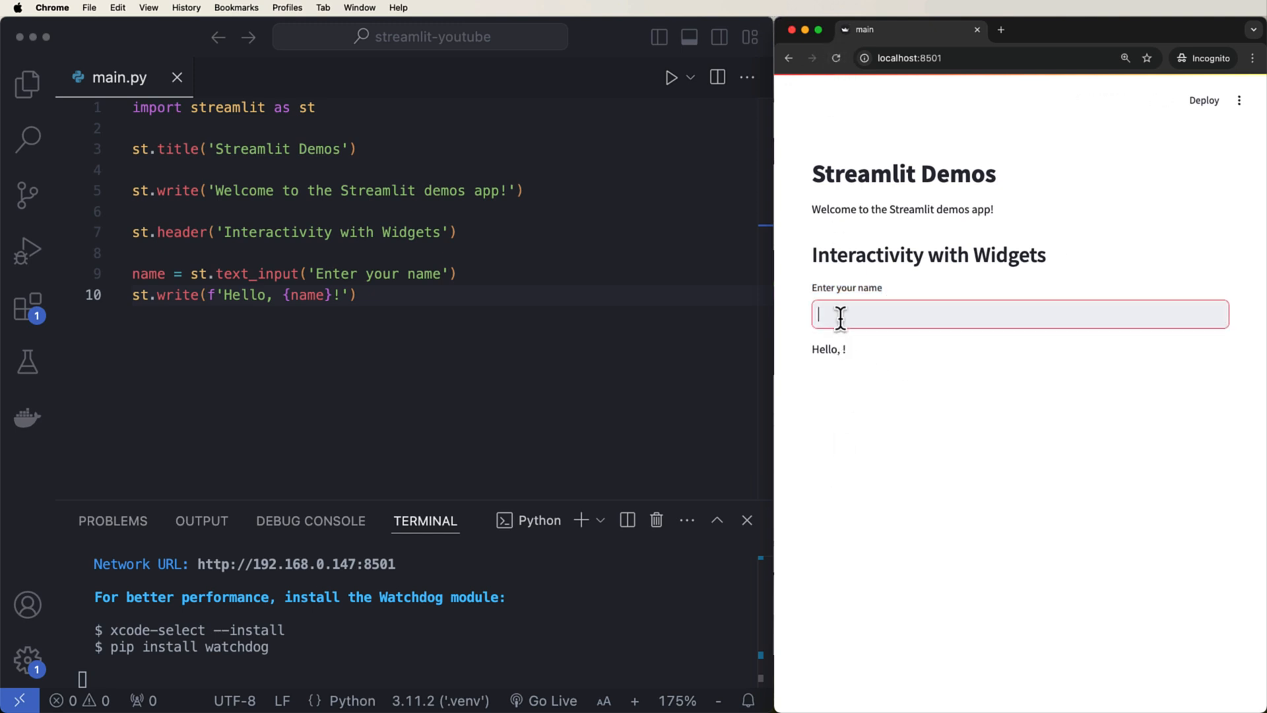
text(test)
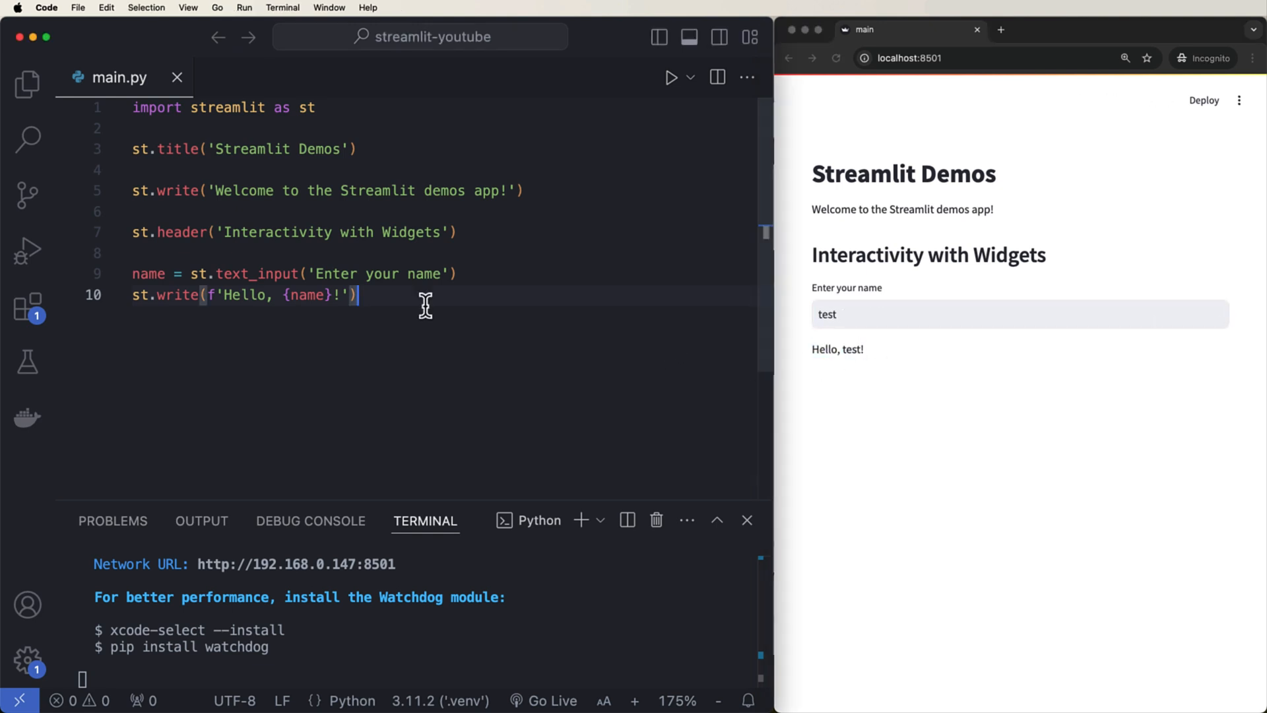
key(enter)
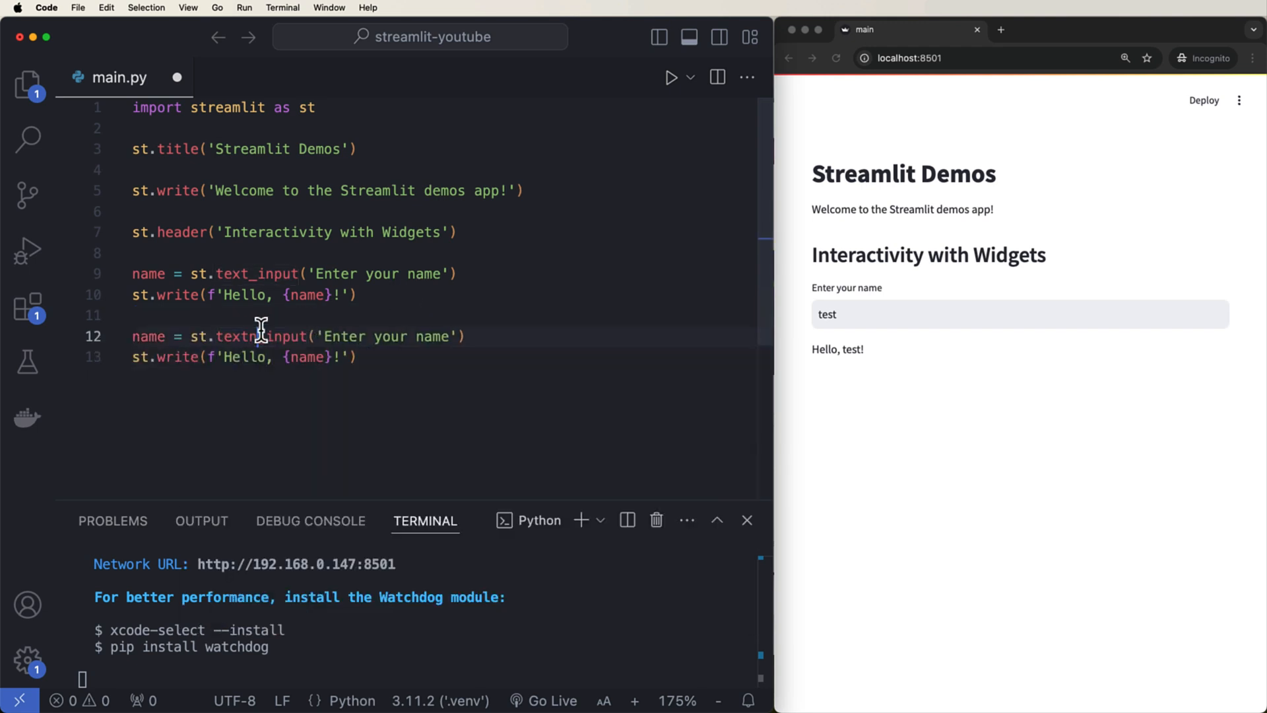
- Turn the copy into age = st.number_input('Enter your age', min_value=0, max_value=120, value=18)
text(number_input)
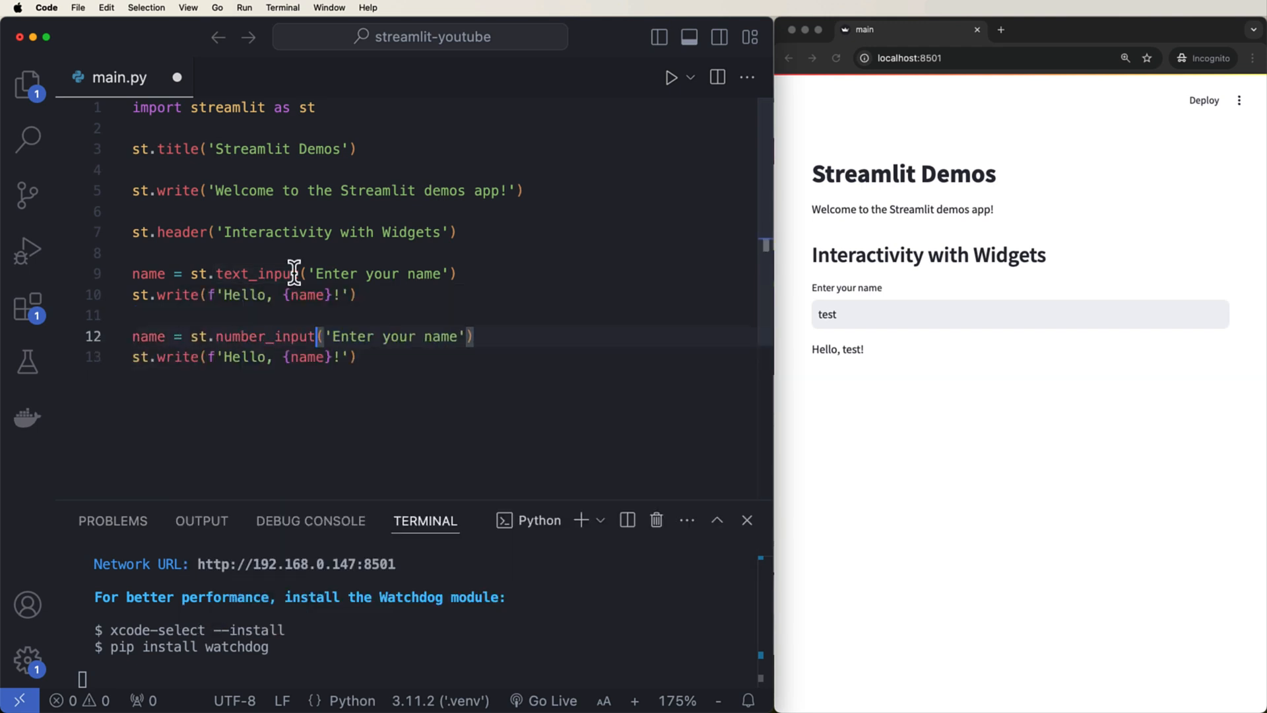
double_click(147, 336)
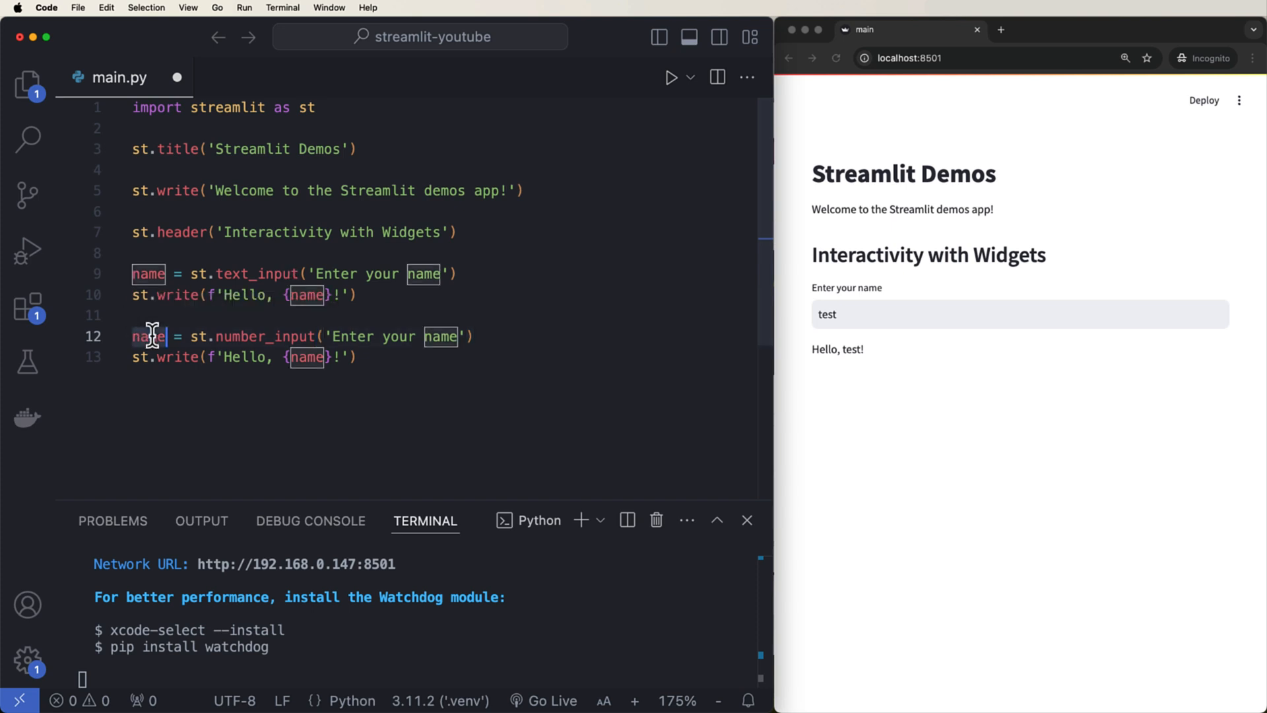
text(age)
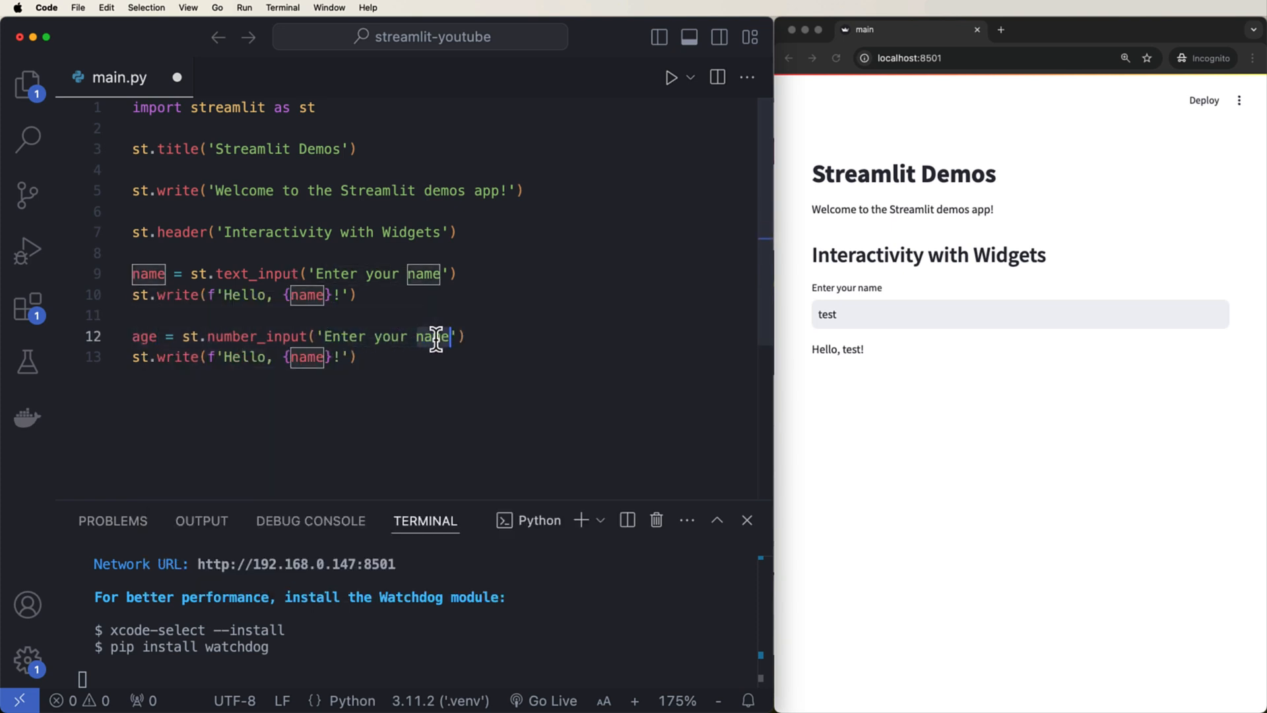
text(age)
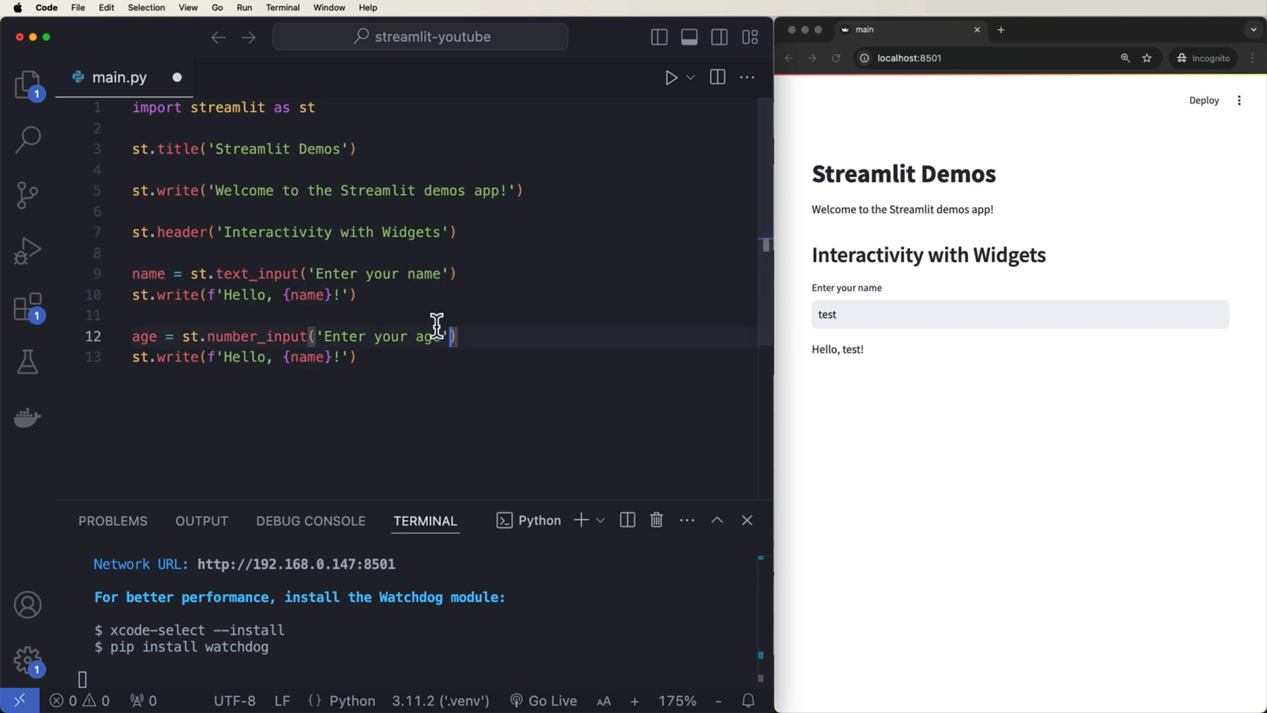
text(,)
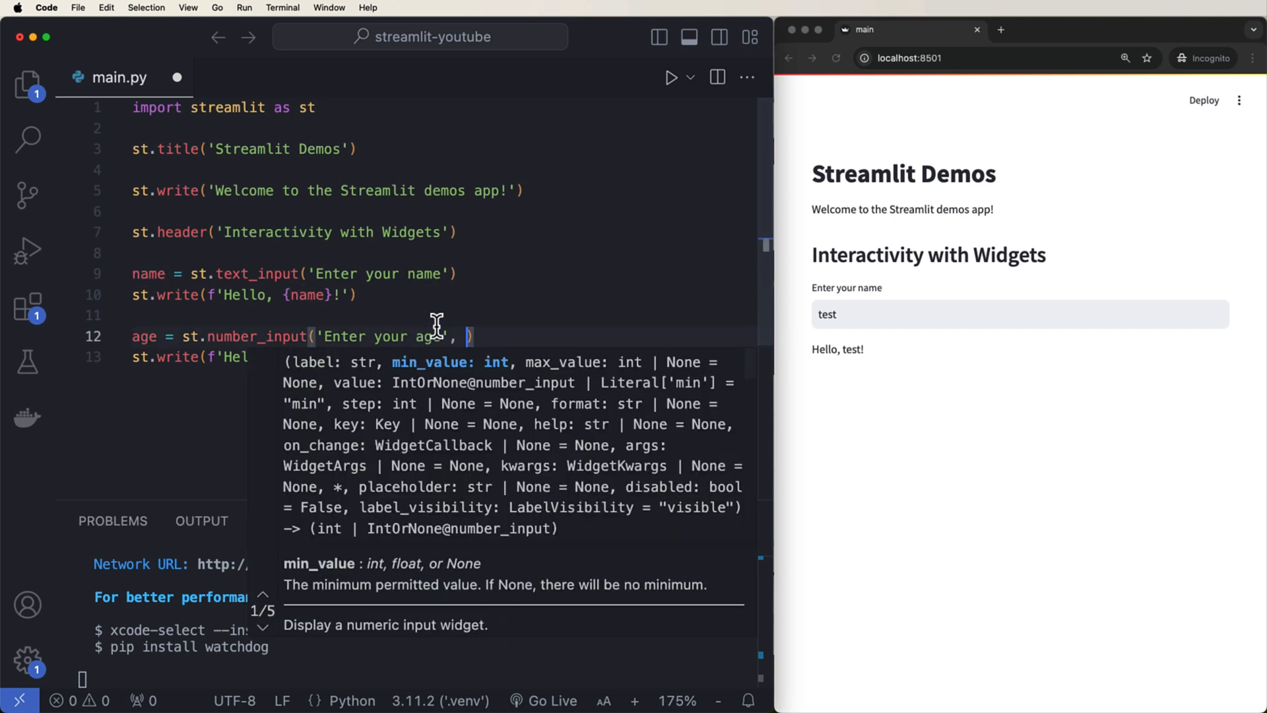
text(min_value=0)
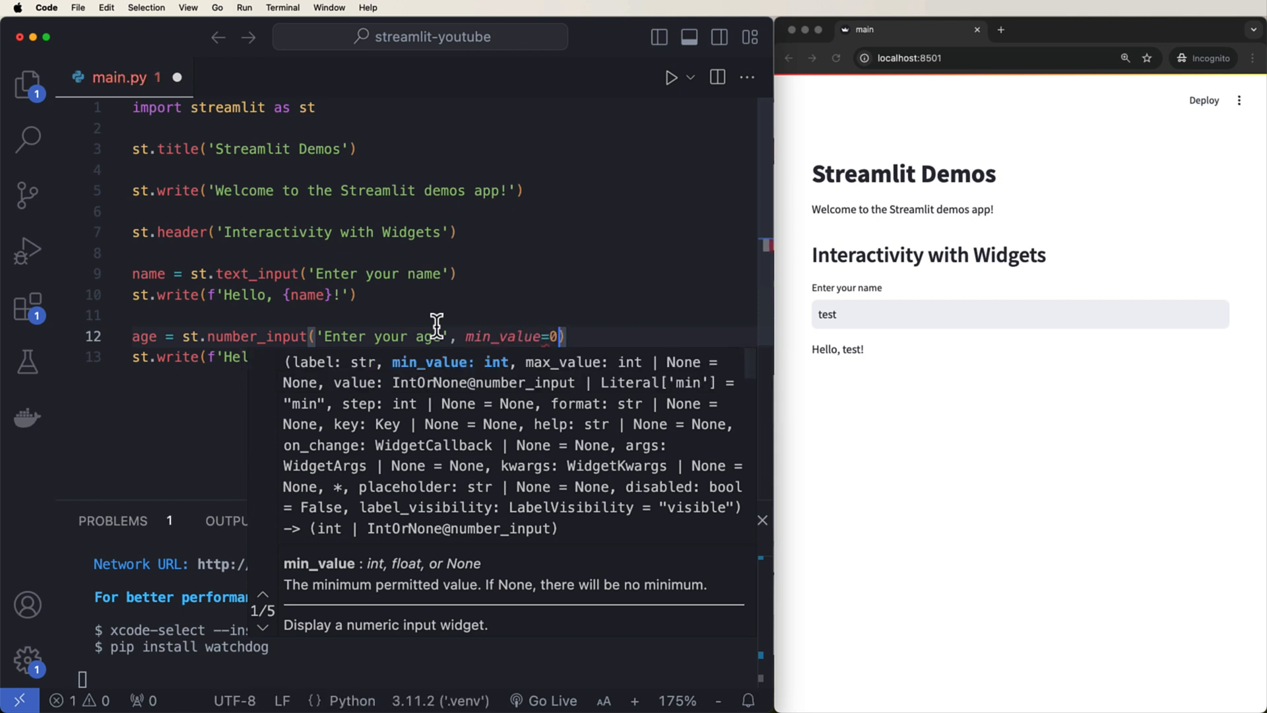
text(, max_value=)
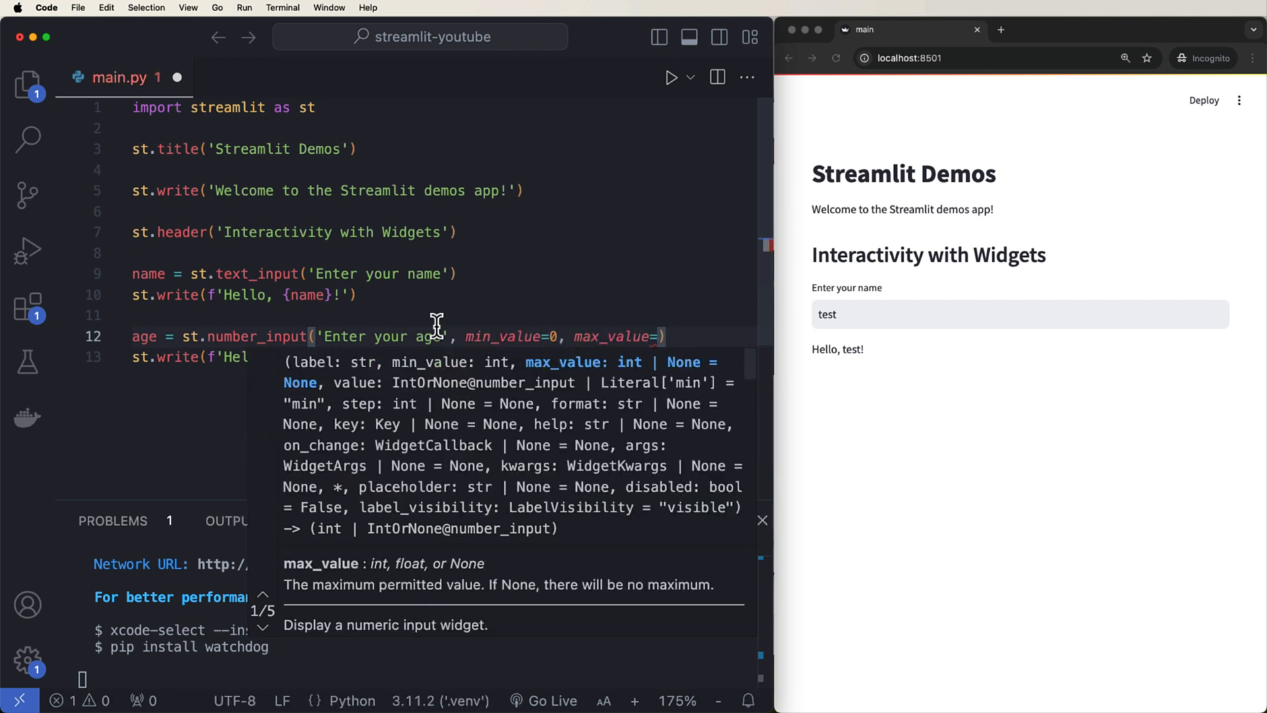
text(120, value=18)
click(450, 356)
text(You are )
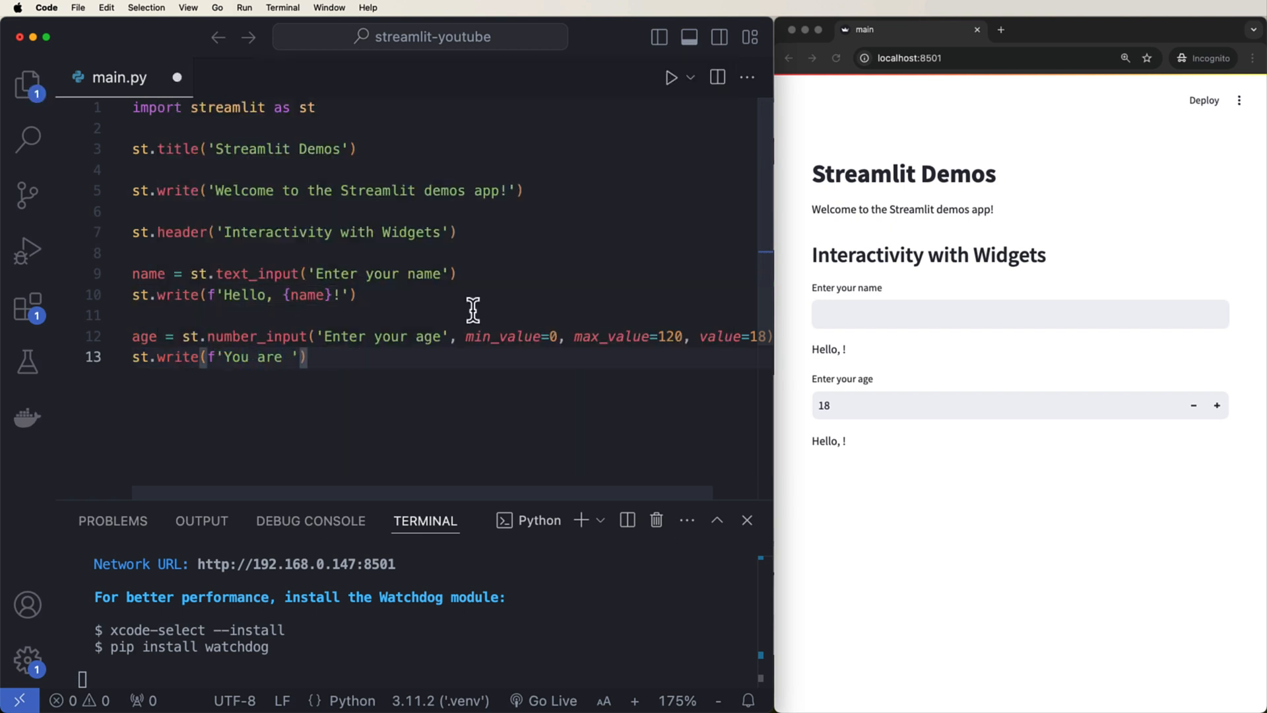
- Write f'You are {age} years old' and test the input in the app with 12 and 89
text({age} years)
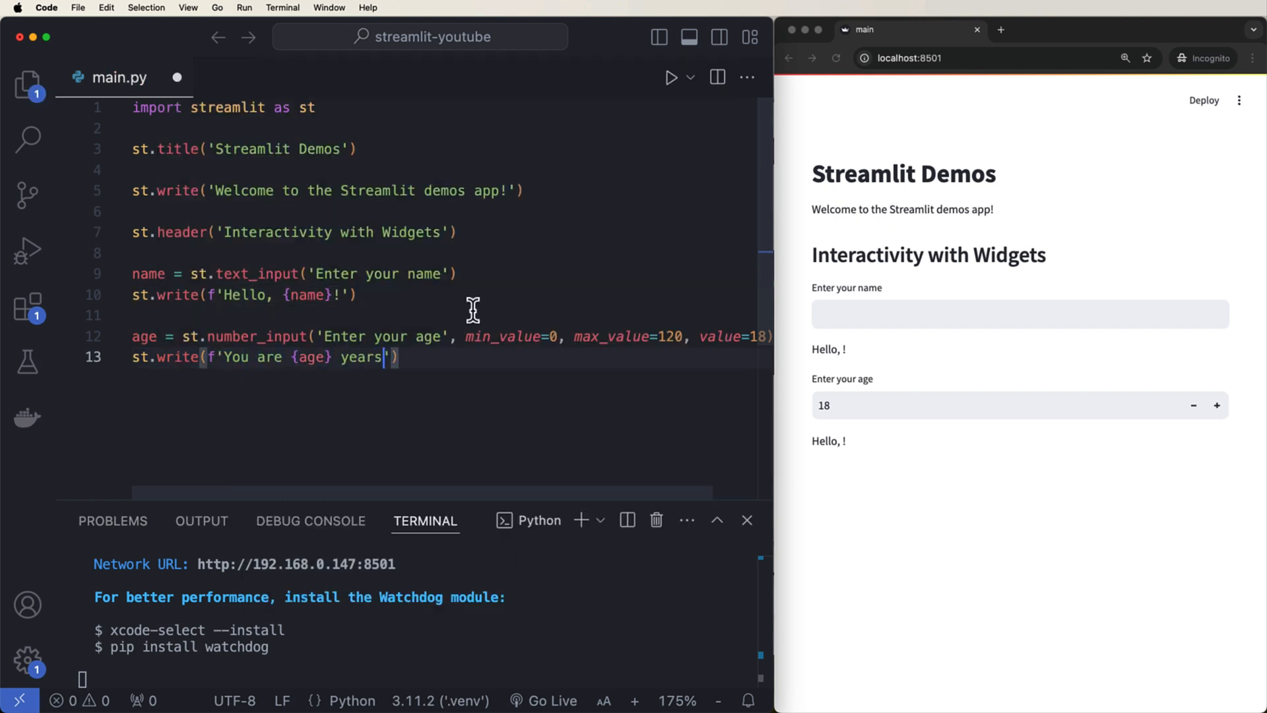
text(old)
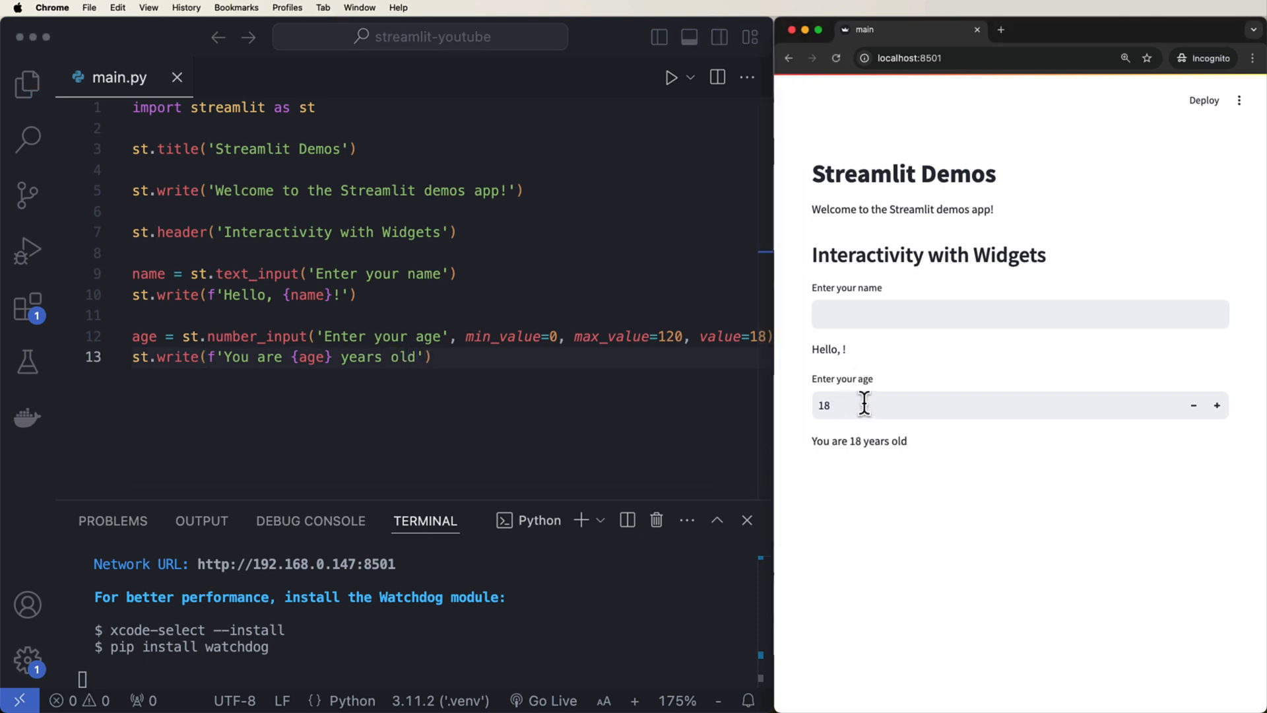
text(120)
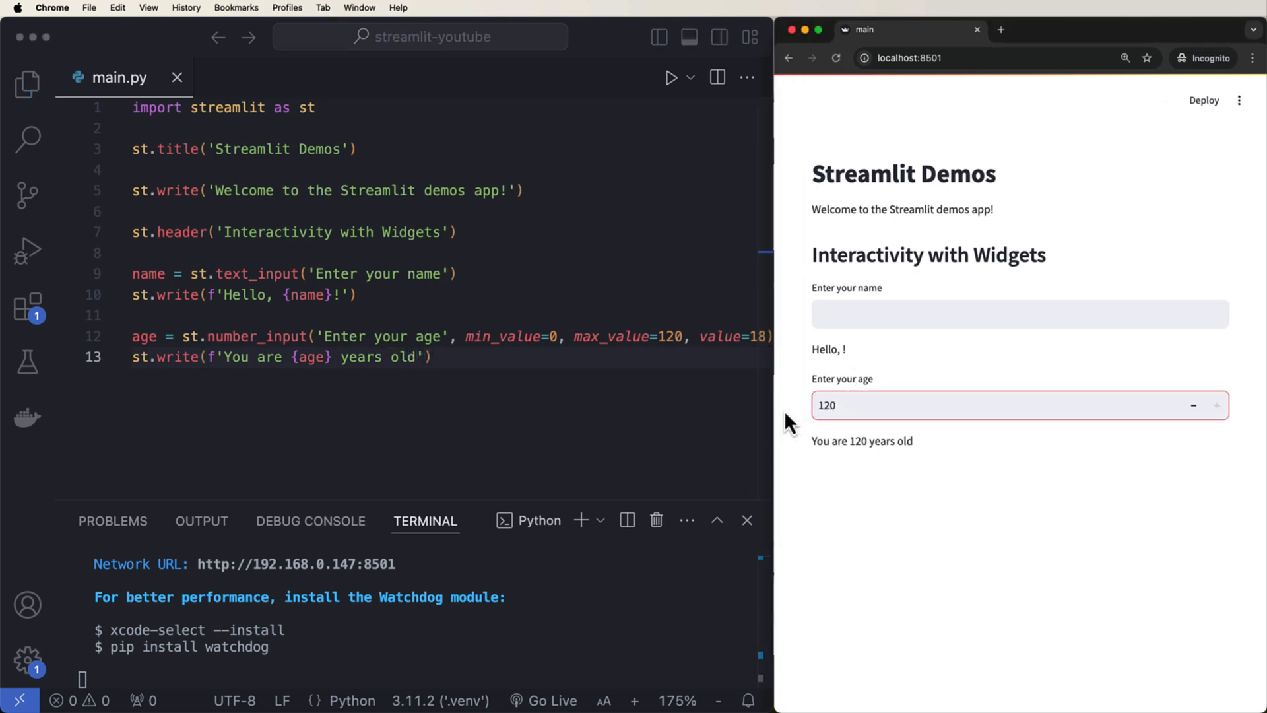
click(1218, 405)
text(121)
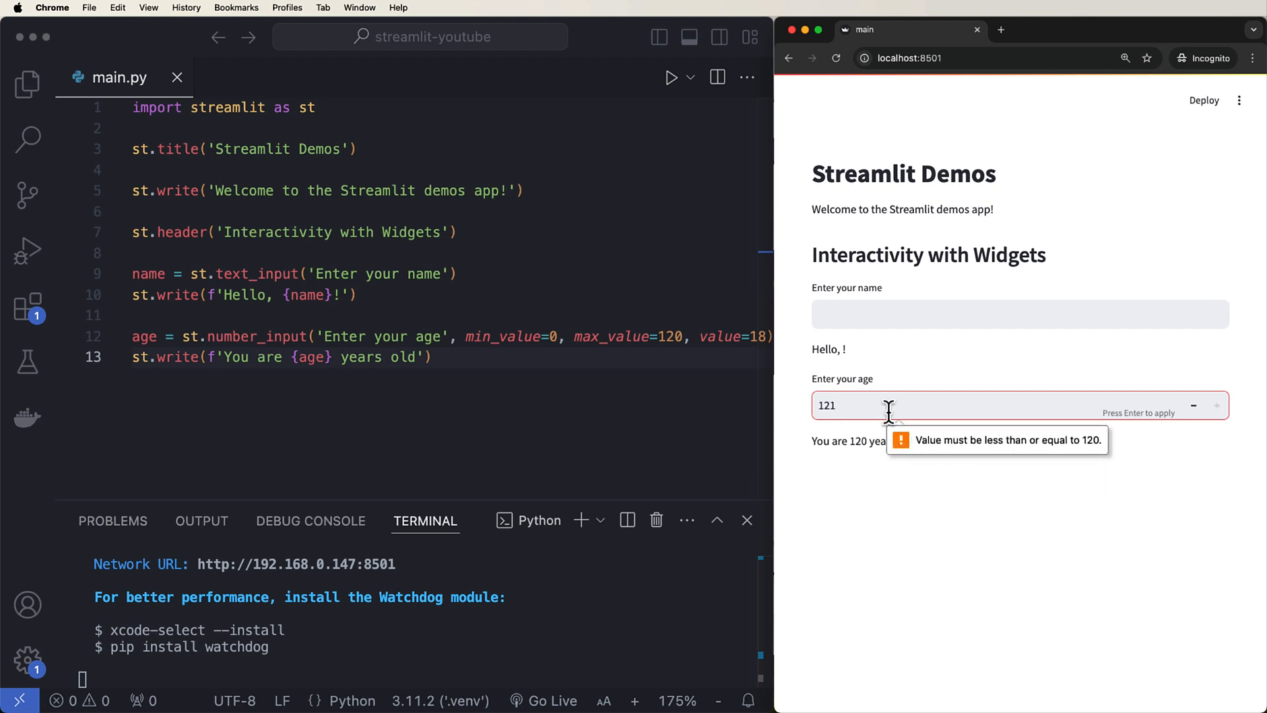
text(89)
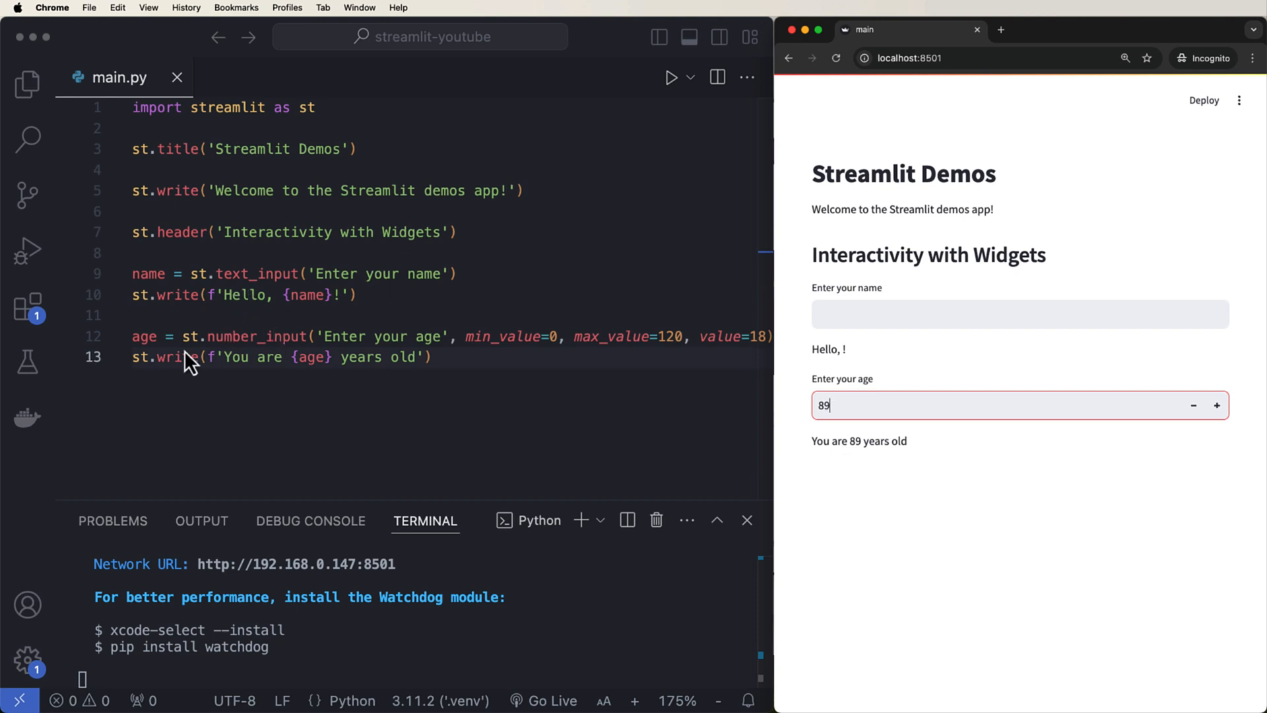
click(457, 356)
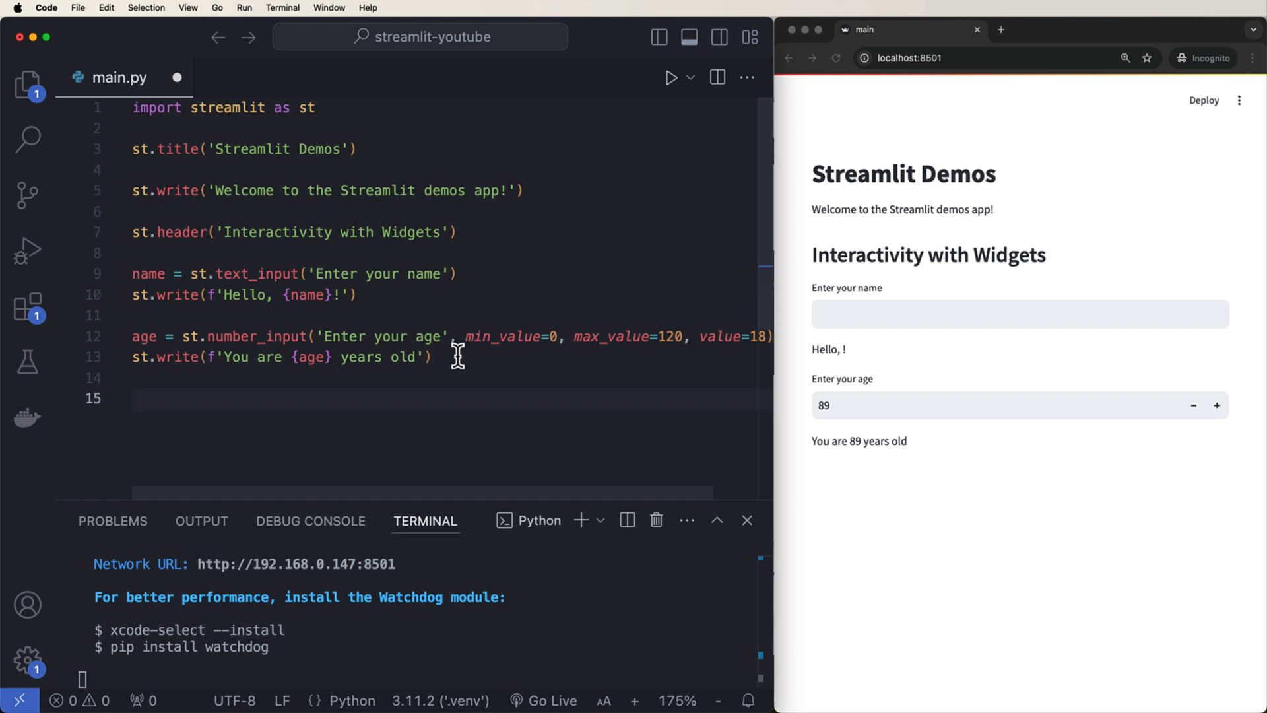
- Add slider = st.slider('Select your slider level', min_value=1, max_value=10) and st.write(f'Slider: {slider}')
text(slider =)
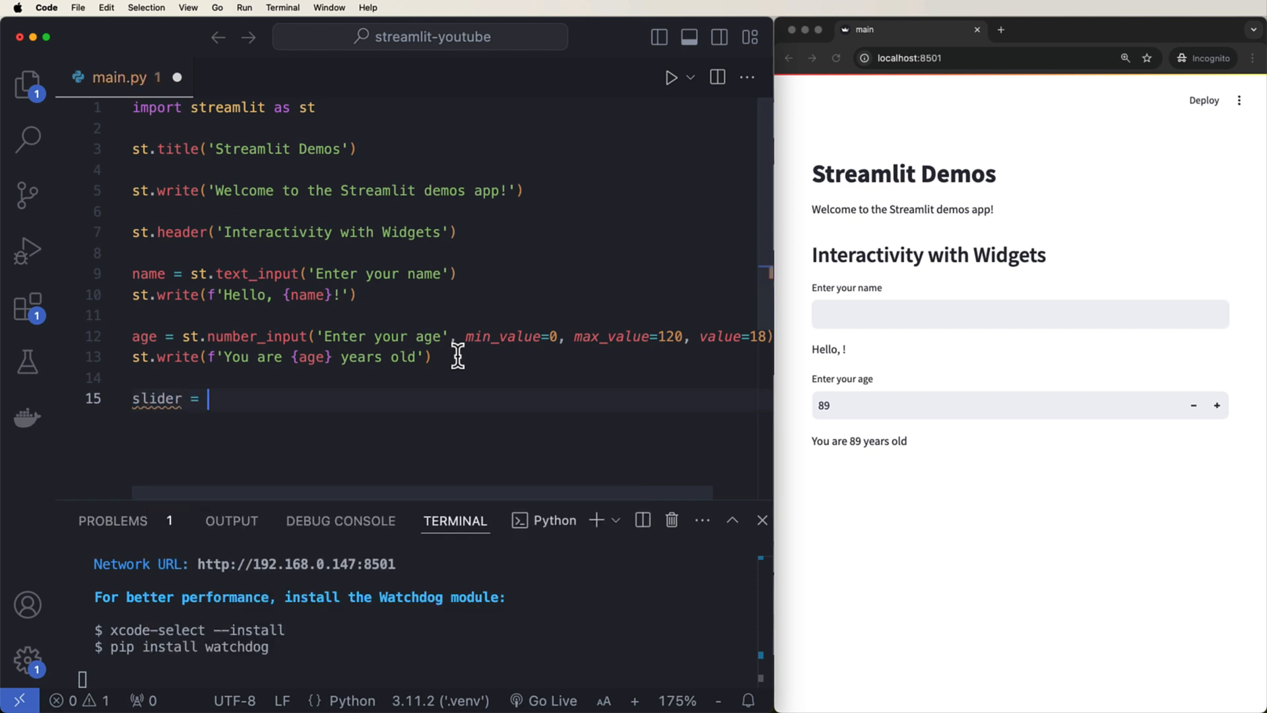
text(st.slider('Select)
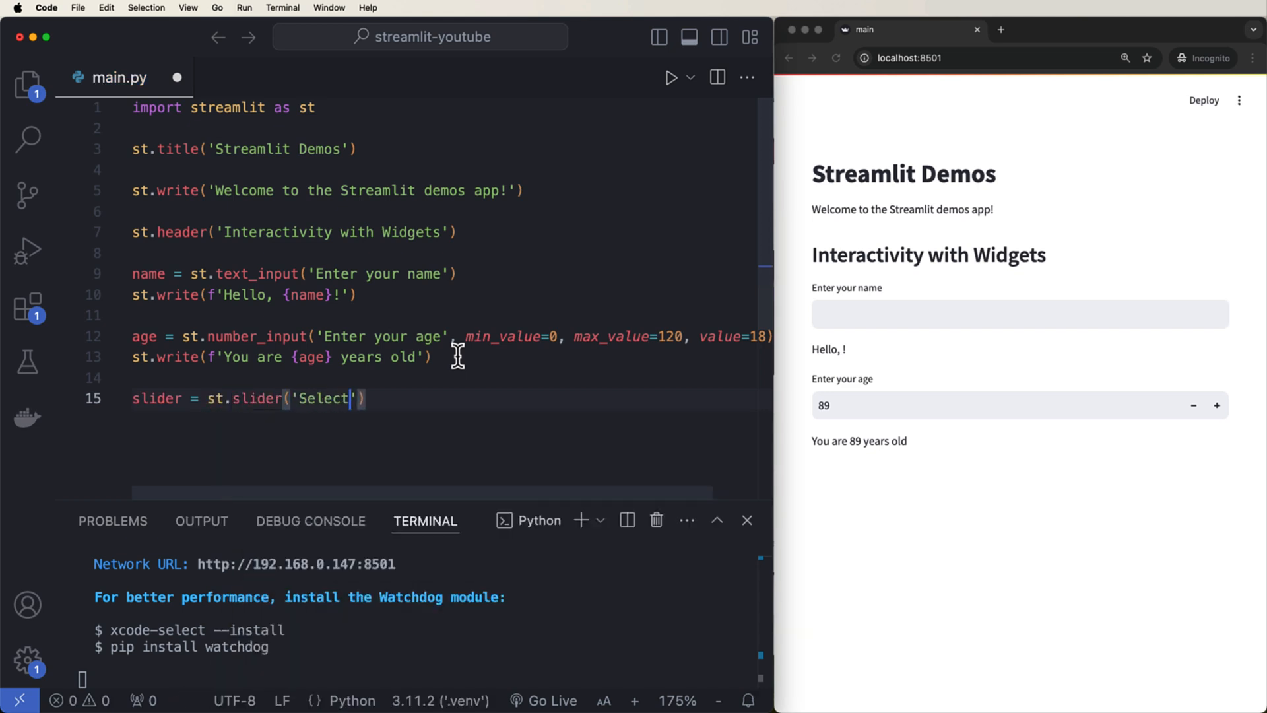
text(your slider level)
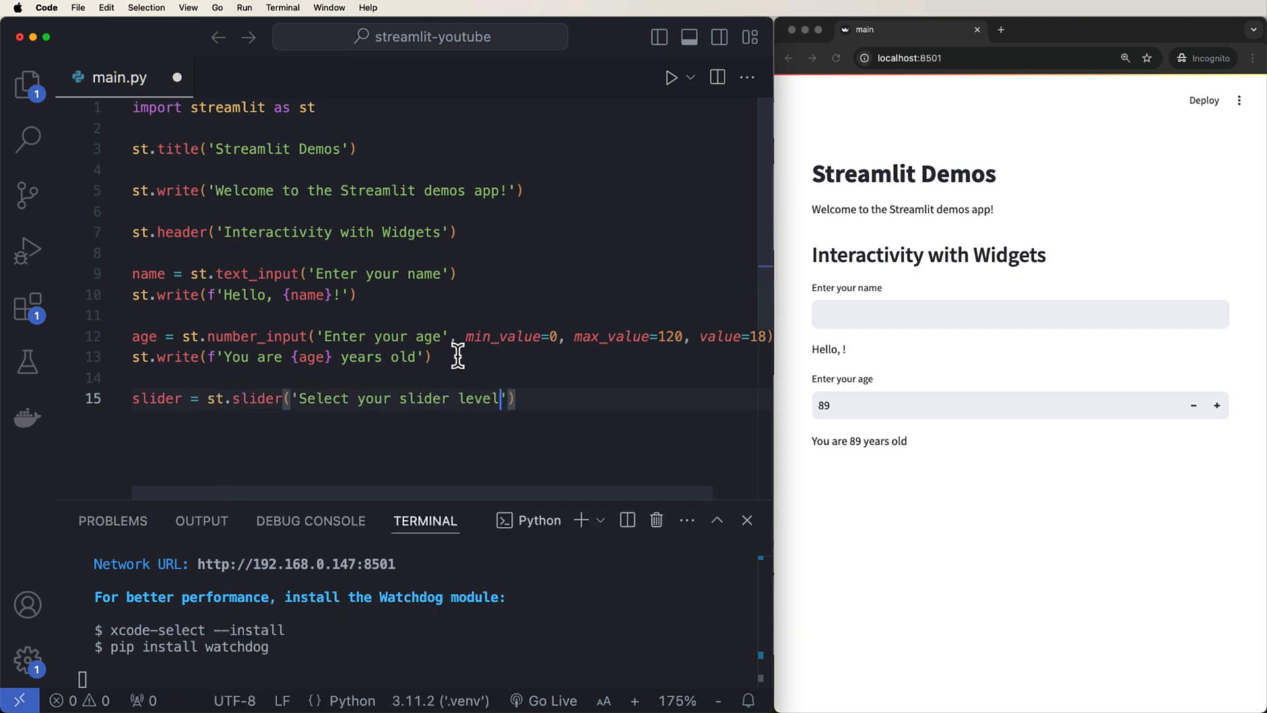
text(, min)
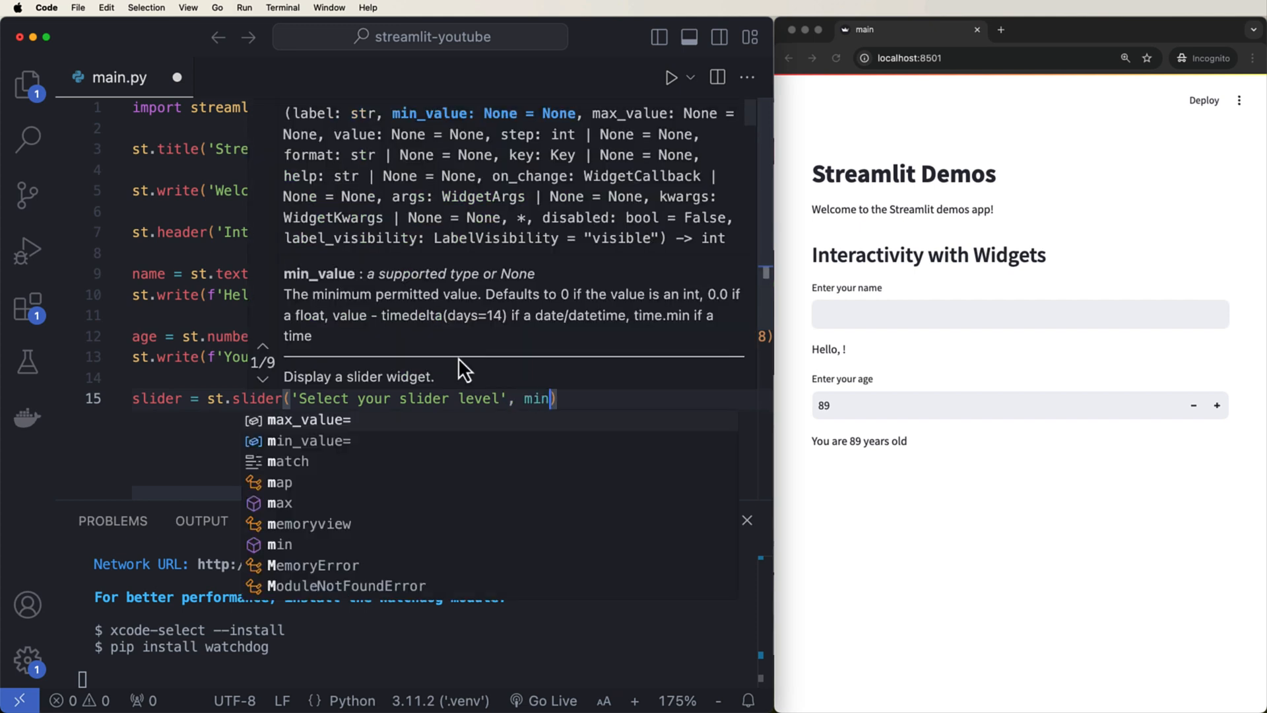
text(_value=1, m)
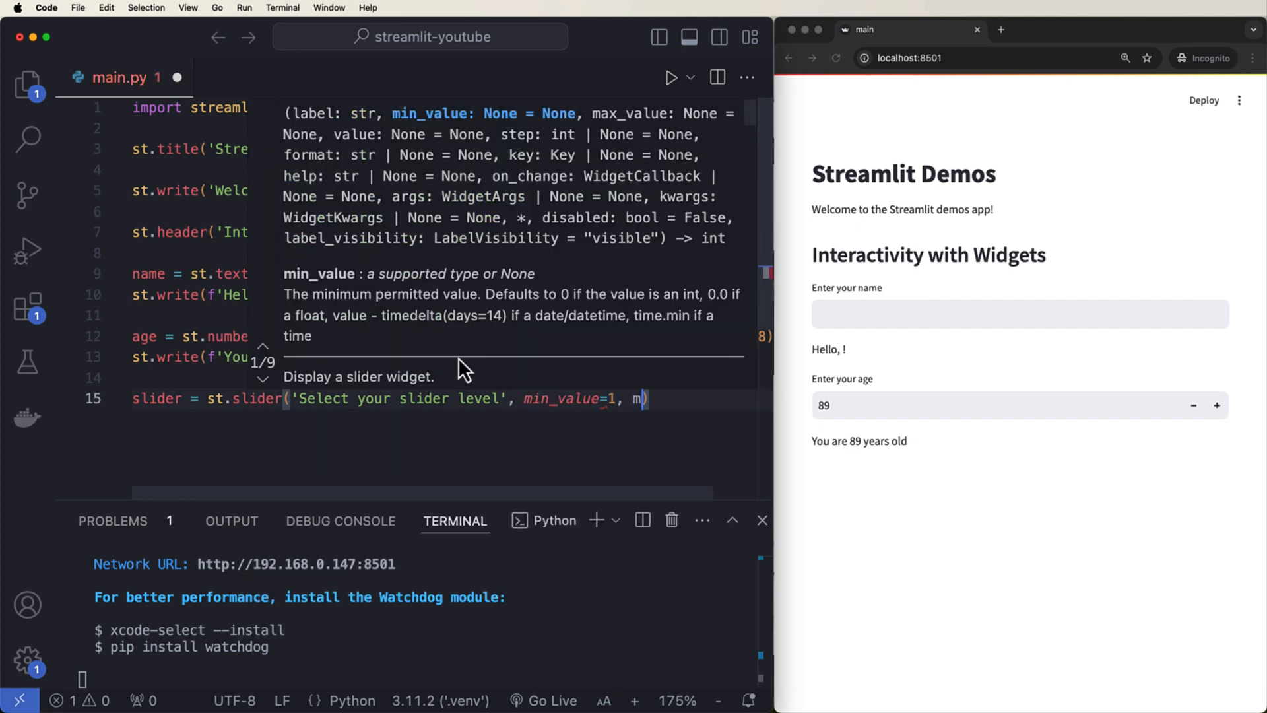
text(ax_value=10, val)
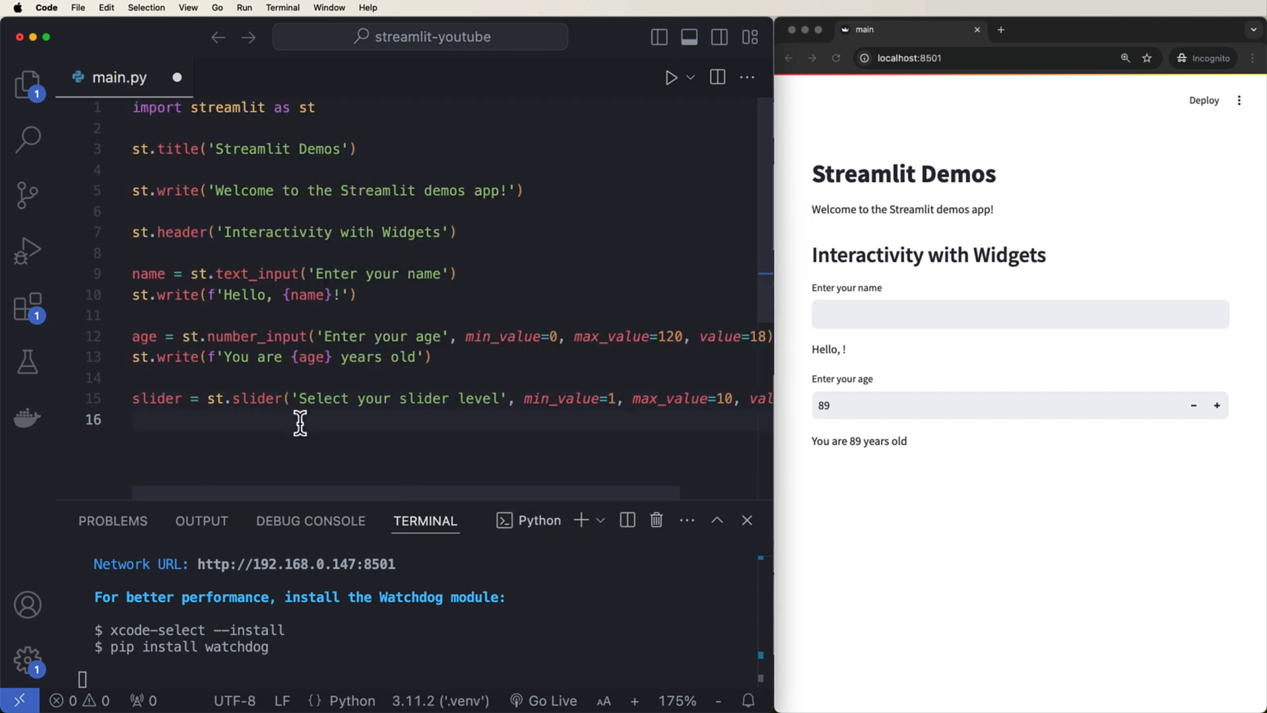
text(st.write(f'Slider)
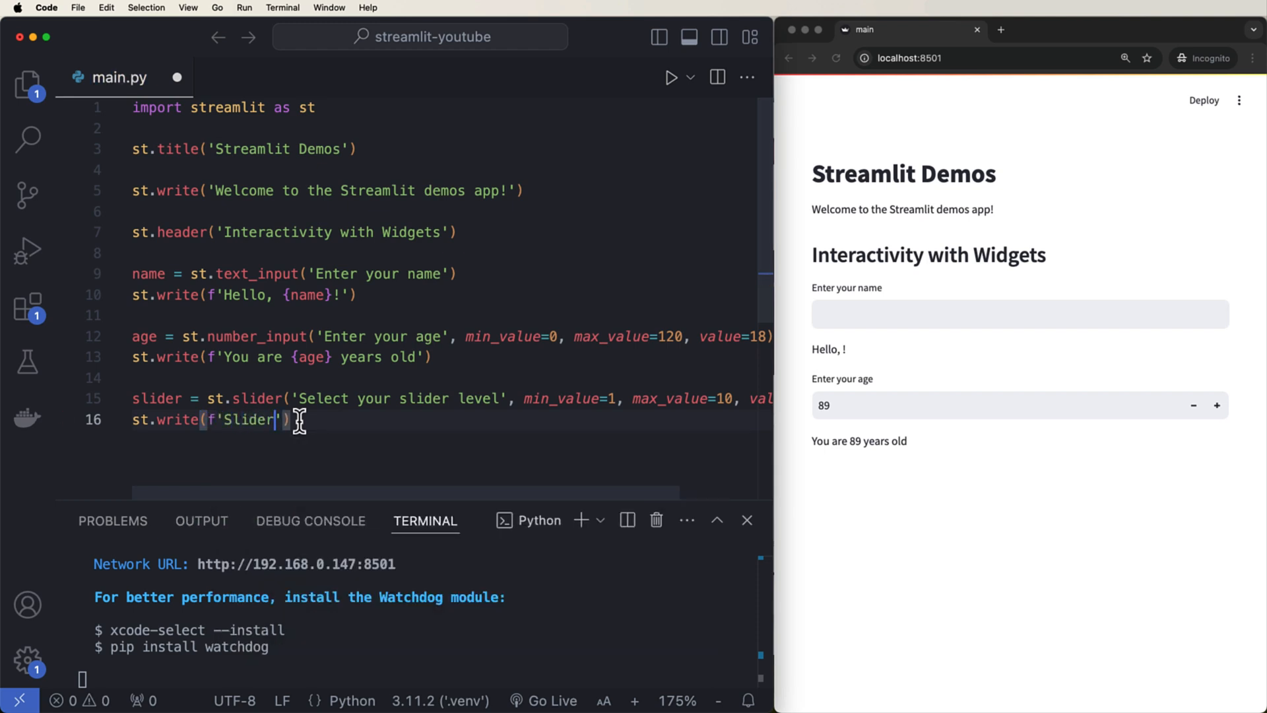
text(, {slider})
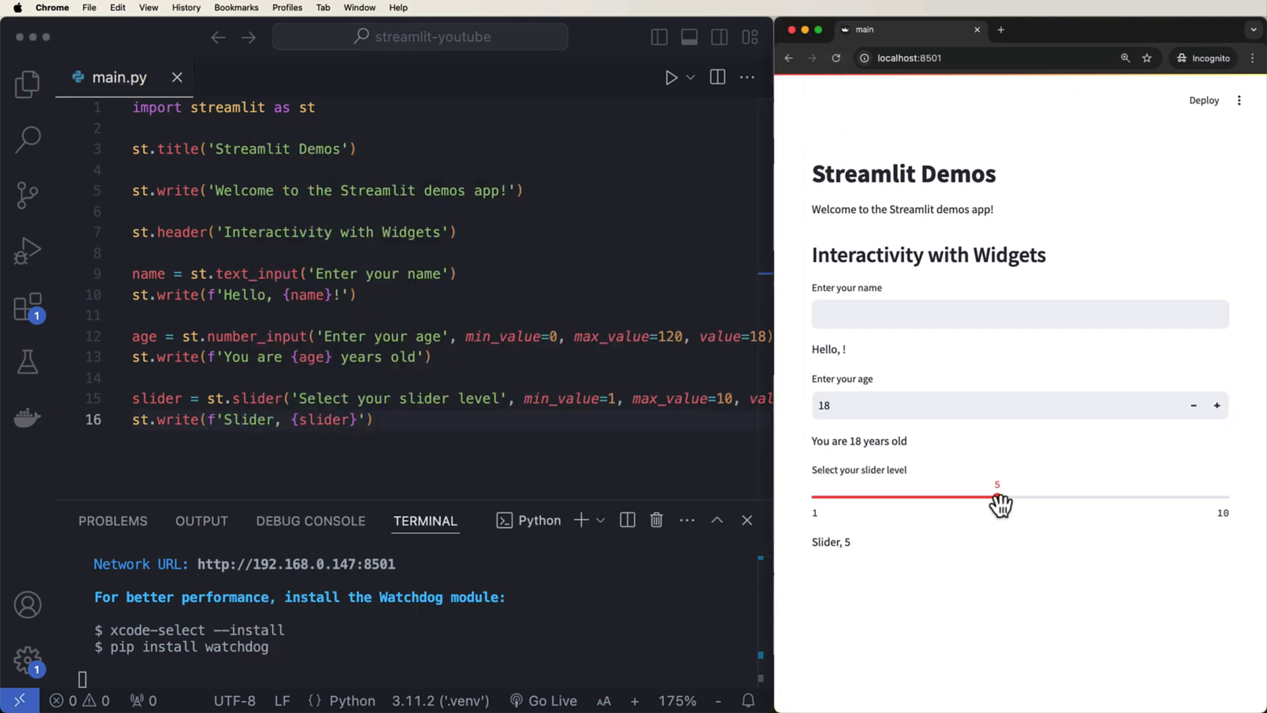
- Drag the slider in the app through levels 4, 3, 7 and up to 9
drag(998, 497, 952, 498)
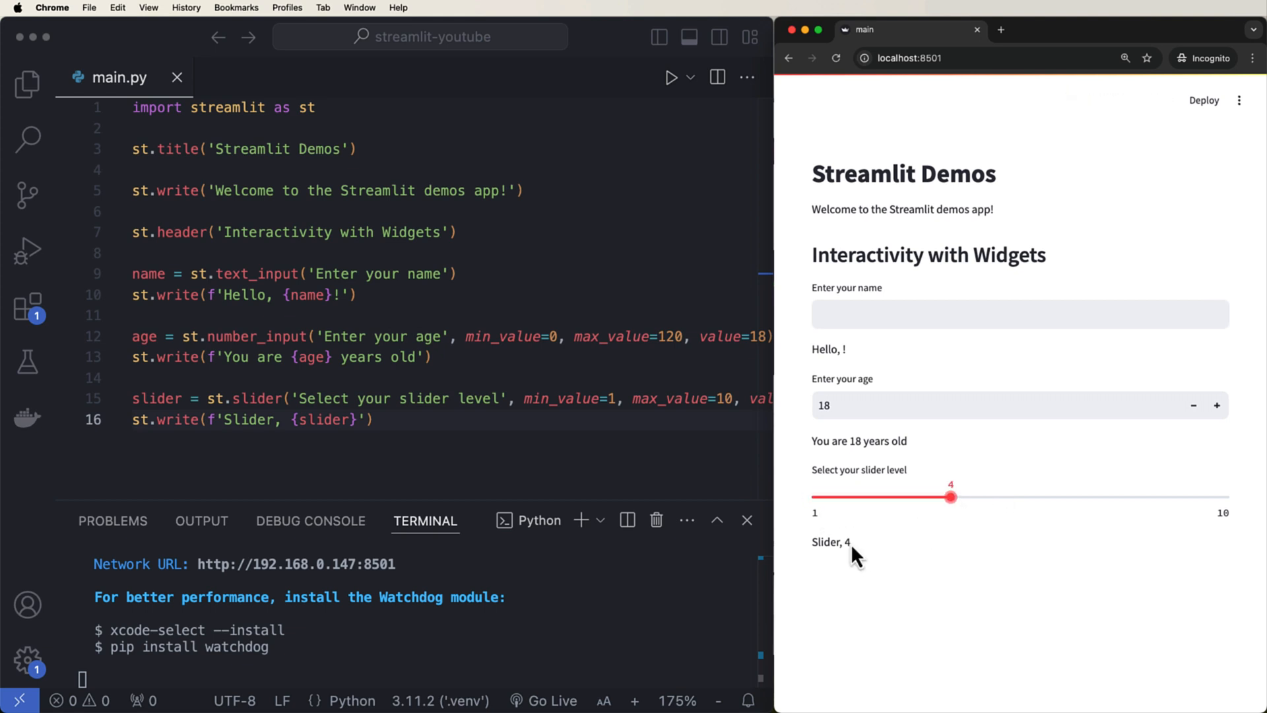
drag(952, 497, 904, 497)
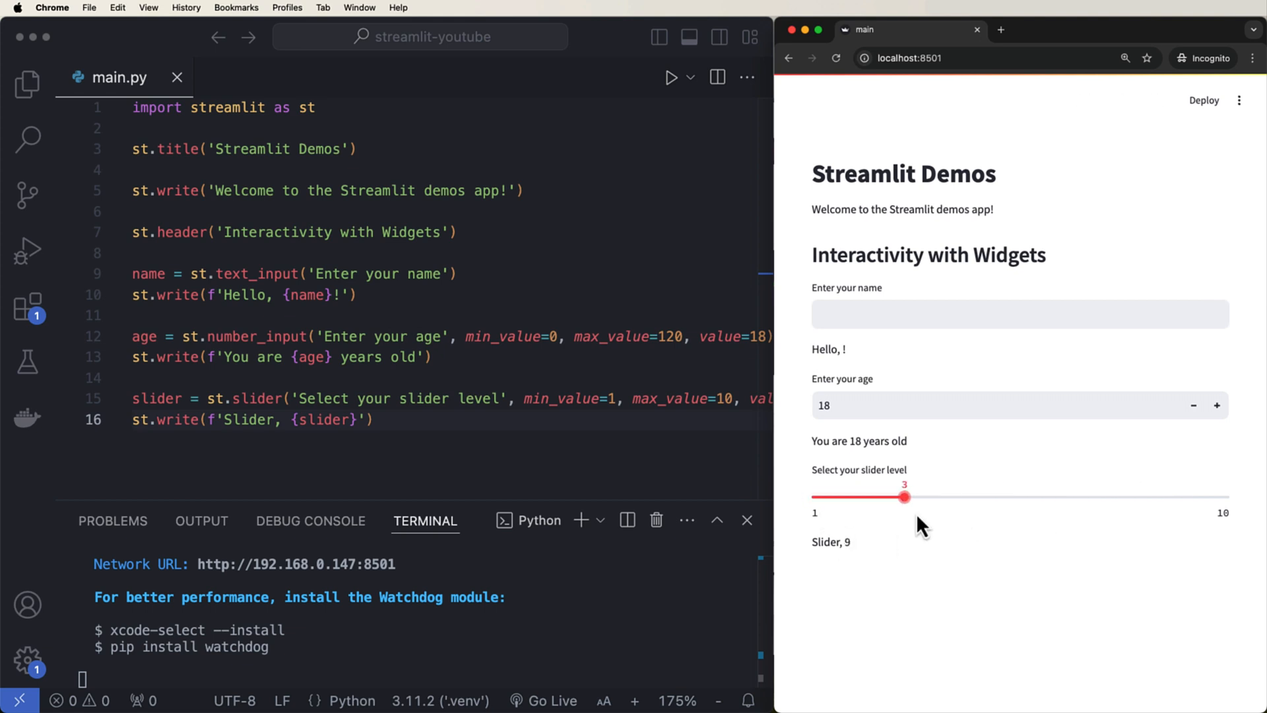
drag(904, 498, 950, 497)
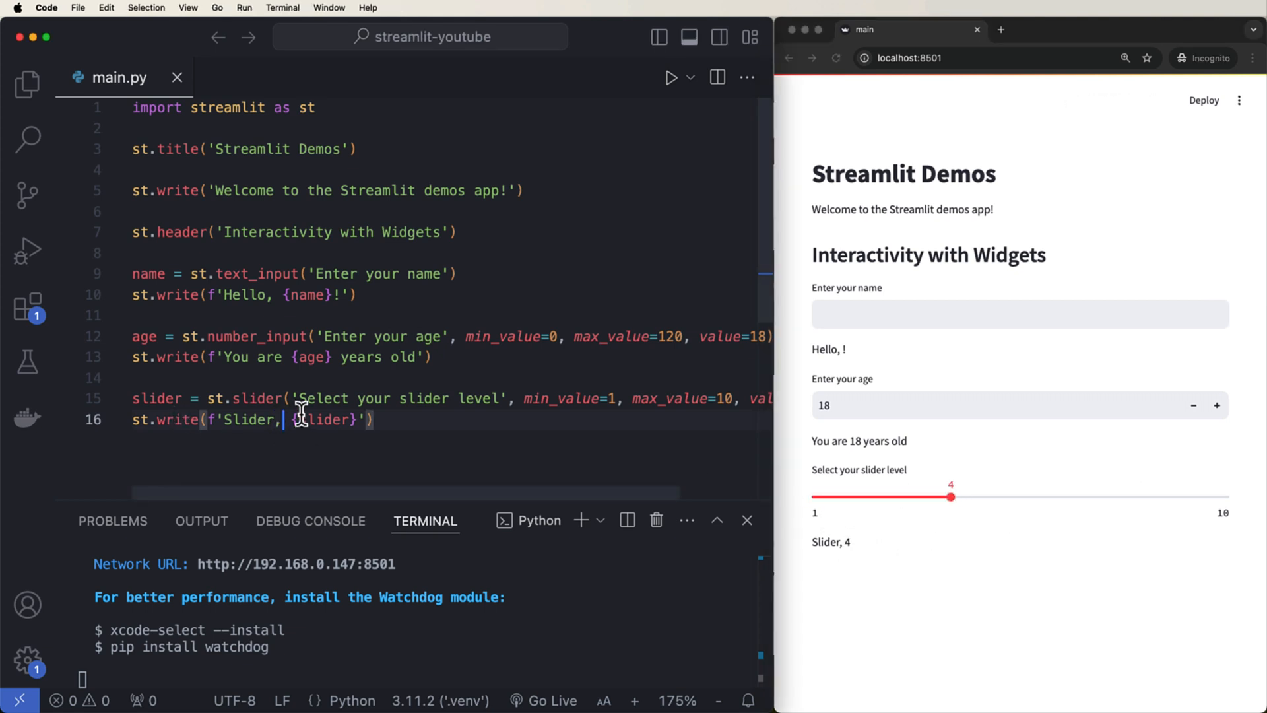
drag(950, 498, 1091, 498)
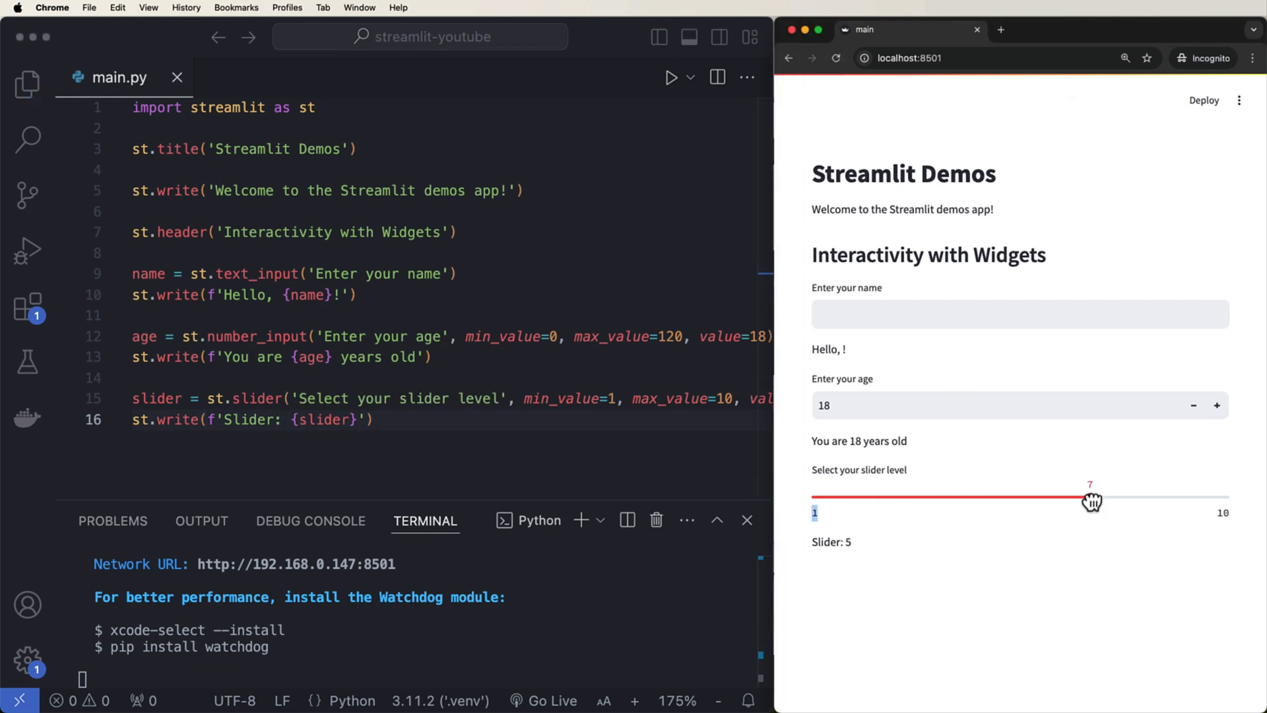
drag(1090, 498, 1182, 498)
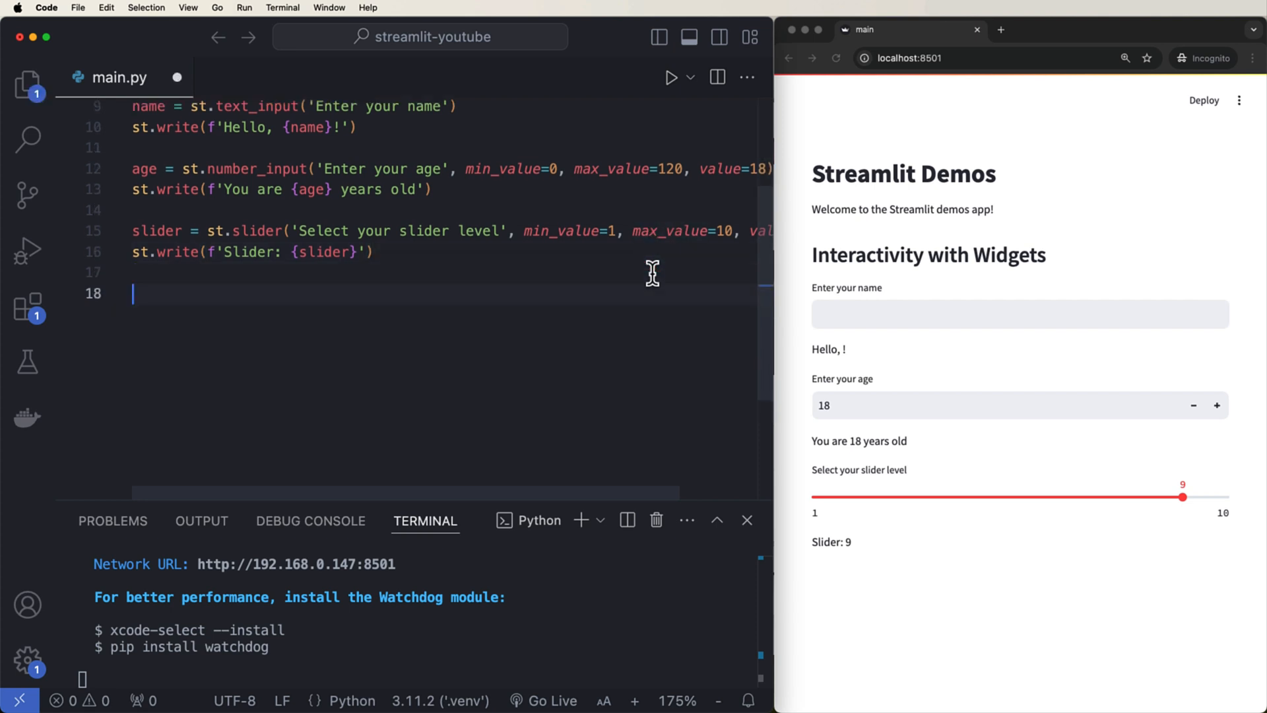
- Add if st.button('Say Hello!'): st.write('Hello YouTube!')
text(if st)
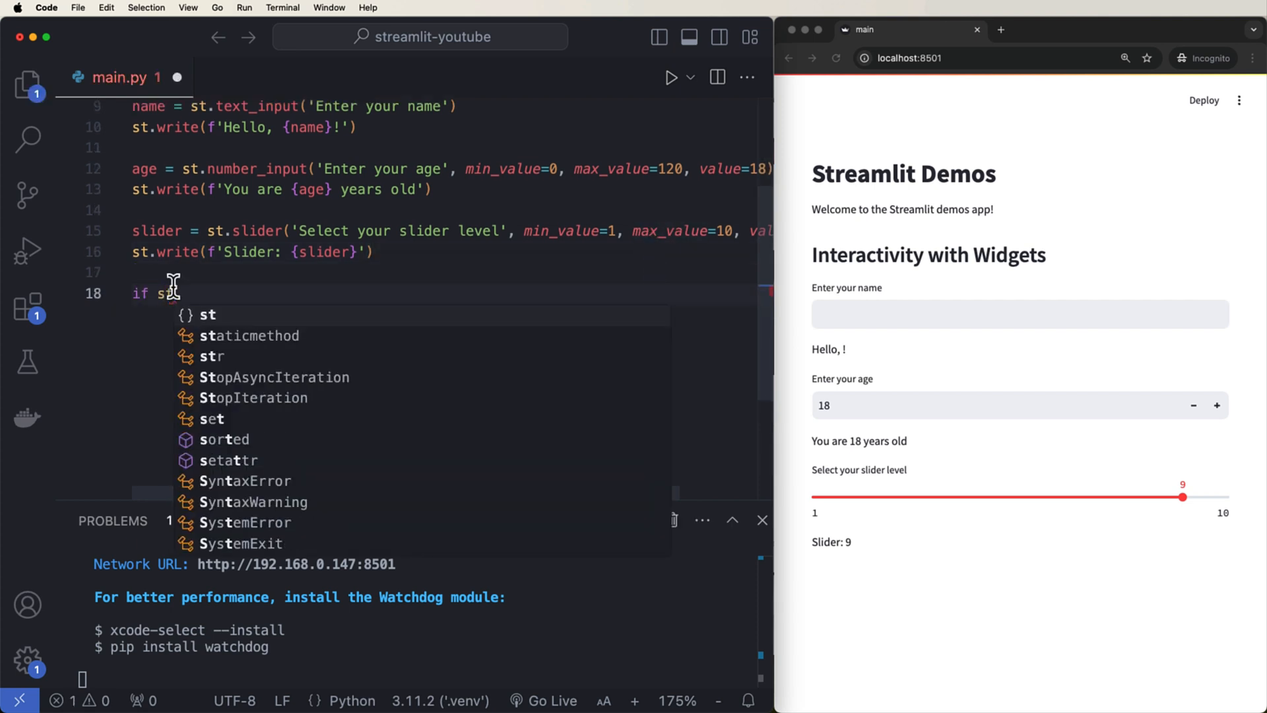
text(.button(''))
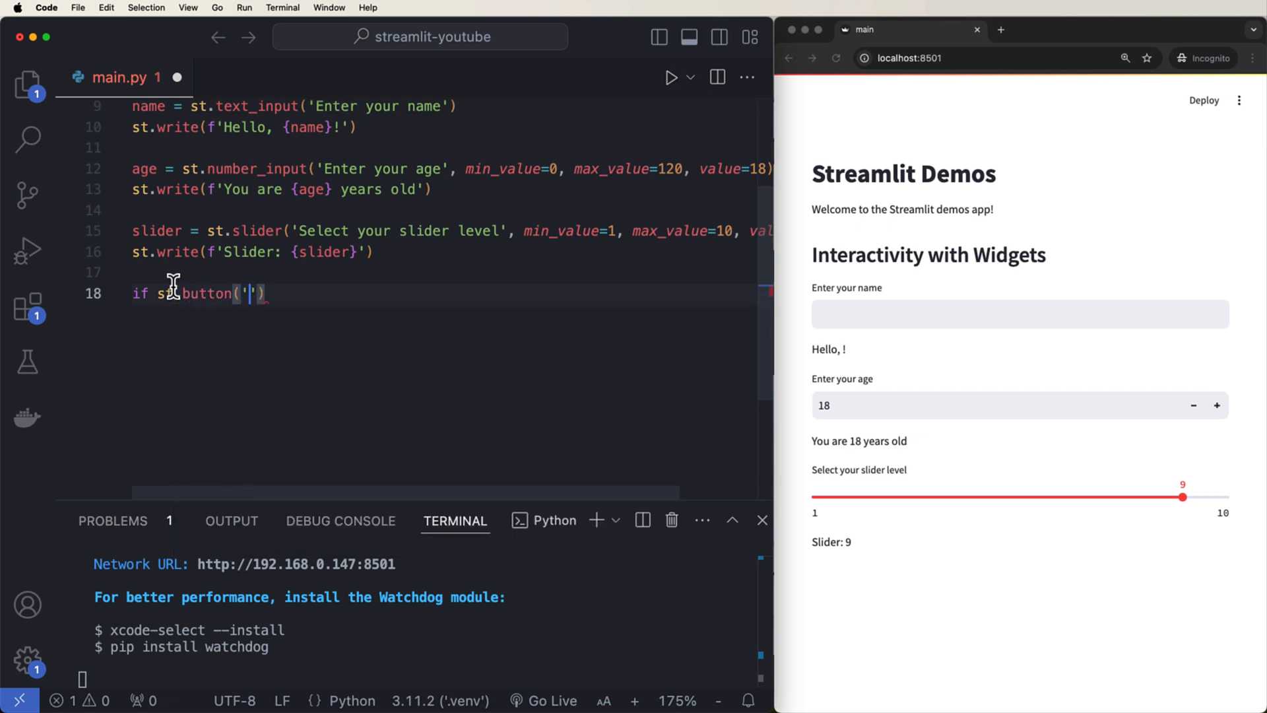
text(Say Hello!)
text(st.wr)
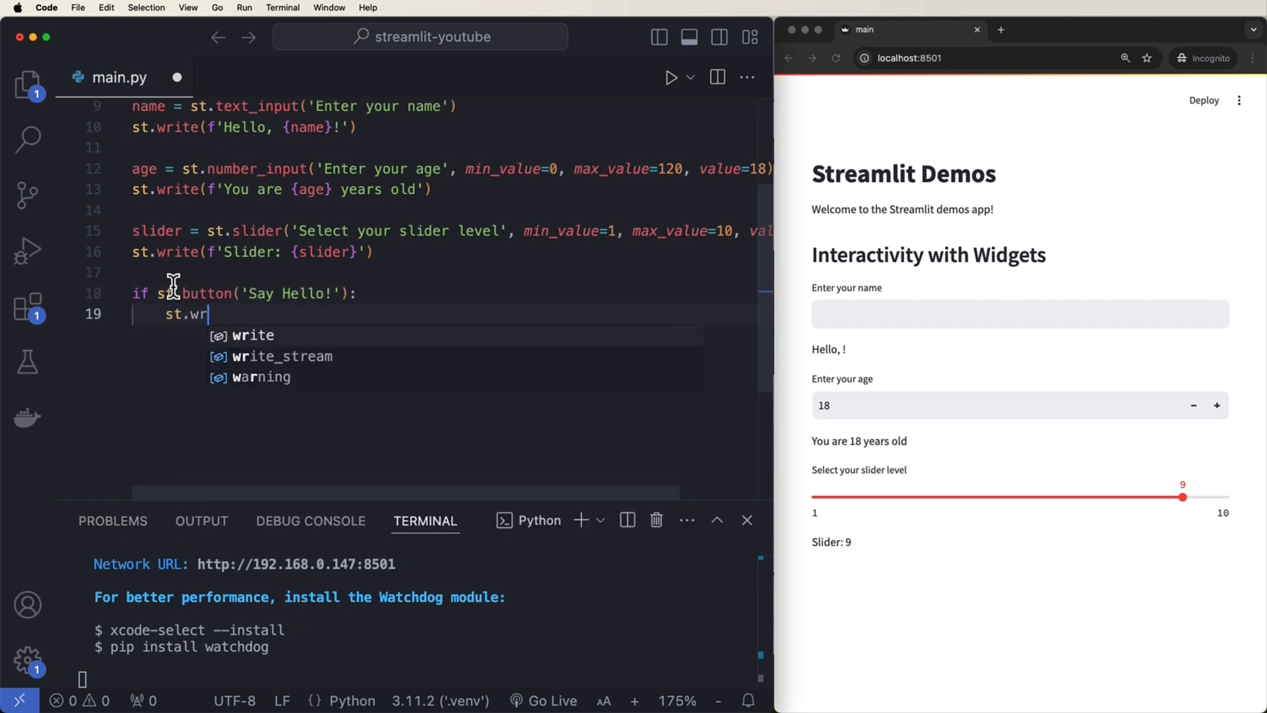
key(Tab)
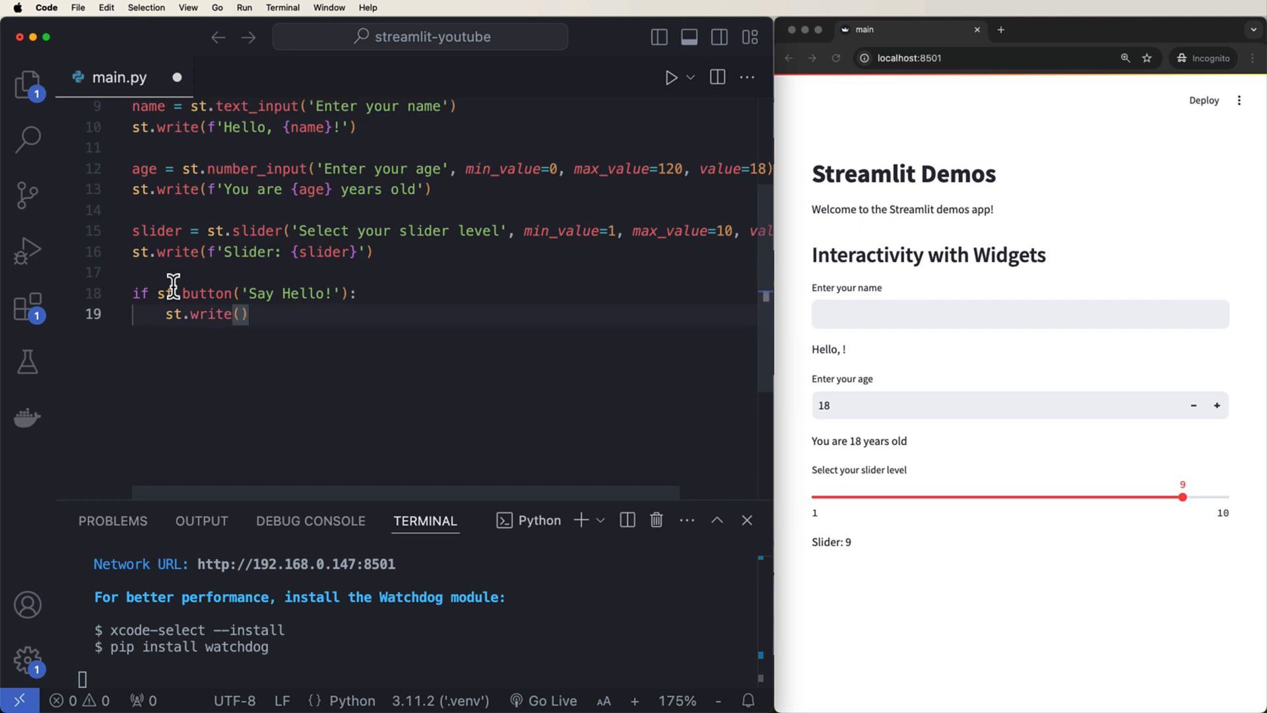
text('Hello YouT')
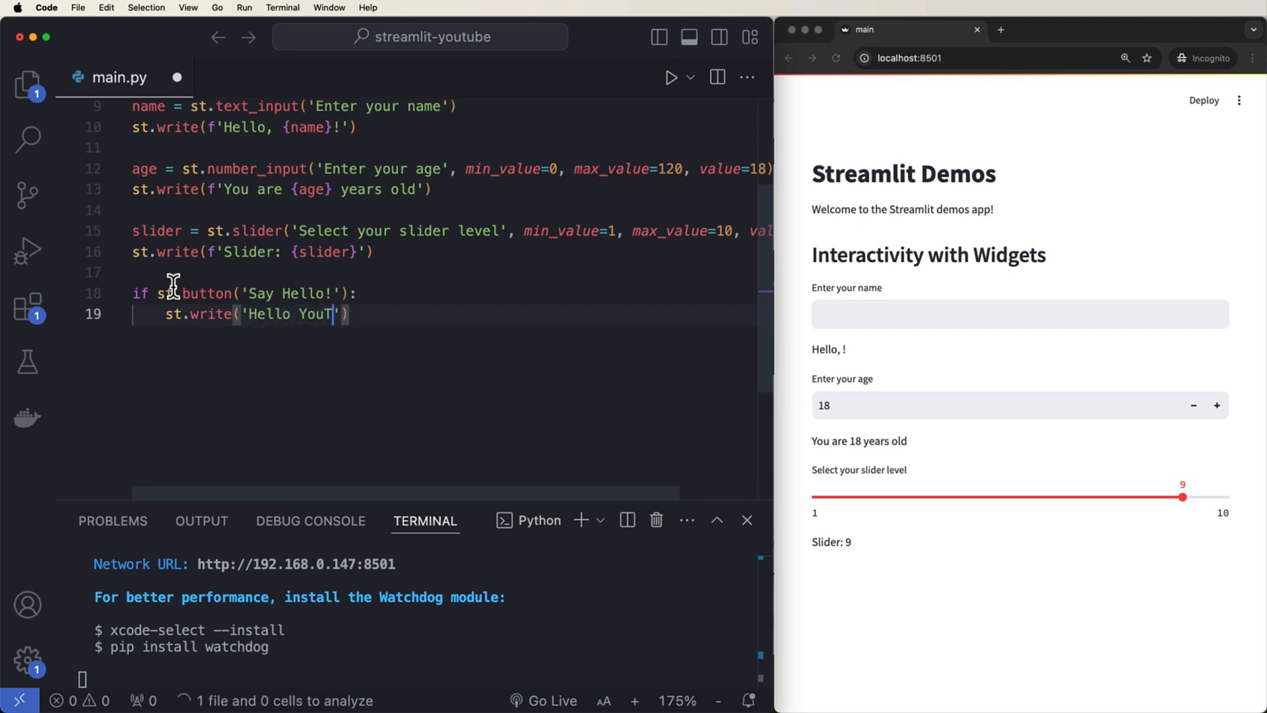
text(ube!)
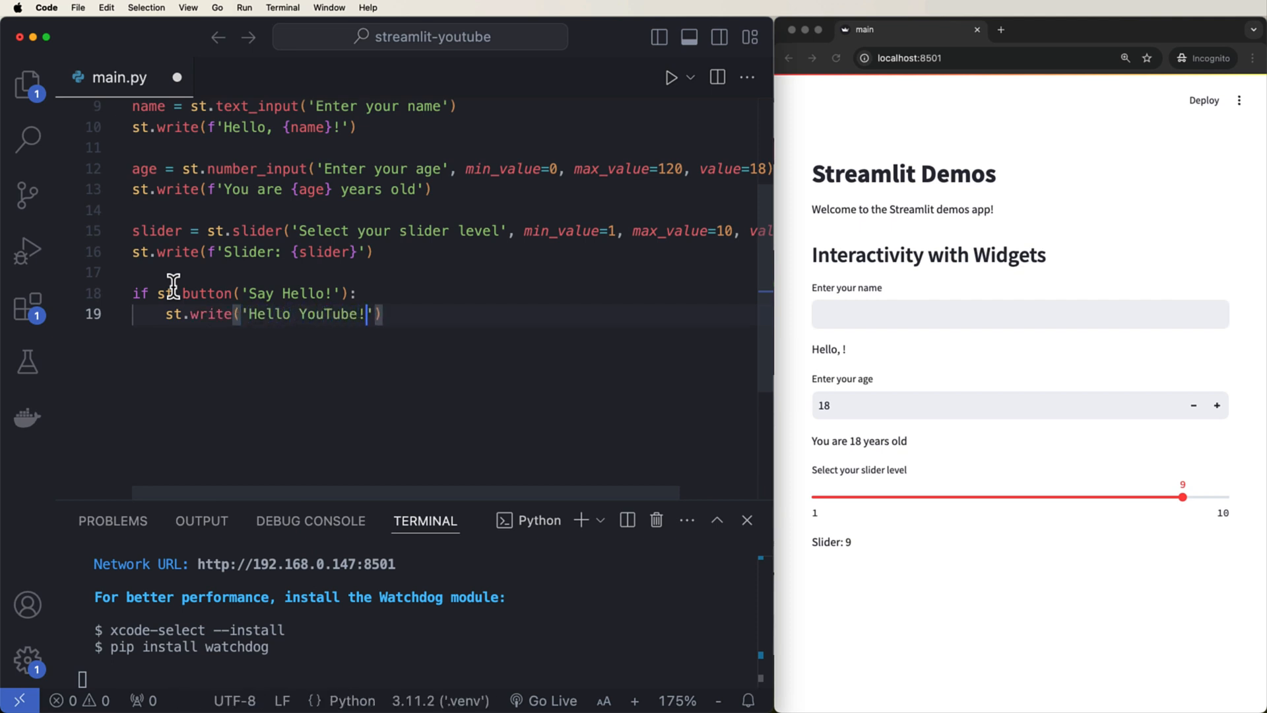
mouse_move(202, 293)
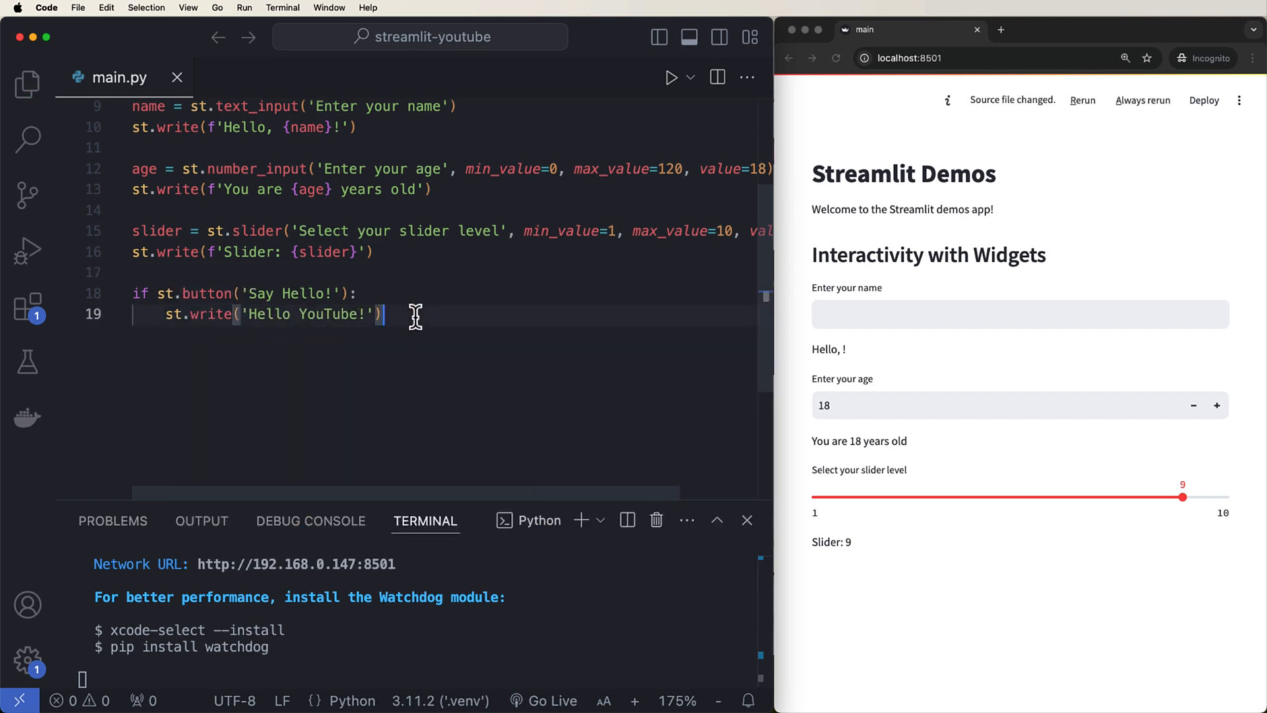
- Set the slider to 5 and click Say Hello! to show Hello YouTube!, then return to the code
drag(1182, 498, 996, 498)
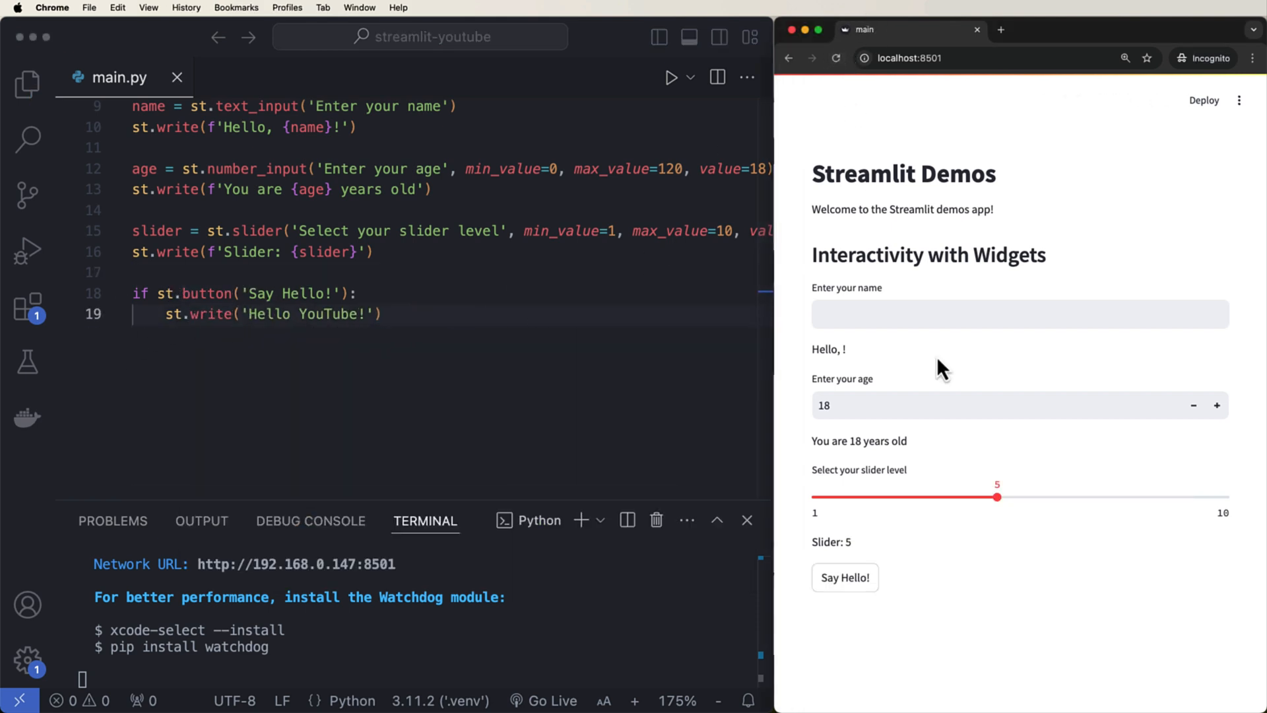
click(844, 577)
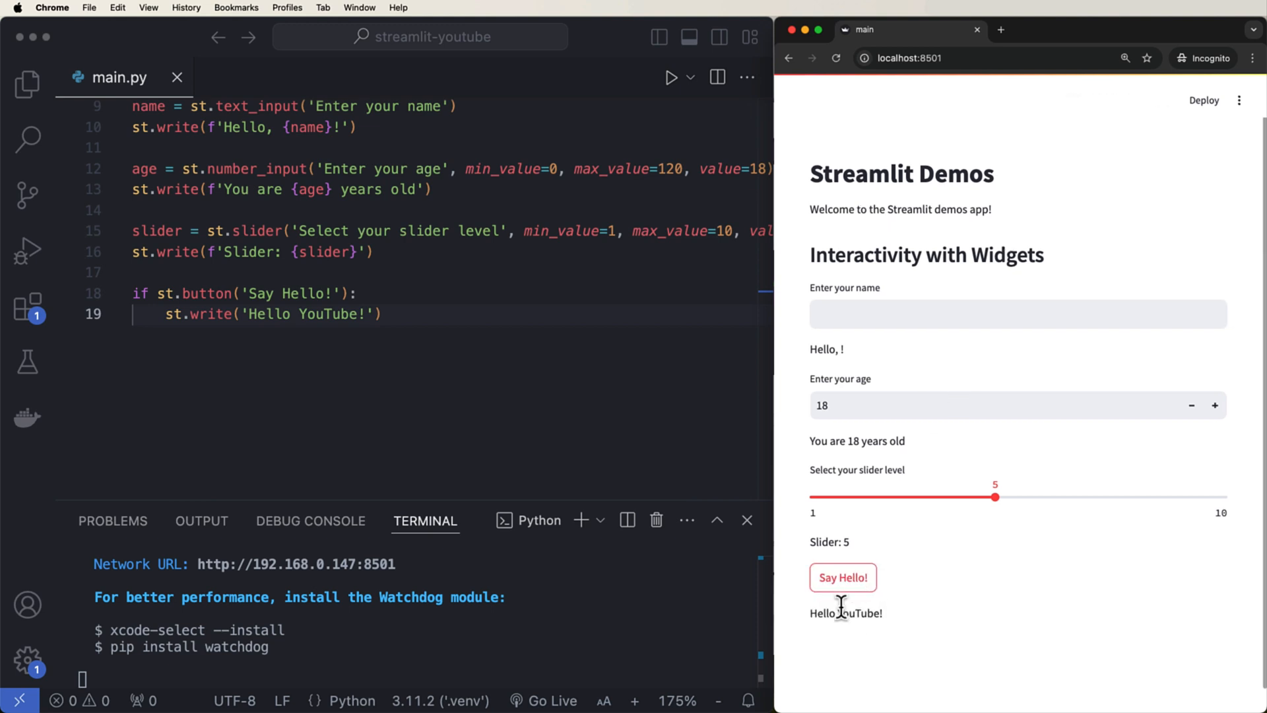
click(202, 330)
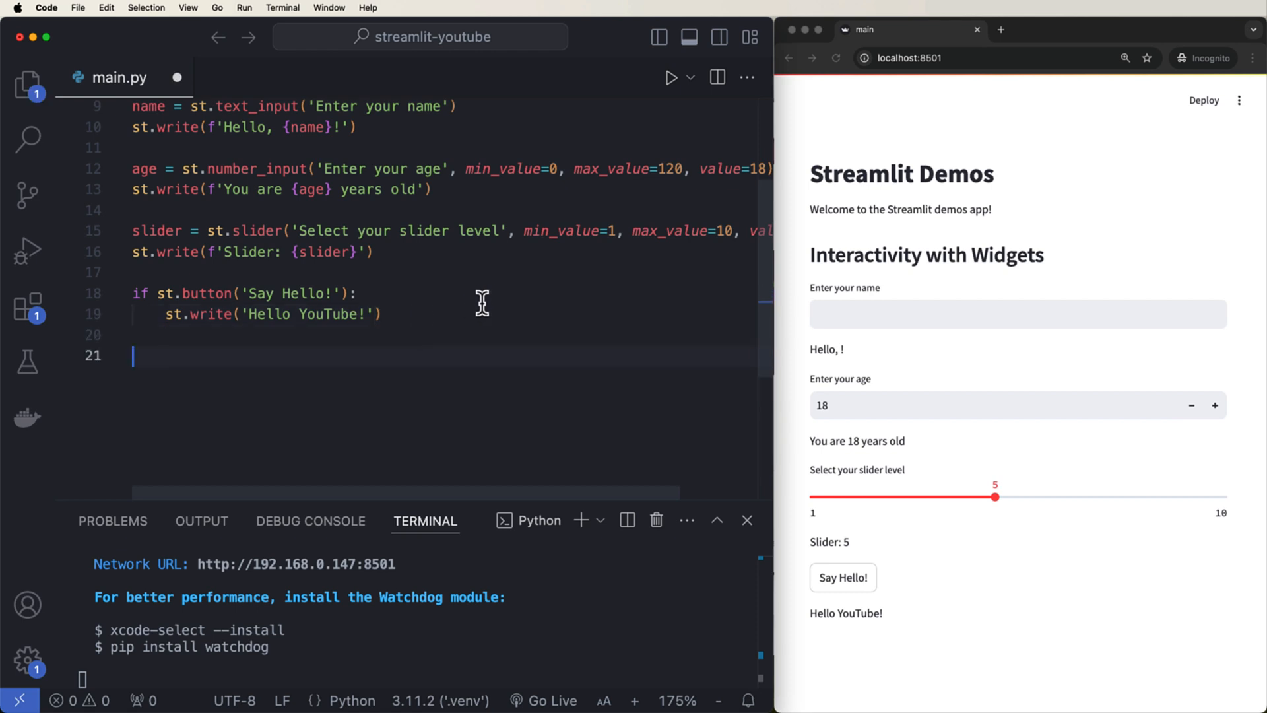
mouse_move(1118, 339)
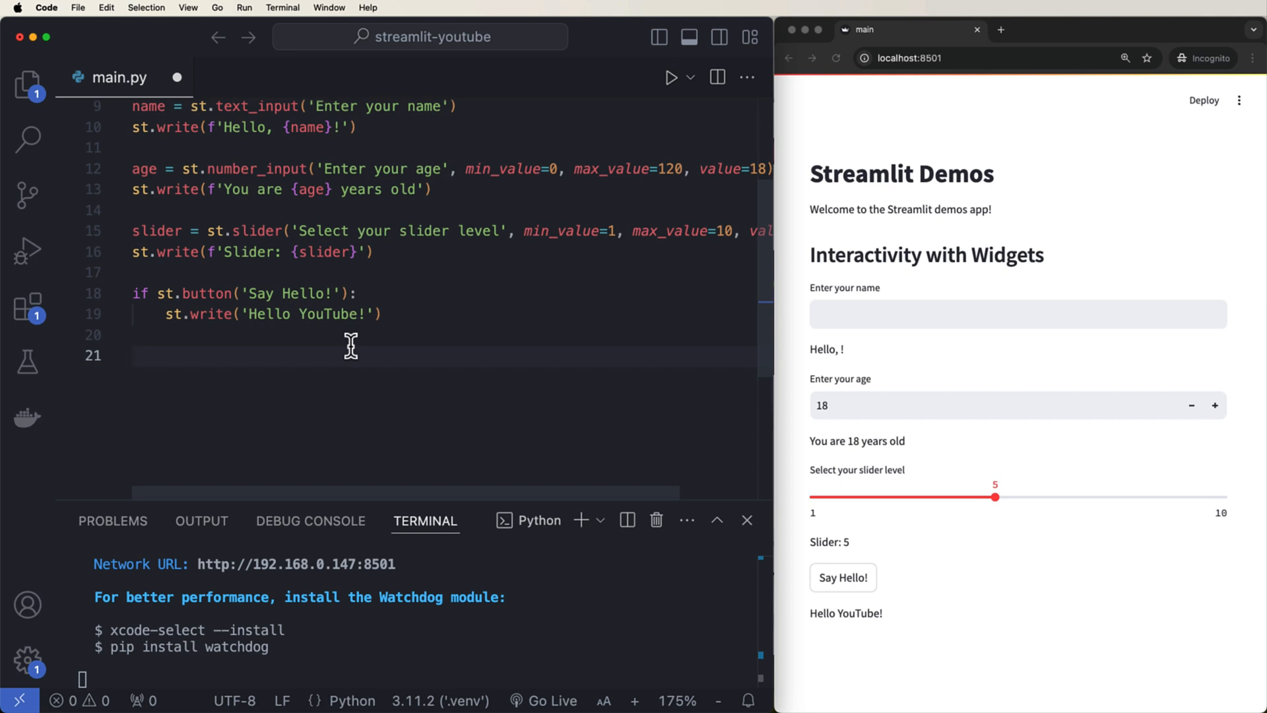
- Add option = st.selectbox('Choose an option:', [1,2,3]) and st.write(f'You select: {option}')
text(option =)
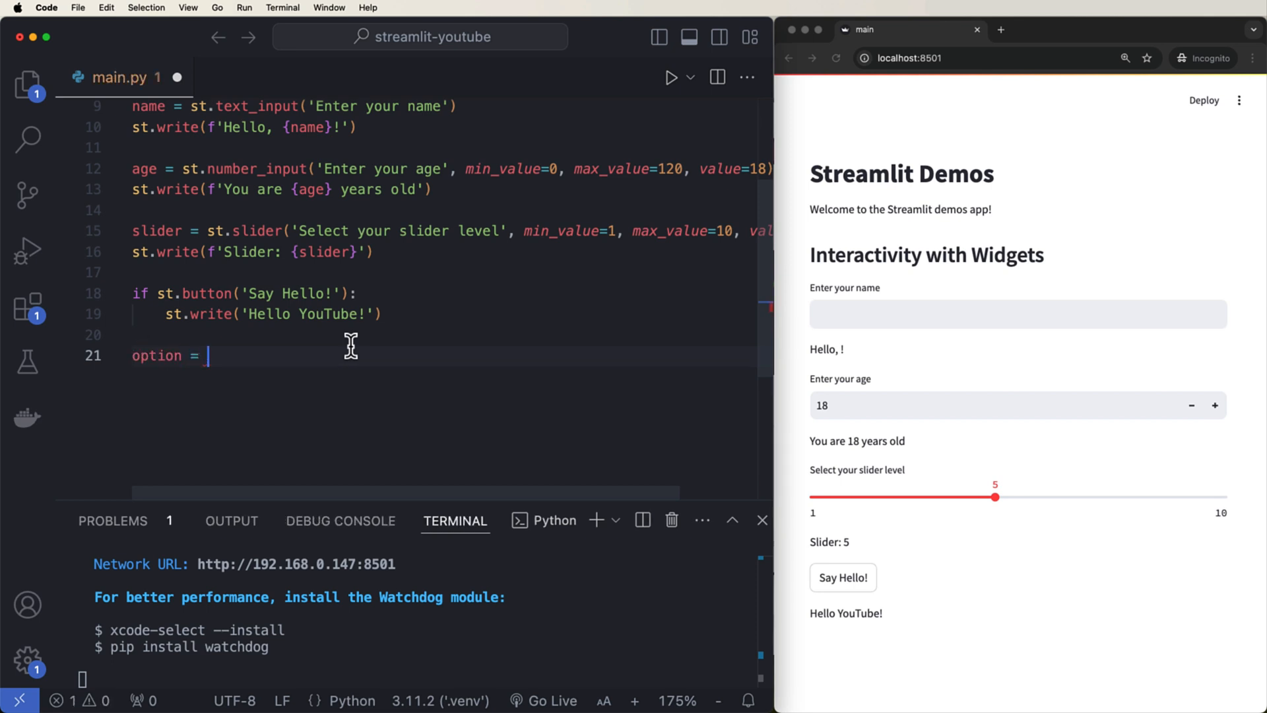
text(st.selectbox()
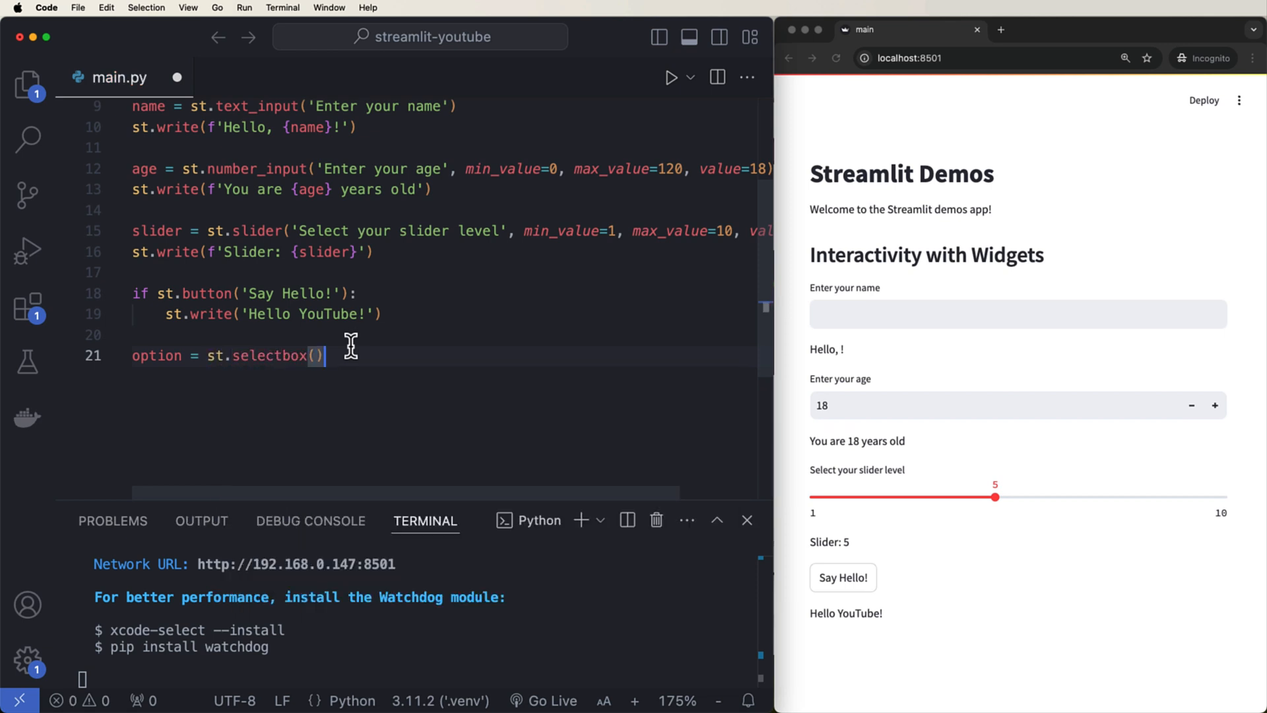
text('Choose an option:', [1,2,3)
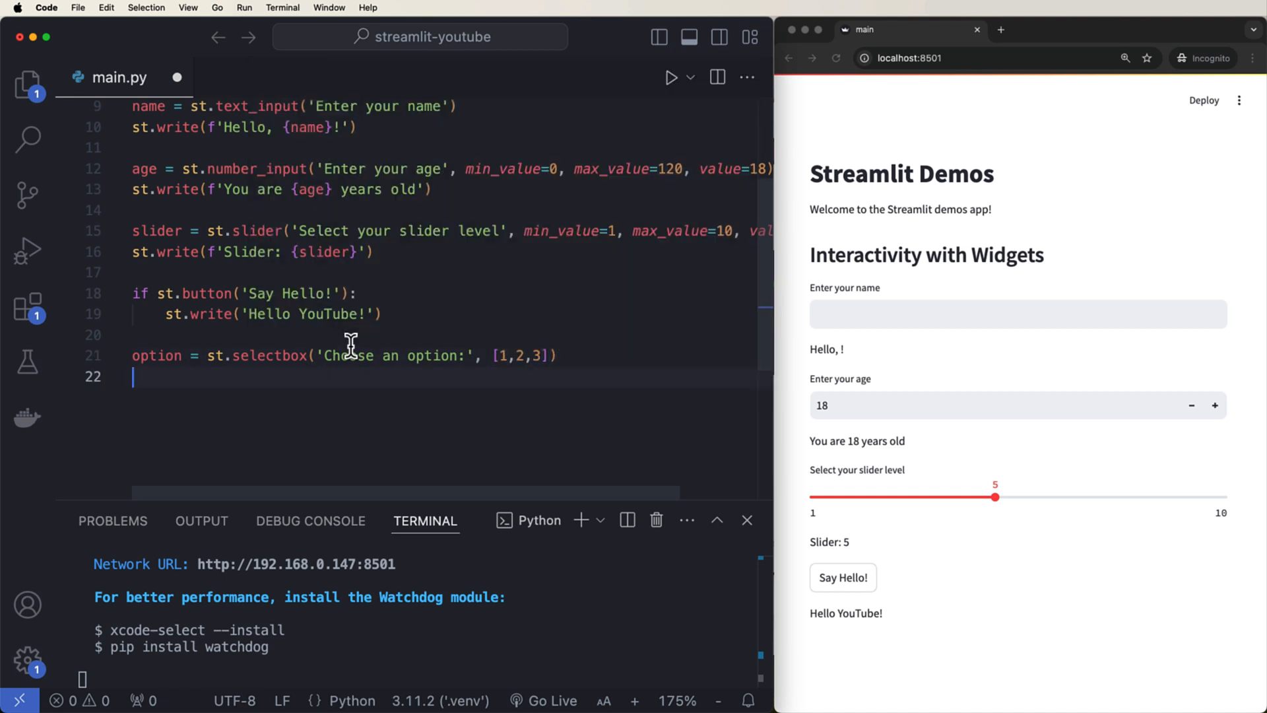
text(st.write())
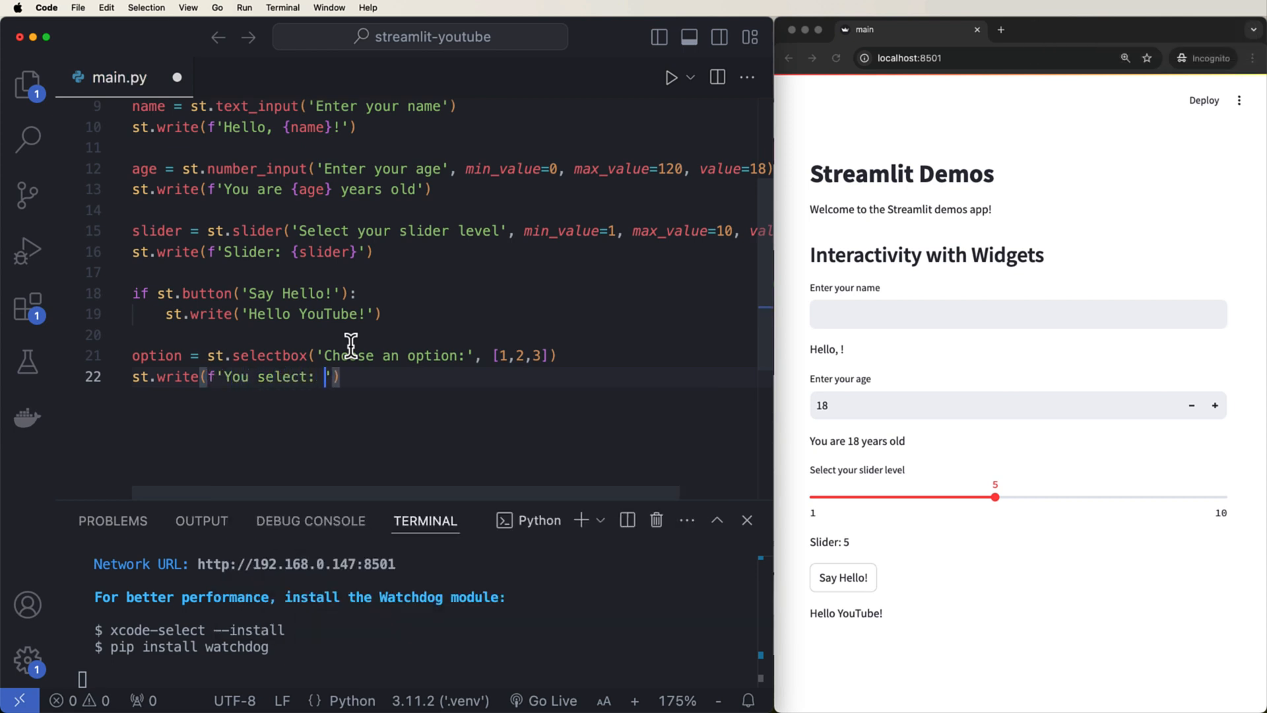
text({option})
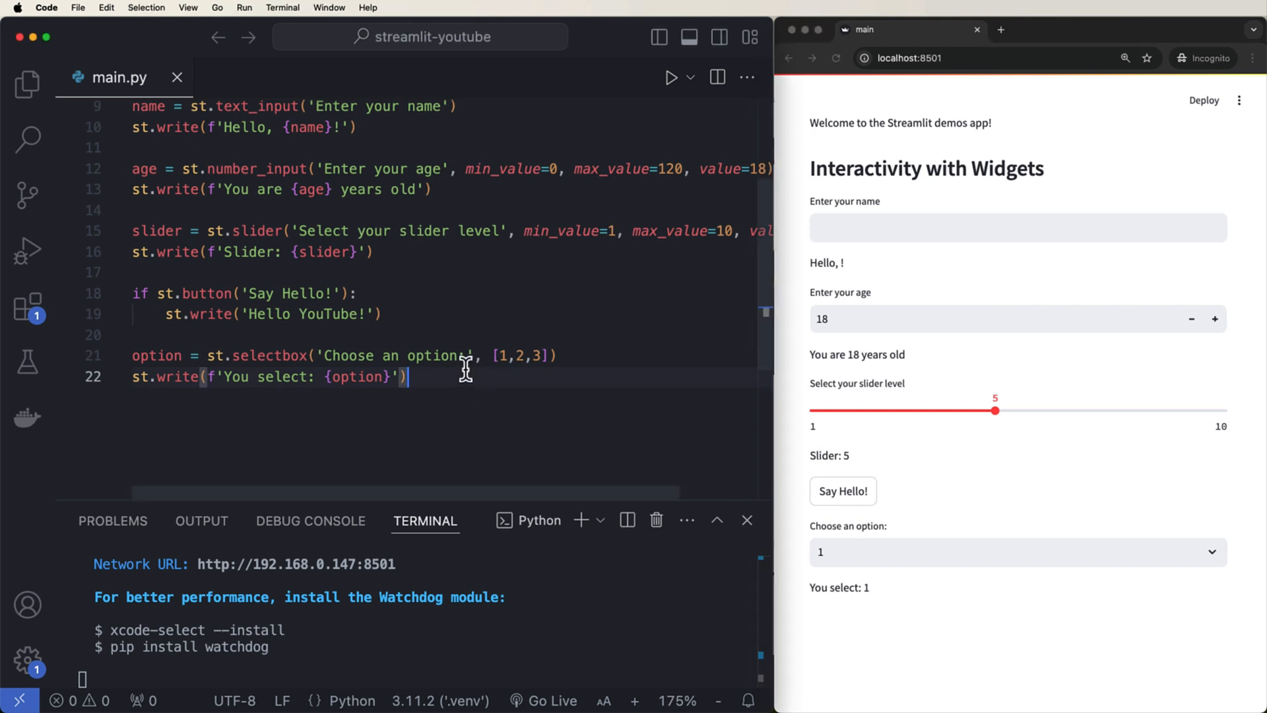
mouse_move(582, 330)
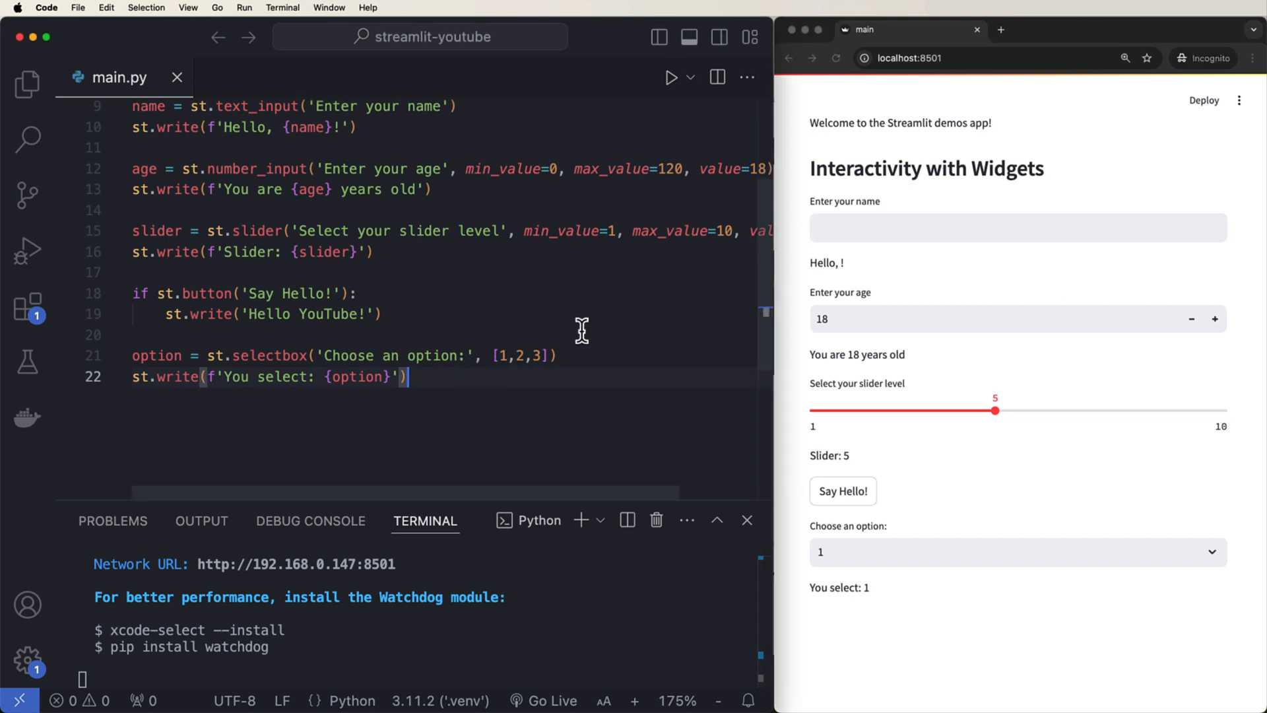
key(enter)
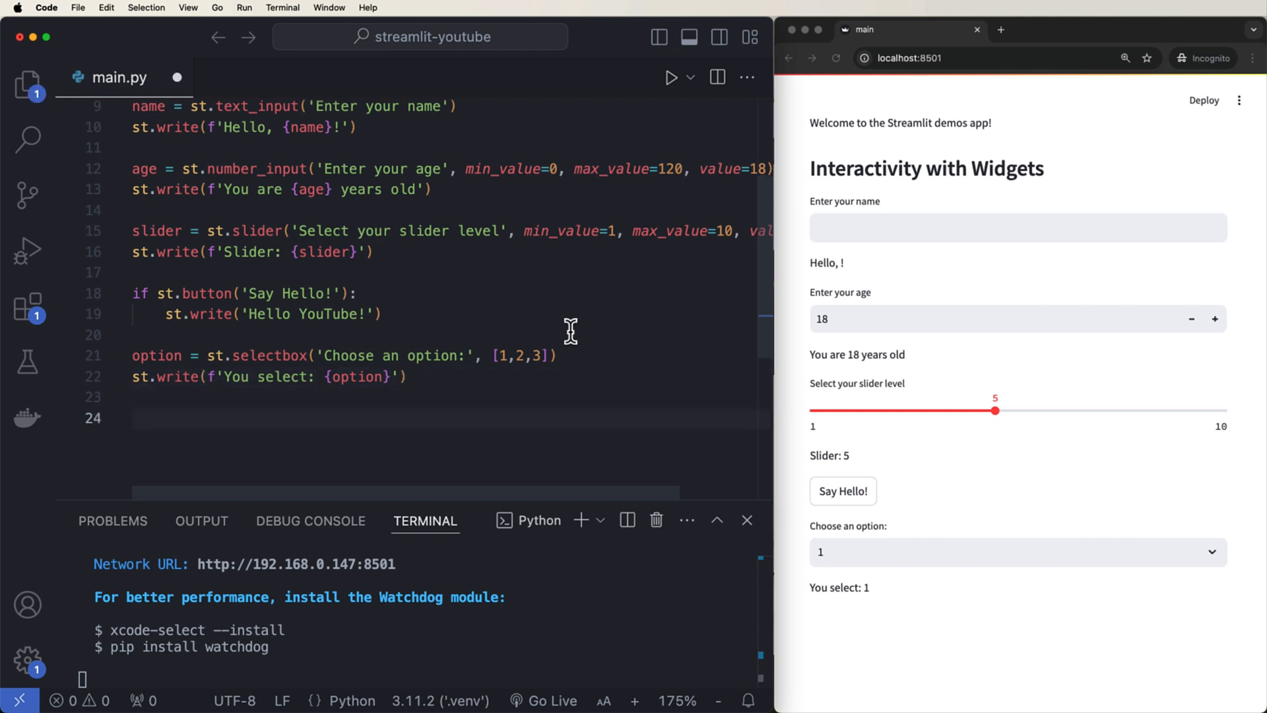
scroll(down, 3)
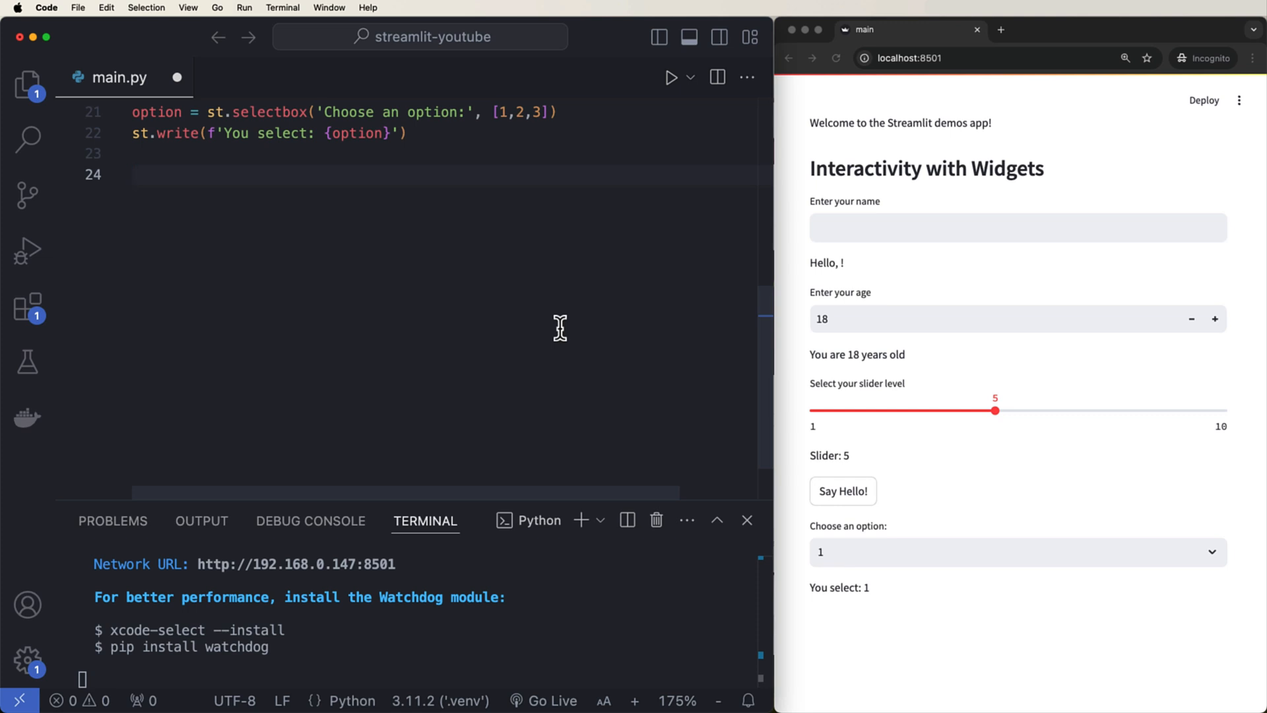
- Add st.header('Displaying Data and Charts') and a data dict of Alice, Bob, Charlie with ages 25, 30, 35
text(st.header()
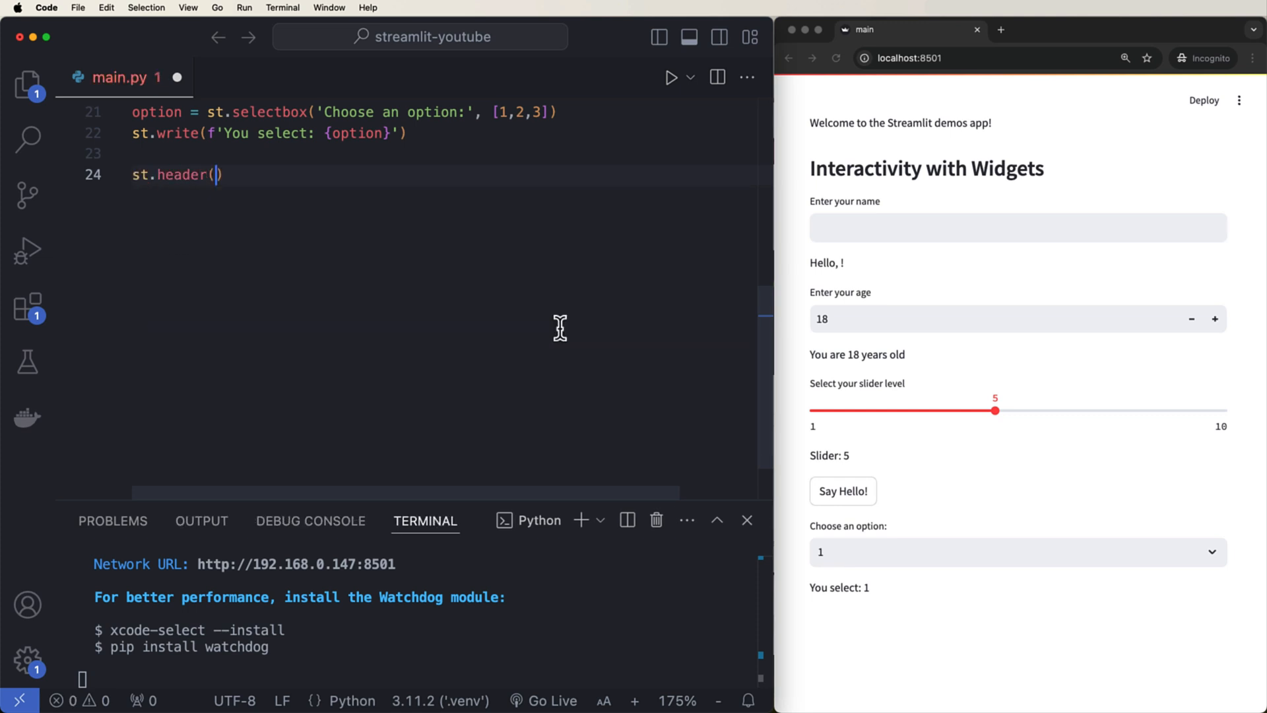
text('Displaying D')
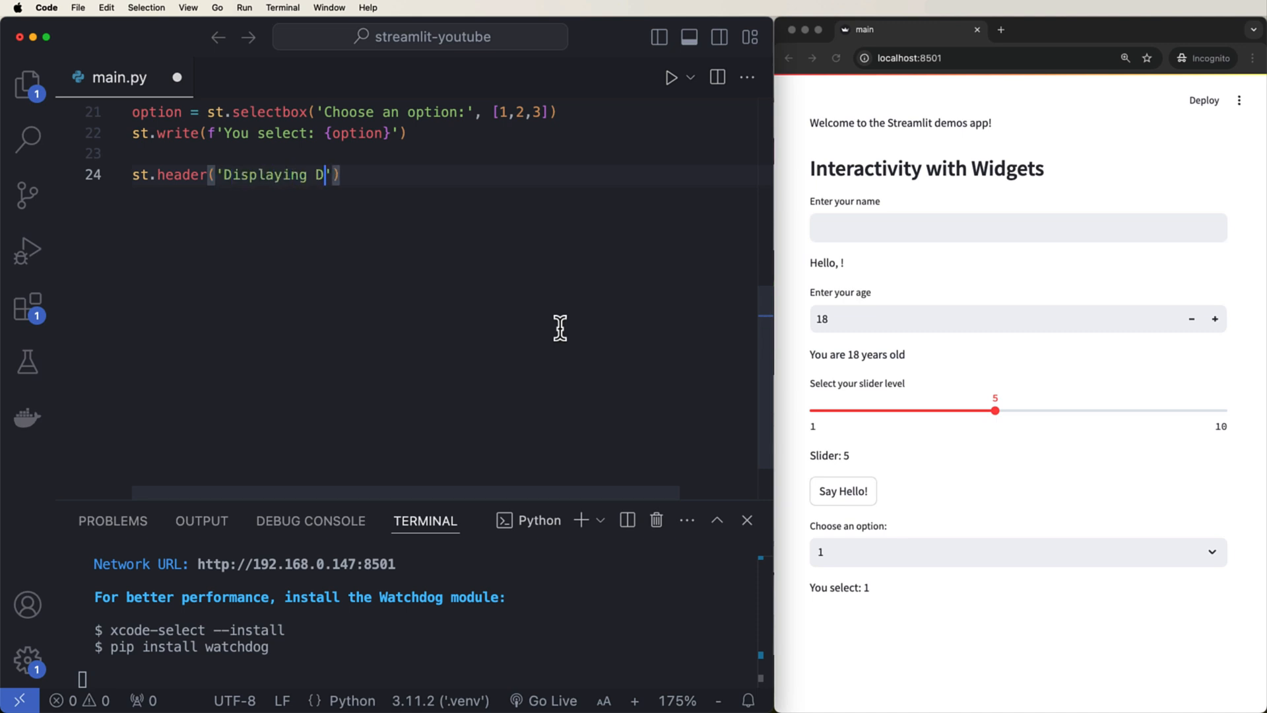
text(ata and Charts')
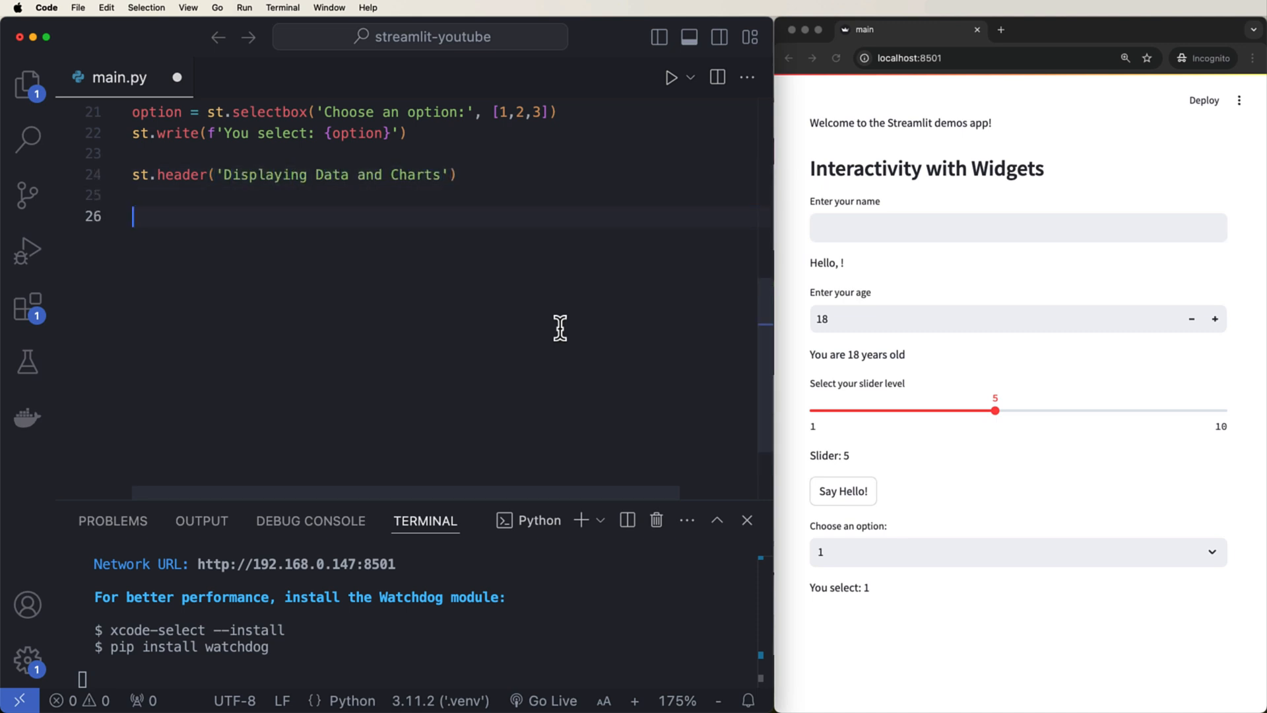
text(data =)
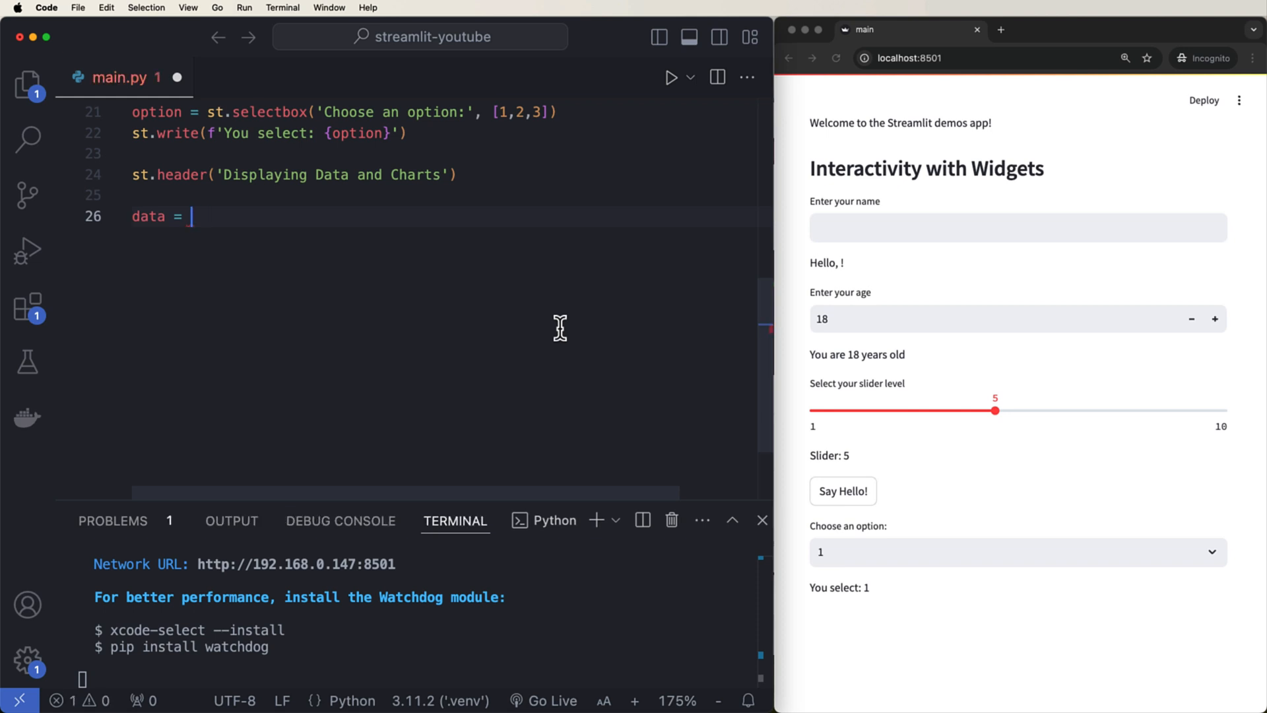
text({)
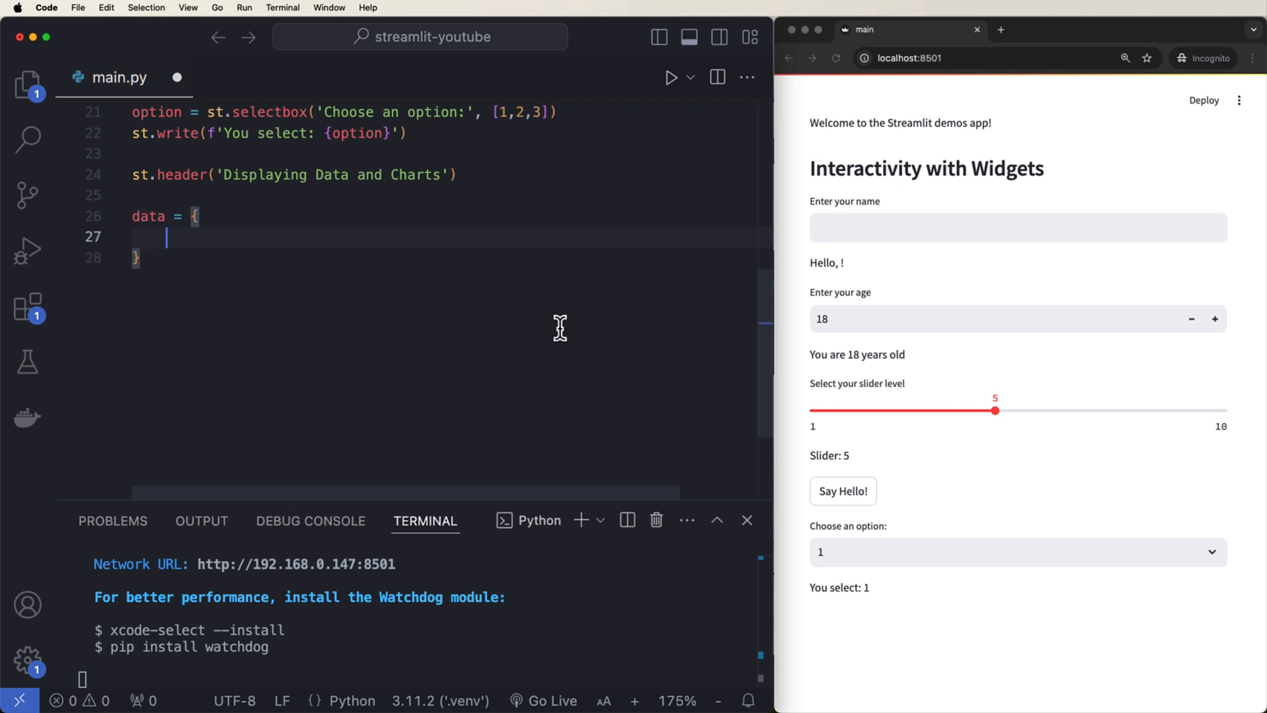
text('Name': [)
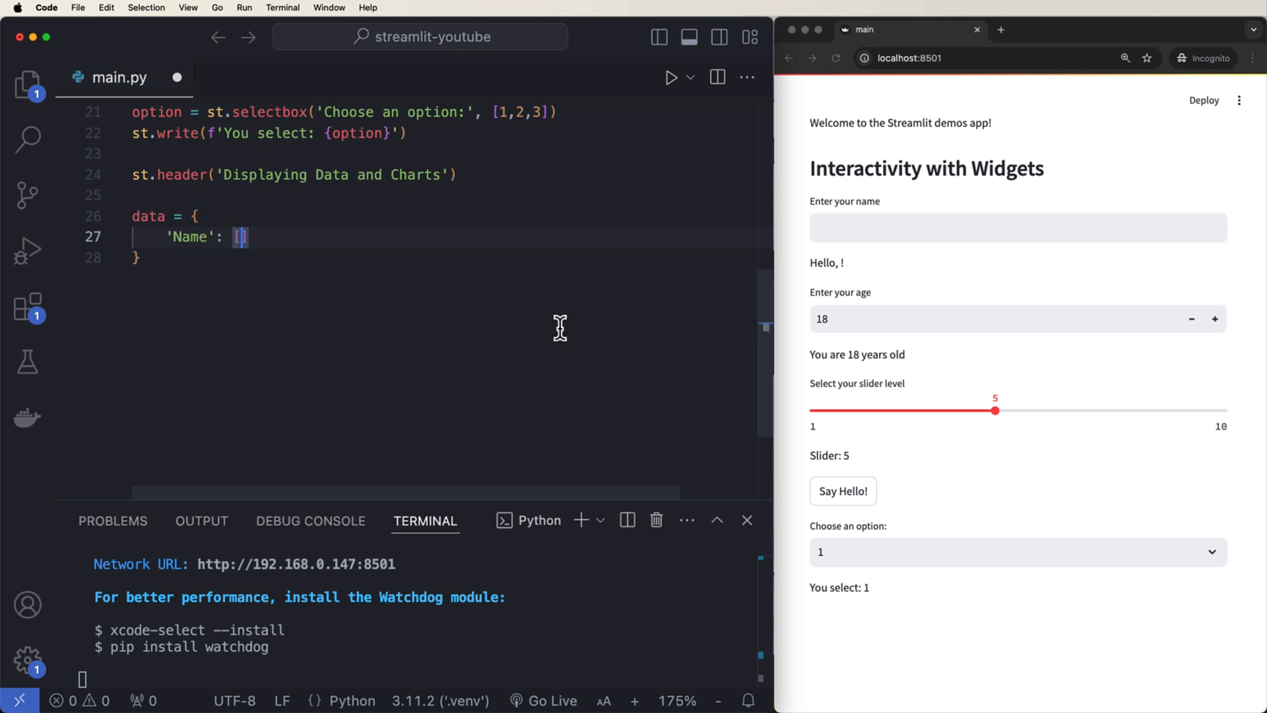
text(Alice')
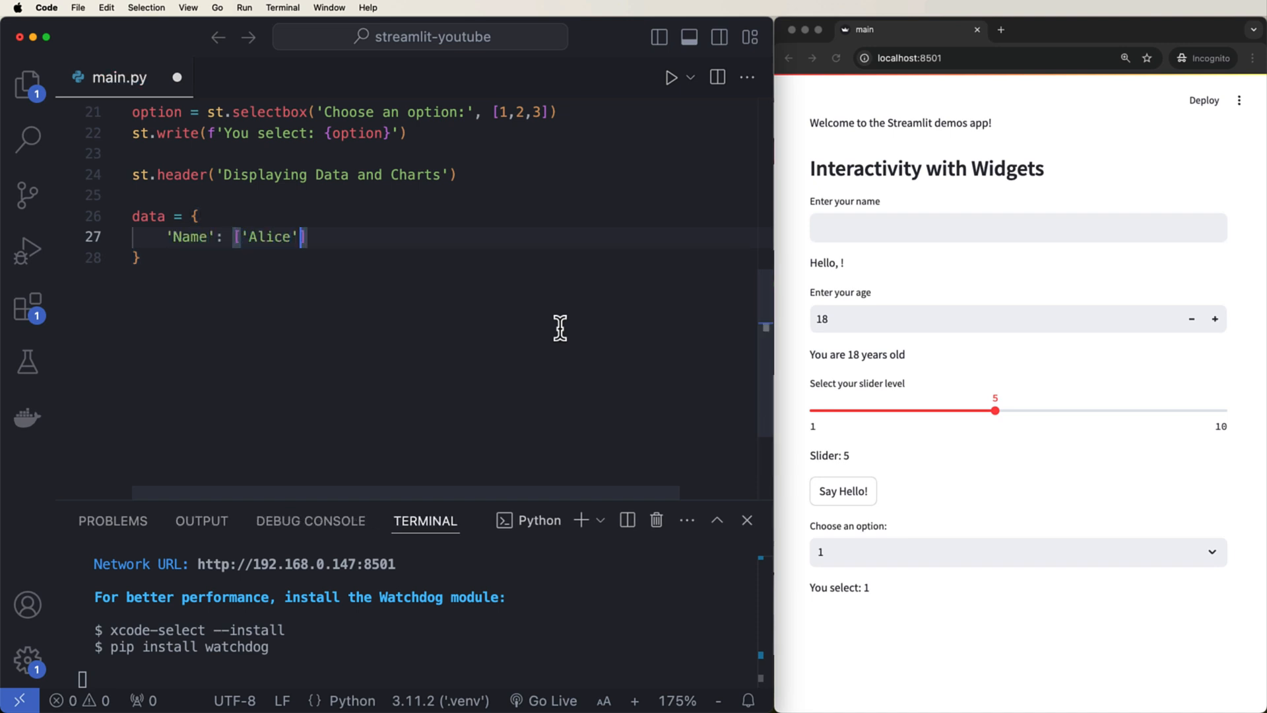
text(, 'Bob', 'Charlie)
text('Age':)
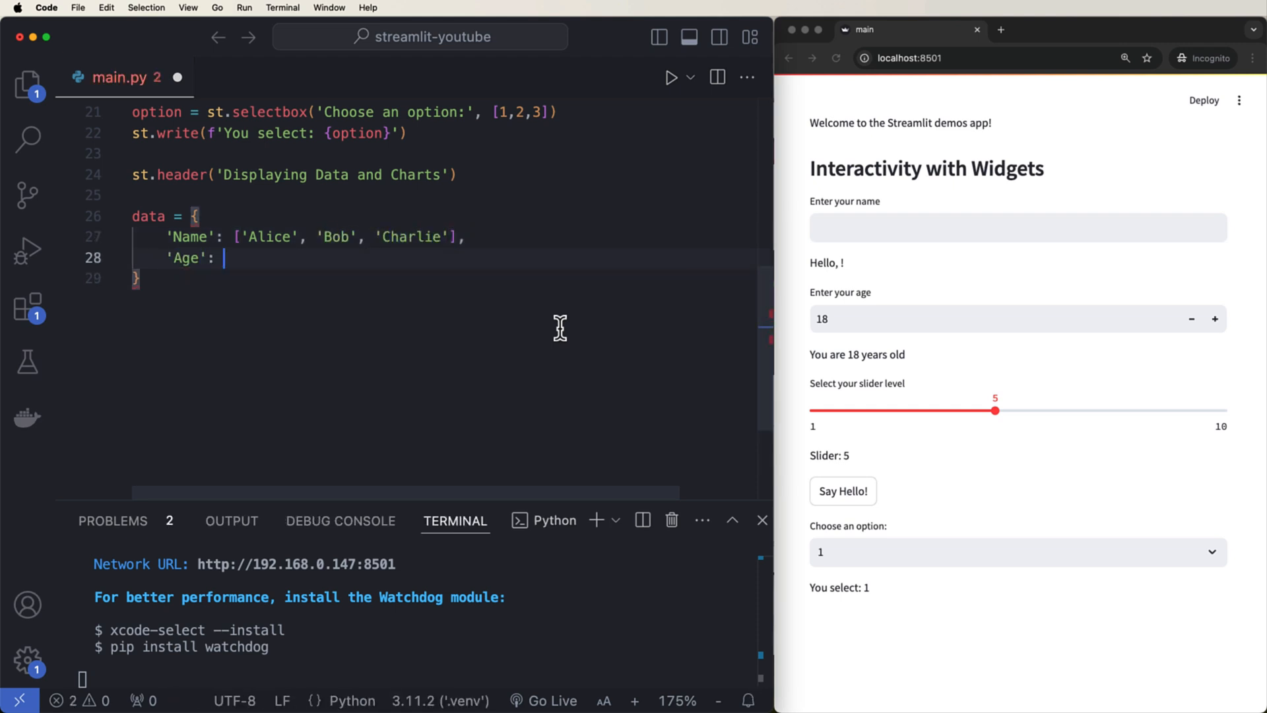
text([25, 30, 35])
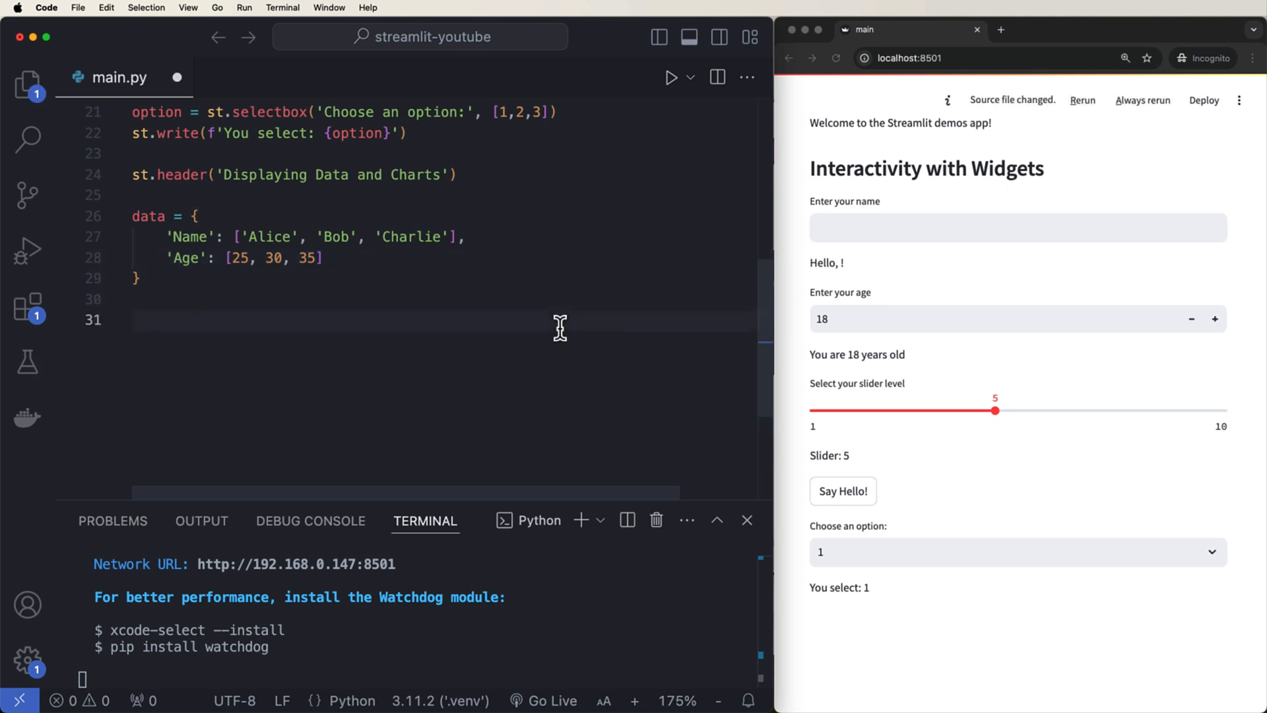
- Build df = pd.DataFrame(data), add st.subheader('Sample DataFrame') and st.write(df)
text(df = pd.)
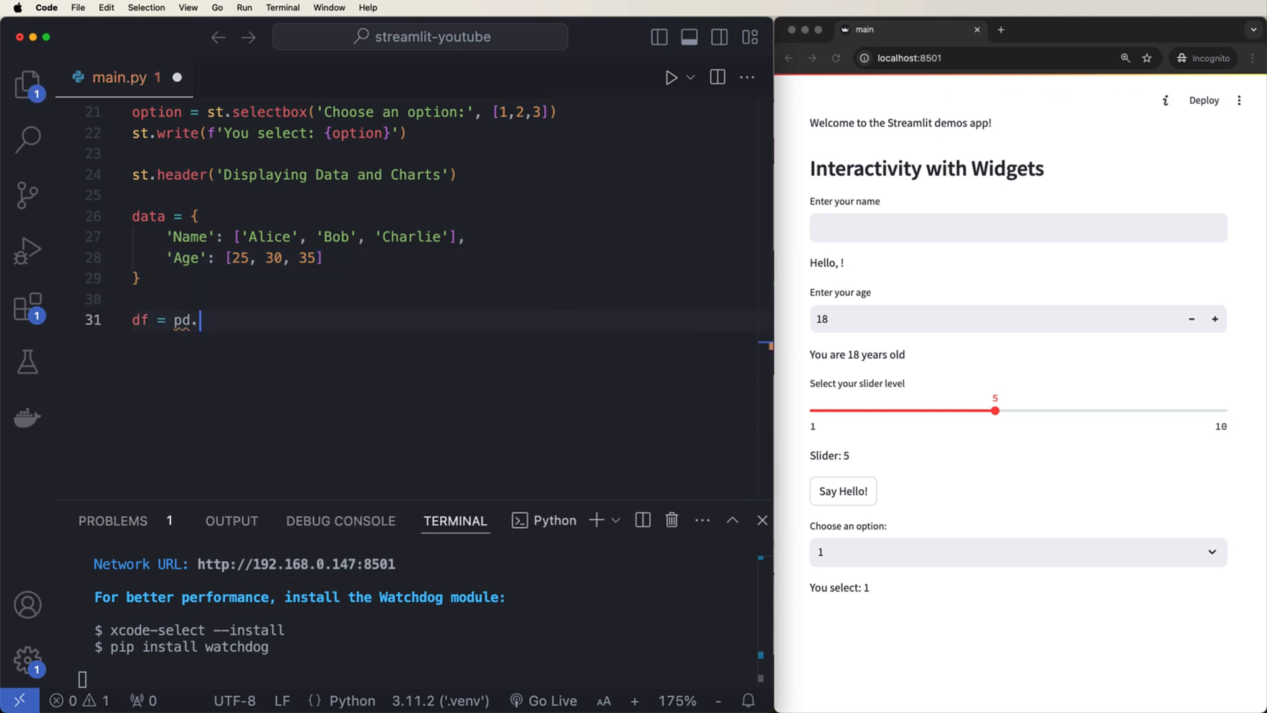
text(DataFrame)
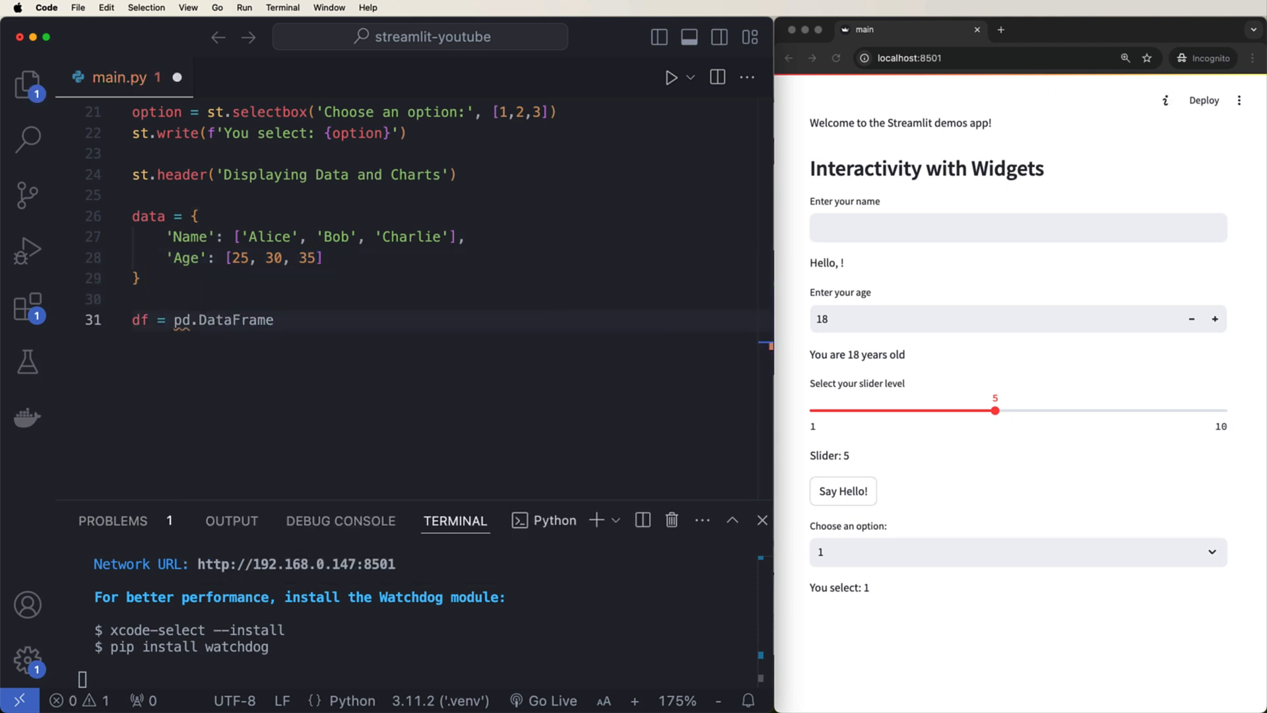
text((data))
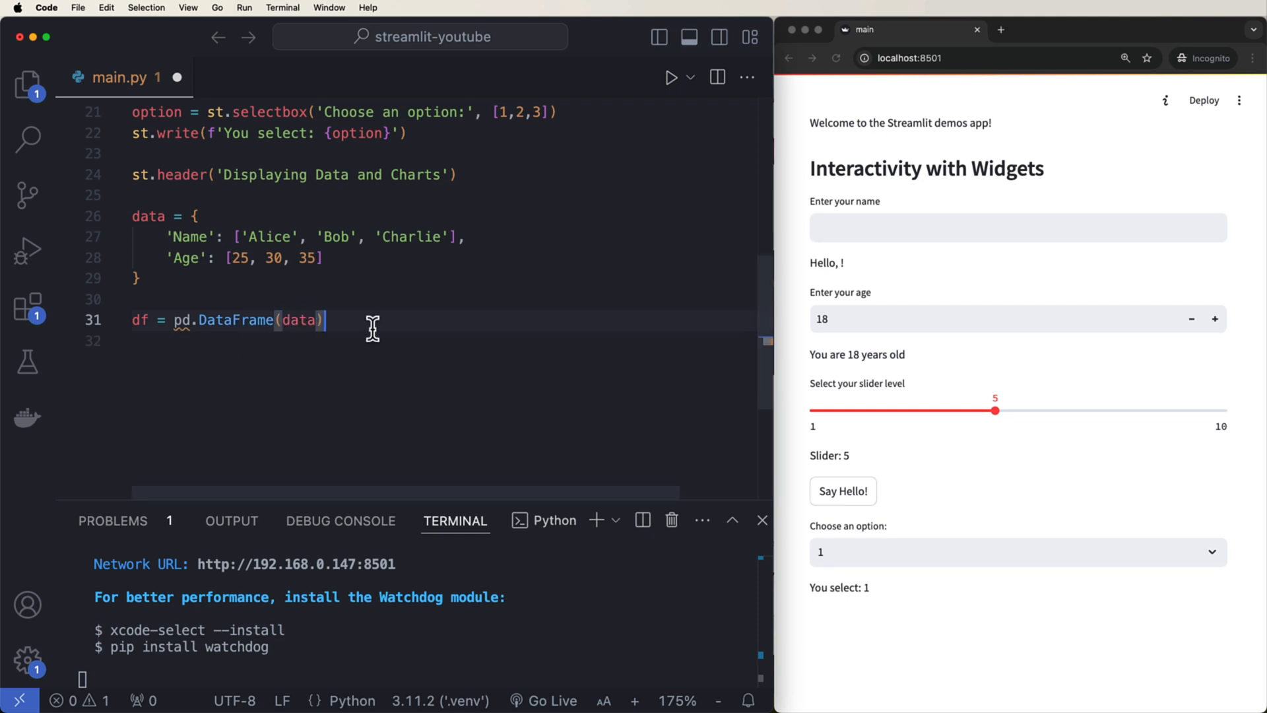
text(st.subheader('Sample ')
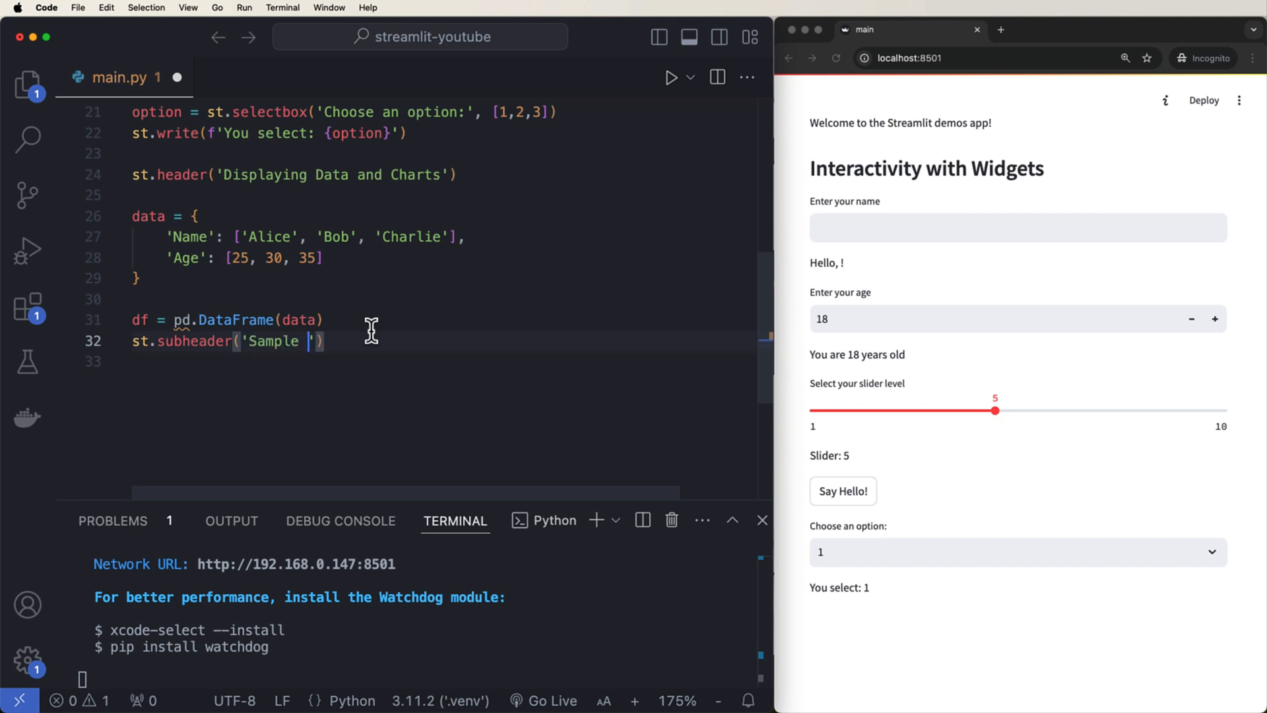
text(DataFrame)
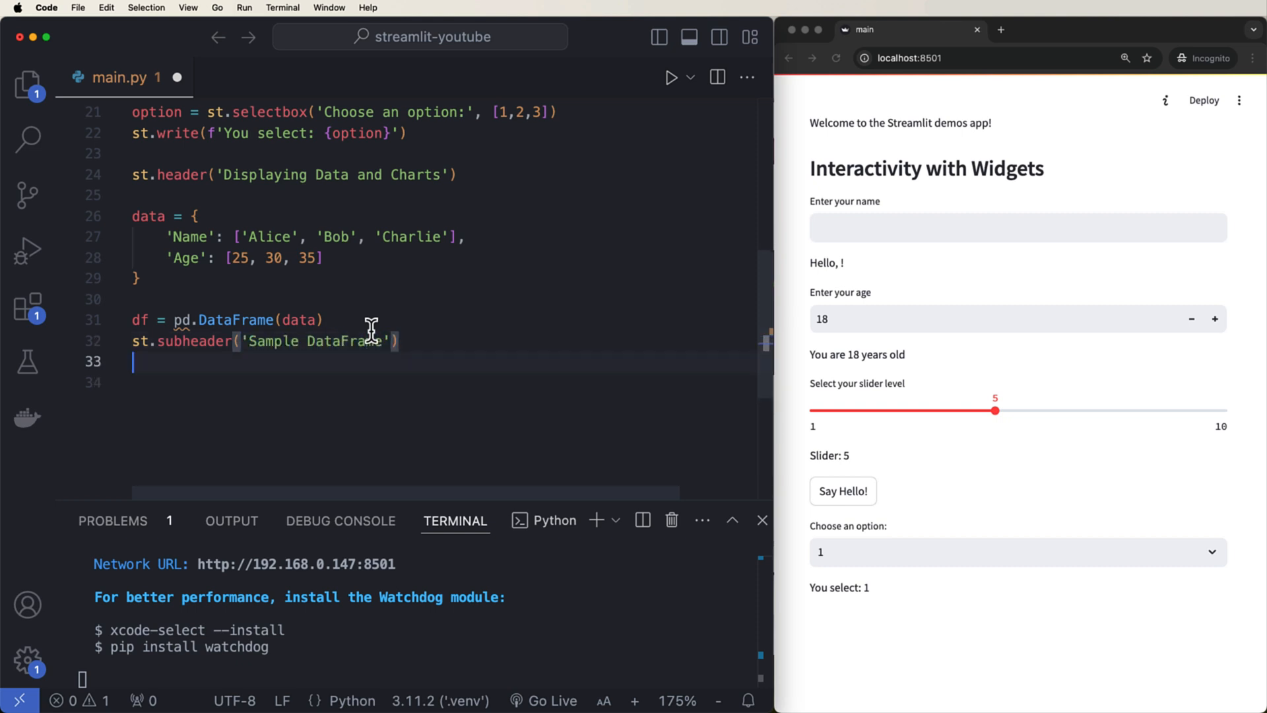
text(st.write())
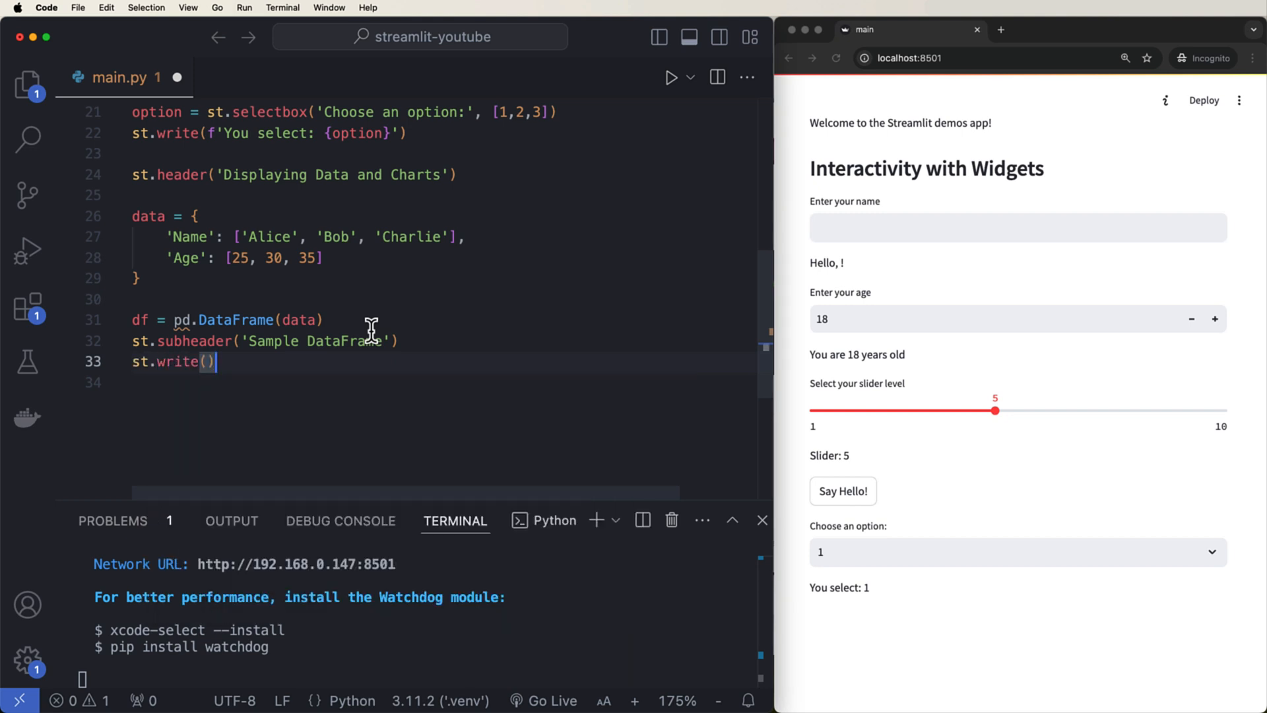
text(df)
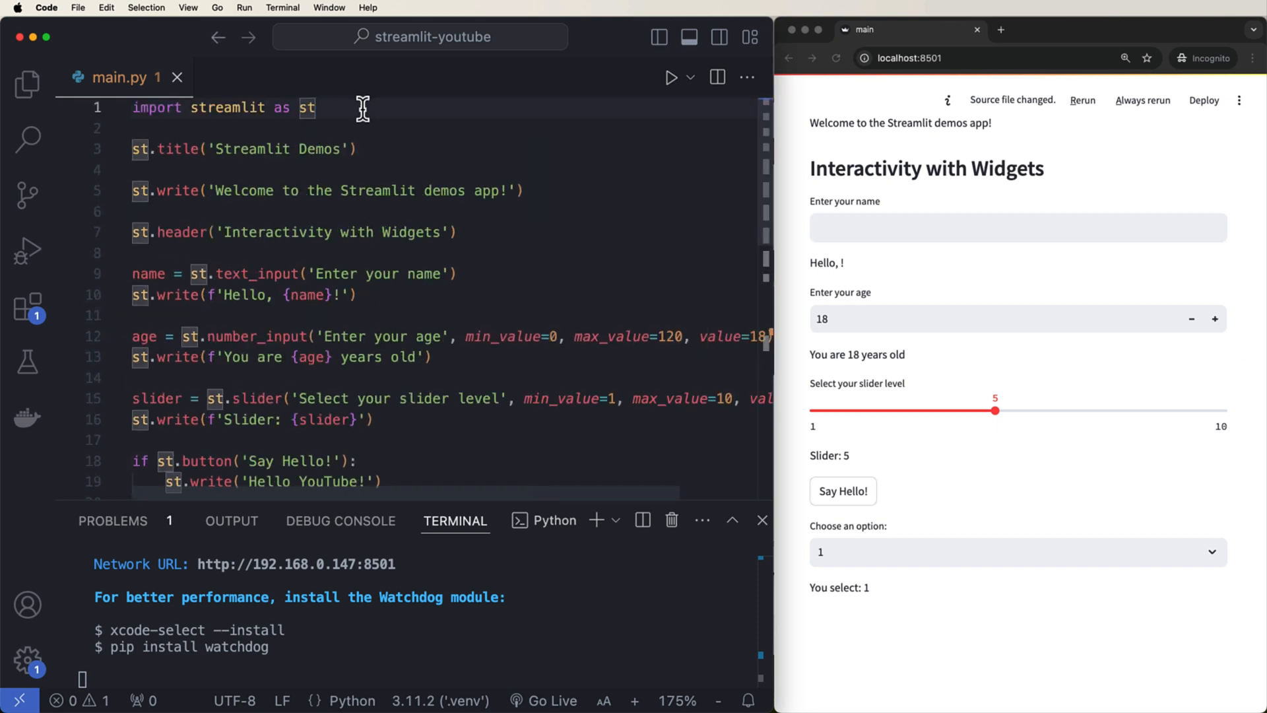
- Add 'import pandas as pd' at the top of main.py and save
text(import pandas as pd)
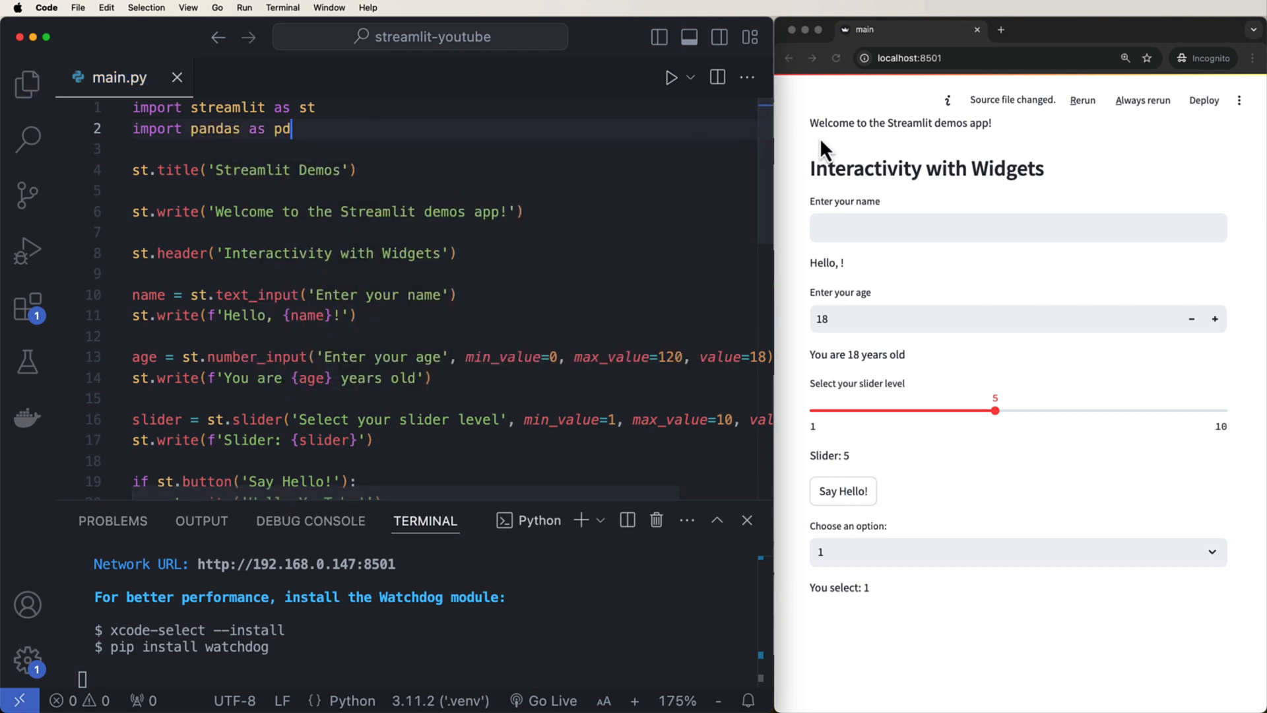
scroll(down, 3)
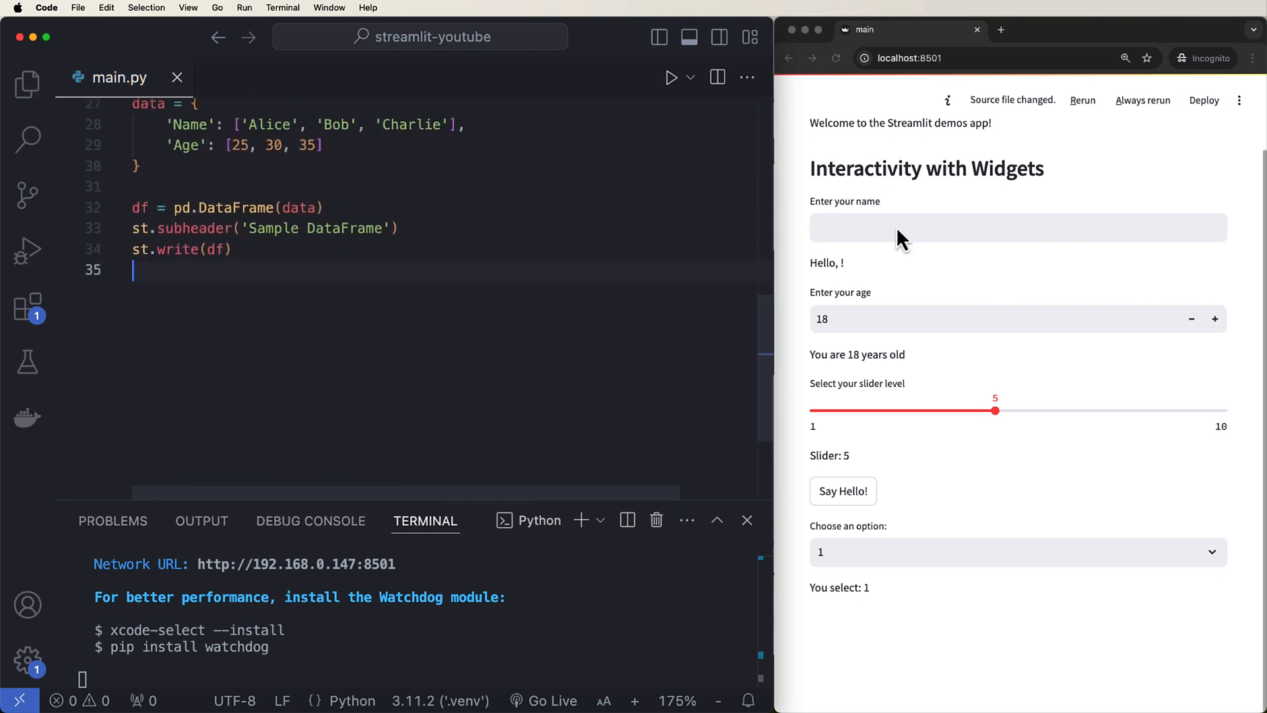
- Rerun the app to render the Sample DataFrame of Alice 25, Bob 30, Charlie 35
click(1082, 99)
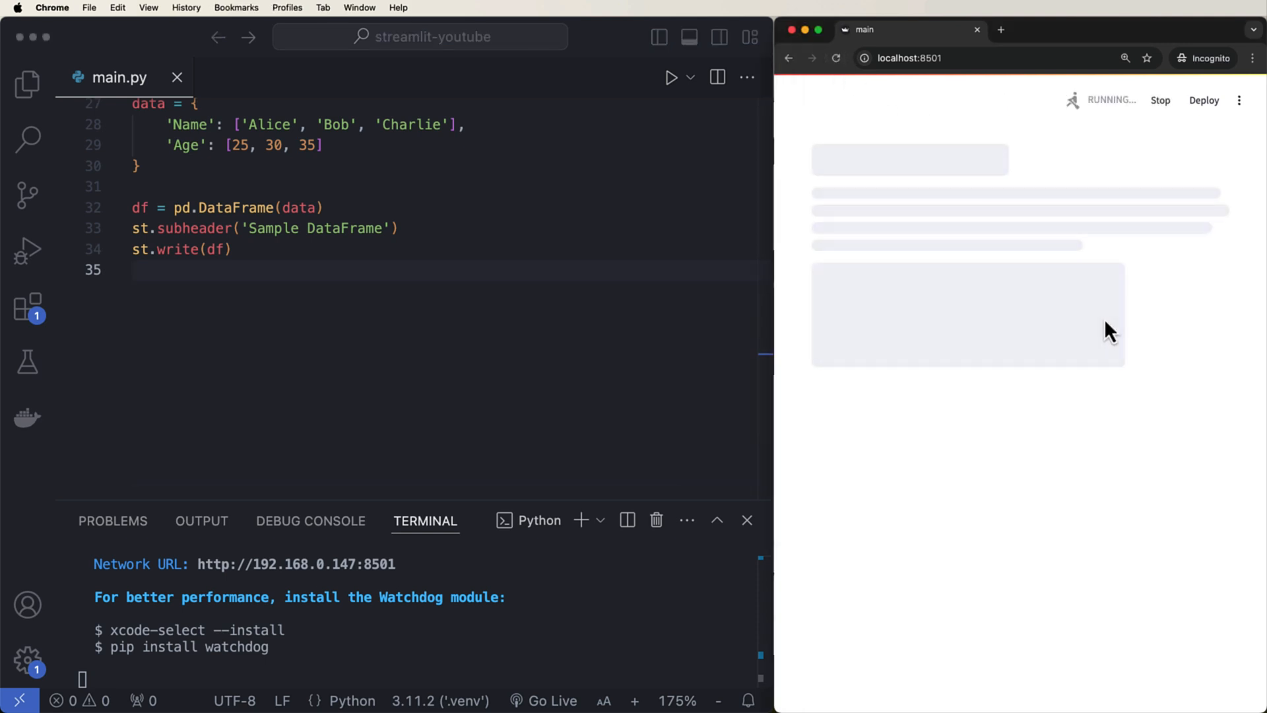
mouse_move(1092, 134)
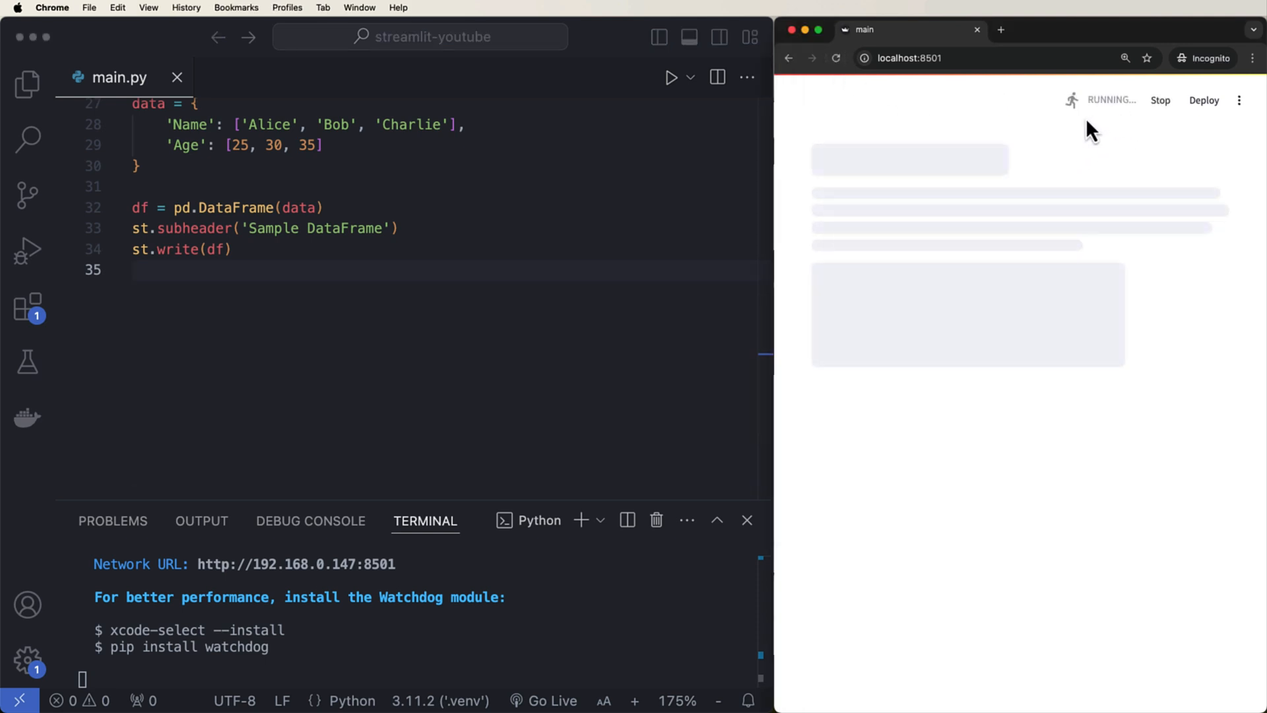
mouse_move(305, 276)
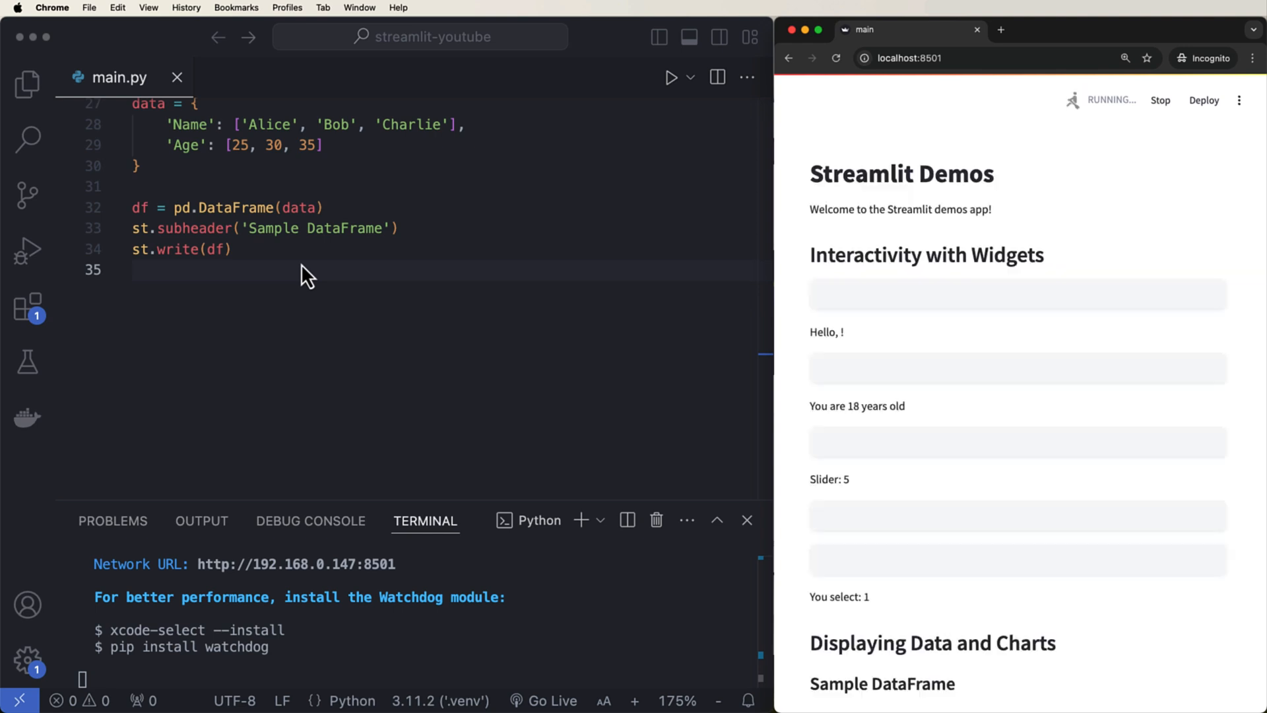
scroll(down, 3)
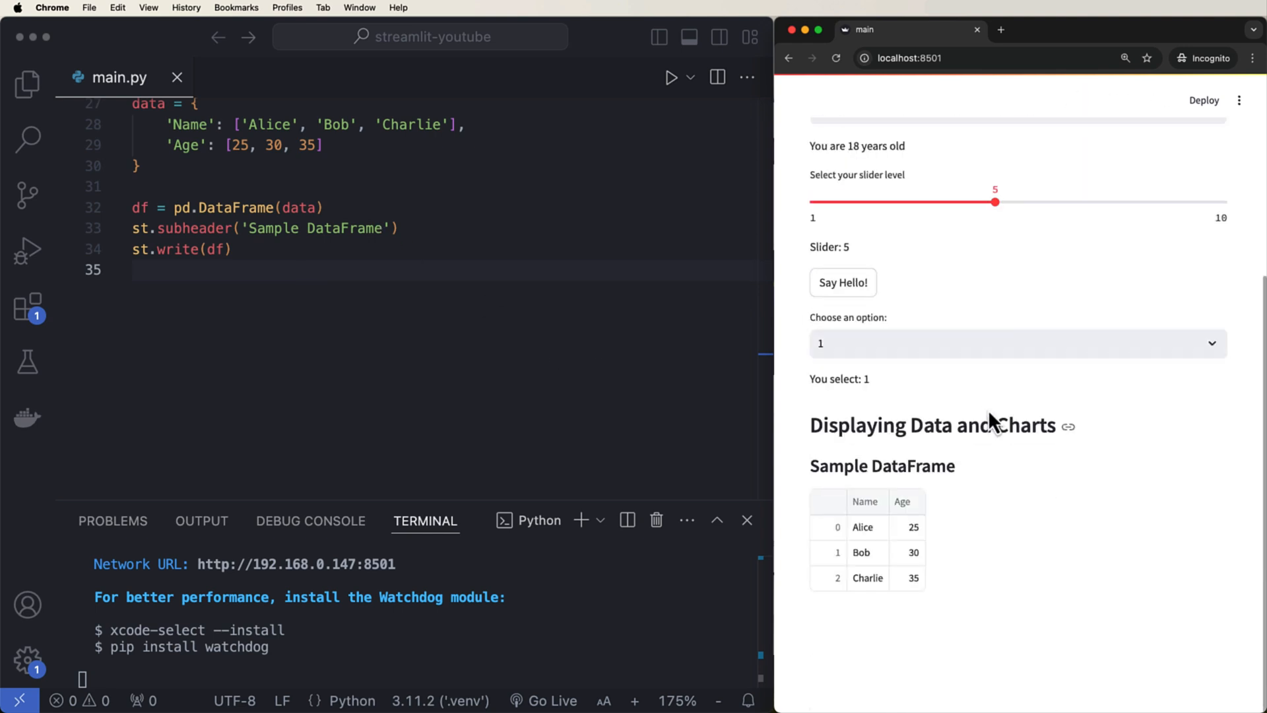
double_click(881, 466)
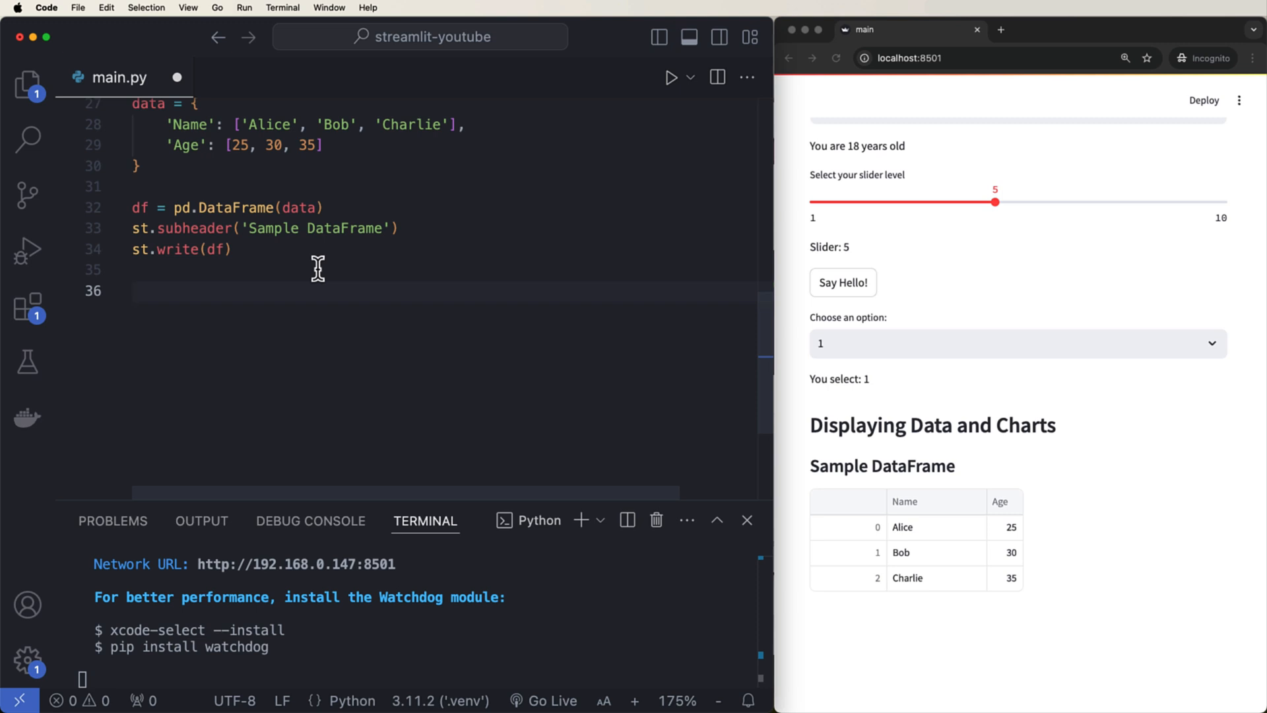
- Add st.subheader('Matplotlib Chart') and begin fig, ax = plt.subplots()
text(st.subheader)
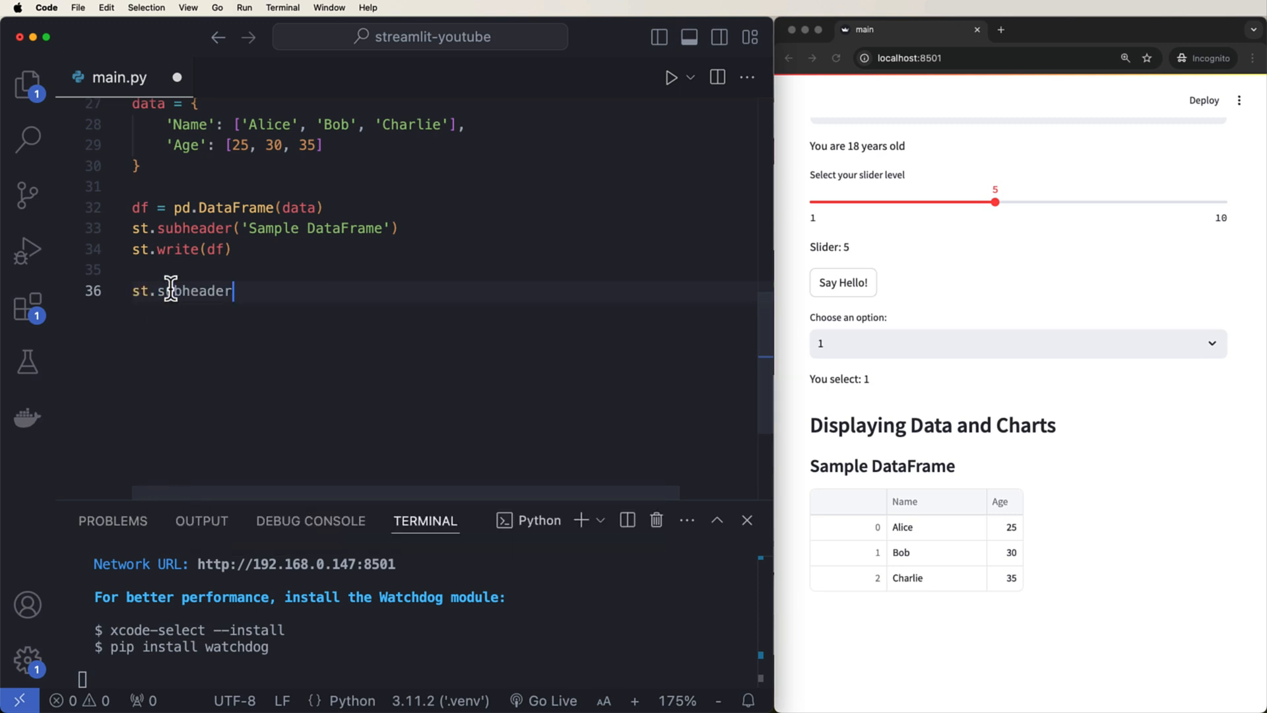
text(('M')
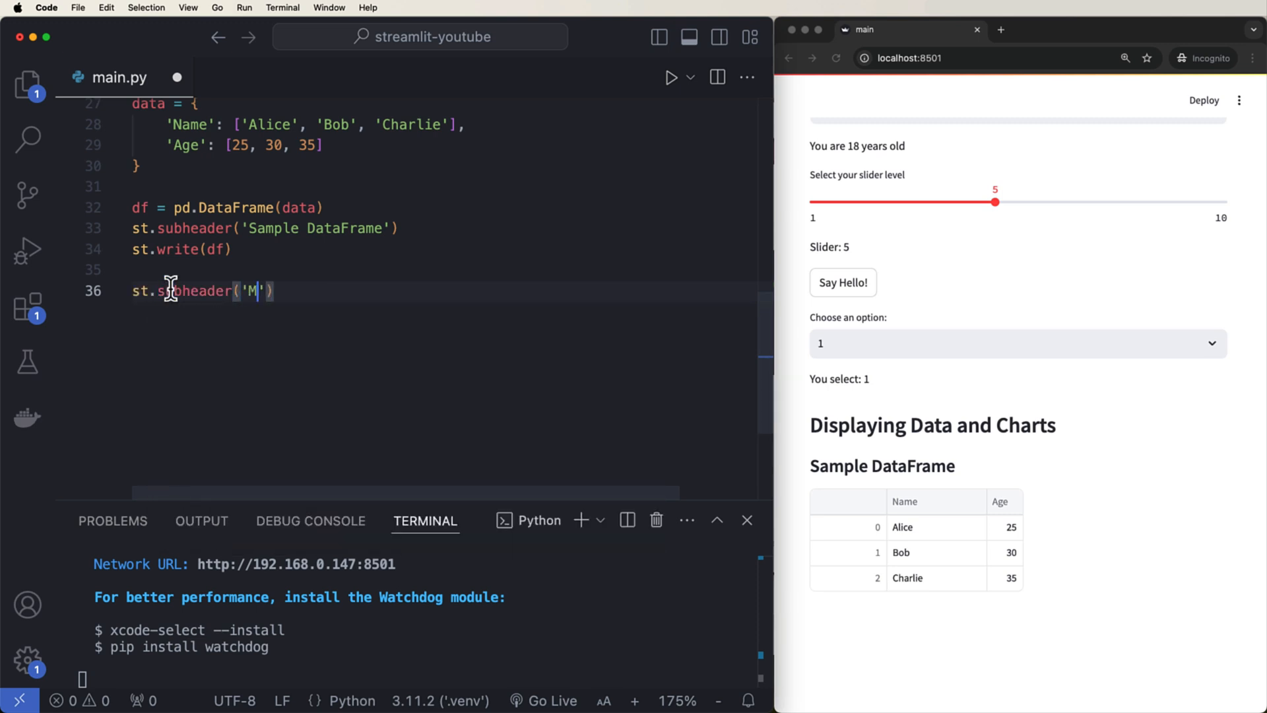
text(atplotlib Chart)
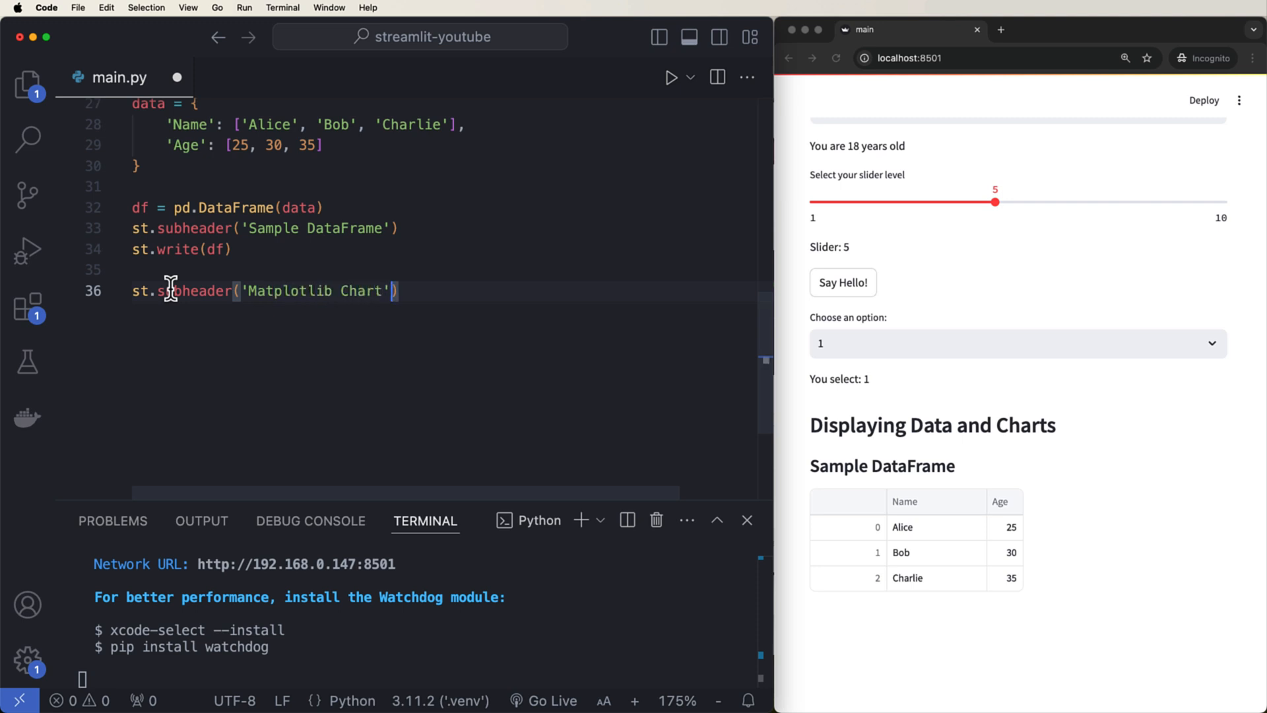
text(fig, ax =)
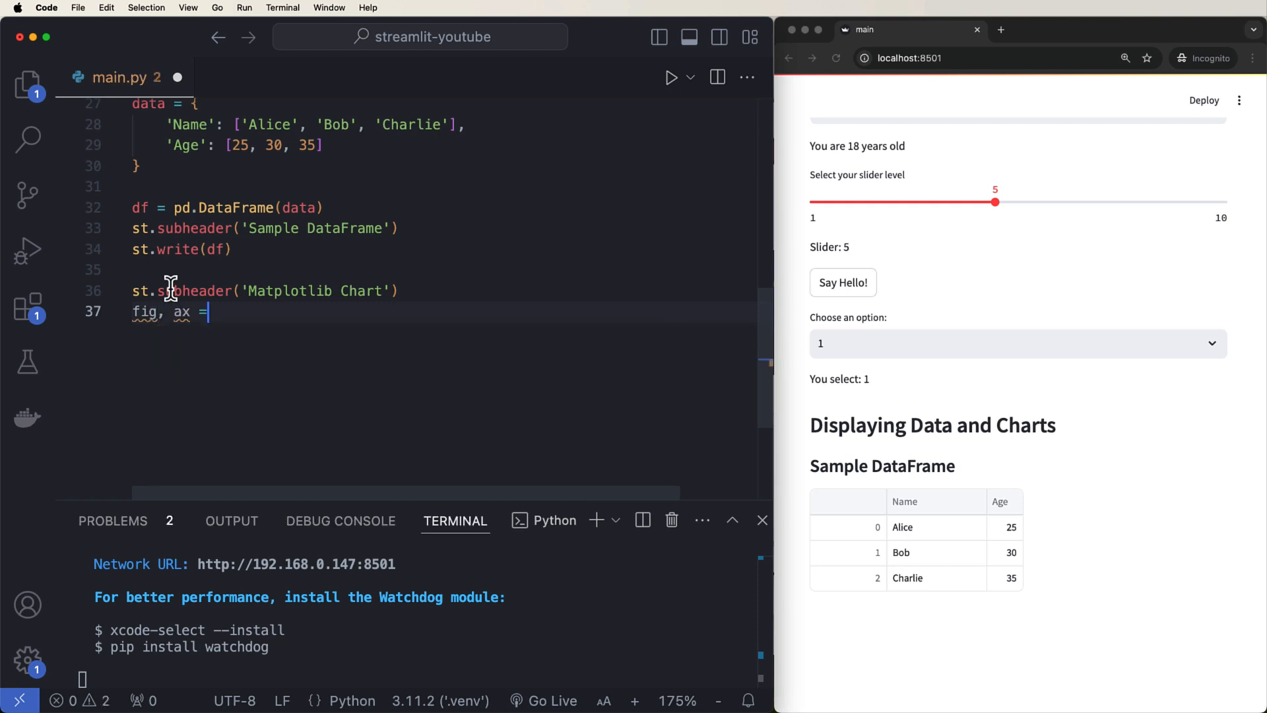
text(plt.s)
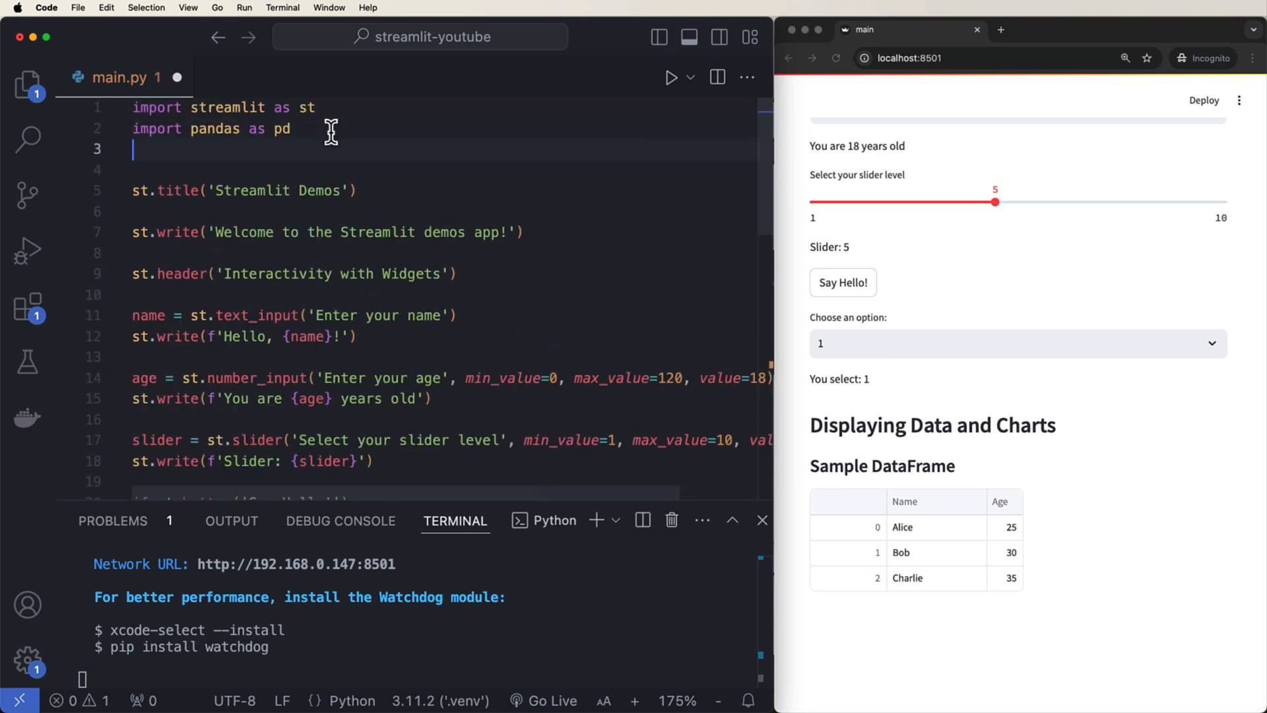
- Add 'import numpy as np' and 'import matplotlib.pyplot as plt' to the imports
text(import numby as n)
text(import mat)
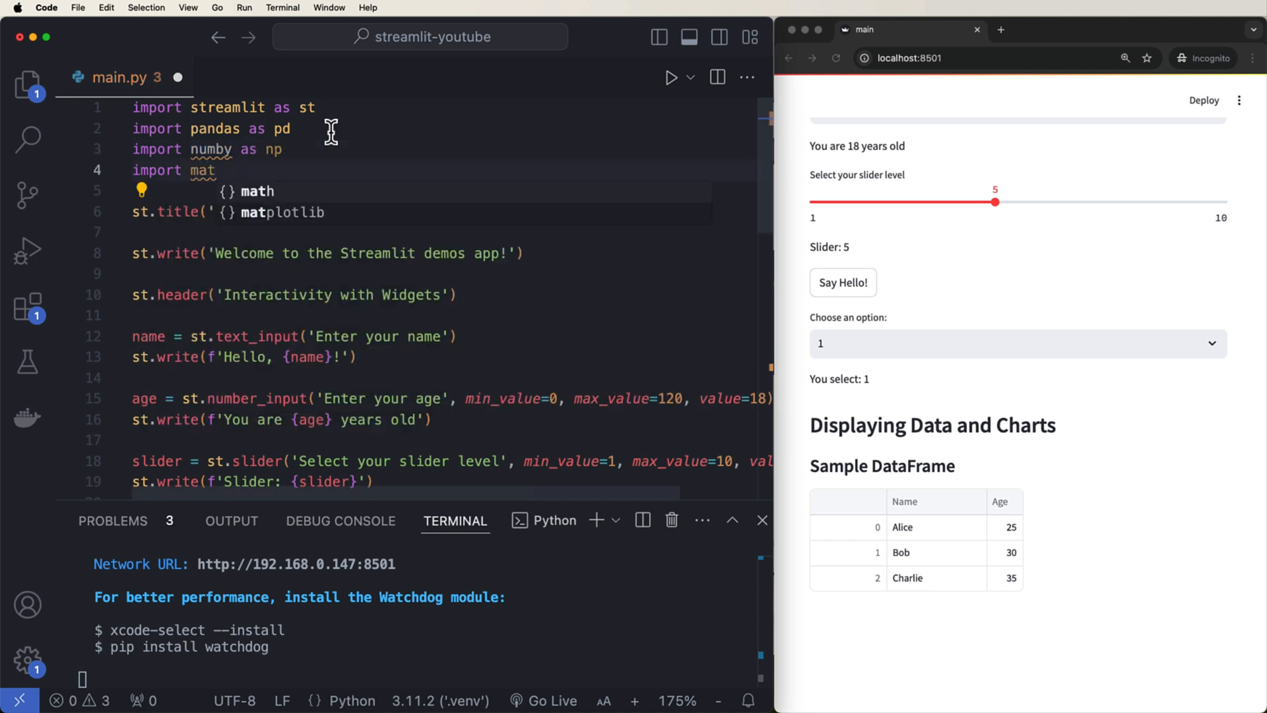
text(plotlib.pyp)
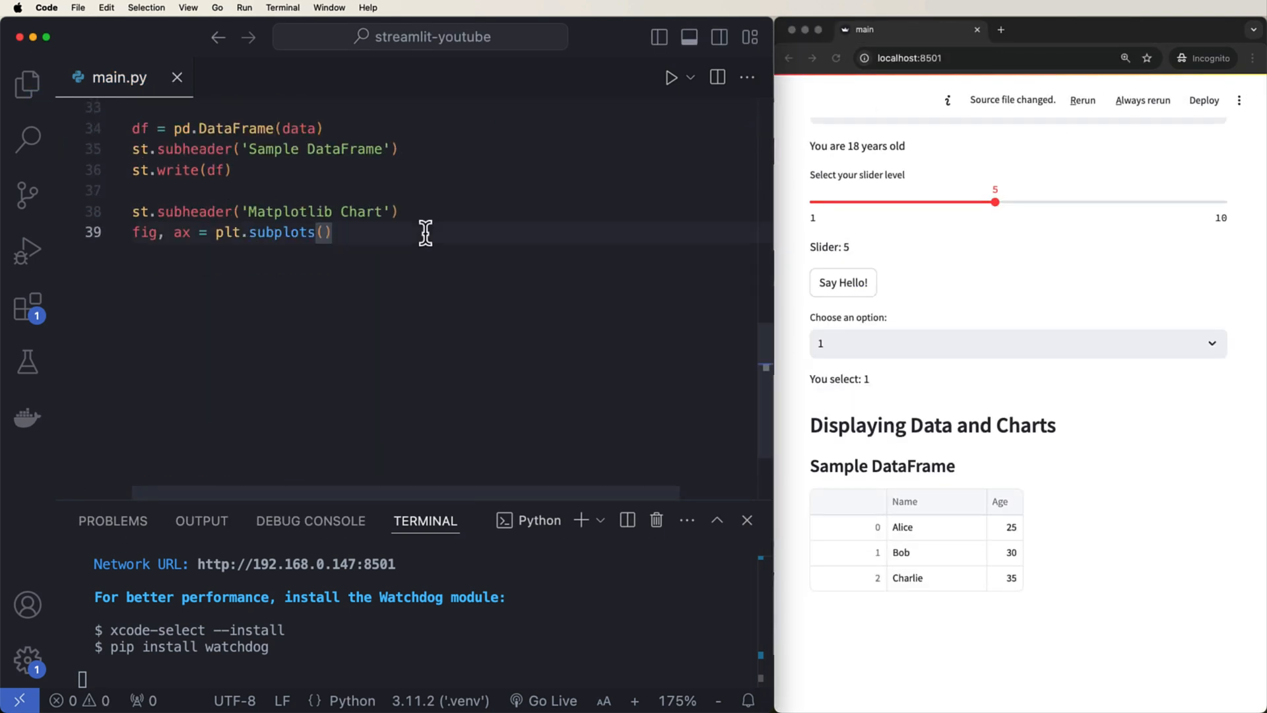
- Write x = np.linspace(0, 10, 100) and ax.plot(x, np.sin(x)) for the sine curve
text(x = np)
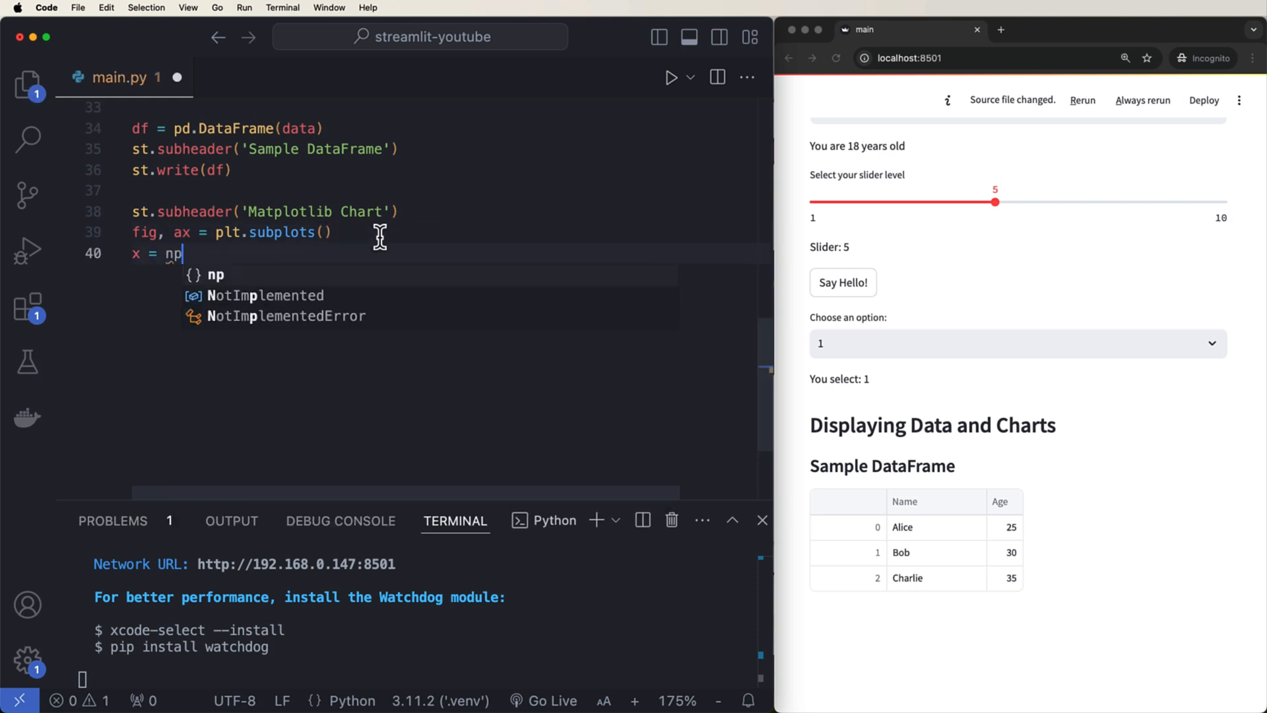
text(.linspace()
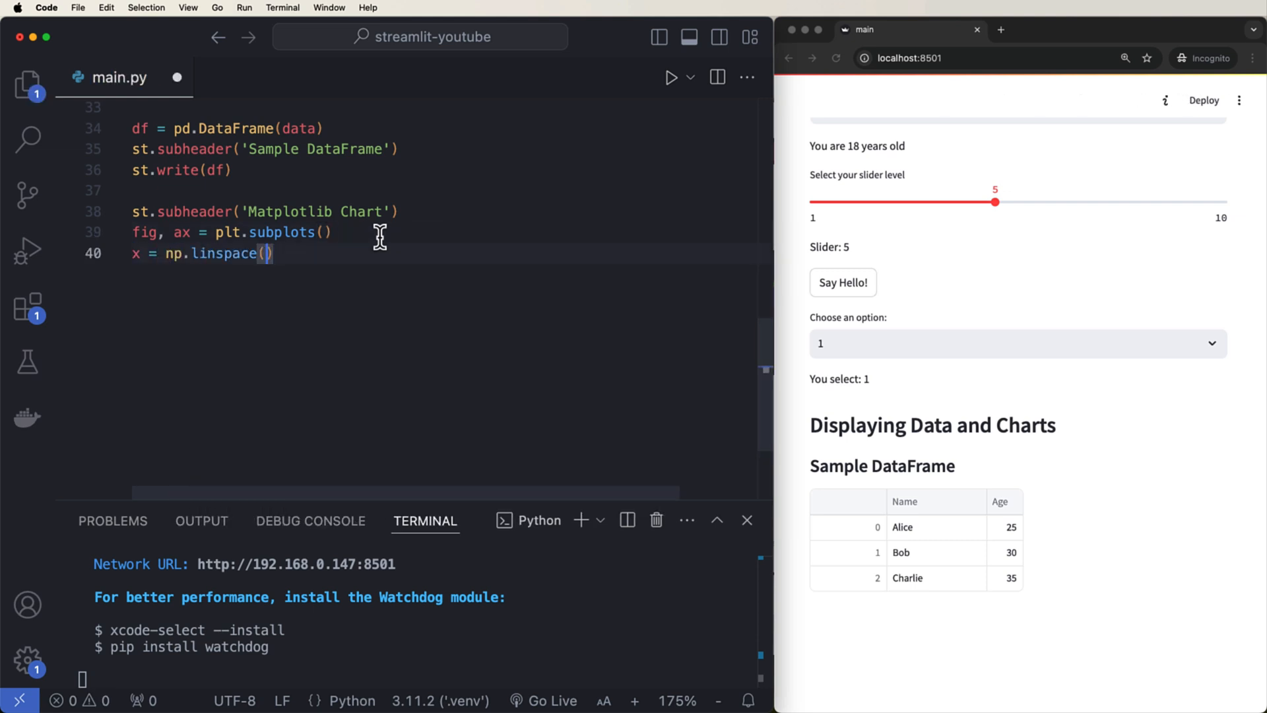
text(0, 10, 100)
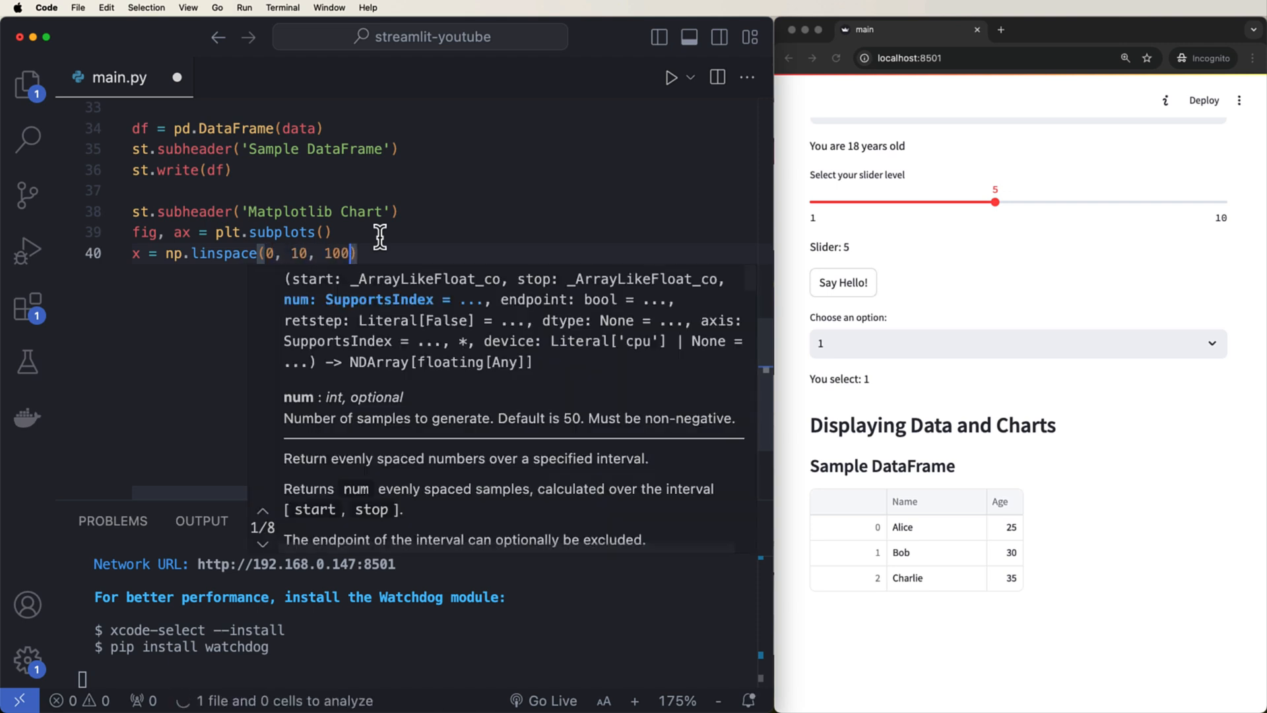
text(ax.)
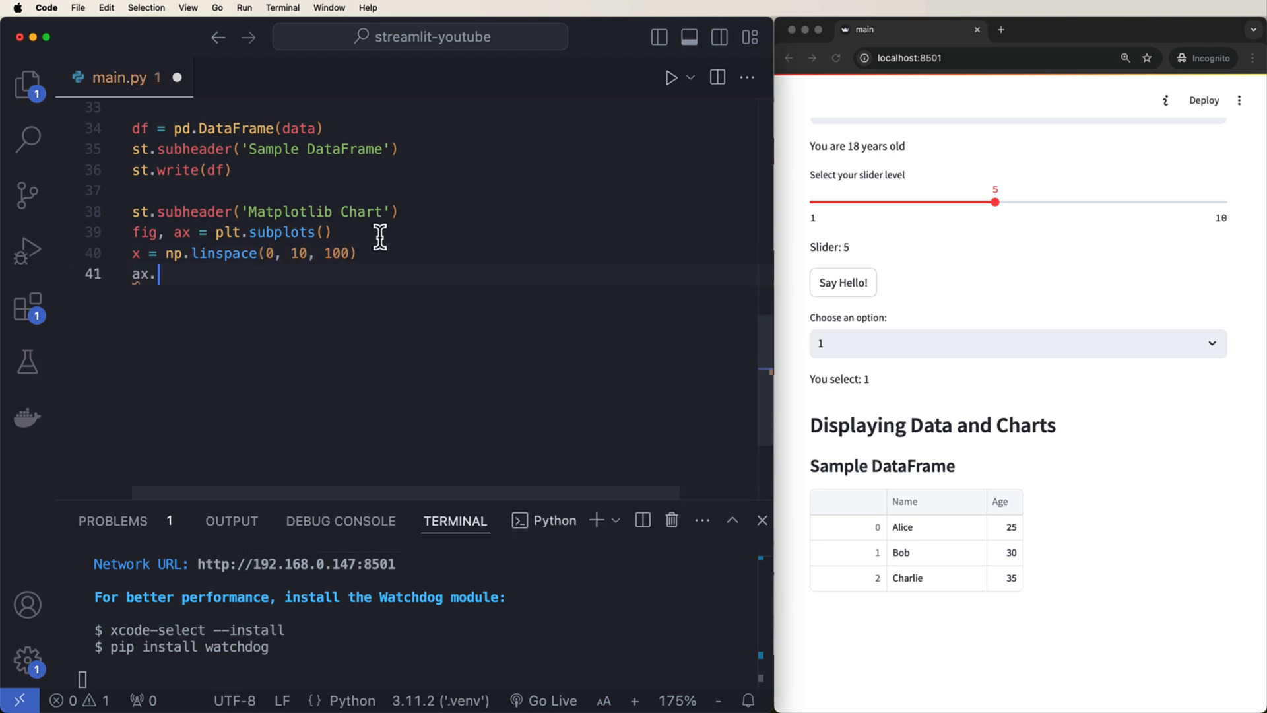
text(plot(x, np)
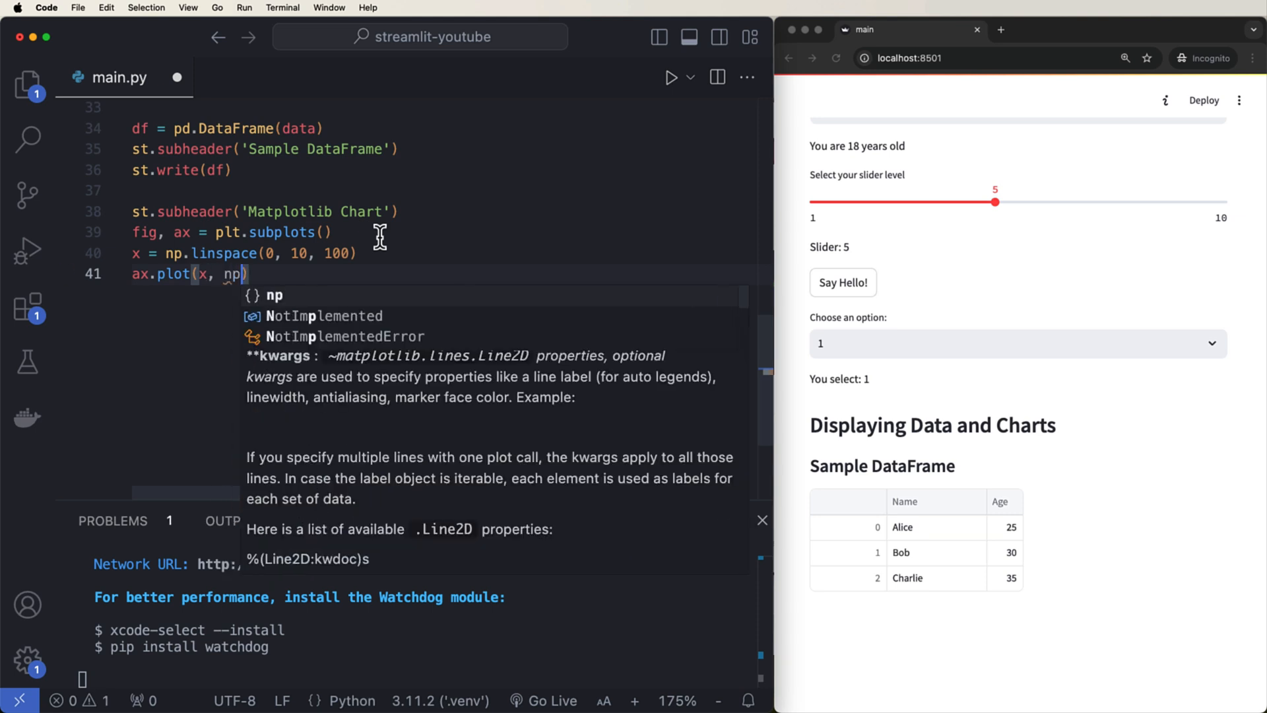
text(.sin(x)
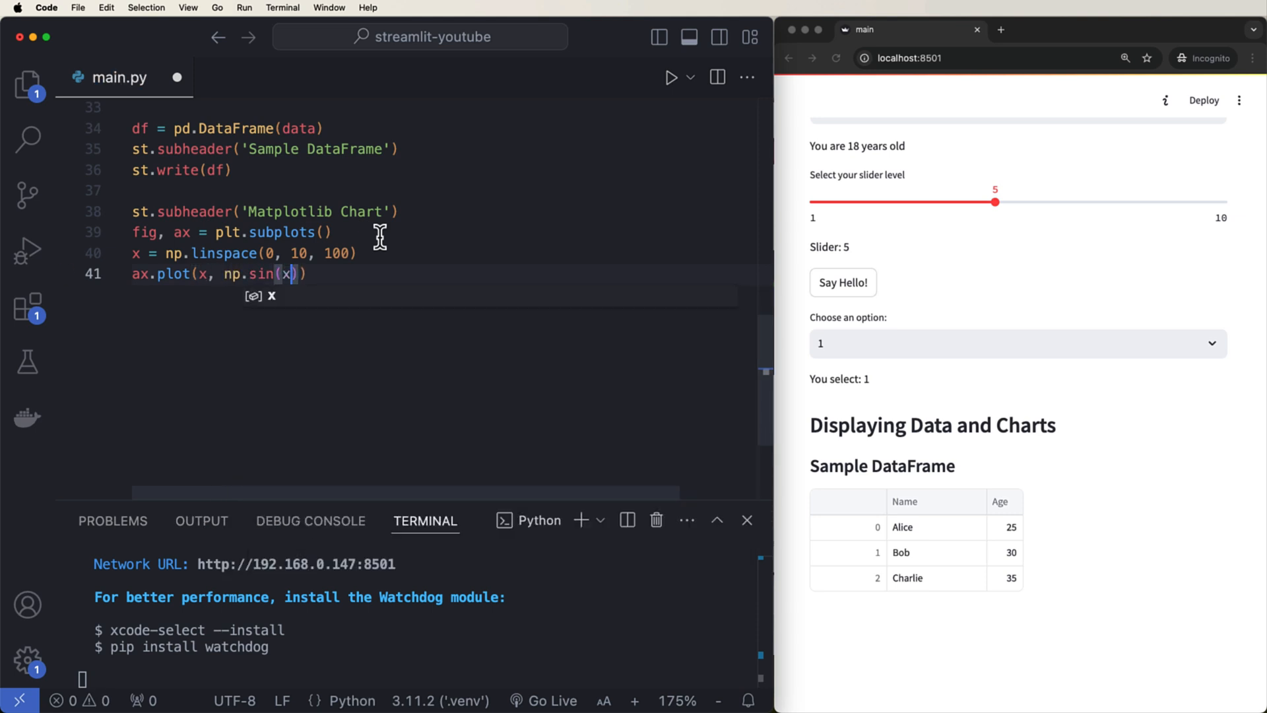
- Display the figure with st.pyplot(fig), save, and reload the app
text(st.pyplot()
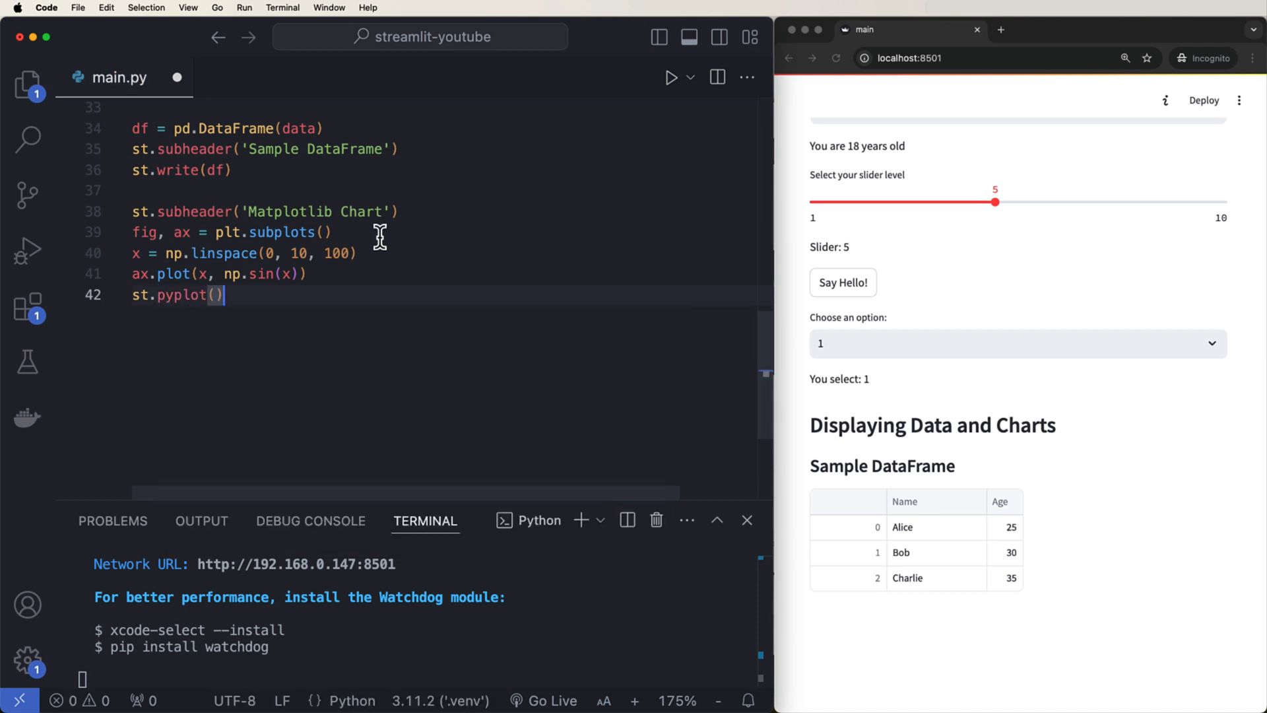
text(fig)
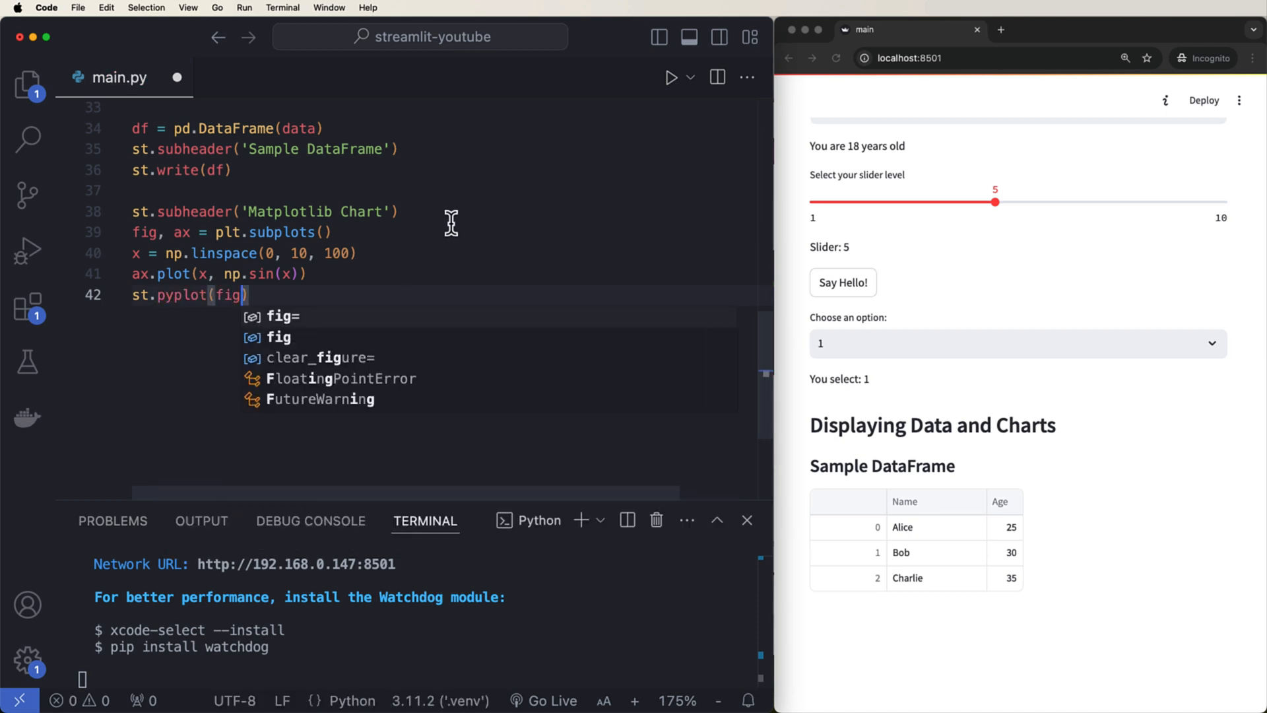
click(837, 56)
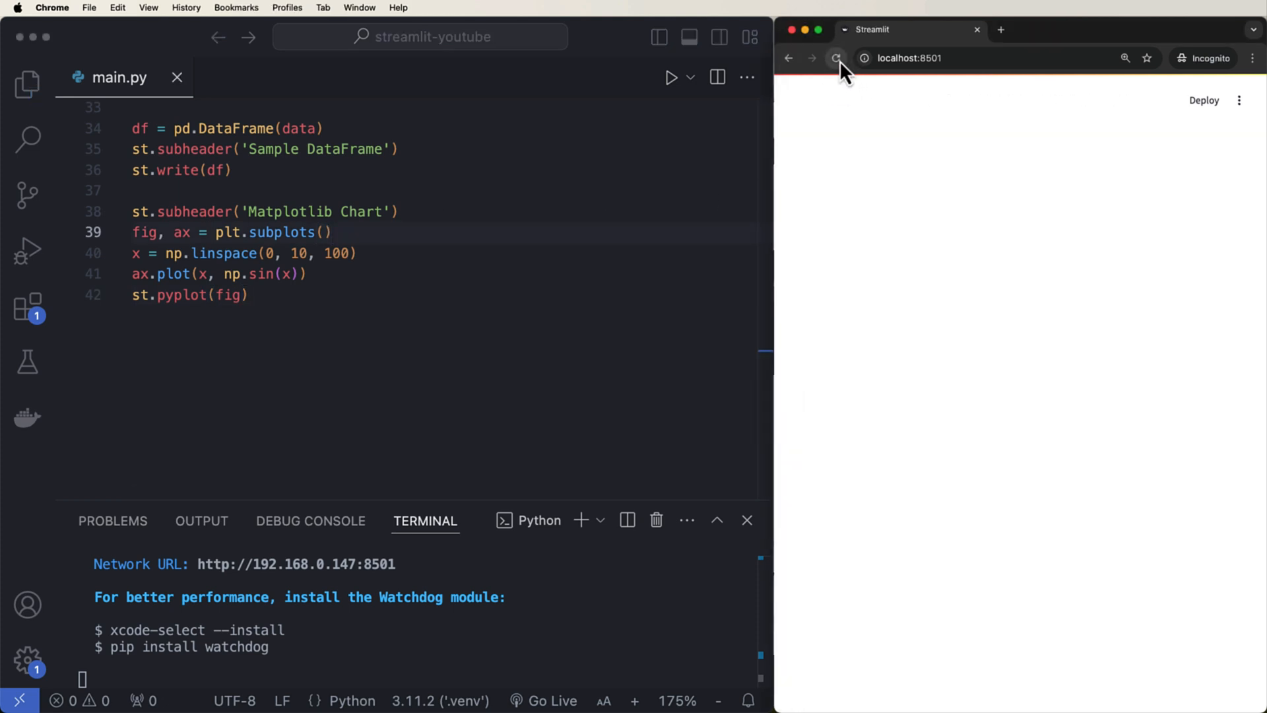
- Reload localhost:8501 to see the Matplotlib Chart sine curve, then return to the code
click(837, 57)
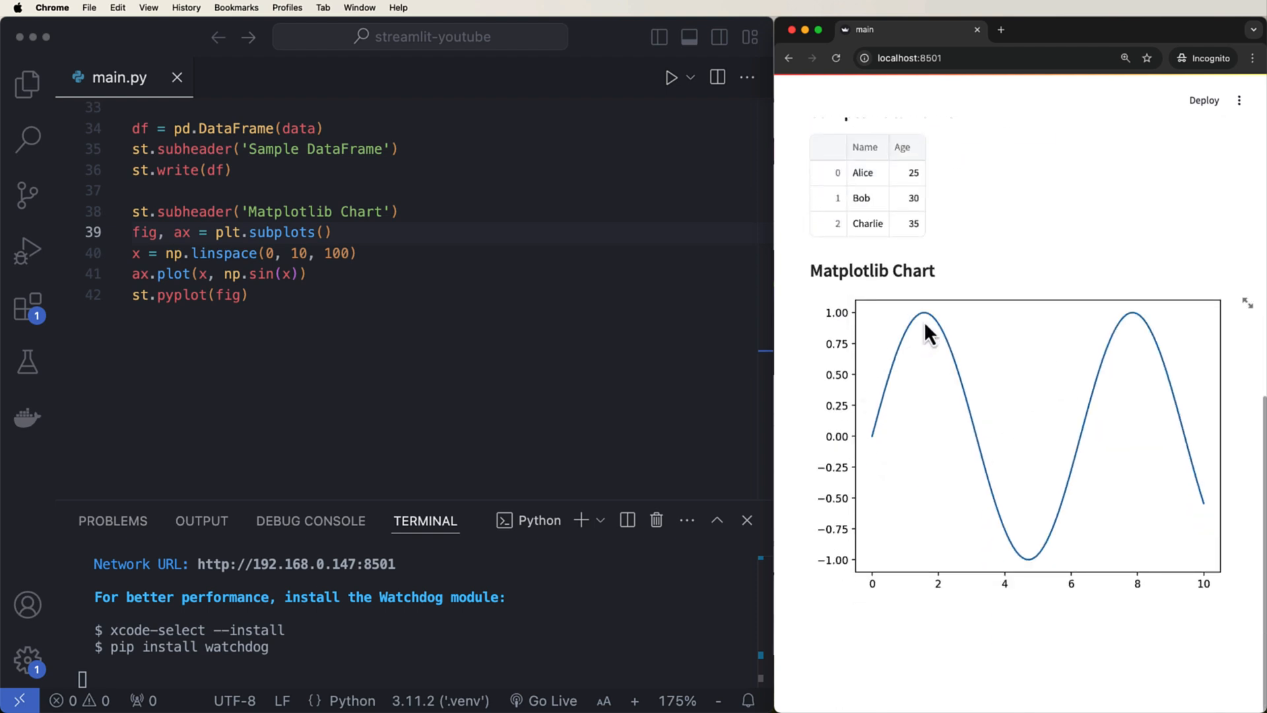
mouse_move(936, 423)
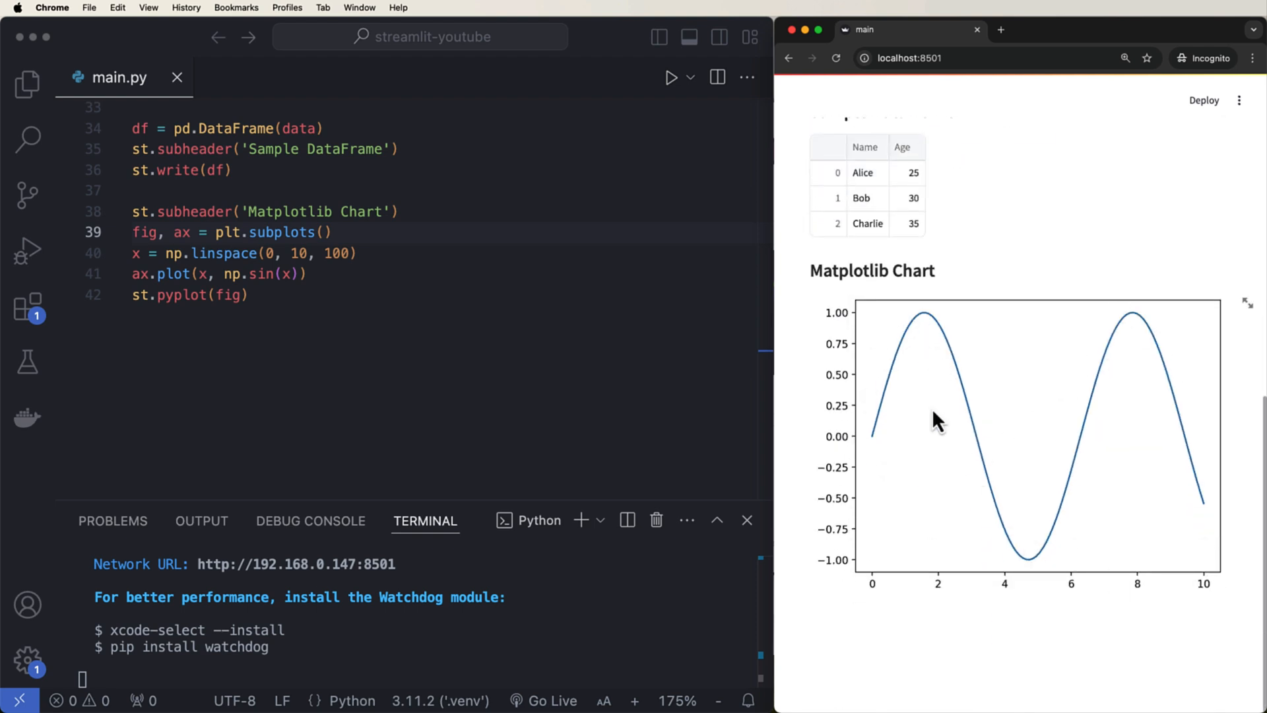
mouse_move(702, 340)
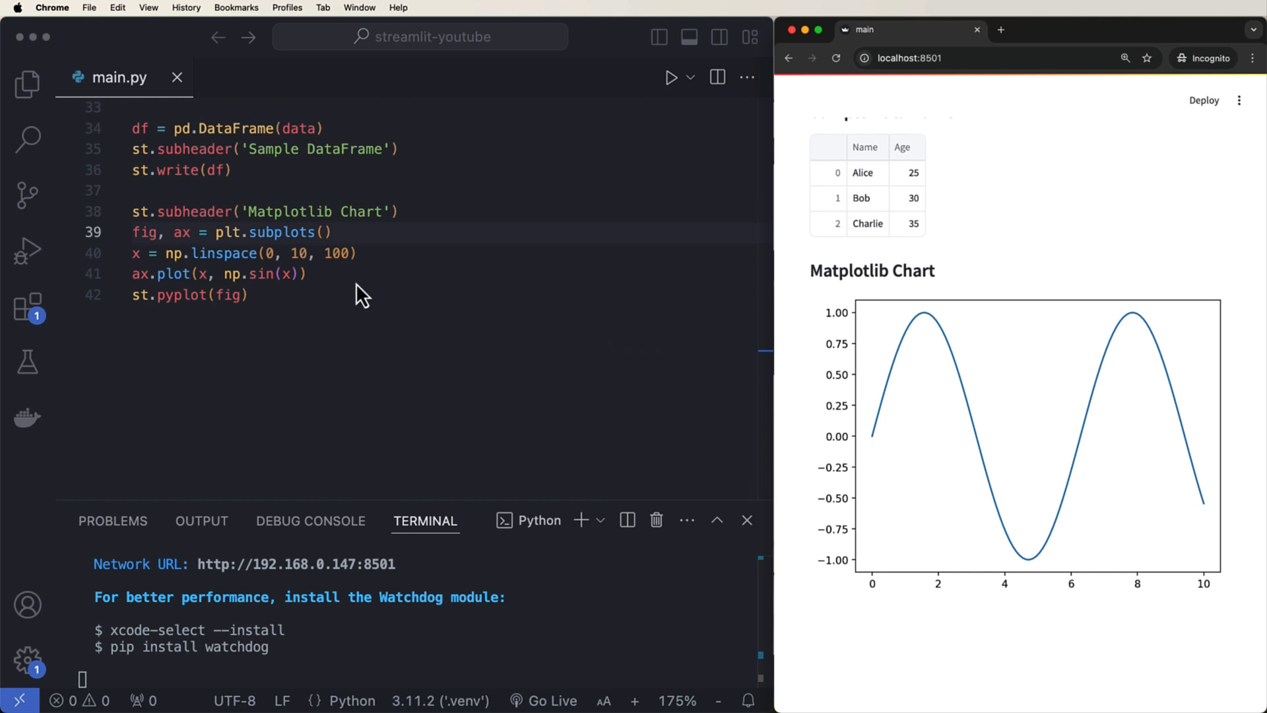
click(250, 227)
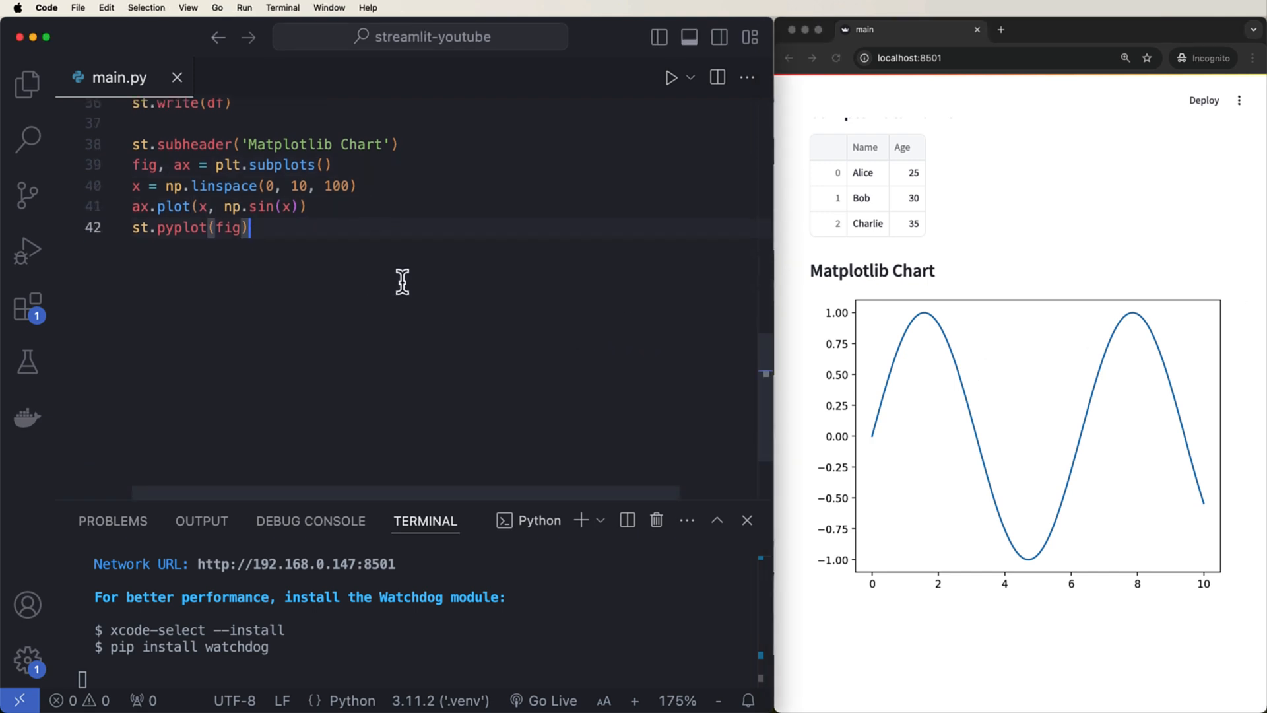
- Add a 'Columns Layout' subheader and col1, col2 = st.columns(2)
key(enter)
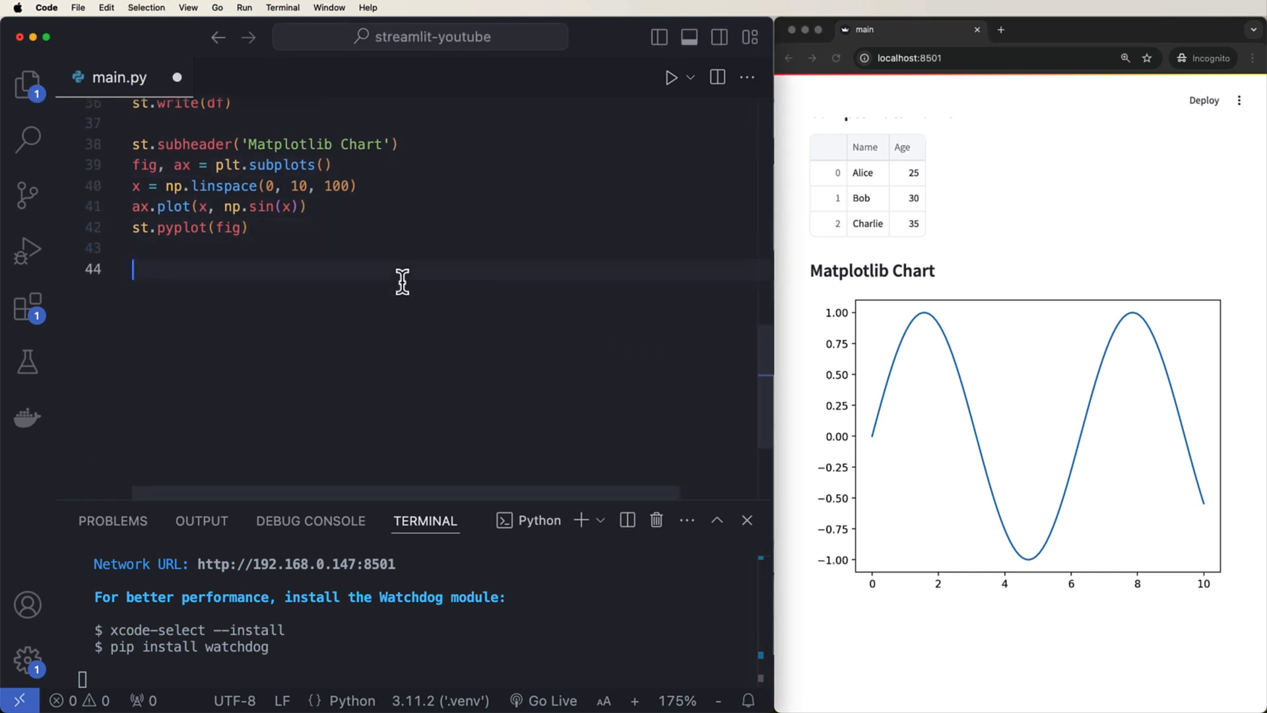
text(st.subheader)
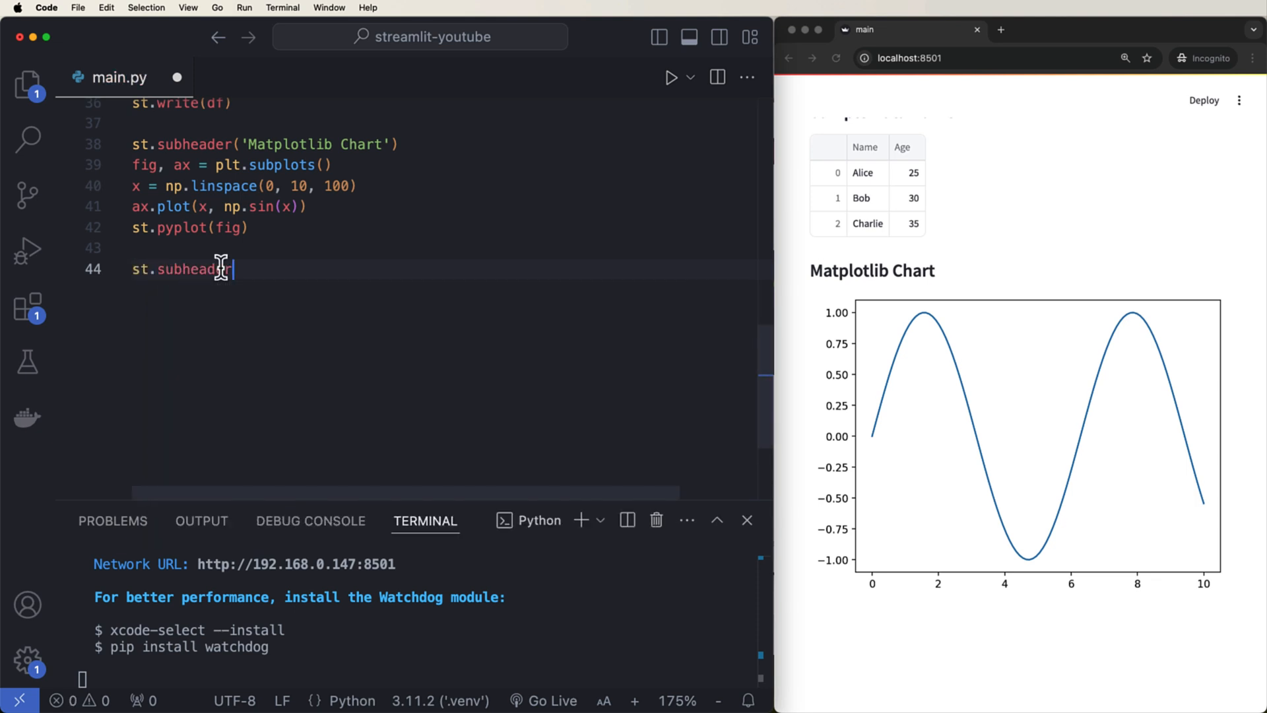
text(()
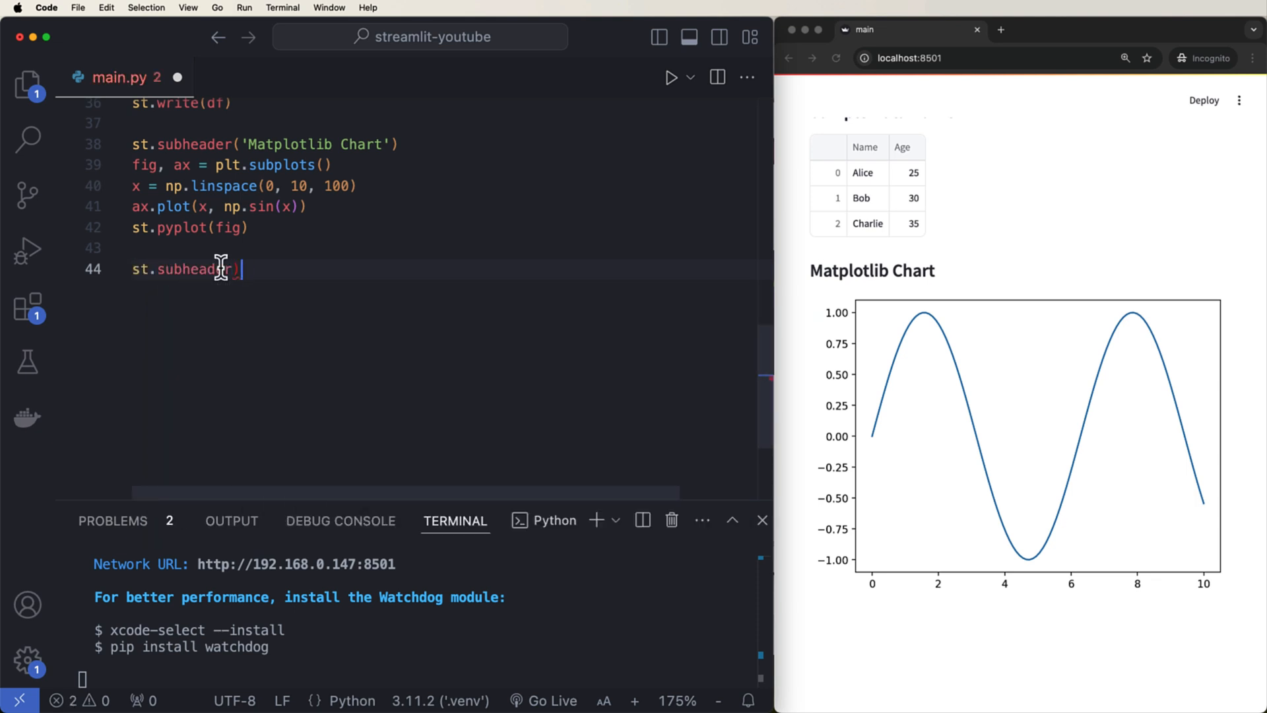
text(('Colum'))
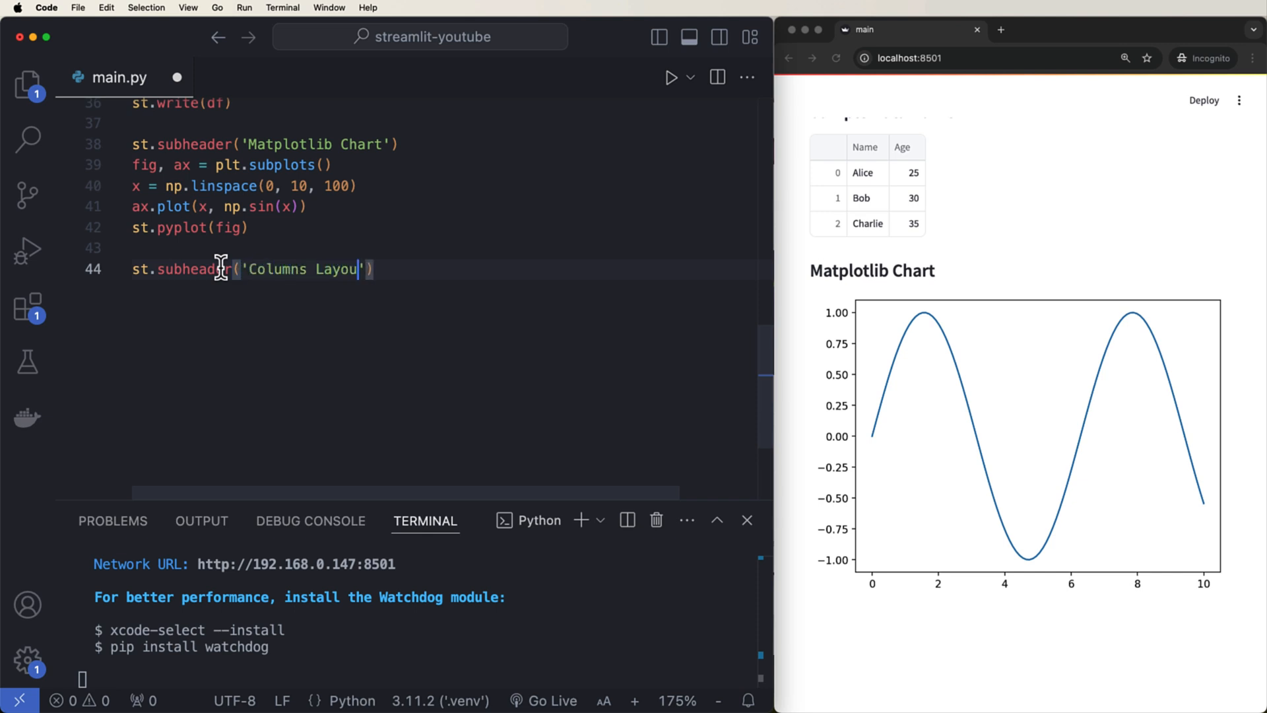
text(col1, co)
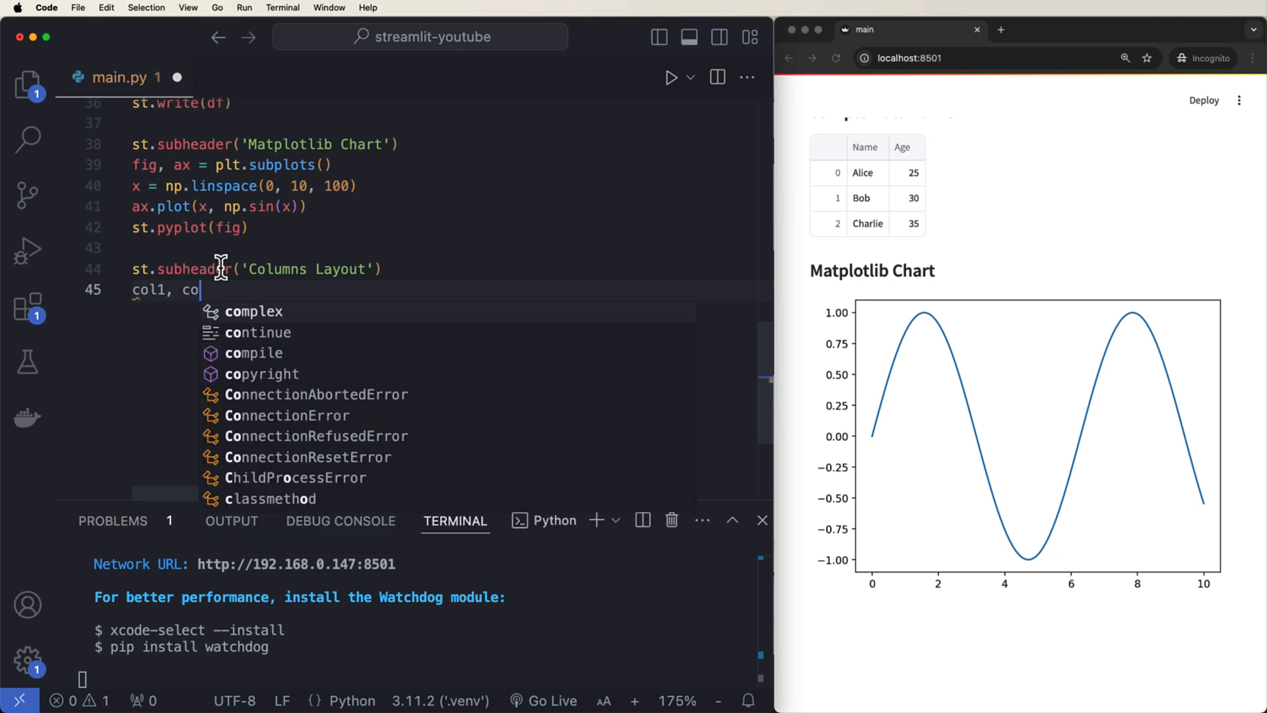
text(l2 =)
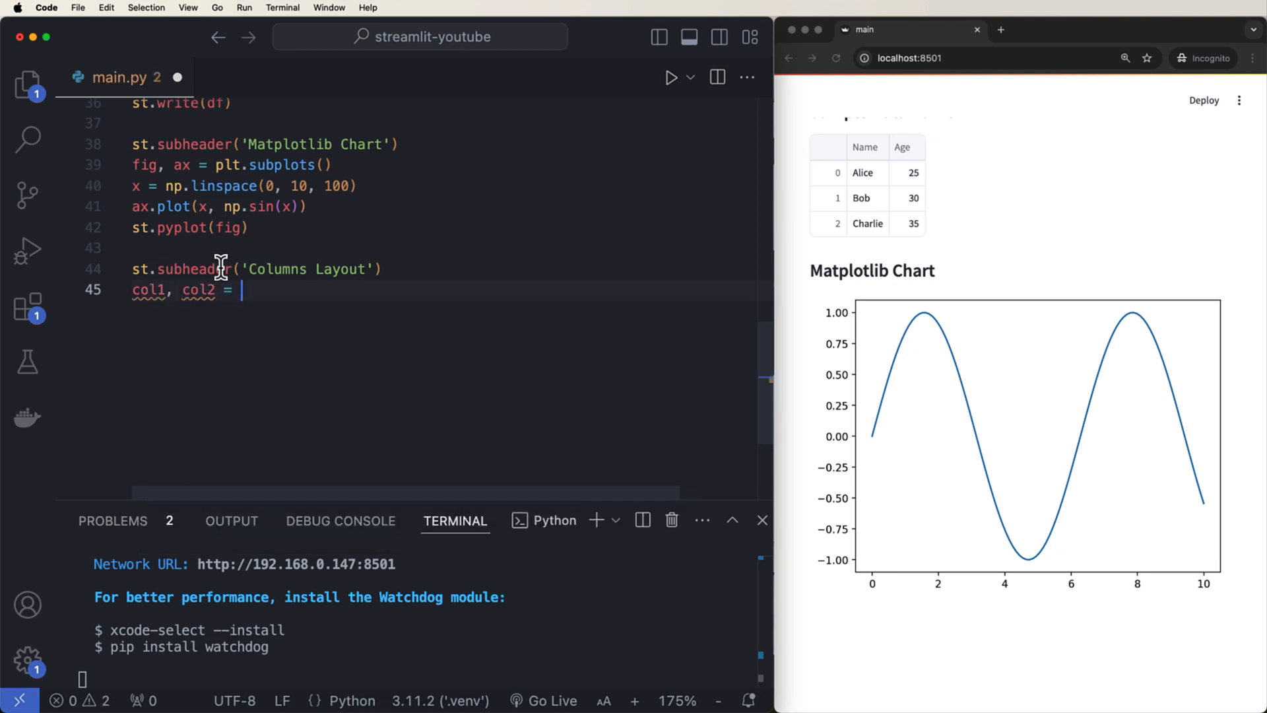
text(st.c)
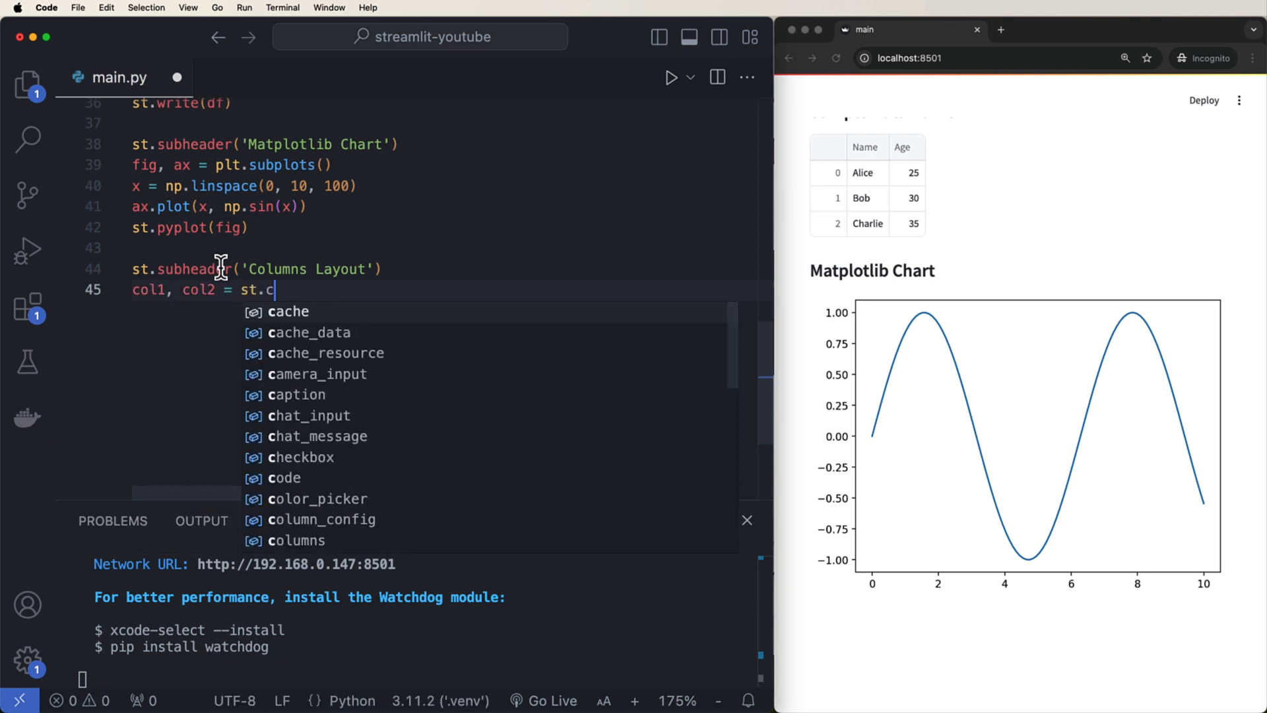
text(olumns(2)
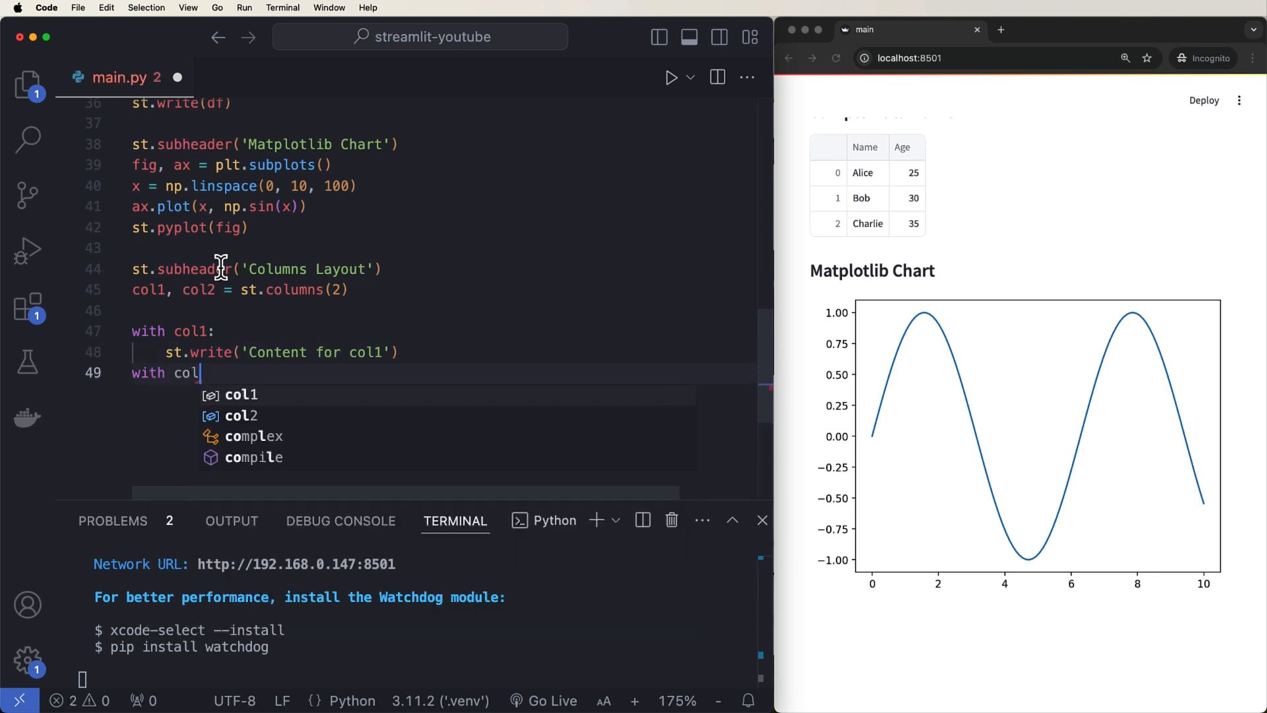
- Write 'Content for col1' and 'Content for col2' inside with col1/col2 blocks
text(2:)
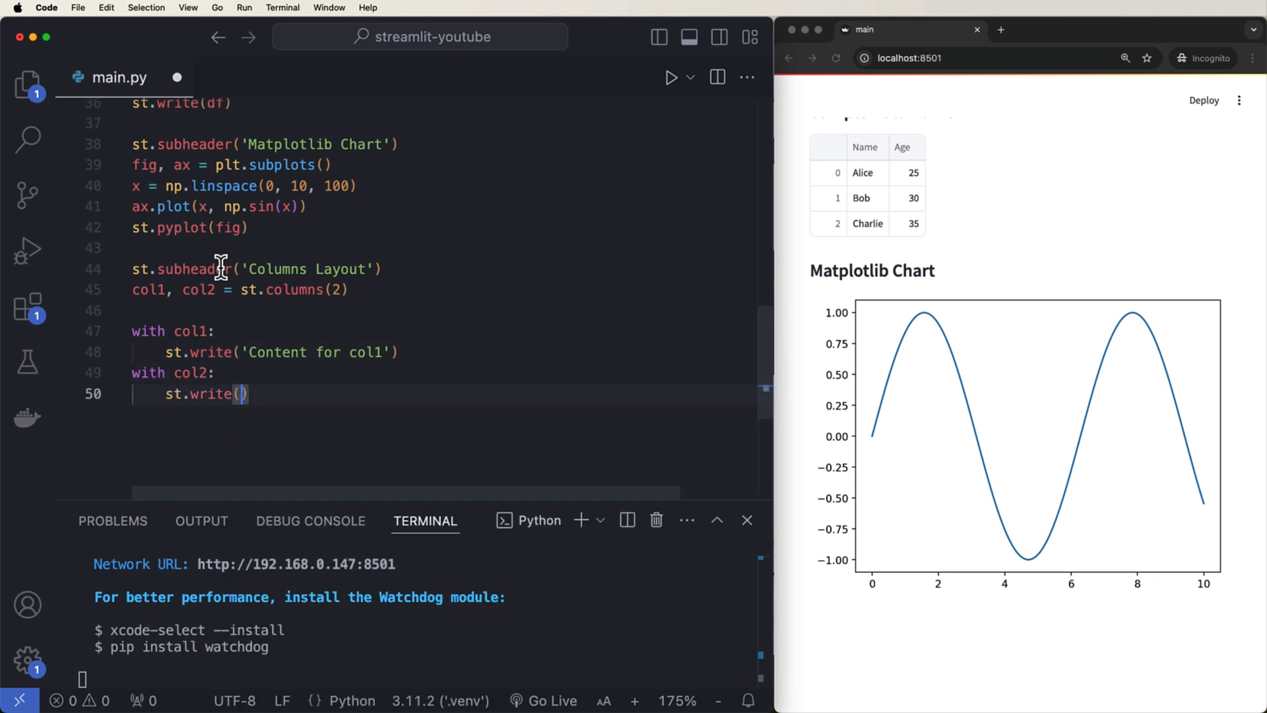
text('Content for col2')
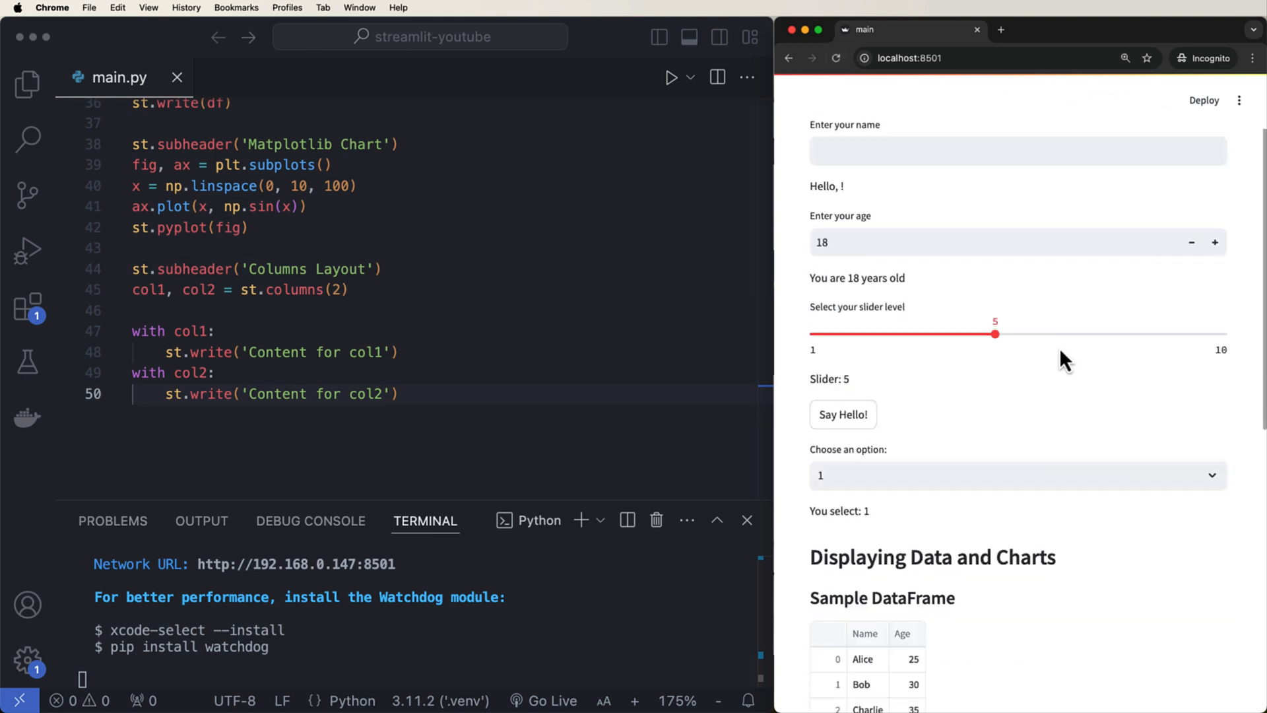
- Scroll the Streamlit page to the Columns Layout showing col1 and col2 content side by side
scroll(down, 3)
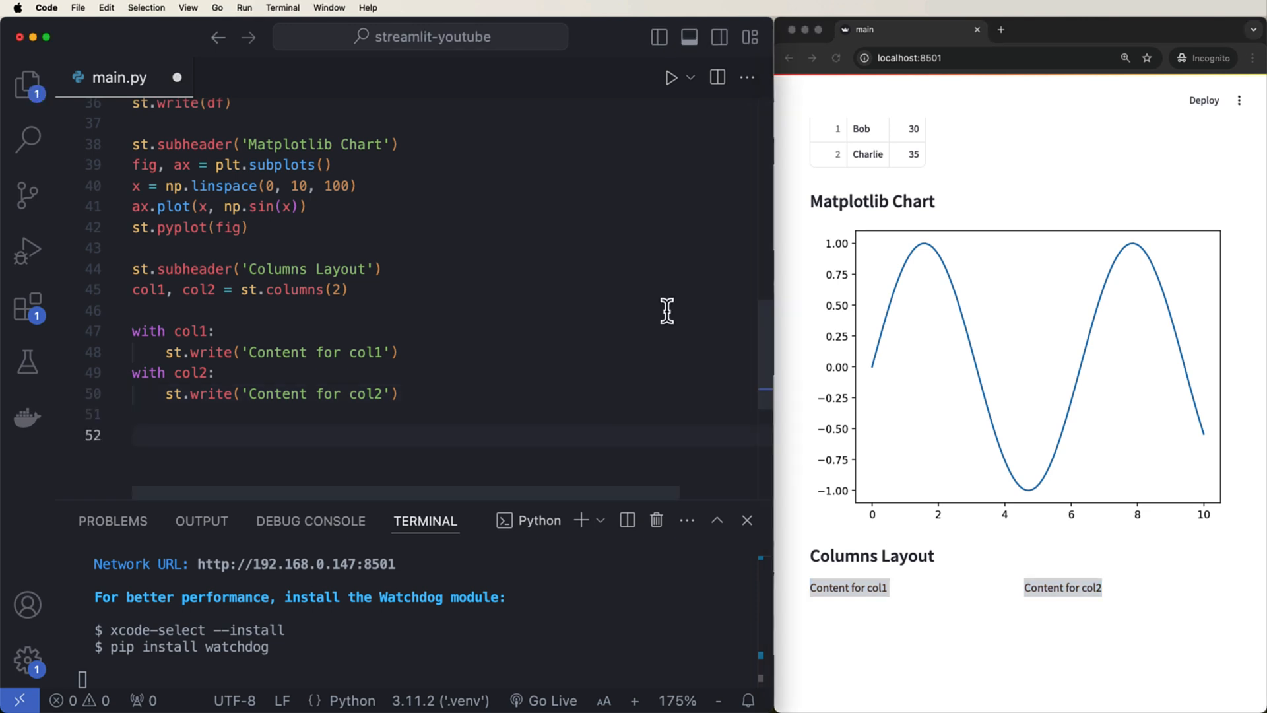
scroll(down, 3)
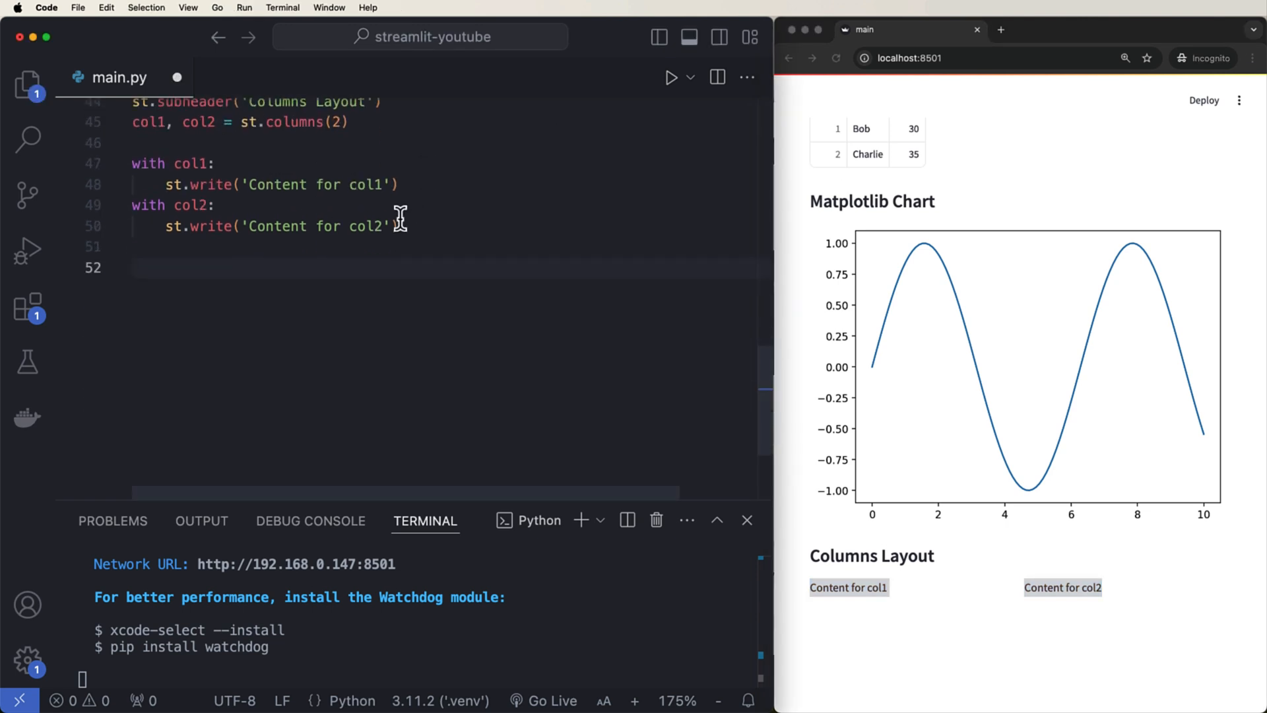
- Add a 'Tabs layout' subheader and tab1, tab2 = st.tabs(['Tab 1', 'Tab 2'])
text(st.subheader()
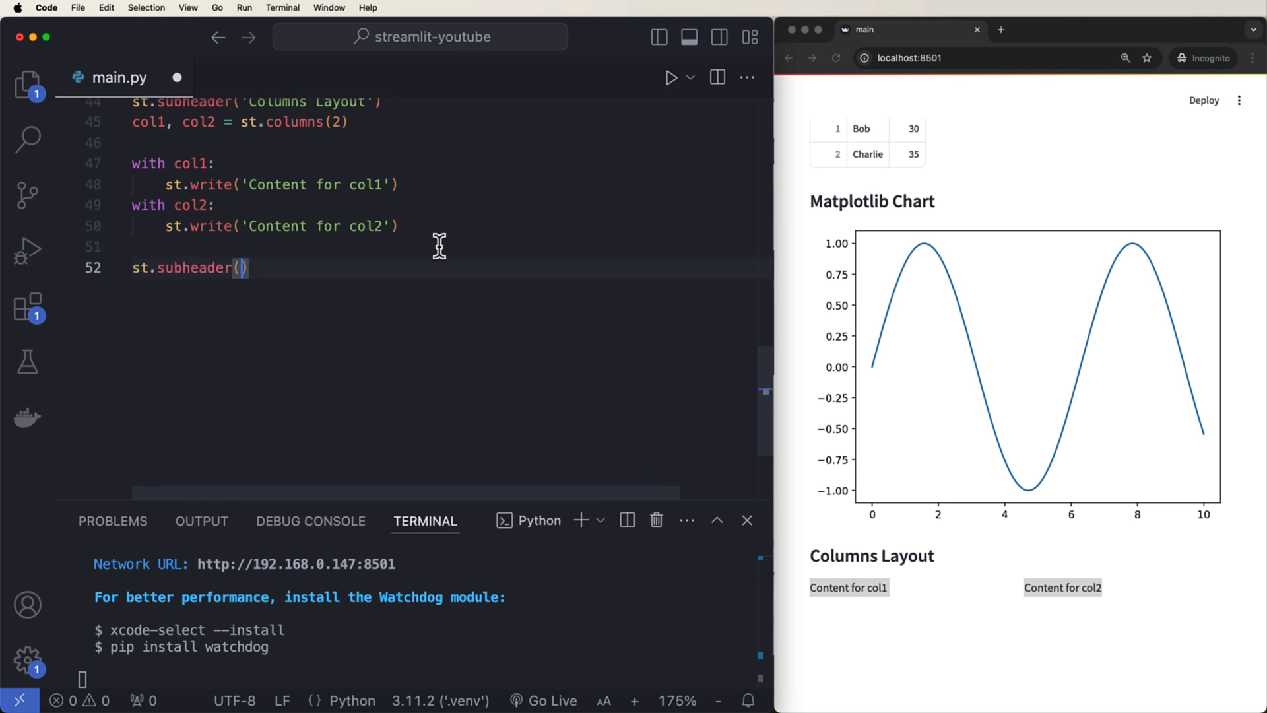
text('Tabs layout)
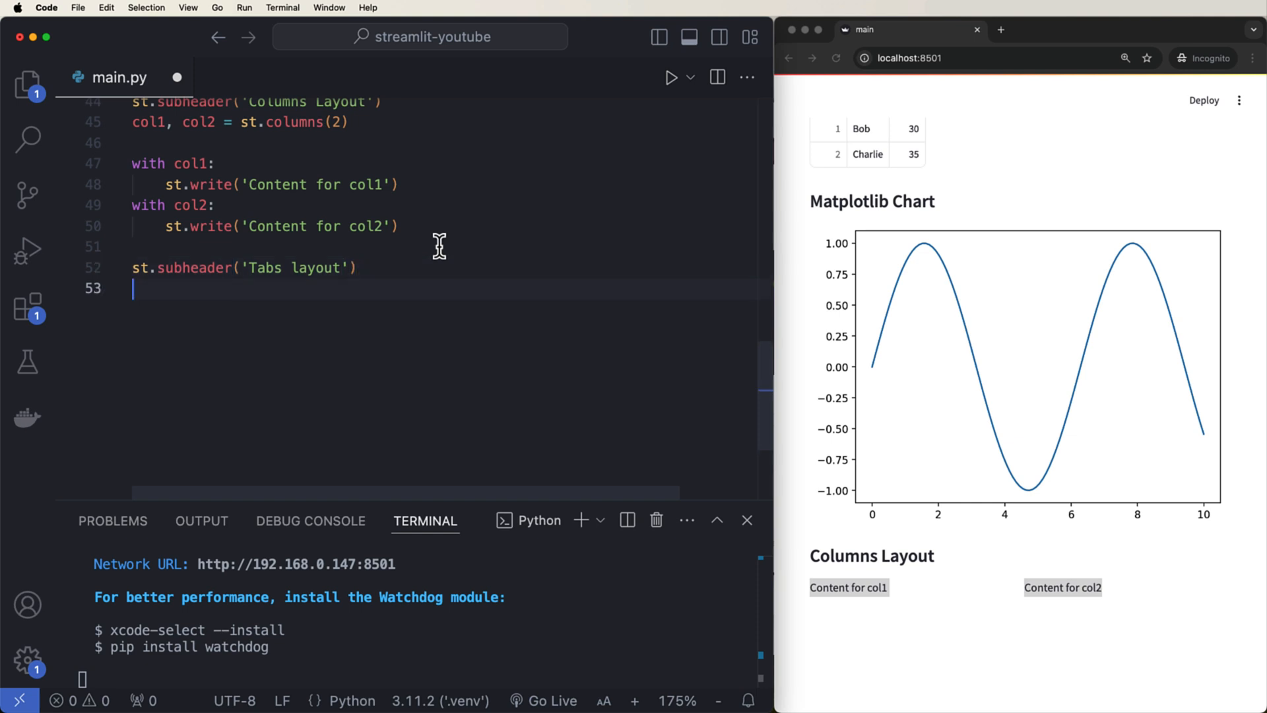
text(tab1, tab2 = st.tabs([)
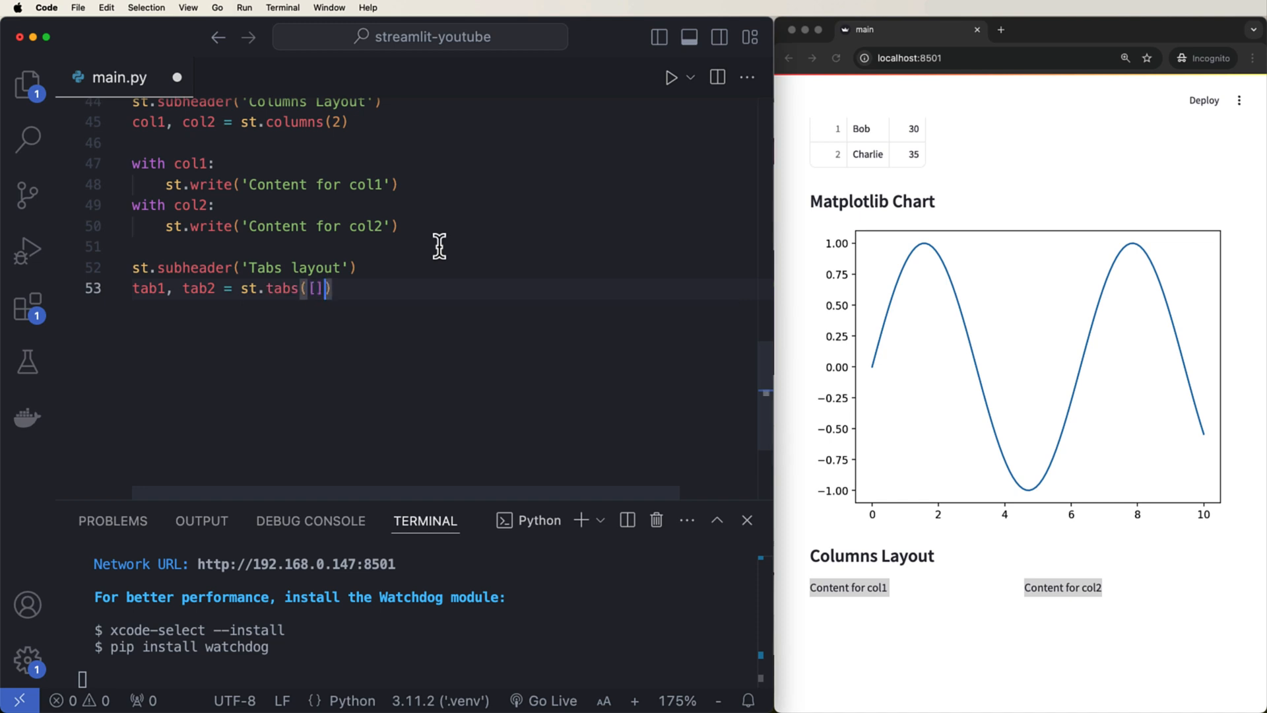
text('Tab 1')
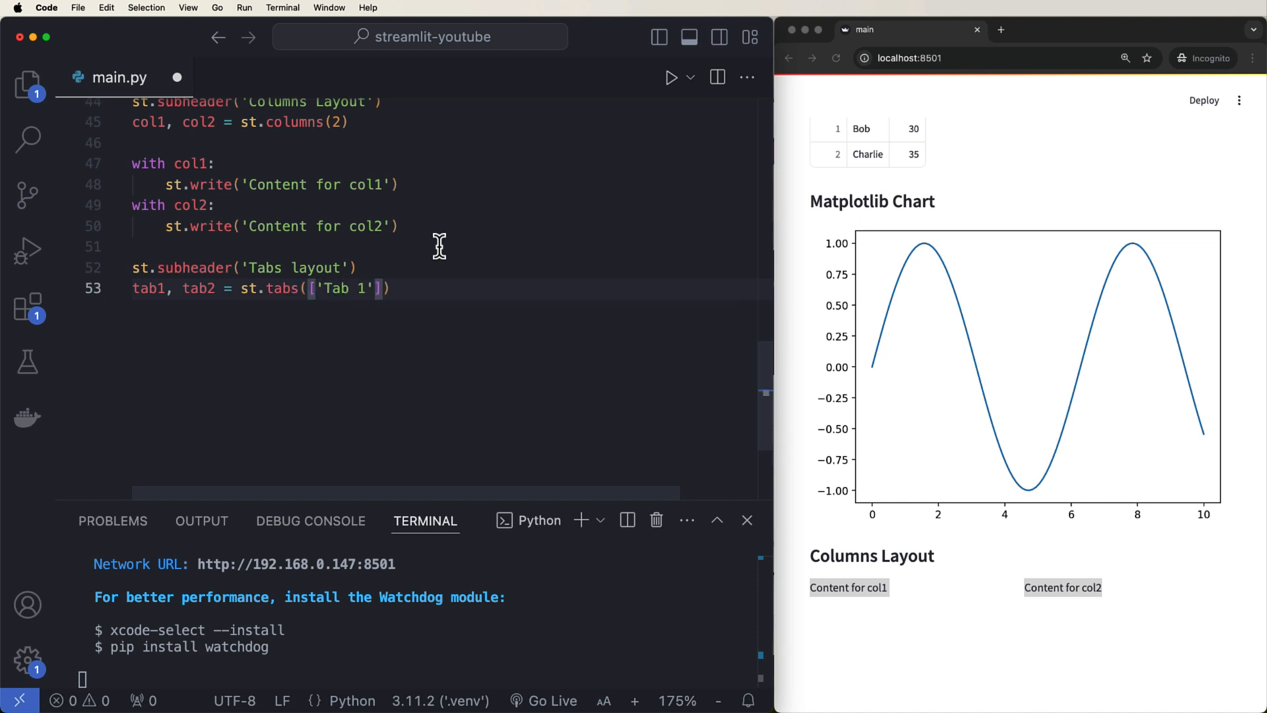
text(, 'Tab 2')
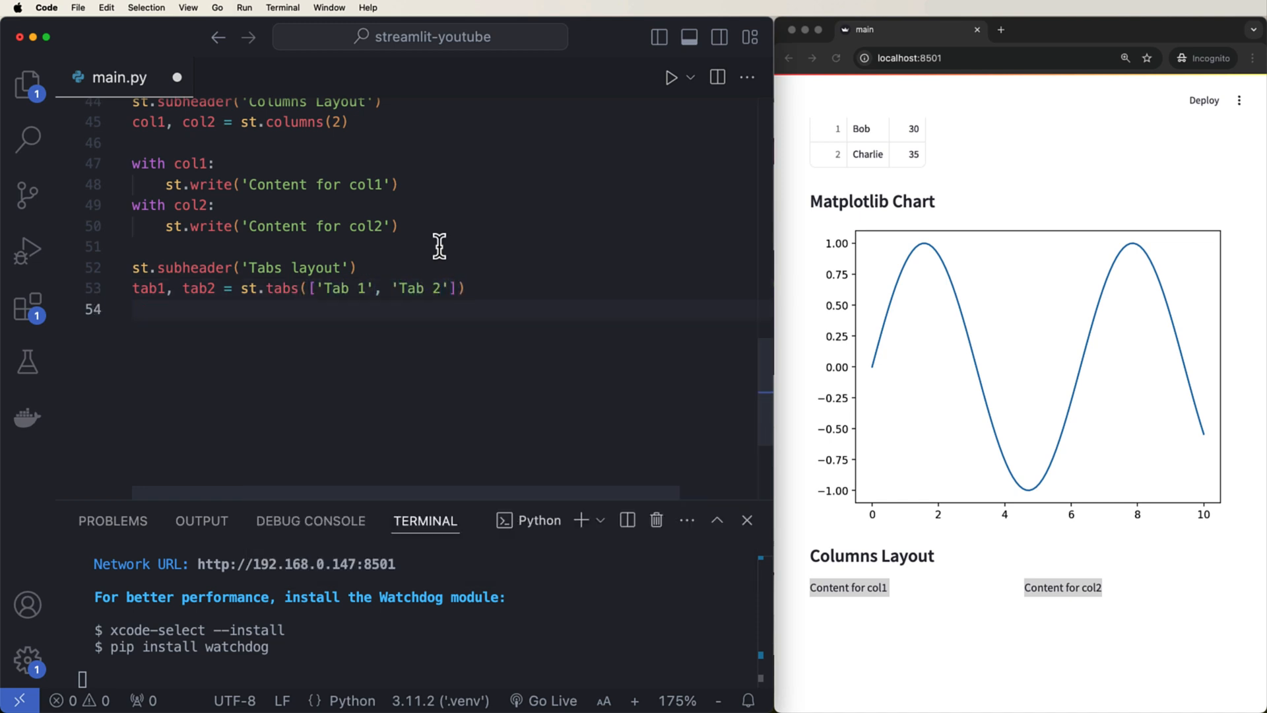
- Write 'Content for tab1' and 'Content for tab2' inside with tab1/tab2 blocks
text(with tab1:)
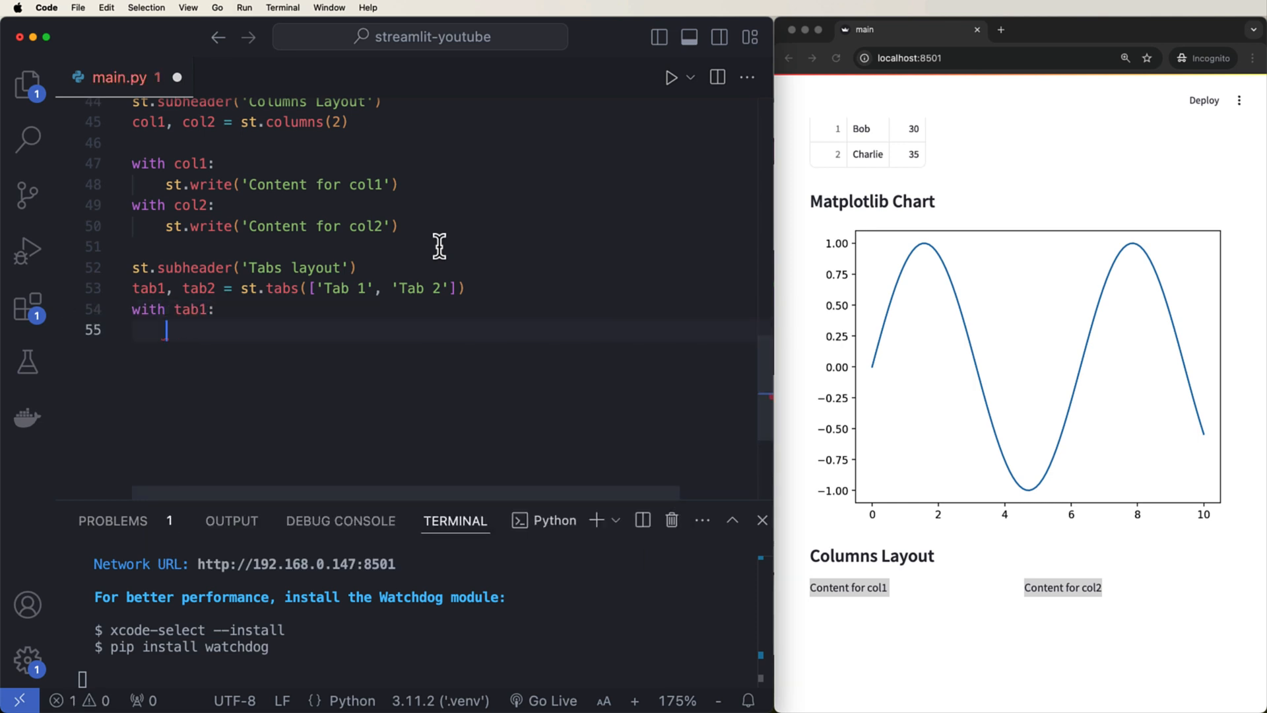
text(st.write('Content for tab1')
text(with tab2:)
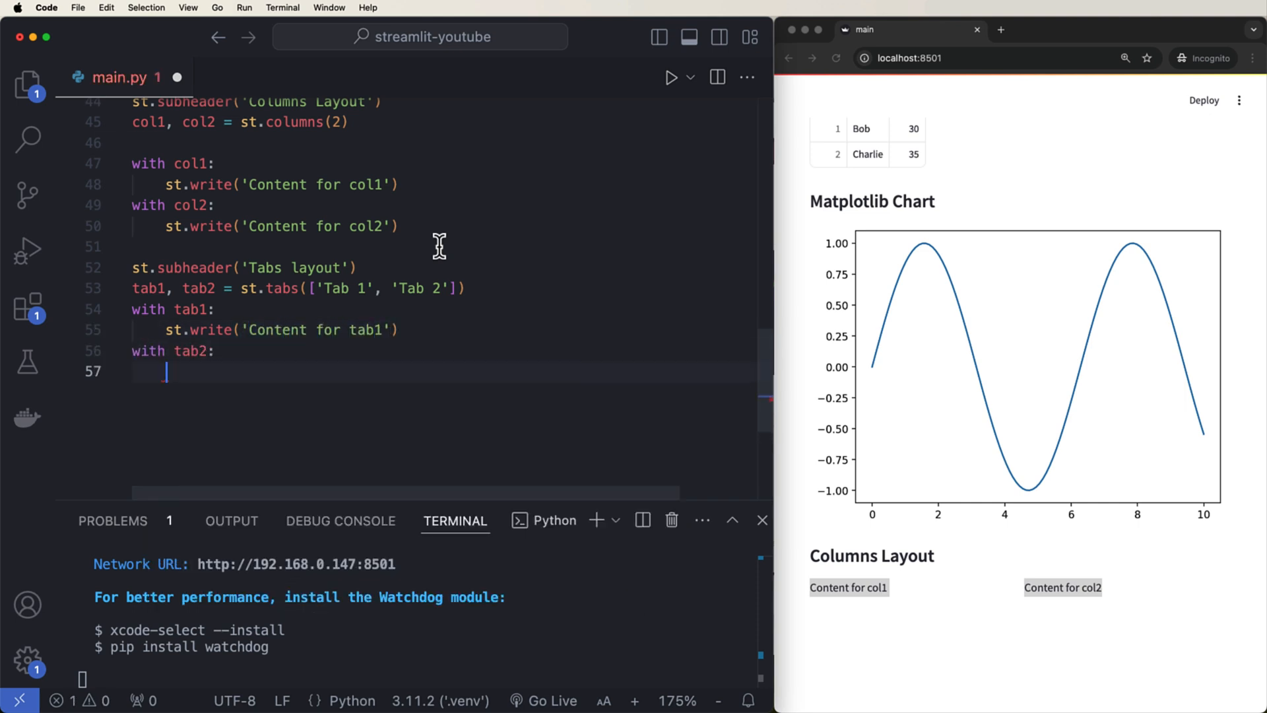
text(st.write('Content for t'))
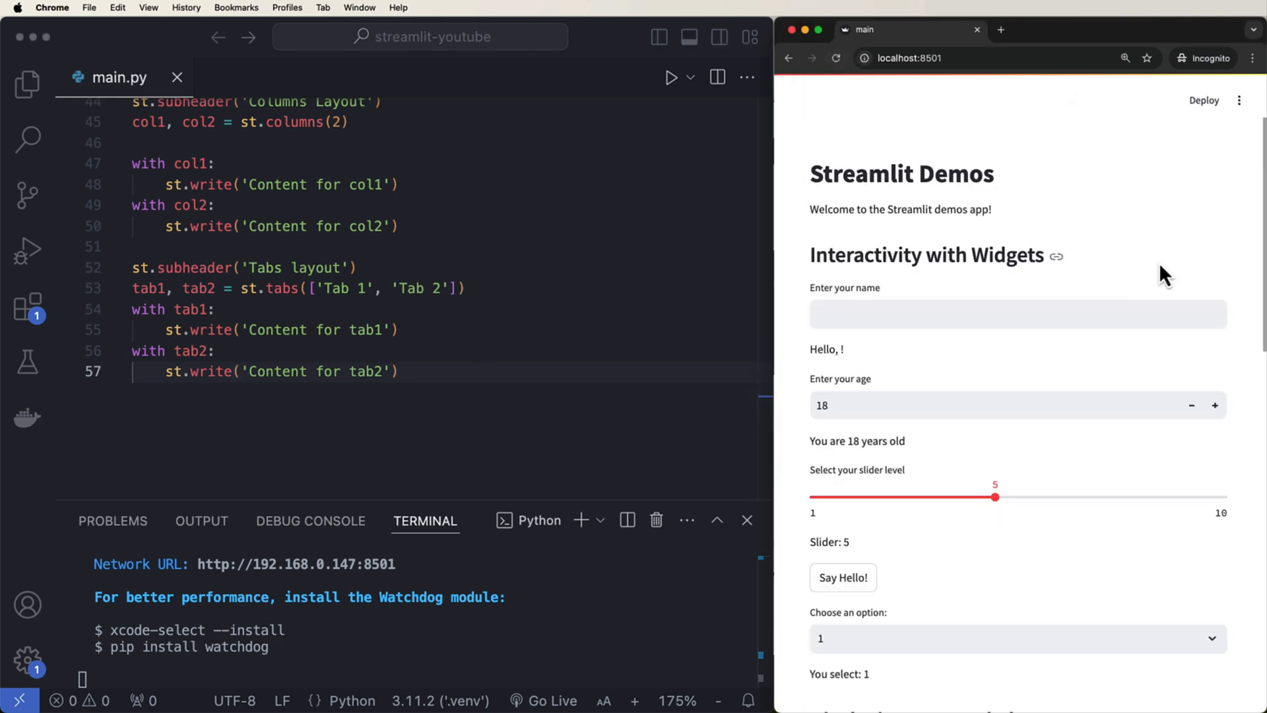
- Select Tab 2 in the Tabs layout to show 'Content for tab2'
scroll(down, 3)
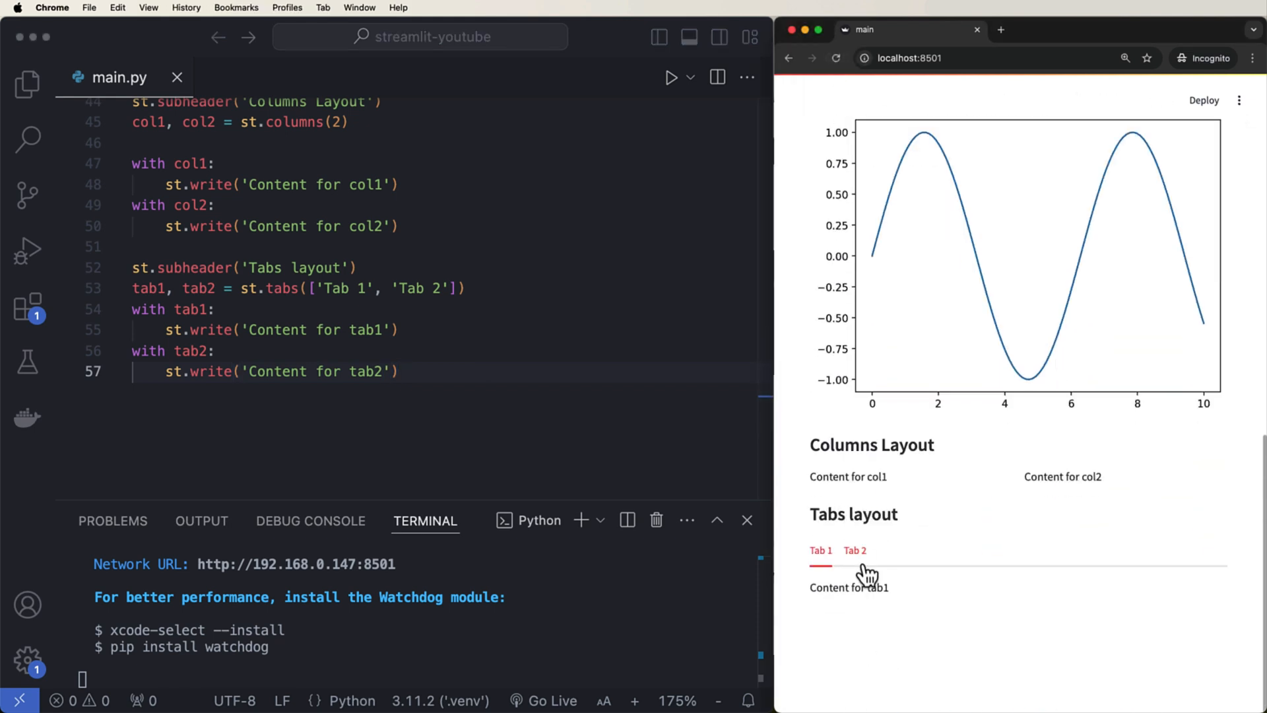
click(854, 550)
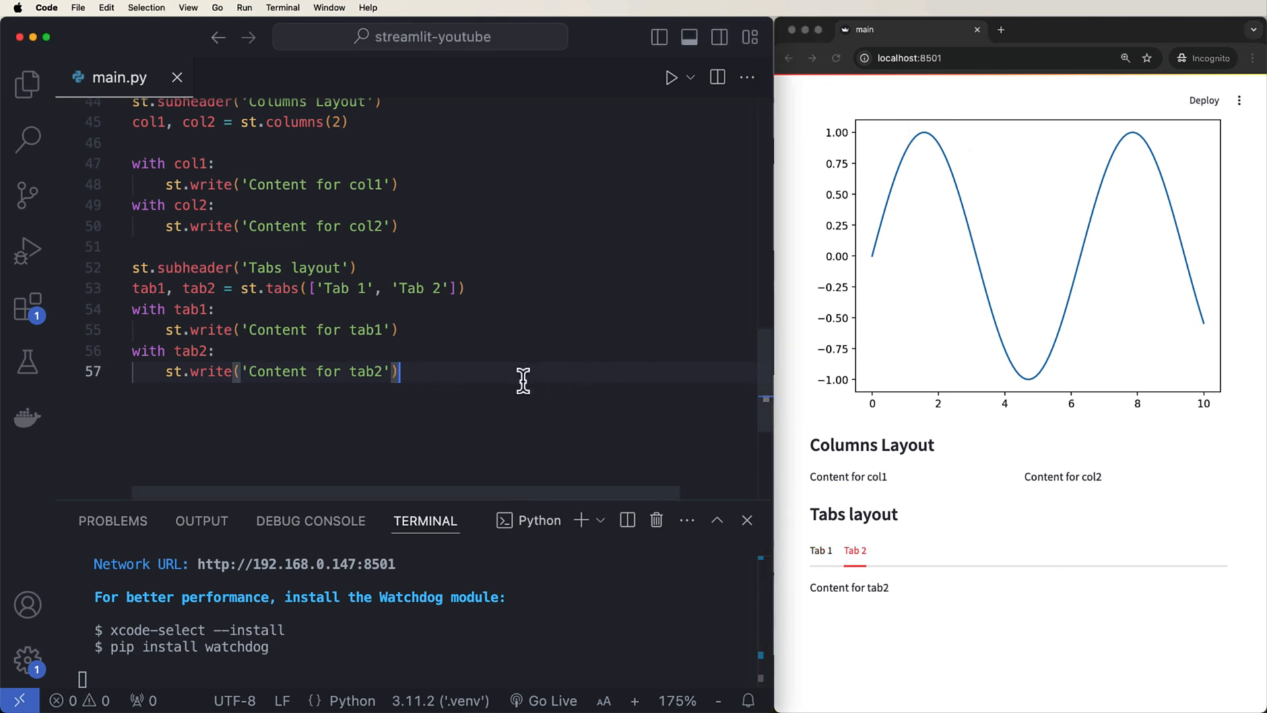
key(enter)
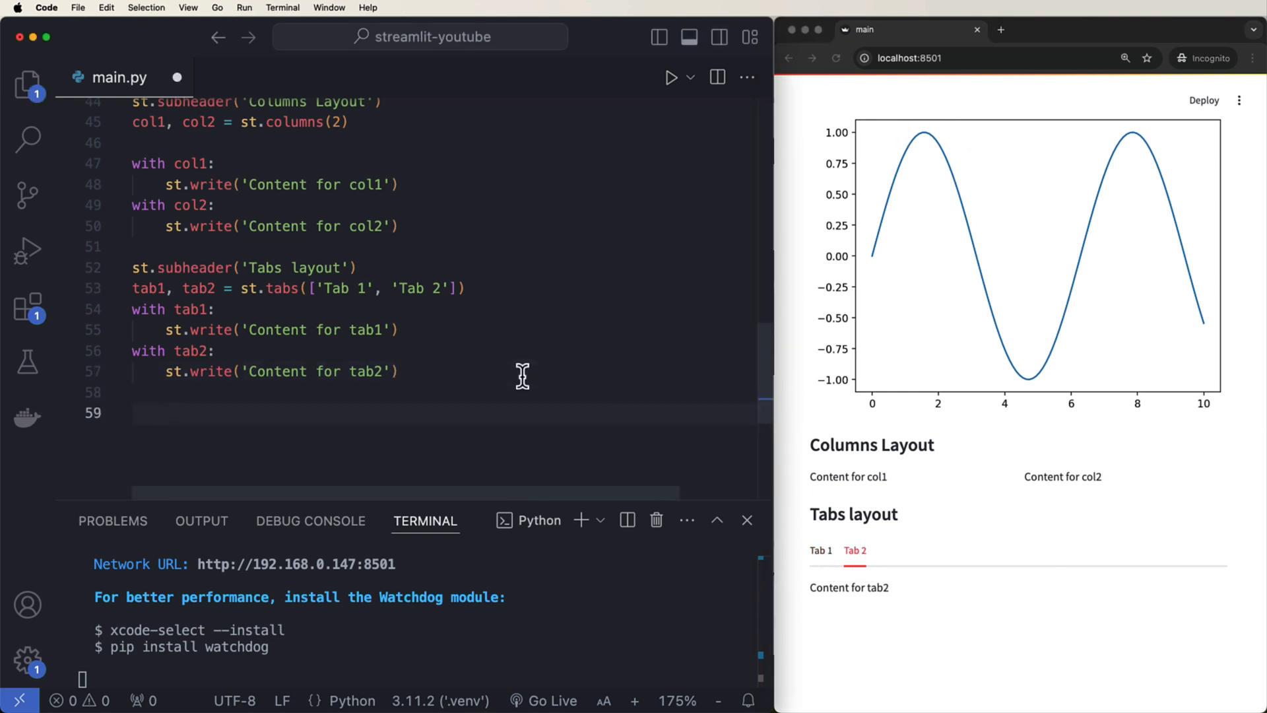
- Add st.sidebar.title('Sidebar Title') and a sidebar selectbox 'Select an option' offering A, B, C
text(st.sidebar.title)
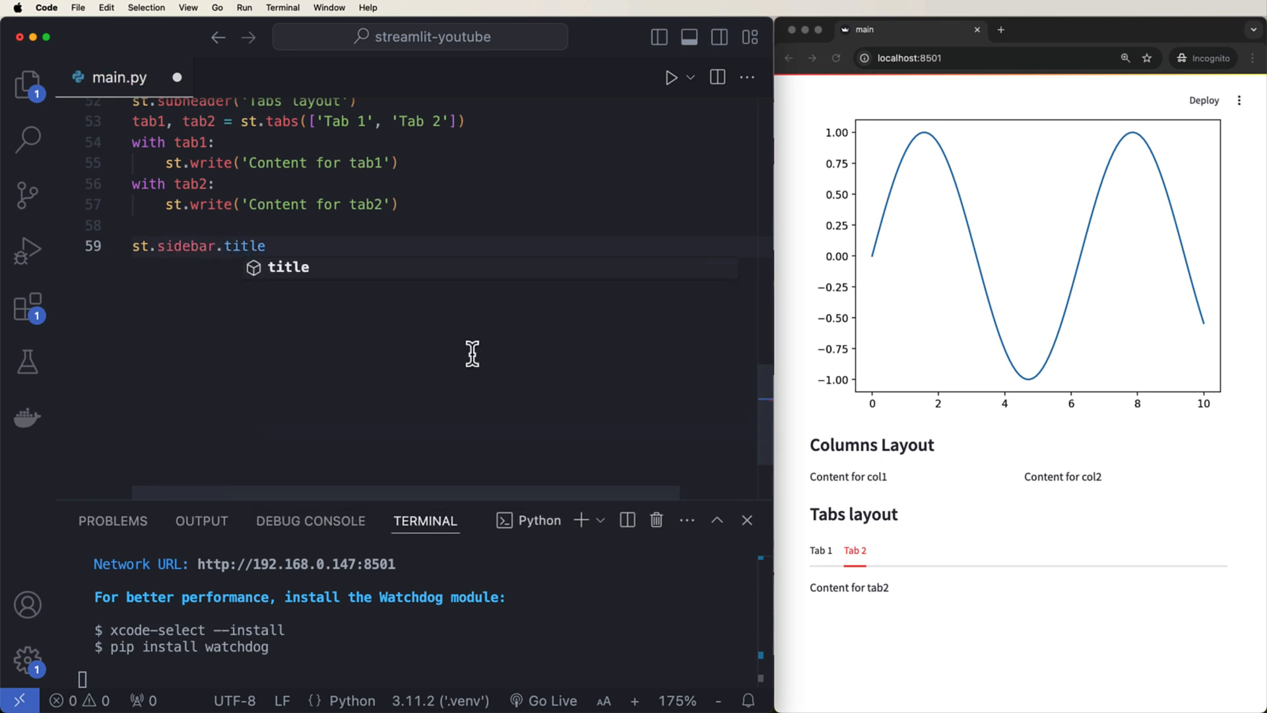
text(('Side'))
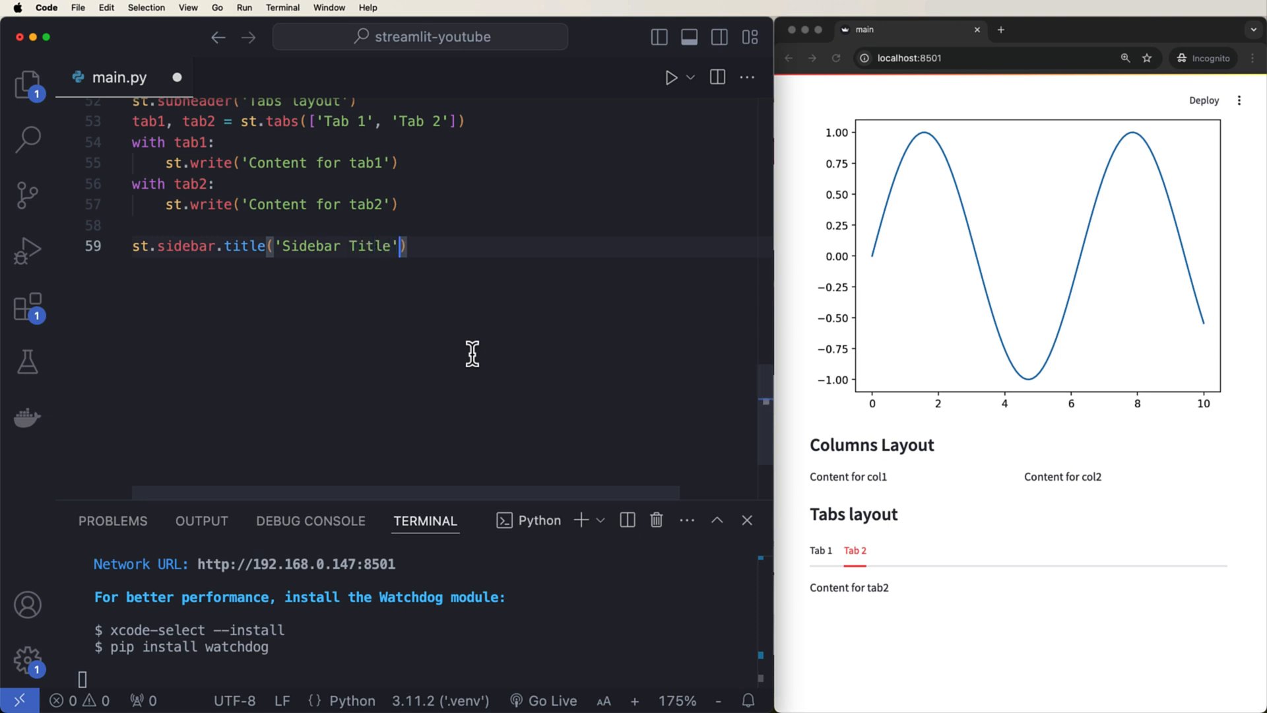
text(sidebar_option)
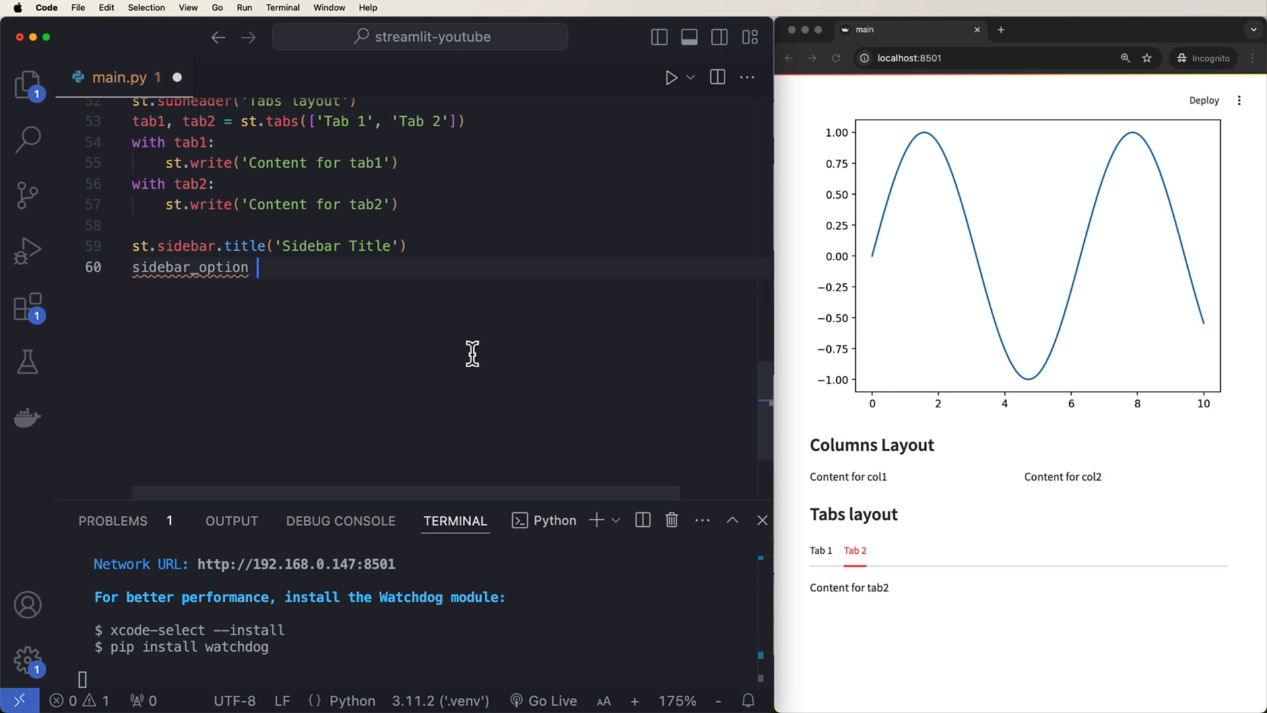
text(= st.sidebar.selectbox('Select an option', [')
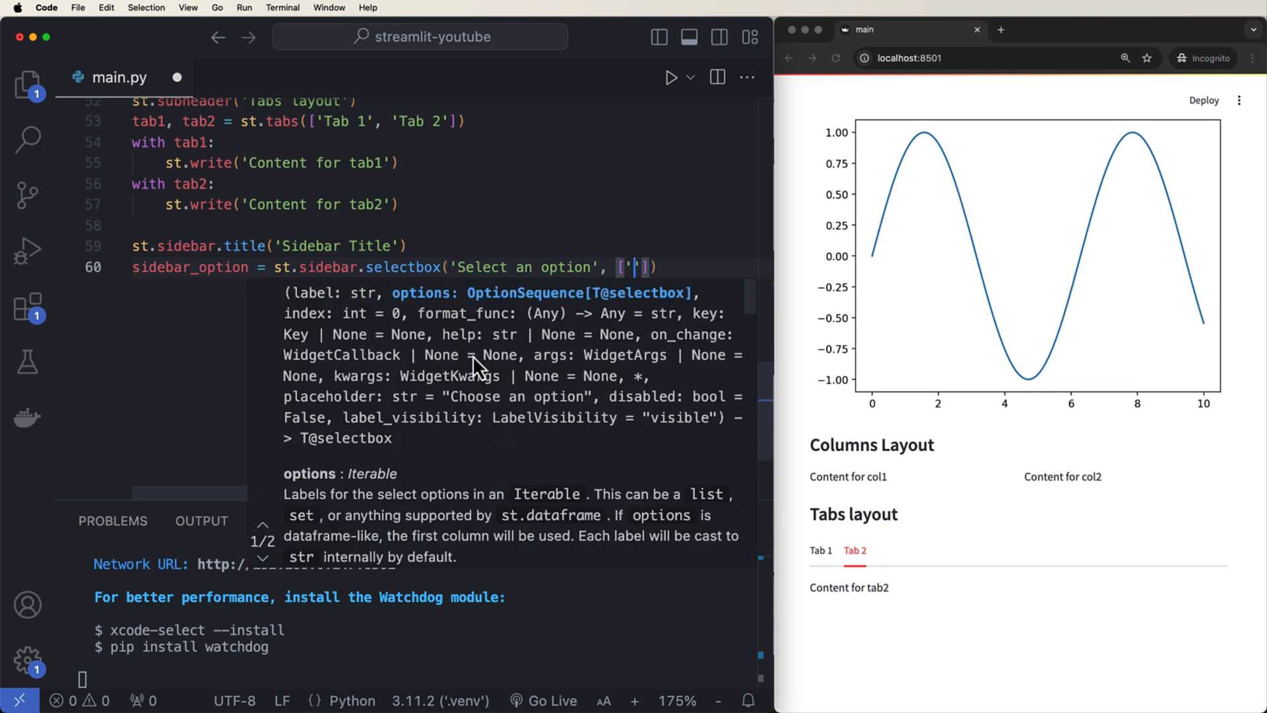
text(A', 'B', 'C)
text(st)
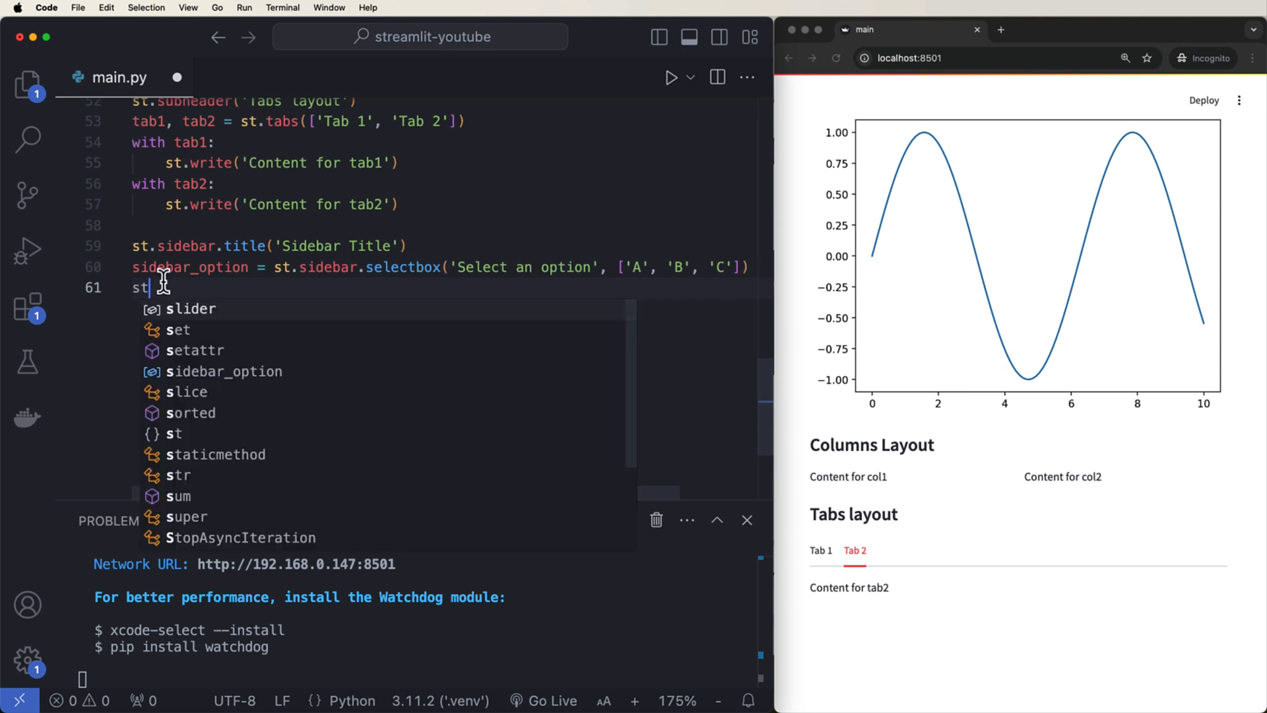
- Add st.sidebar.write(f'You selected ...') reporting the chosen sidebar option
text(.sidebar)
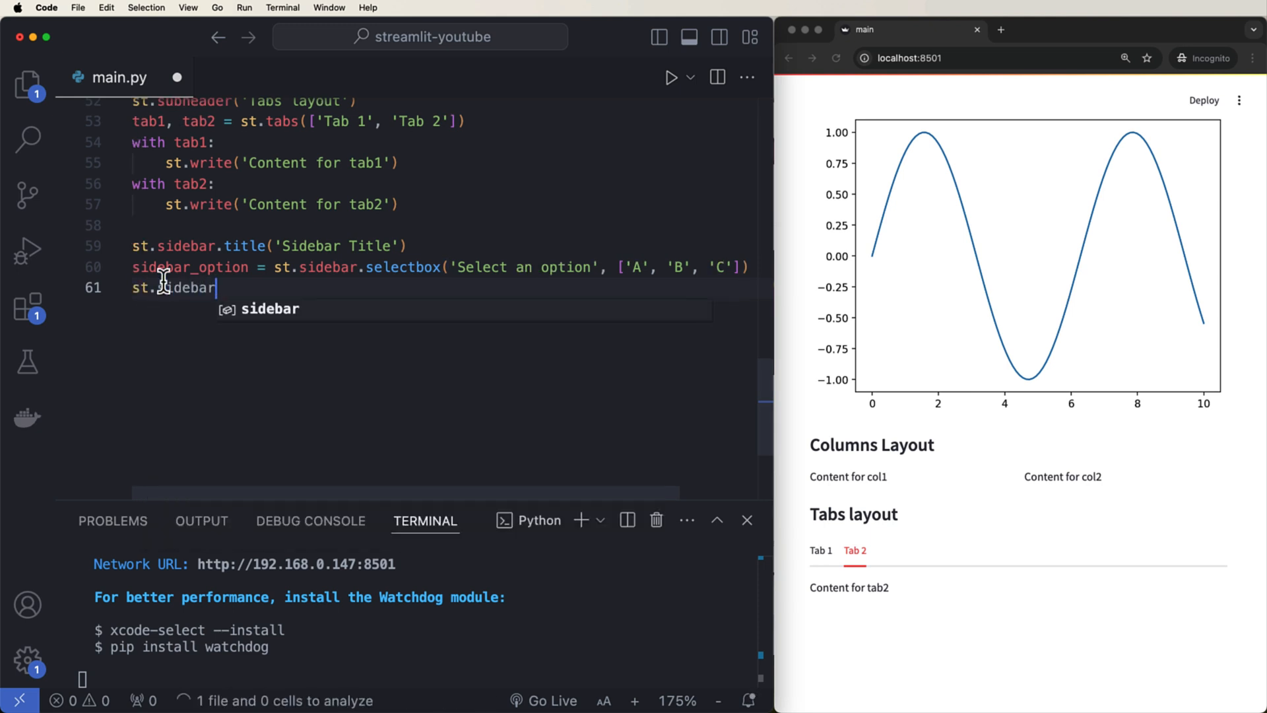
text(.write())
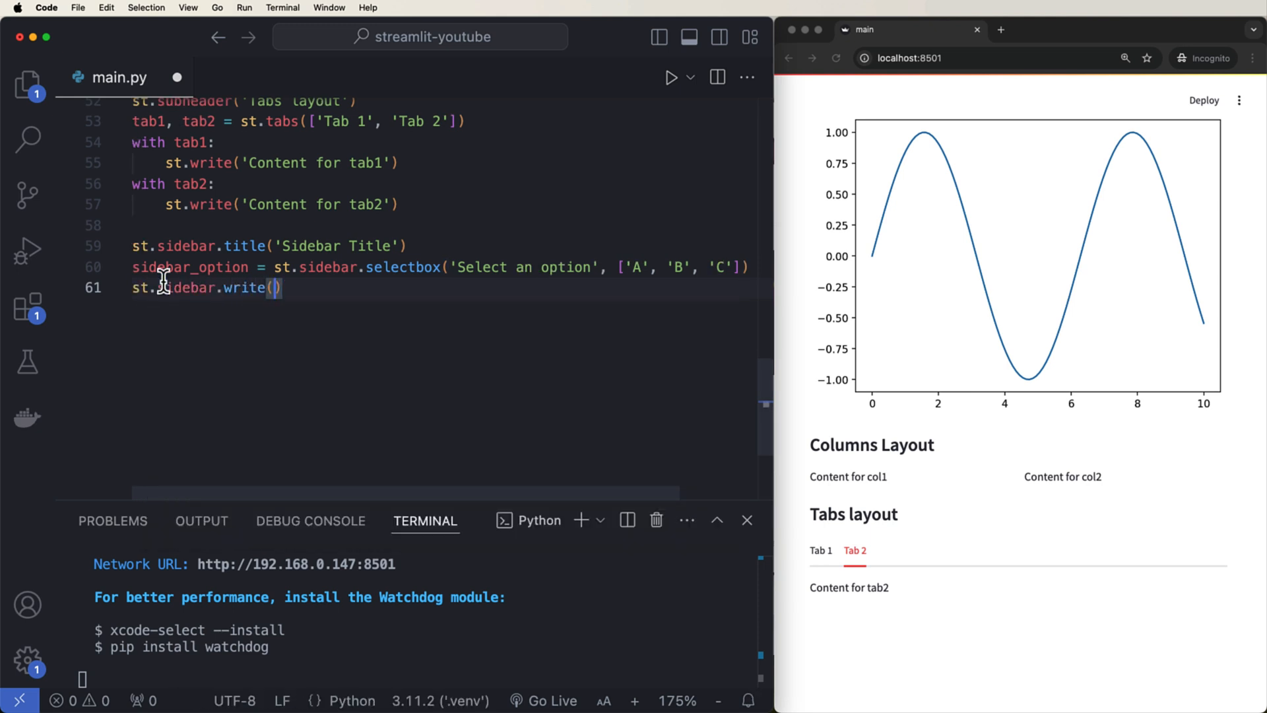
text(f'You selected)
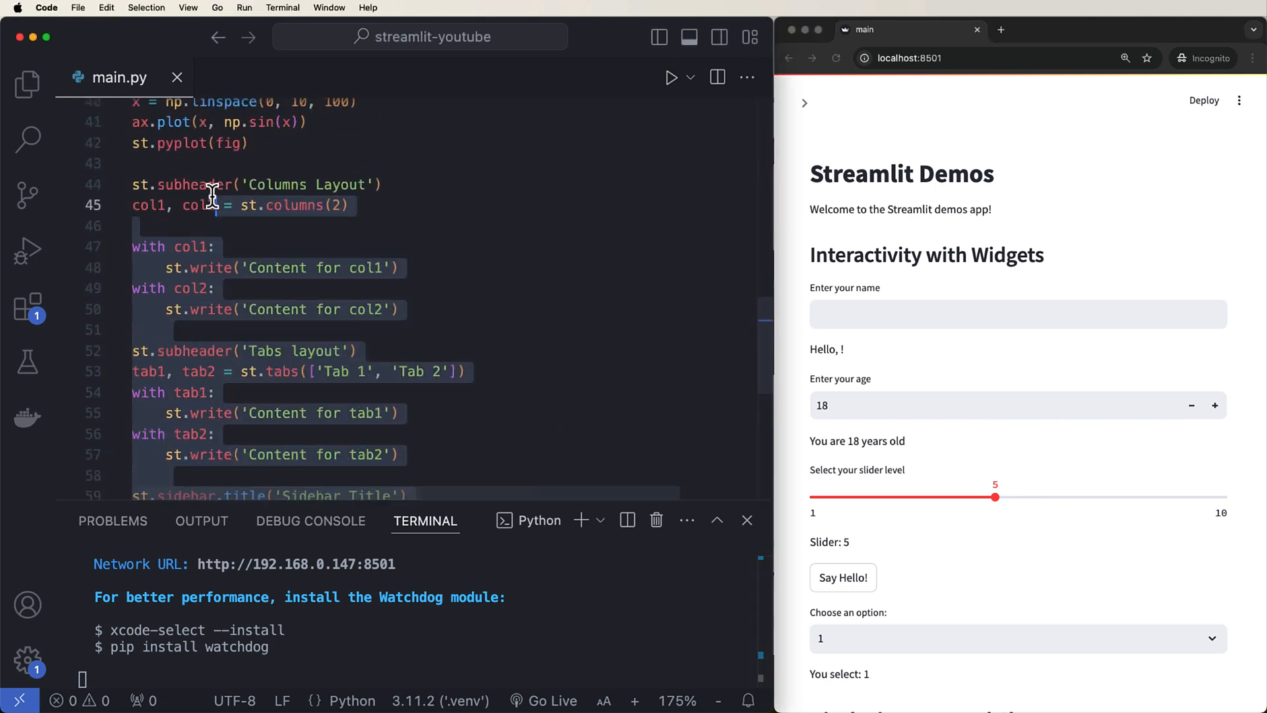
- Replace the demo code with st.title('Financial Portfolio Analysis Tool') and begin the principle variable
scroll(up, 3)
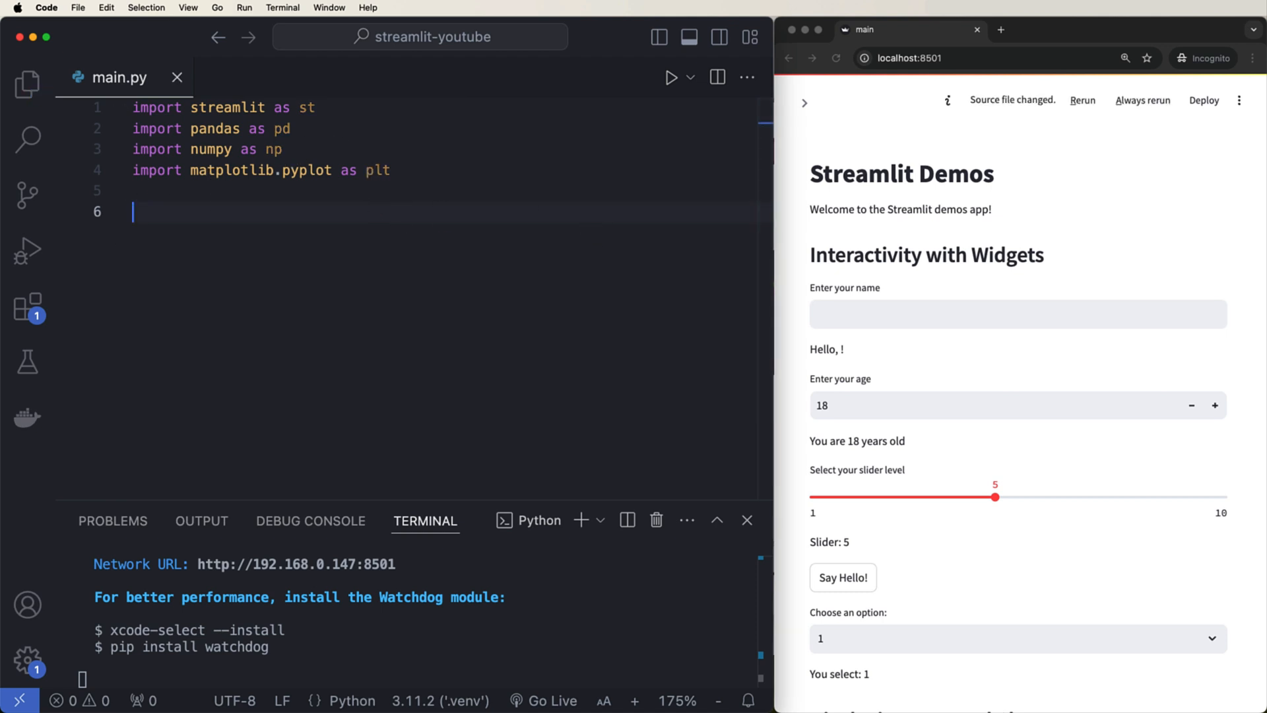
text(st.title(')
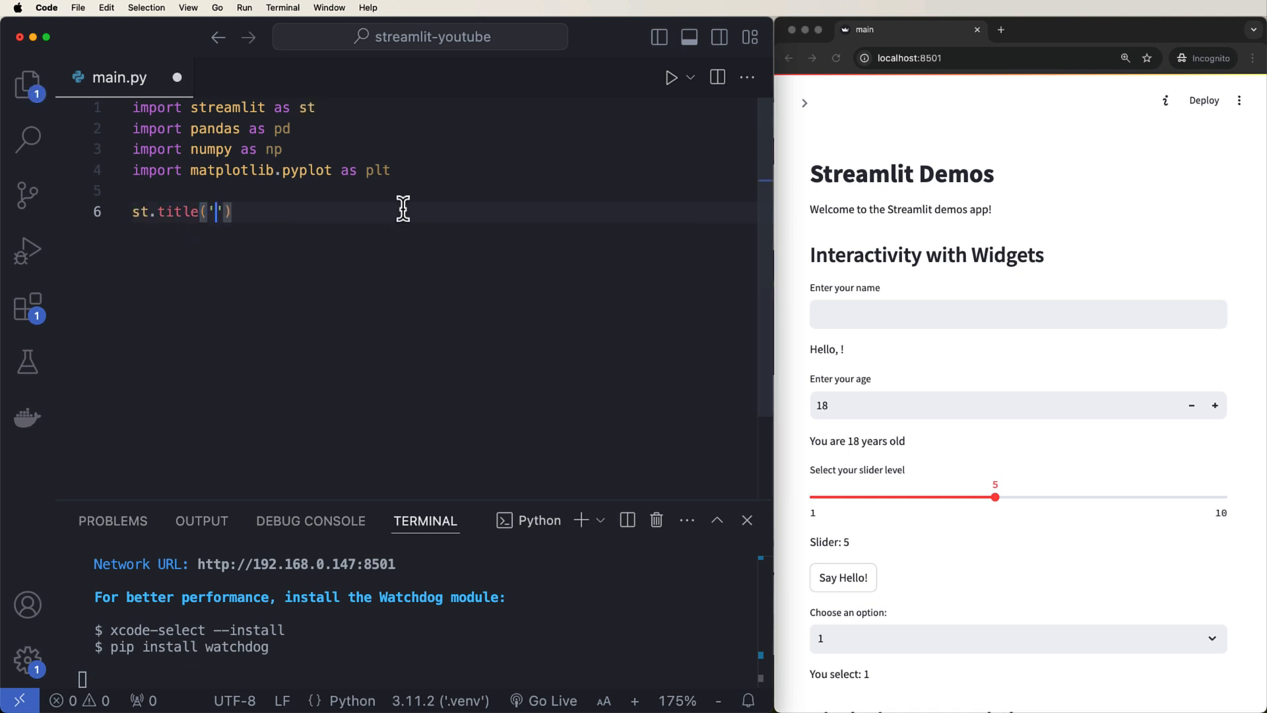
text(Financial)
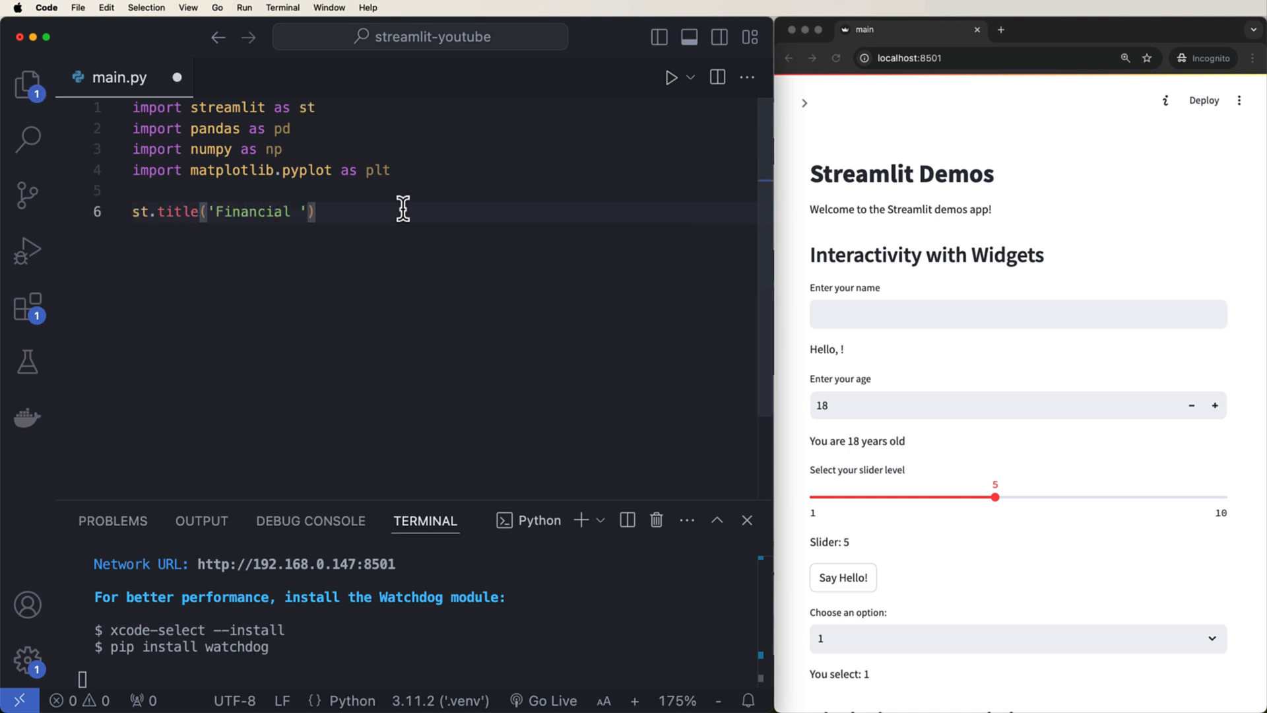
text(Portfolio Analysis Tool)
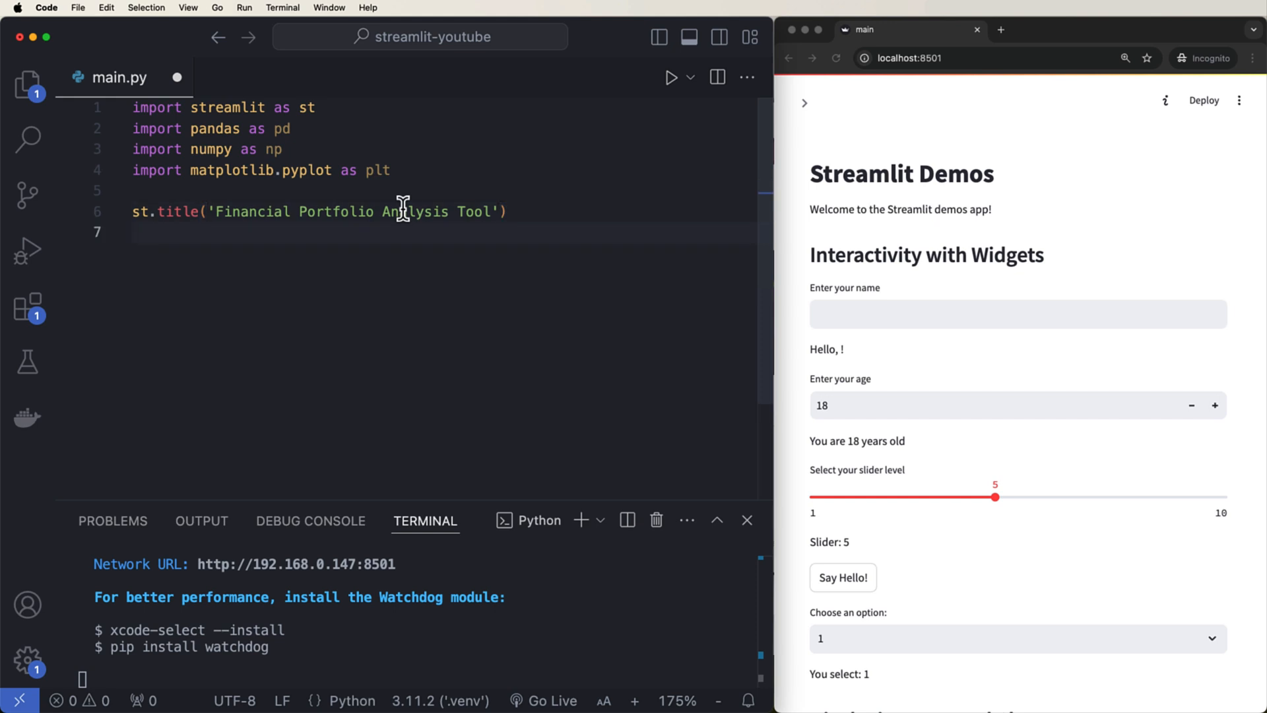
text(principle)
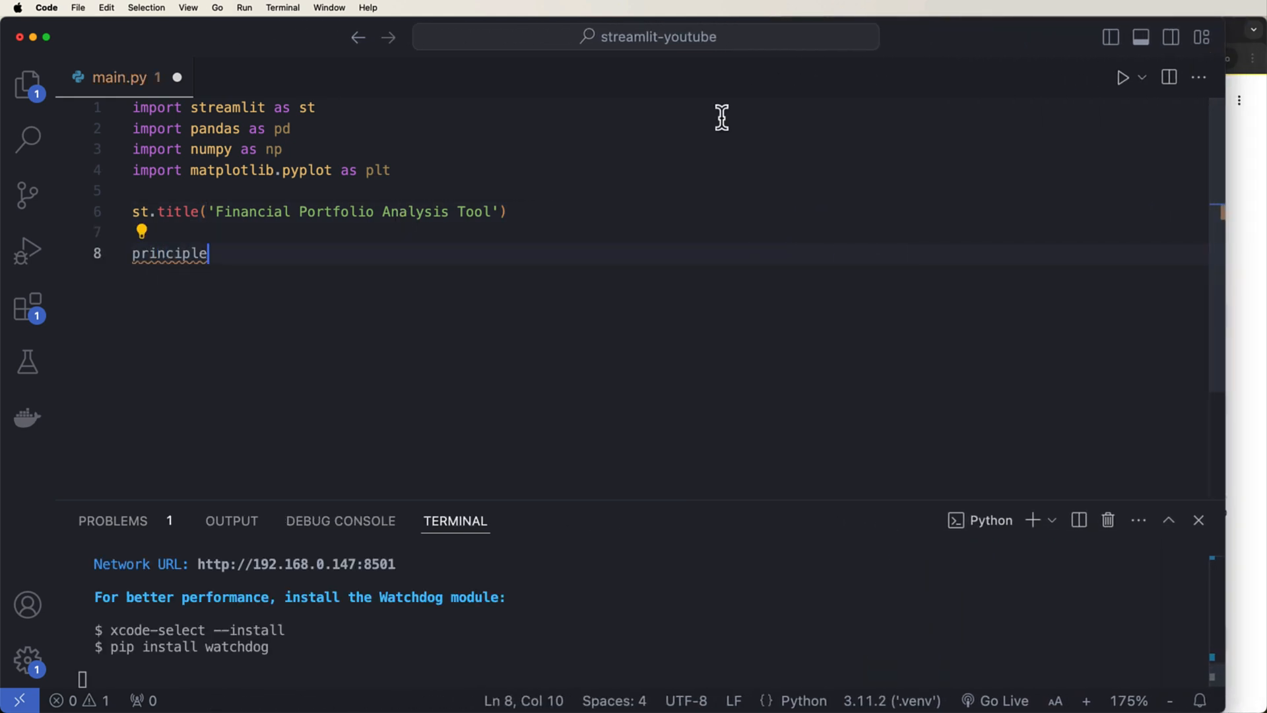
- Define principle as a number input 'Initial Investment Amount' with min_value 0, value 1000, step 100
text(= s)
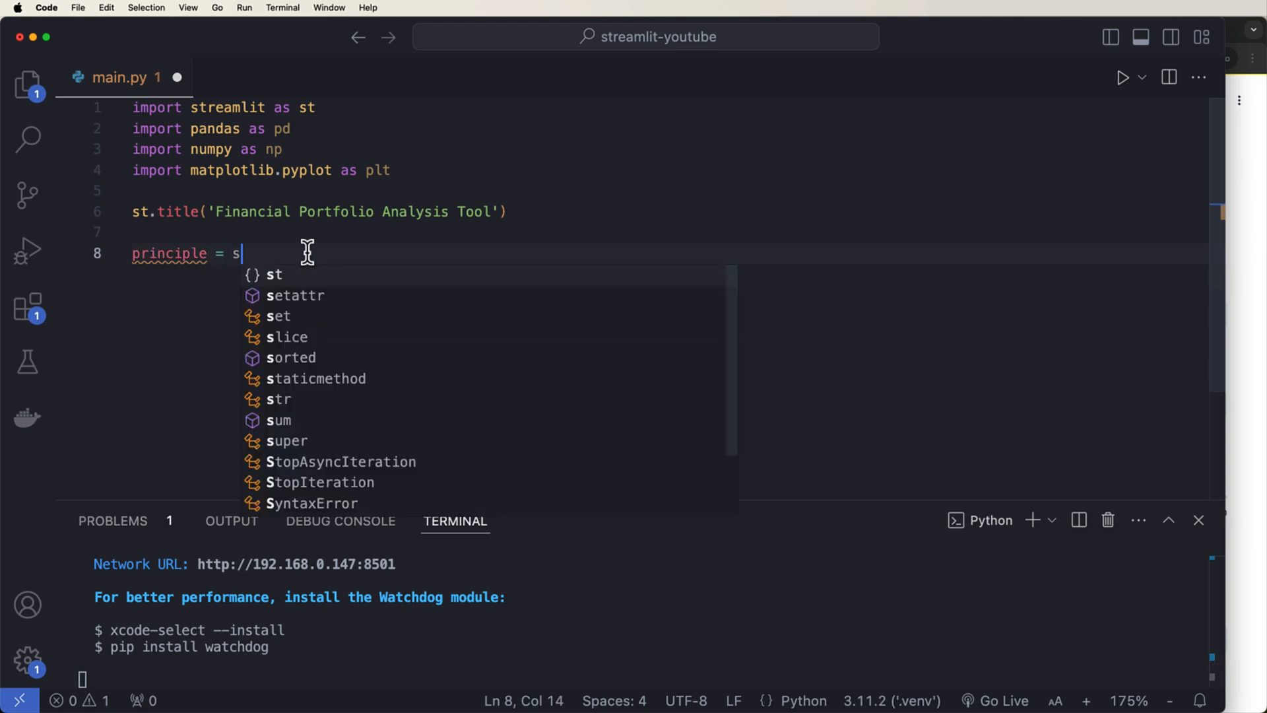
text(t.number_input)
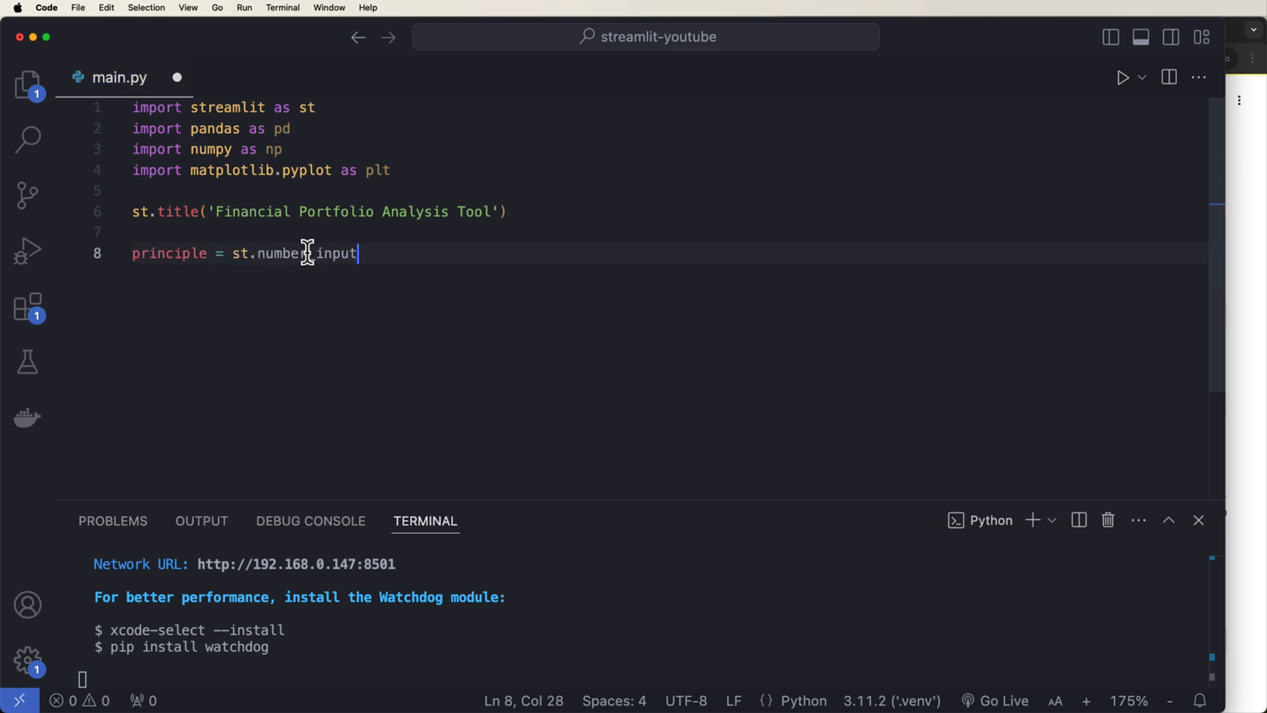
text(('Init'))
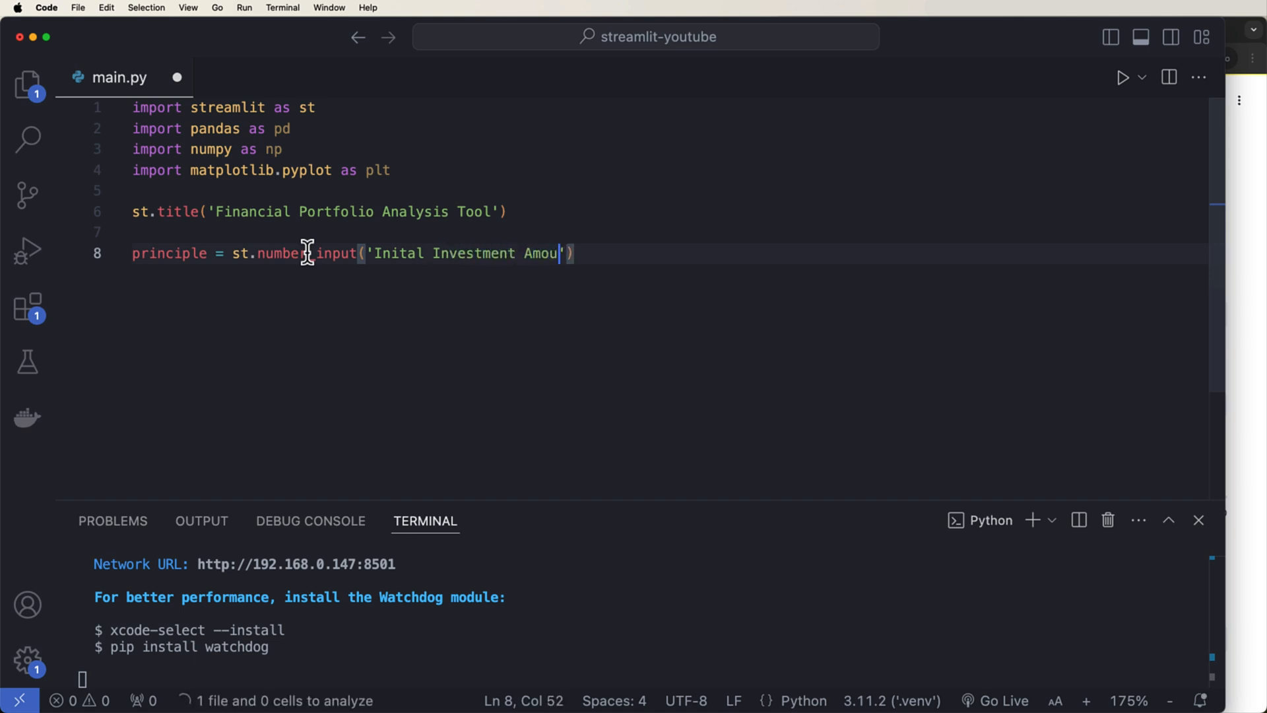
text(nt',)
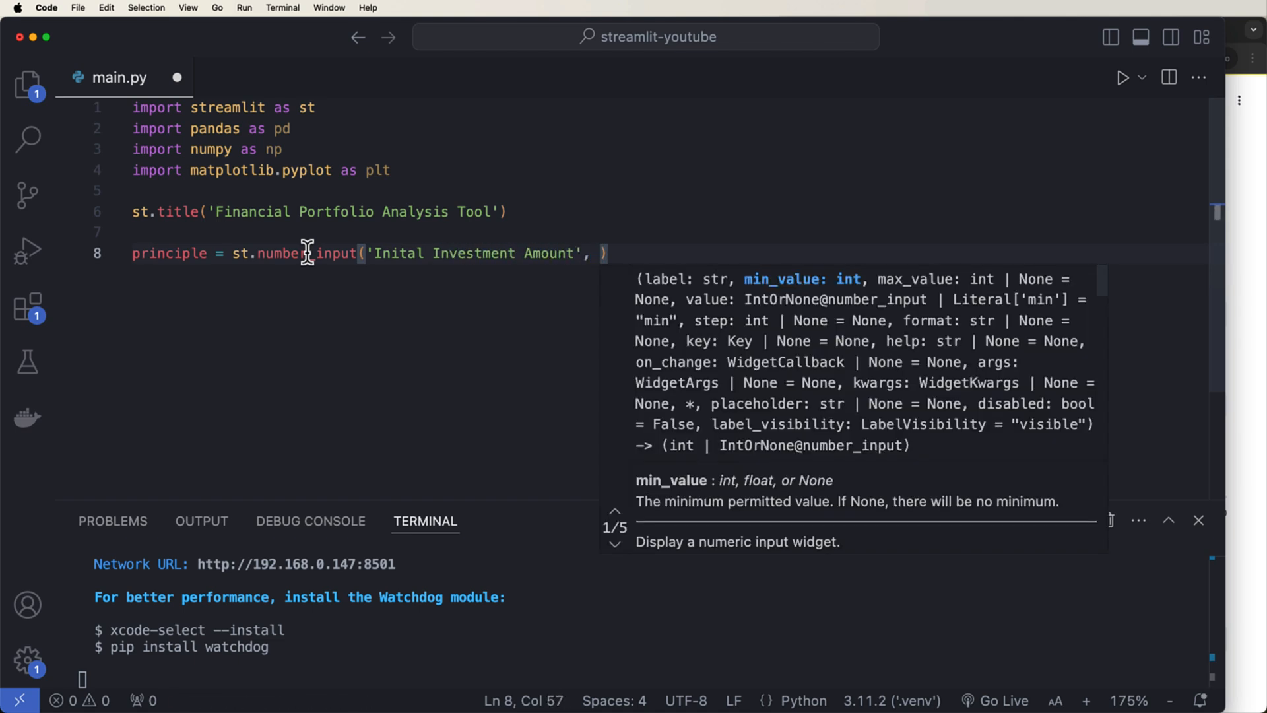
text(min_value=)
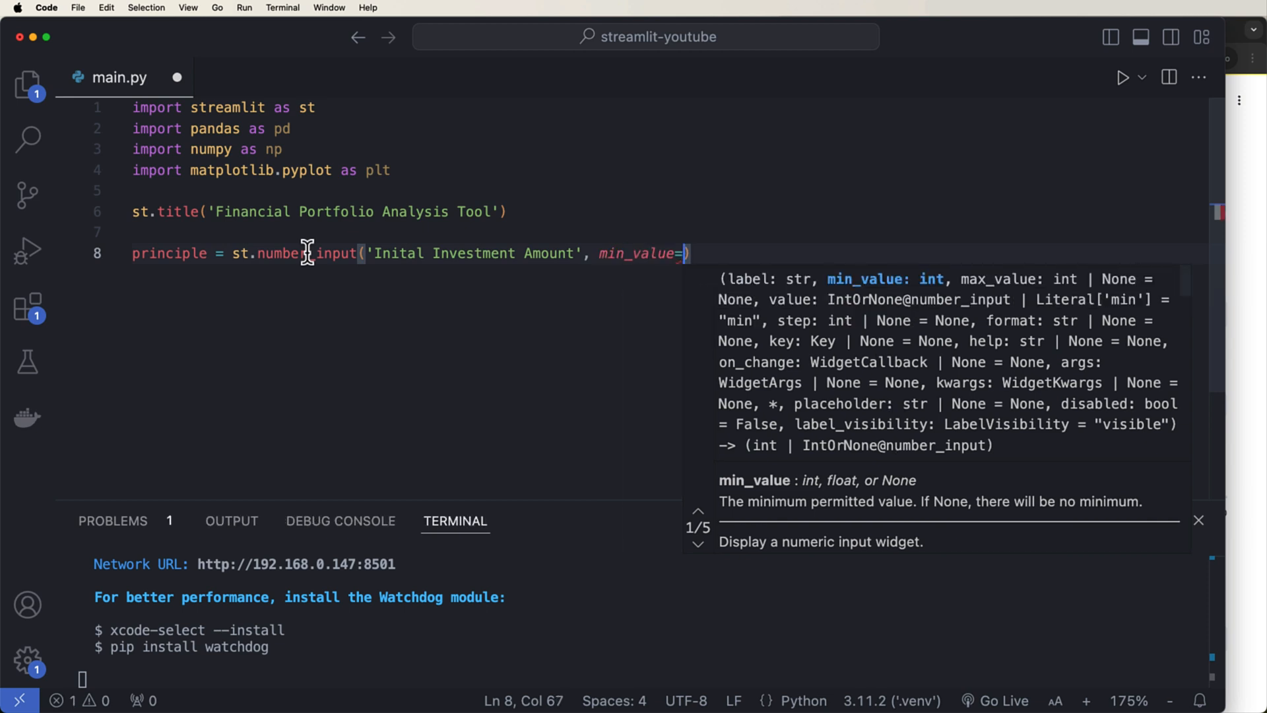
text(0,)
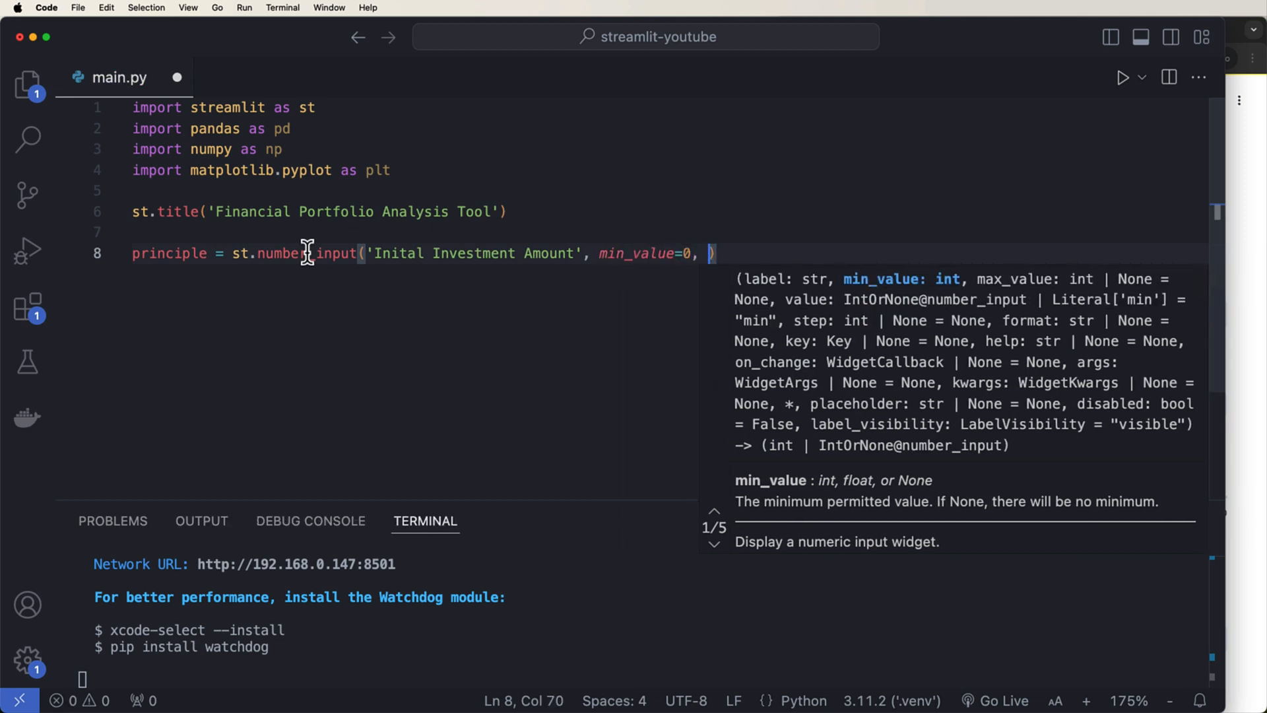
text(value=1000,)
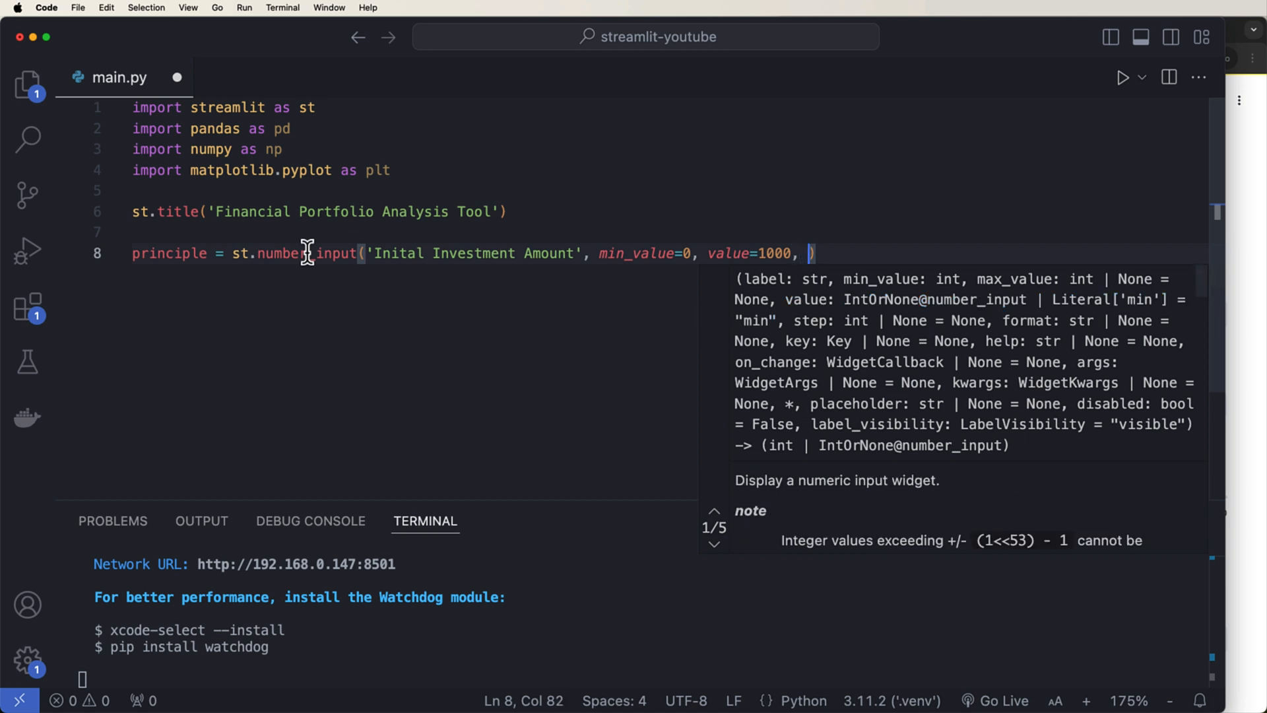
text(step=100)
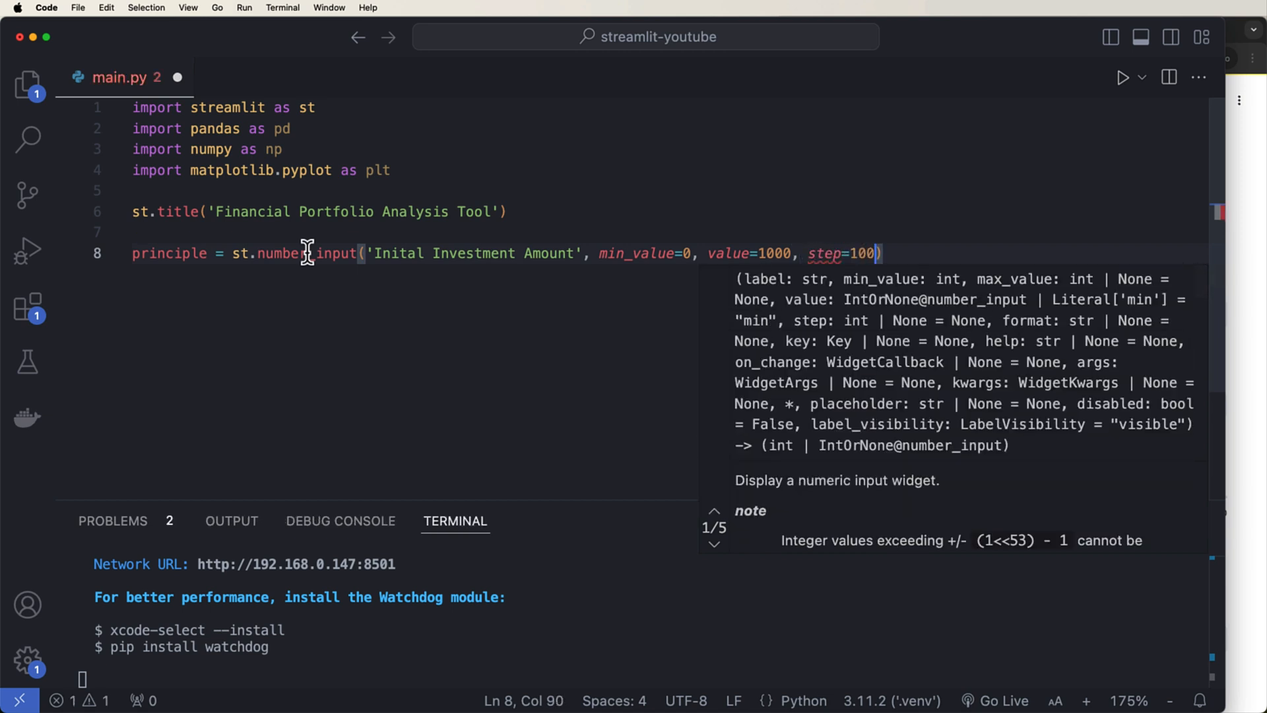
- Define annual_interest_rate as a number input 'Annual Interest Rate (%)' with min_value 0, value 5, step 0.1
text(annual)
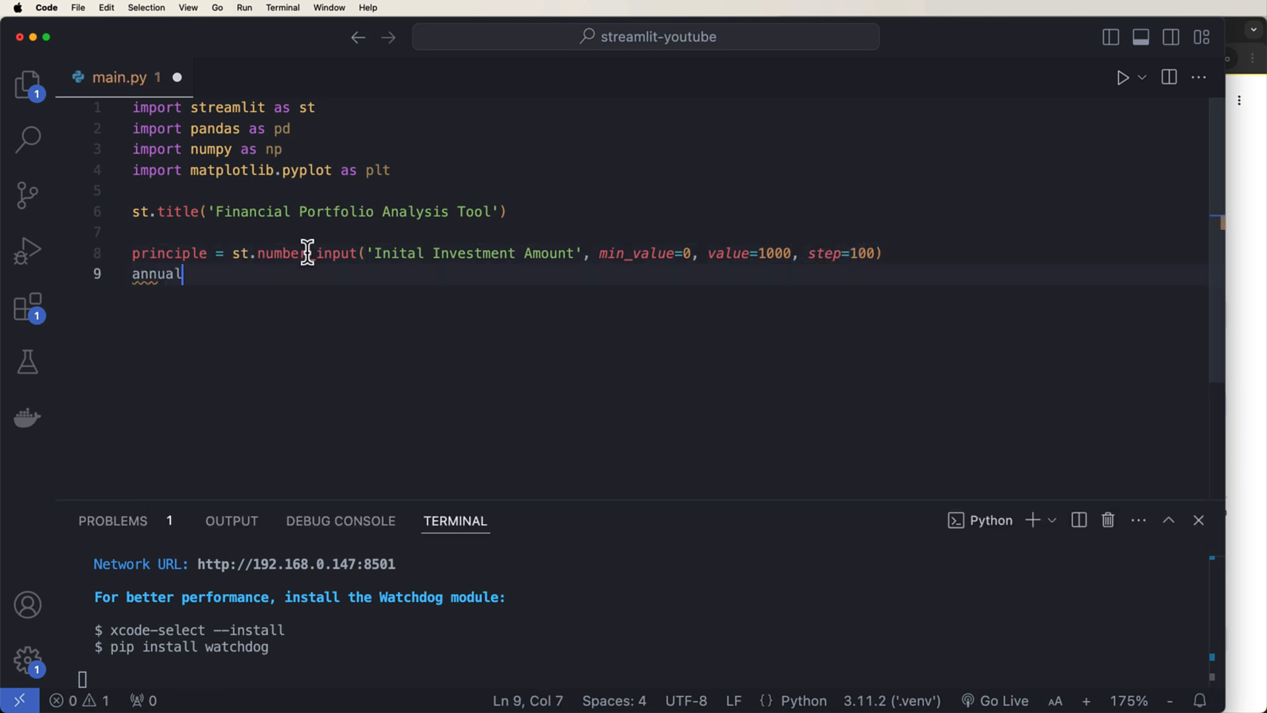
text(_interest)
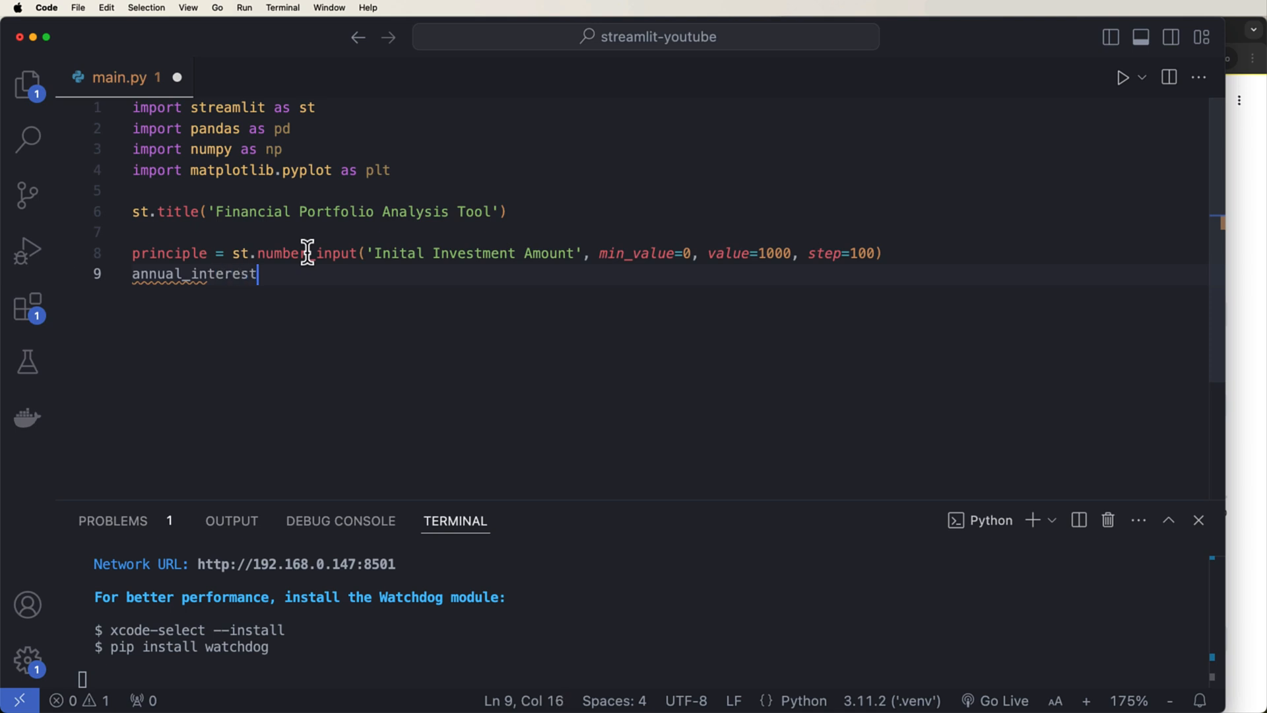
text(_rate = st)
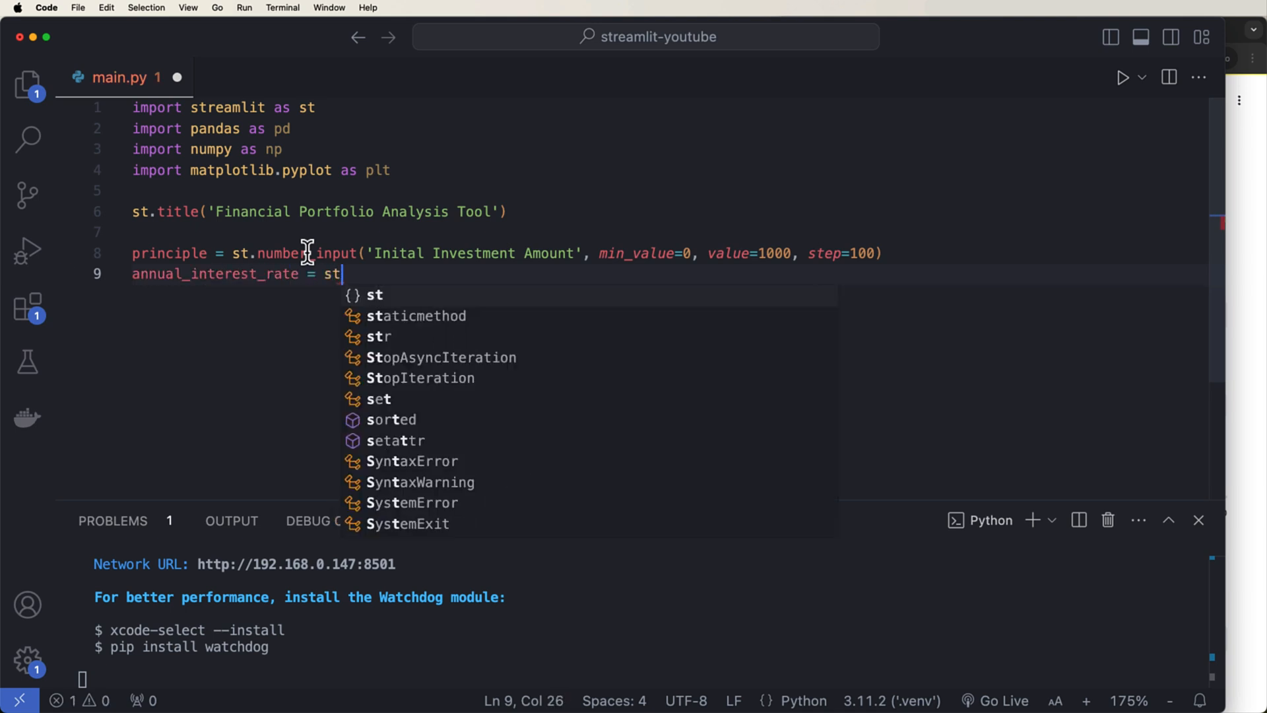
text(.number_input())
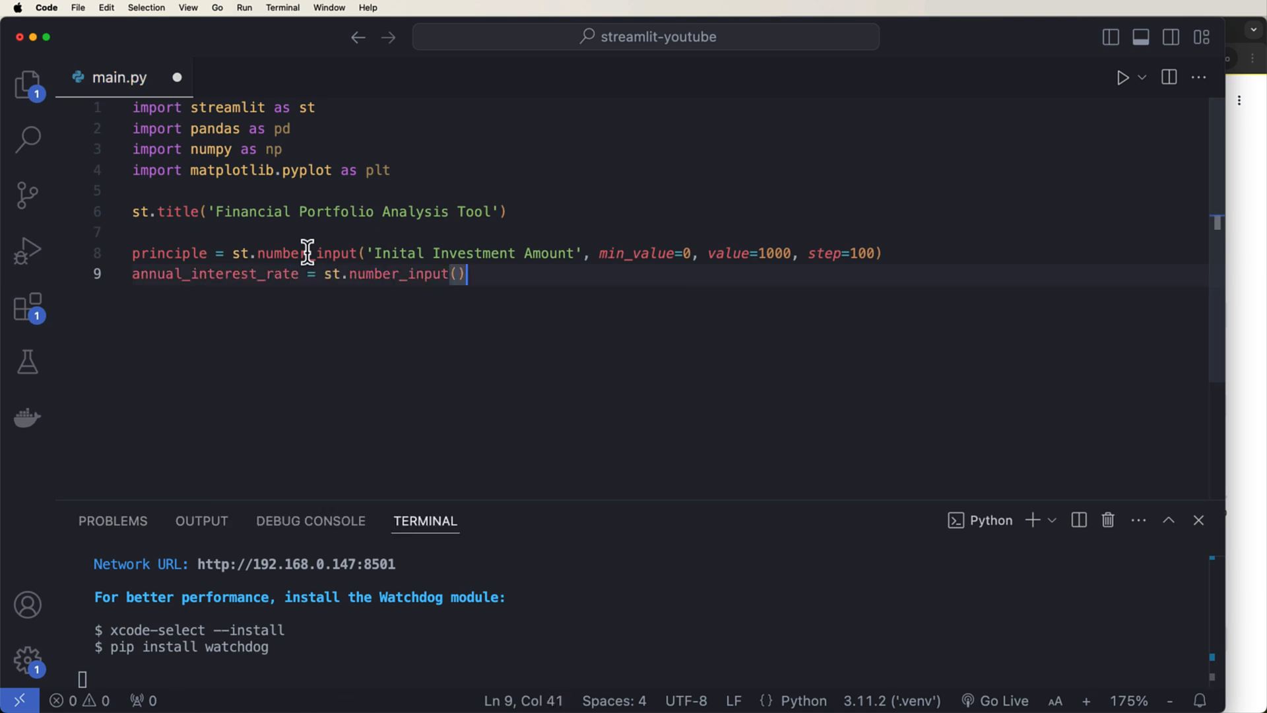
text('Annual Inte')
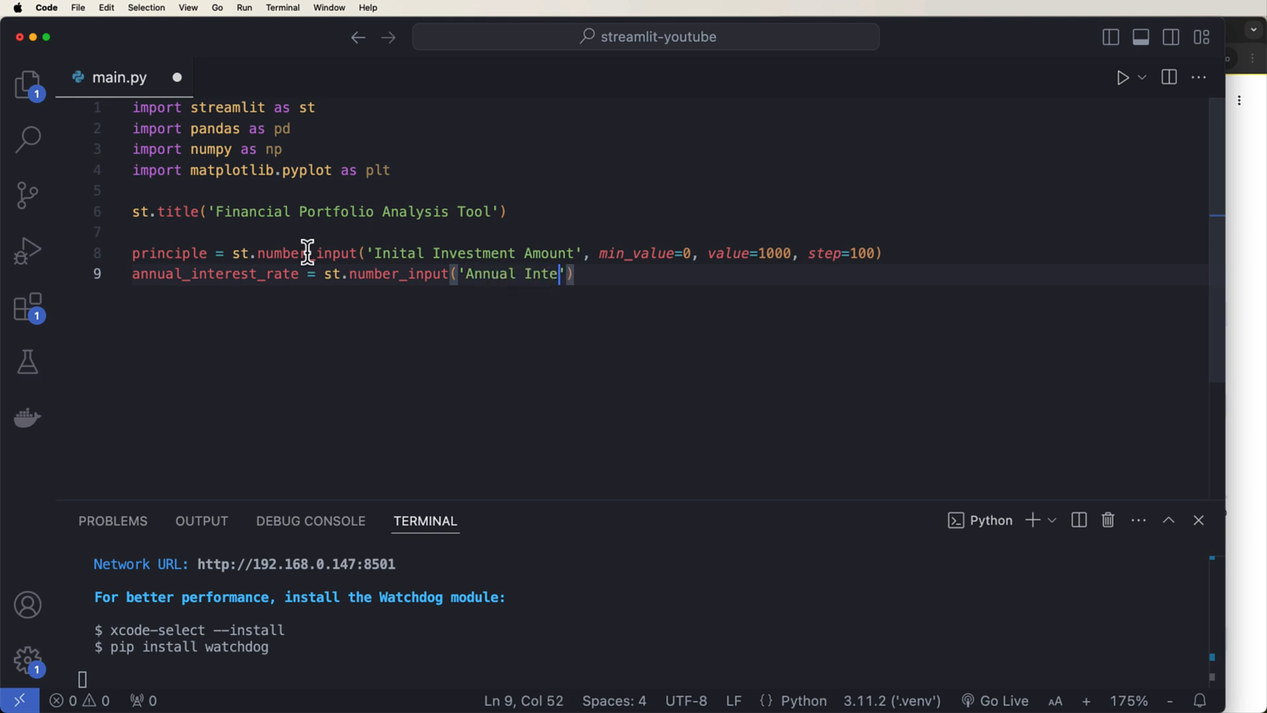
text(rest Rate)
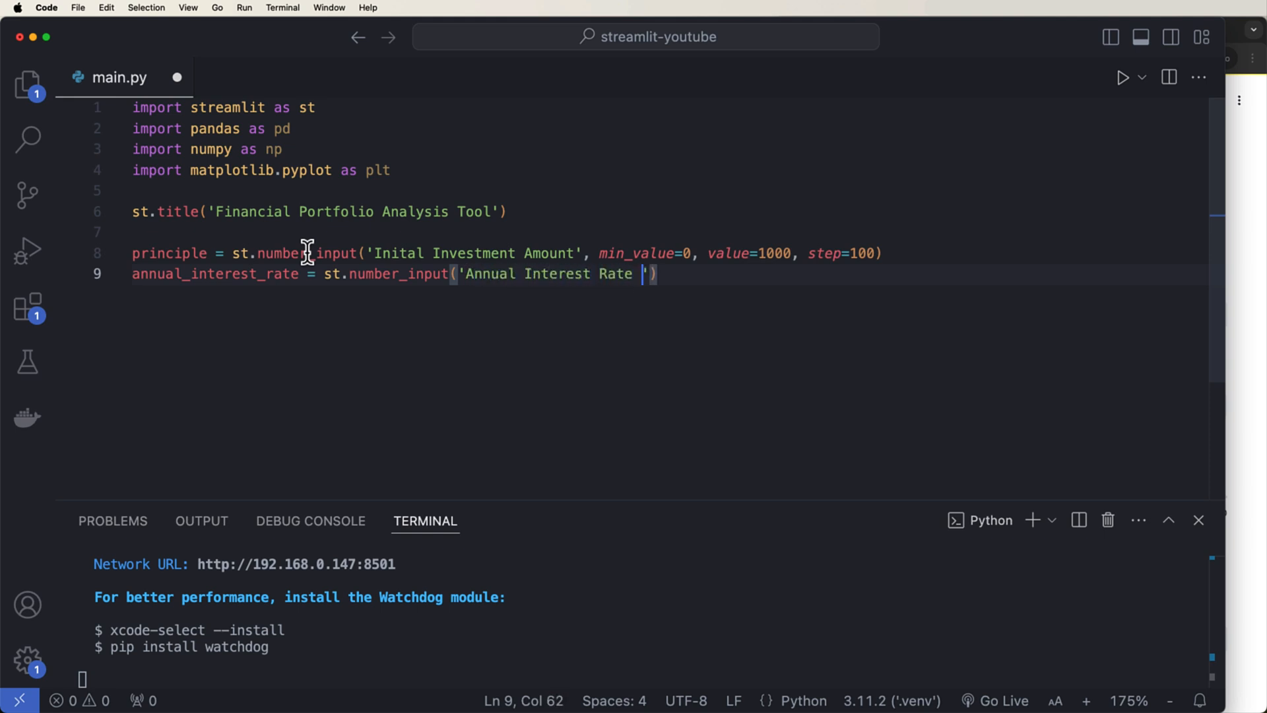
text((%))
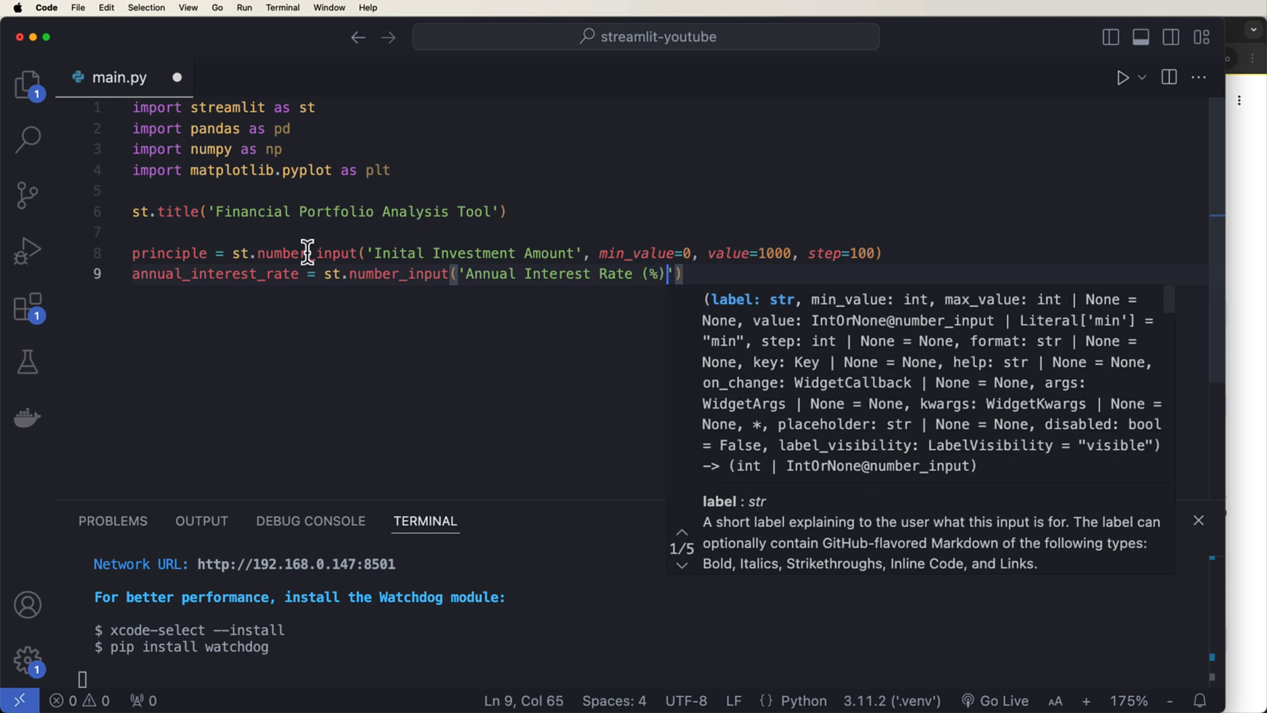
text(, min)
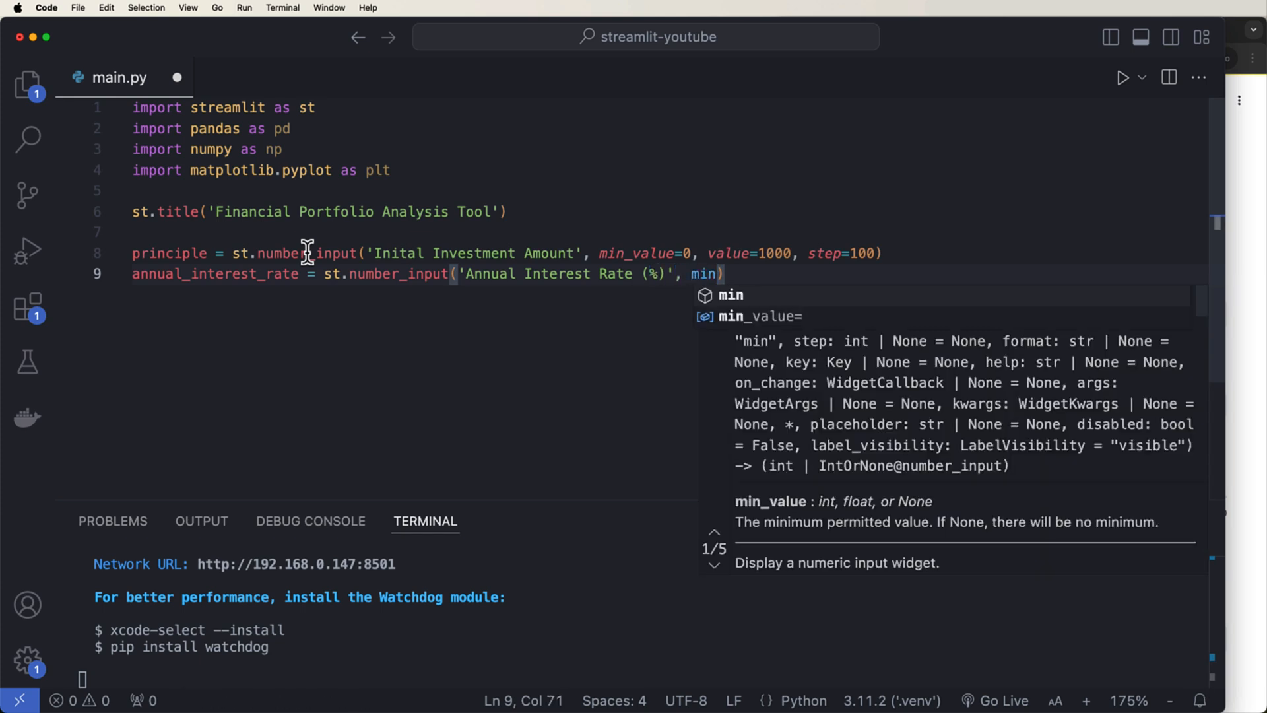
text(_value=)
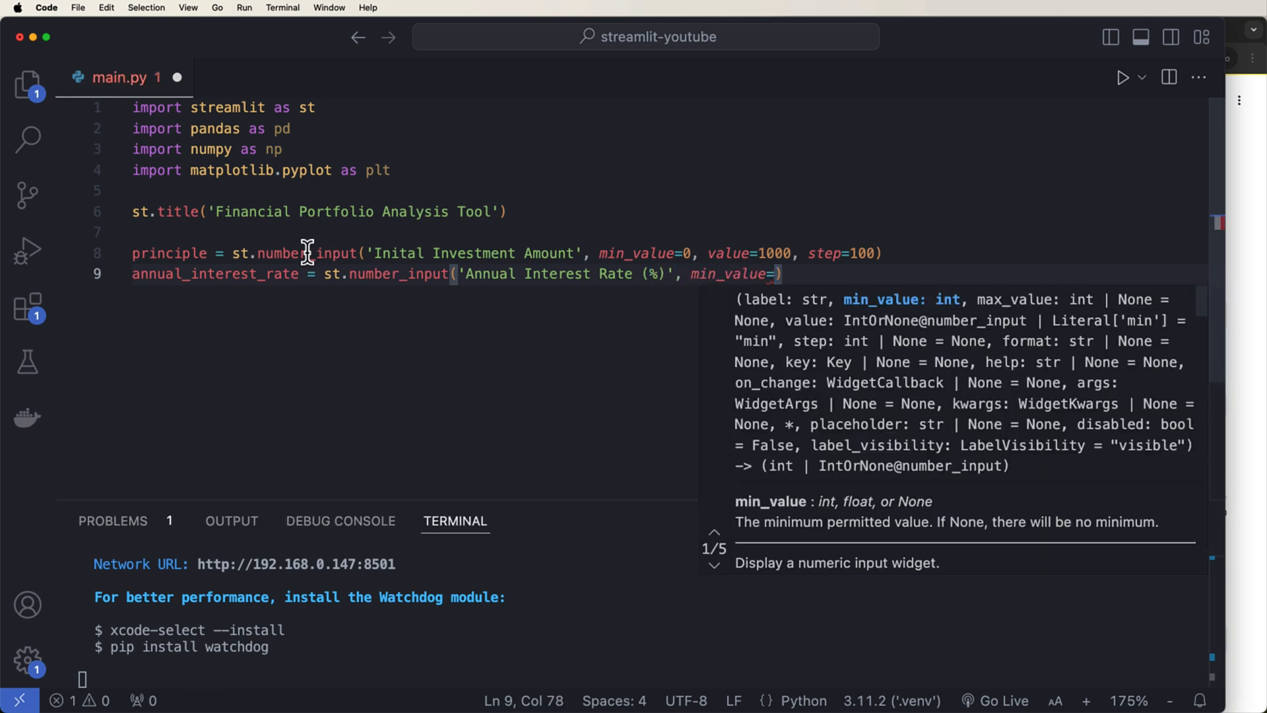
text(0, va)
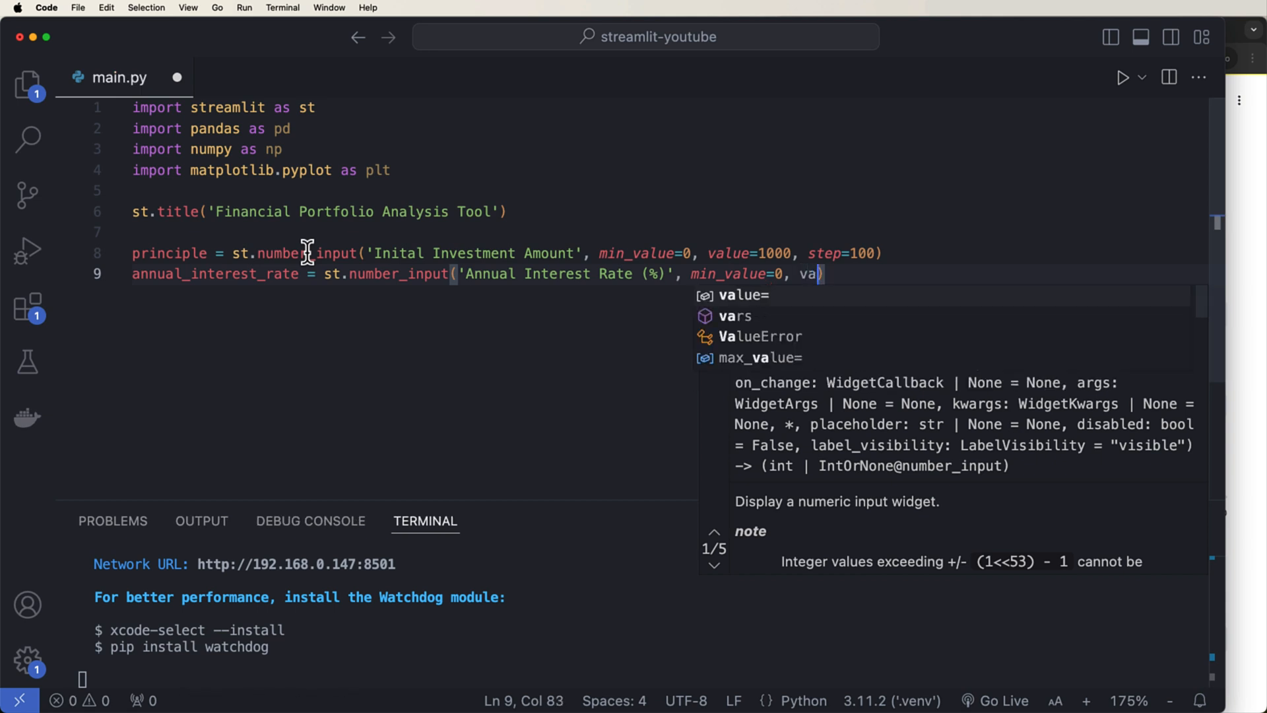
text(lue=5,)
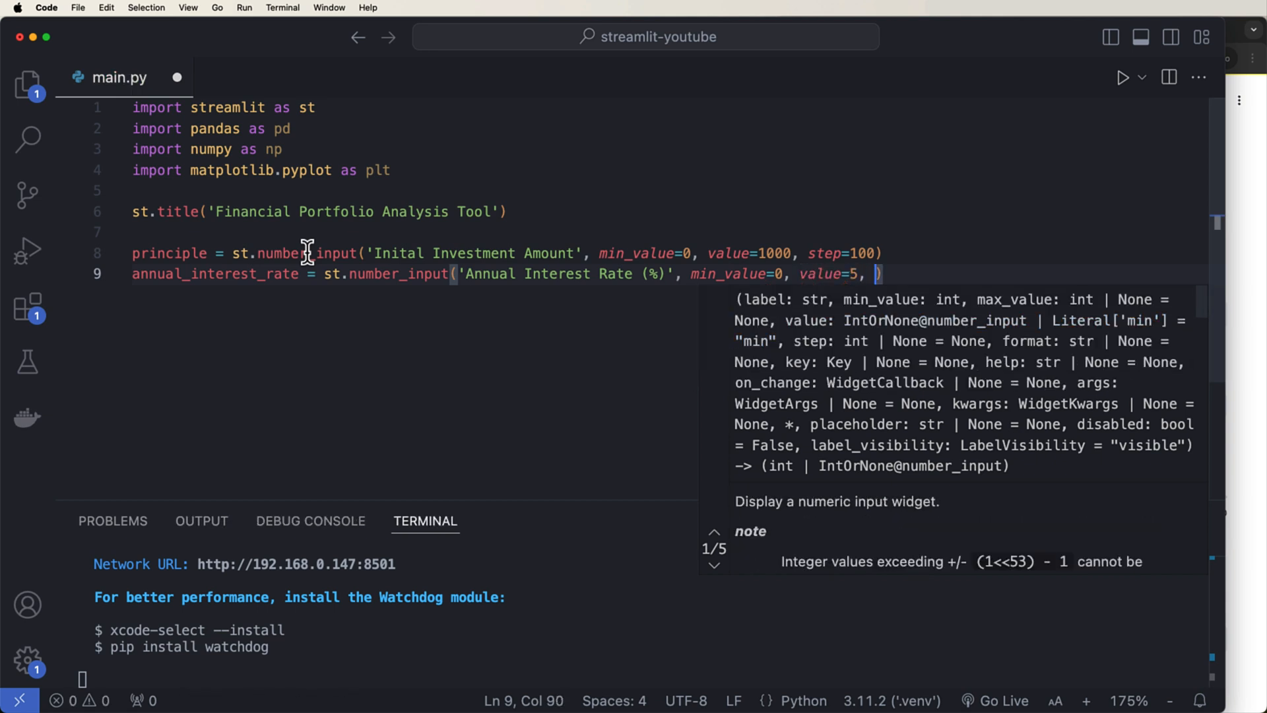
text(step)
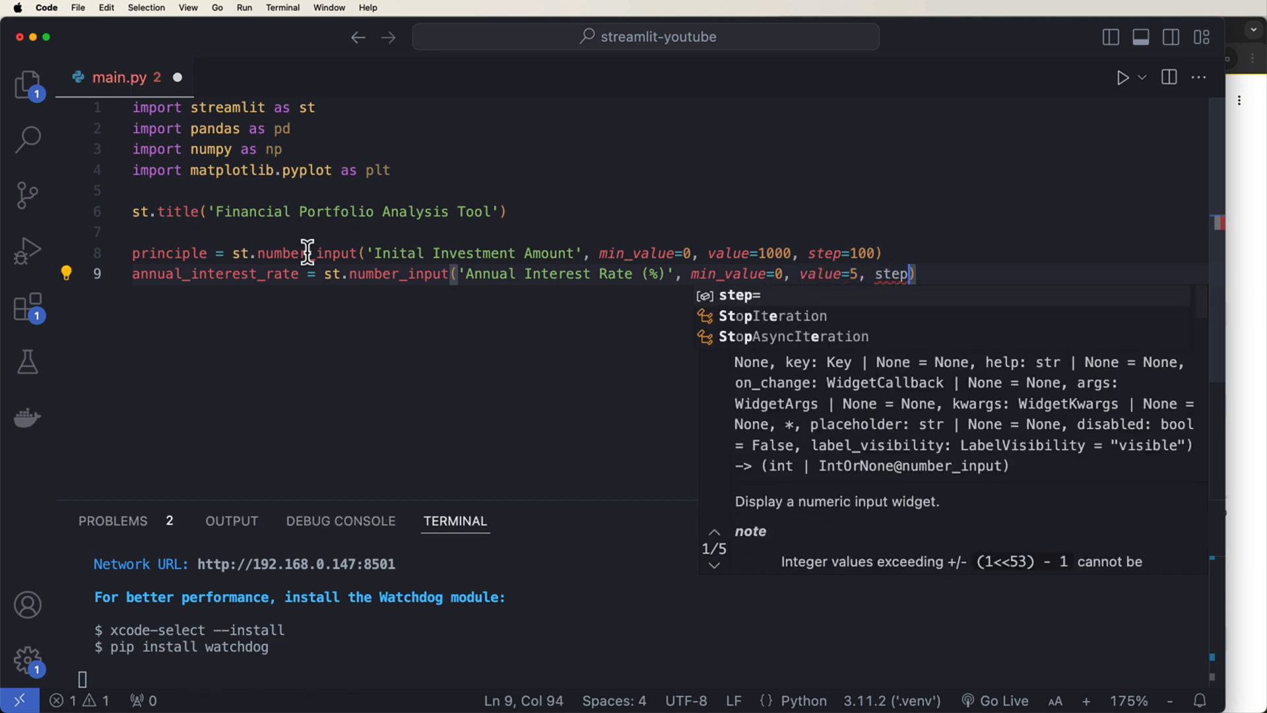
text(=0.1)
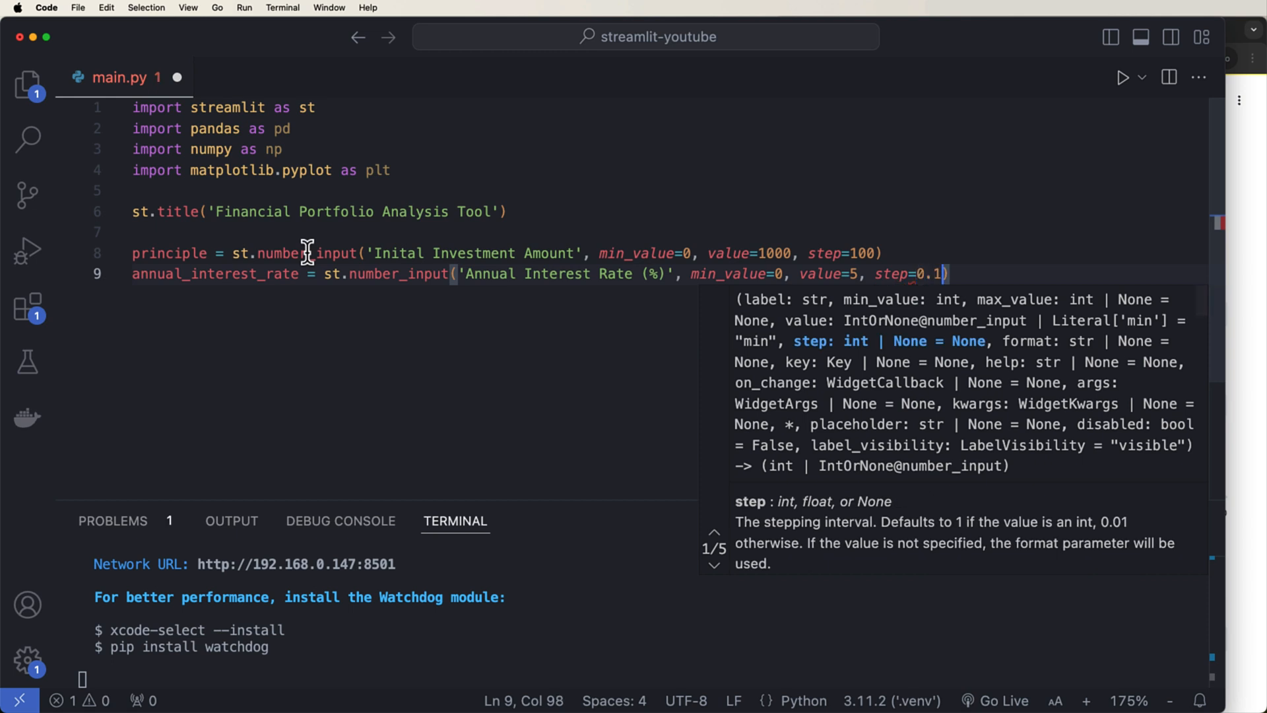
- Define years as a number input 'Number of years' with min_value 1, value 10, step 1
text(years)
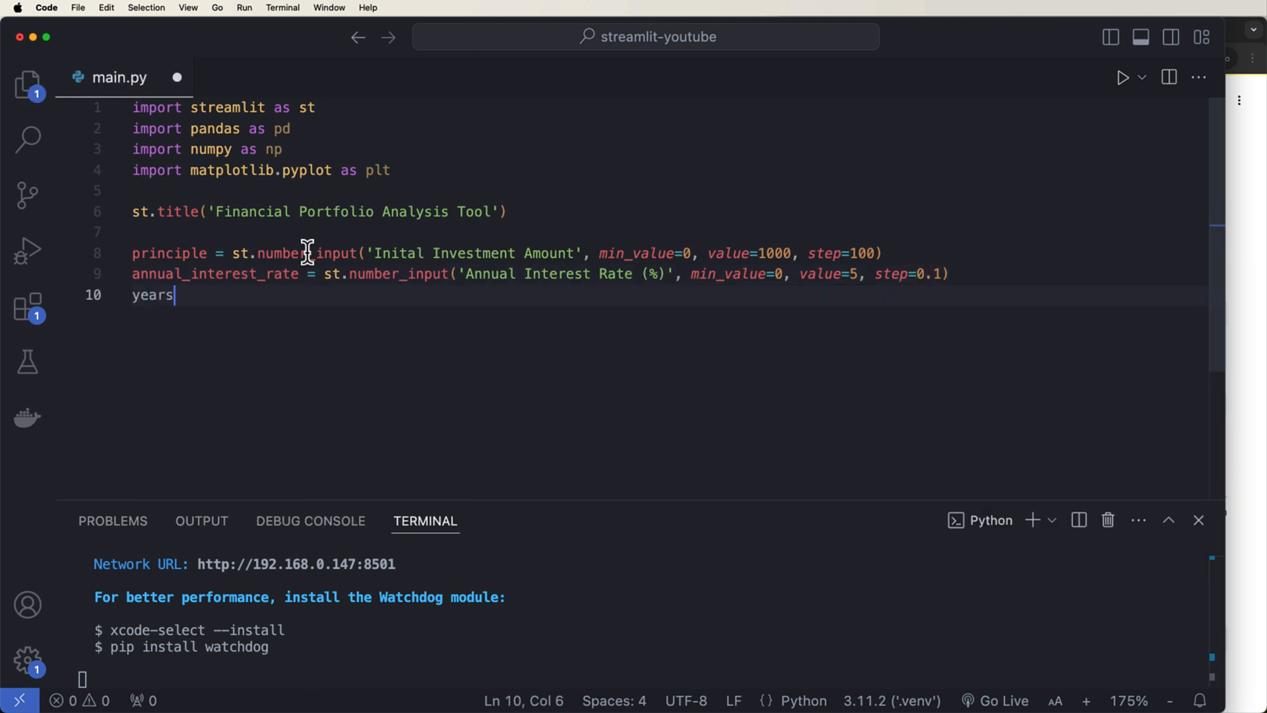
text(= st.number_input('Nu)
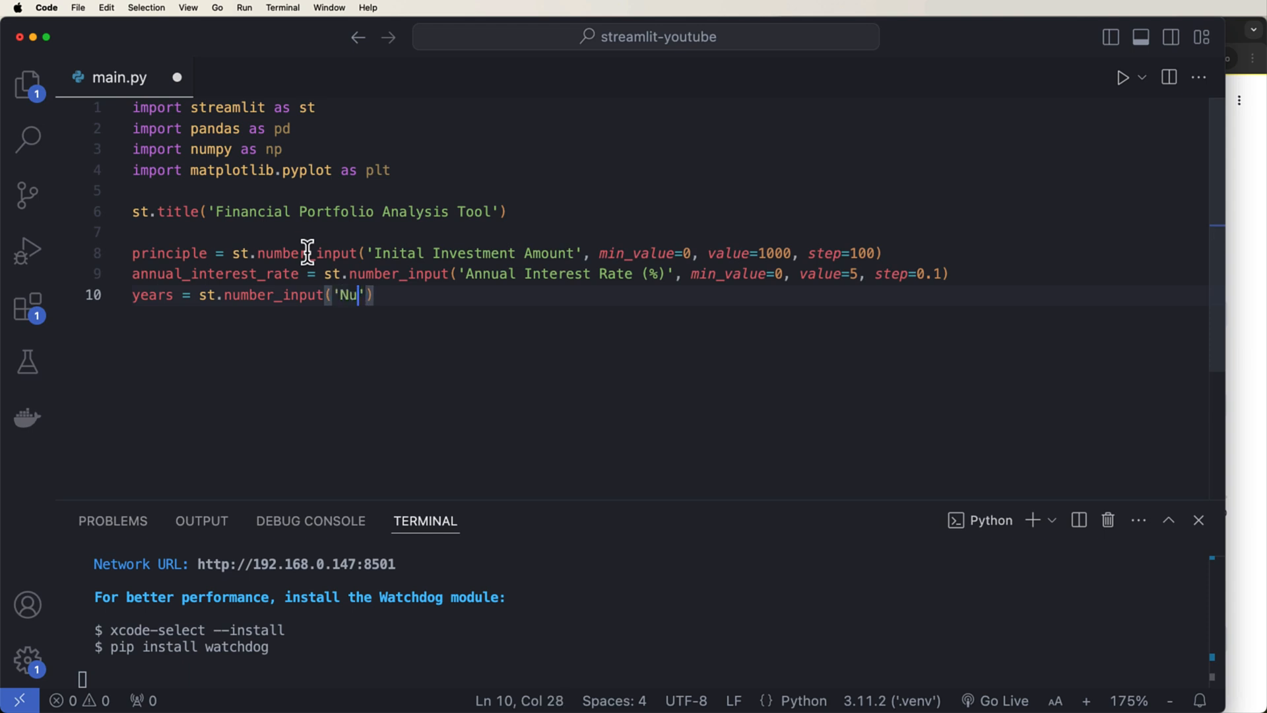
text(mber of years)
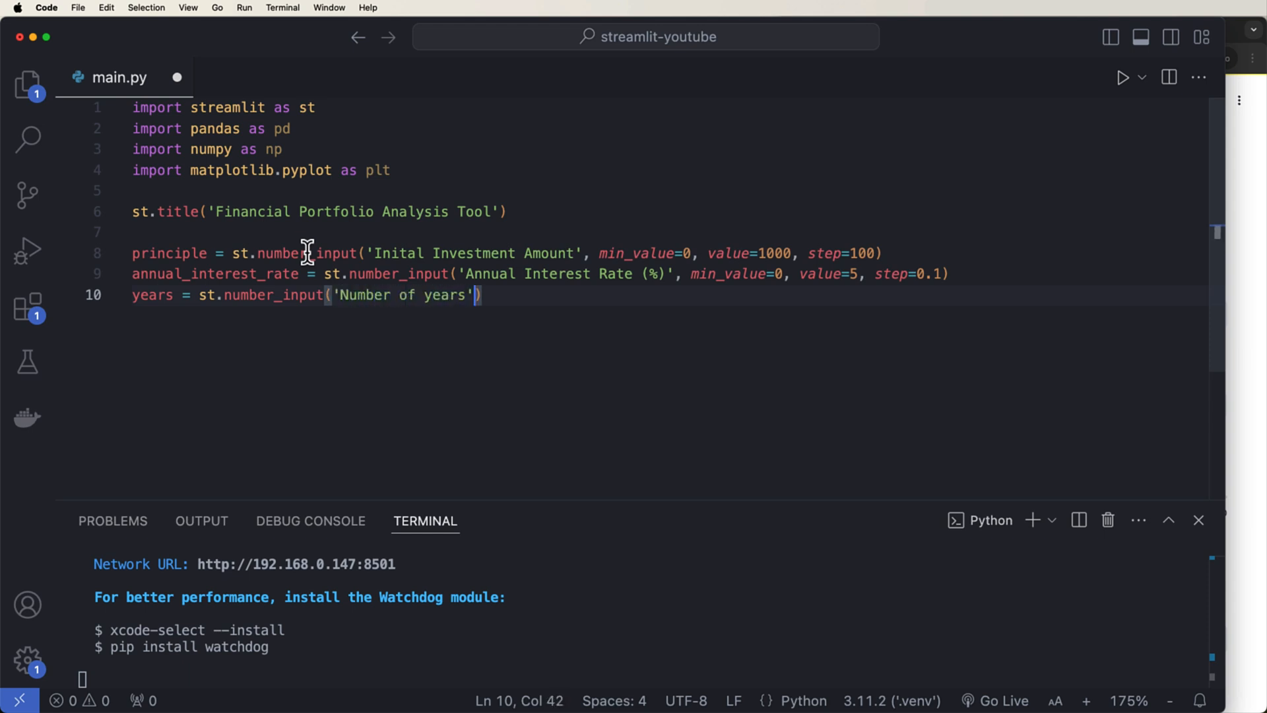
text(, min)
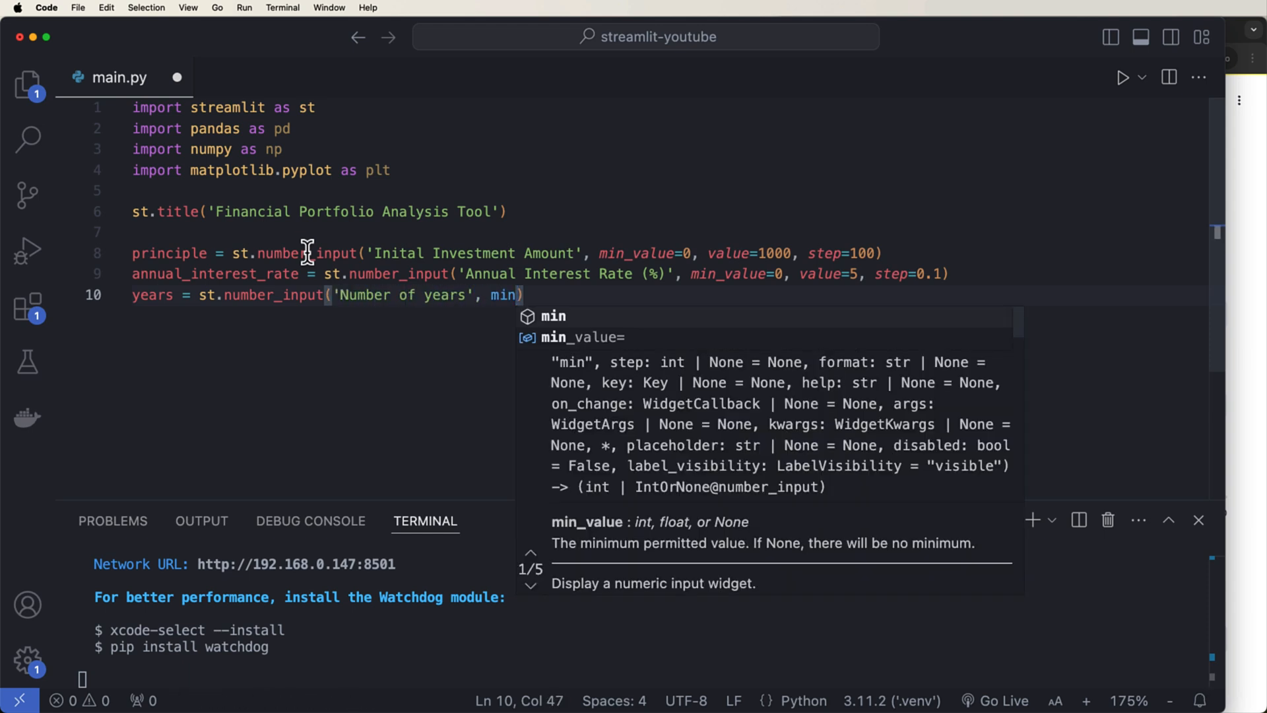
text(_value=1,)
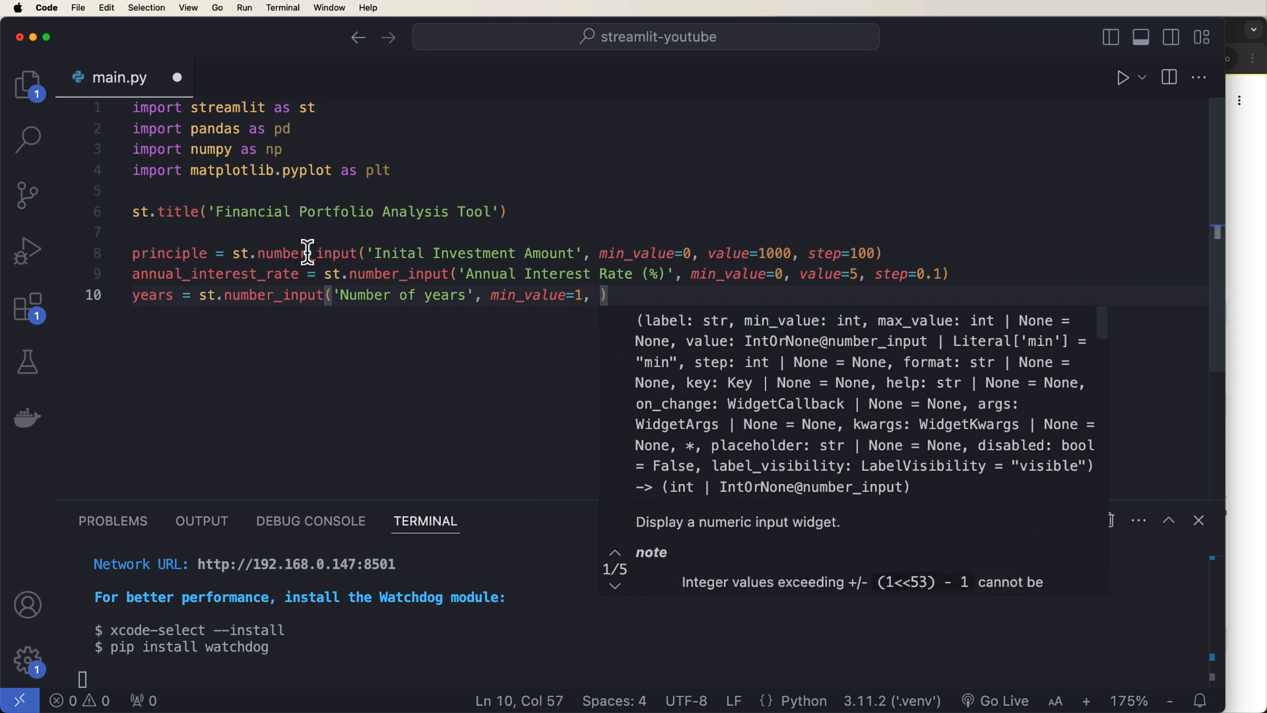
text(value=10, step)
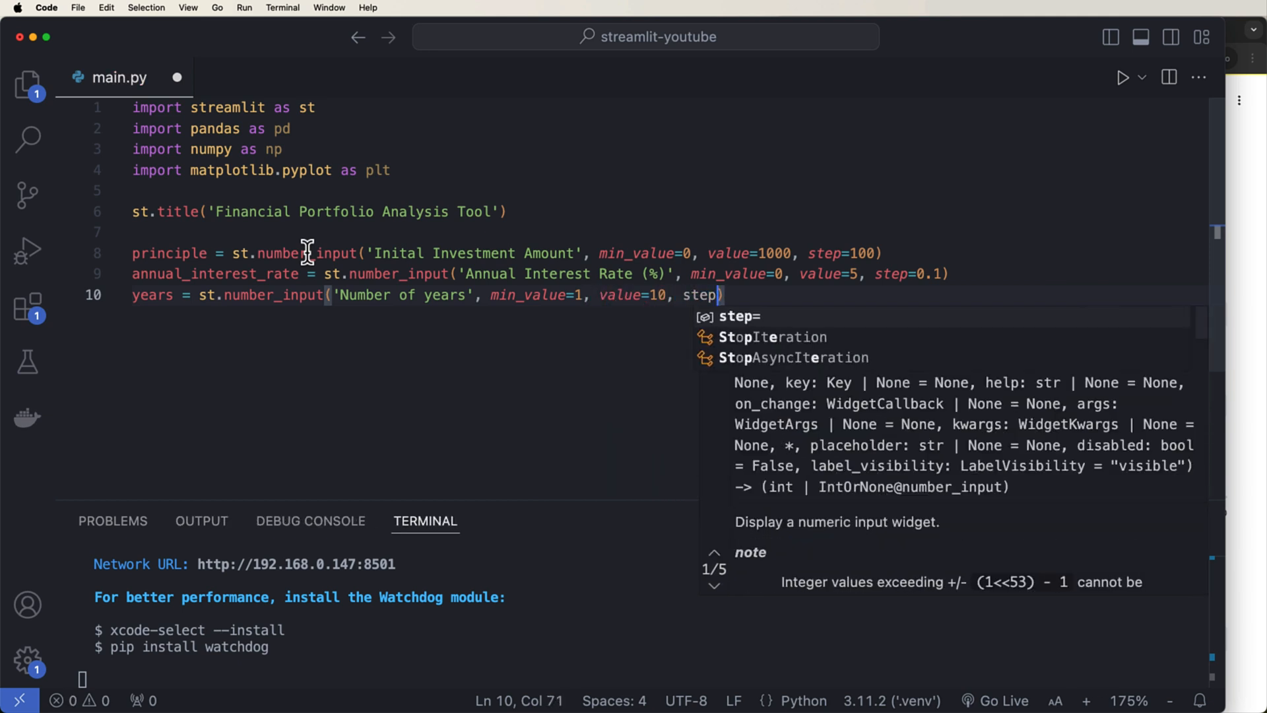
text(=1))
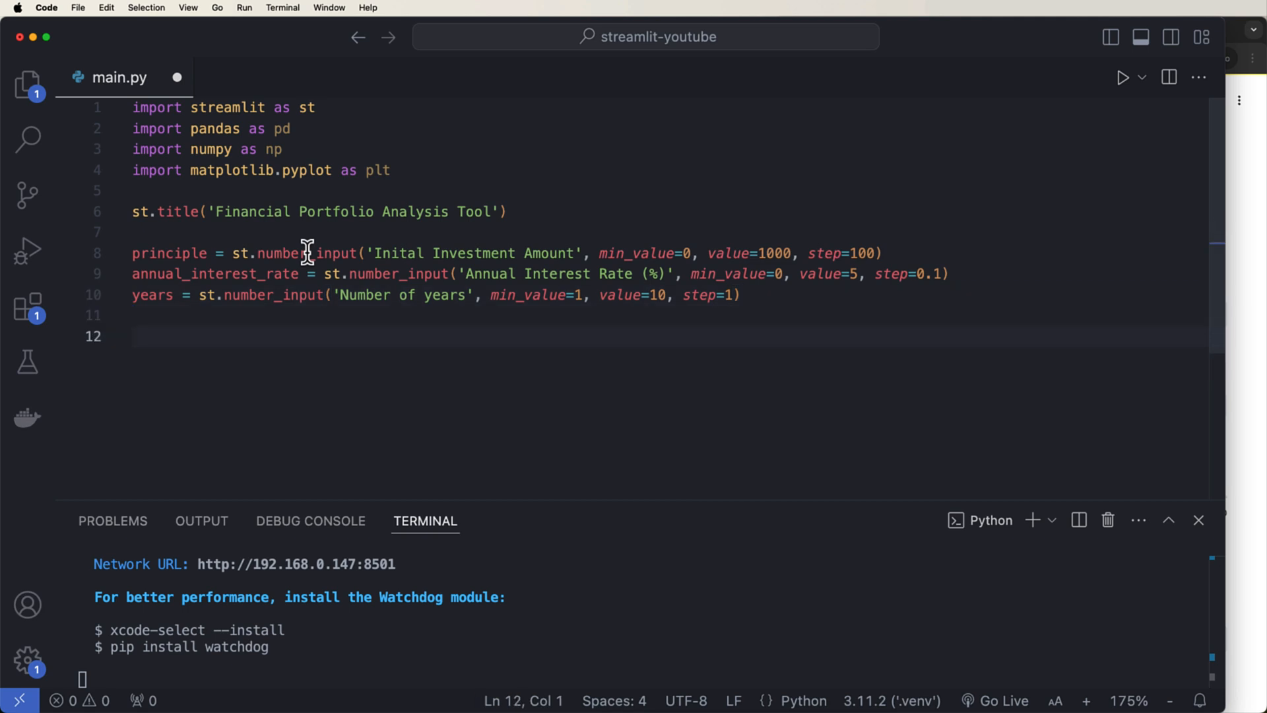
- Convert the annual rate to a decimal interest_rate and build a yearly time array with np.arange
text(interest_rate)
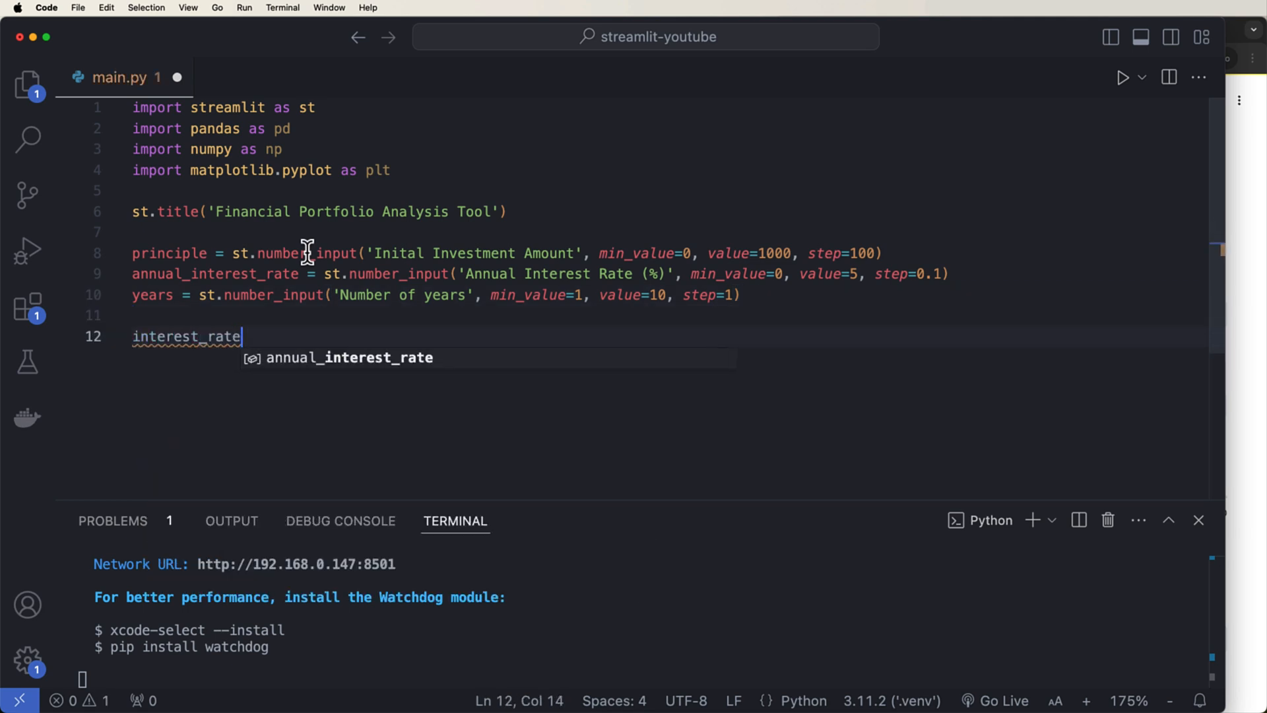
text(= annual_interest_rate / 100)
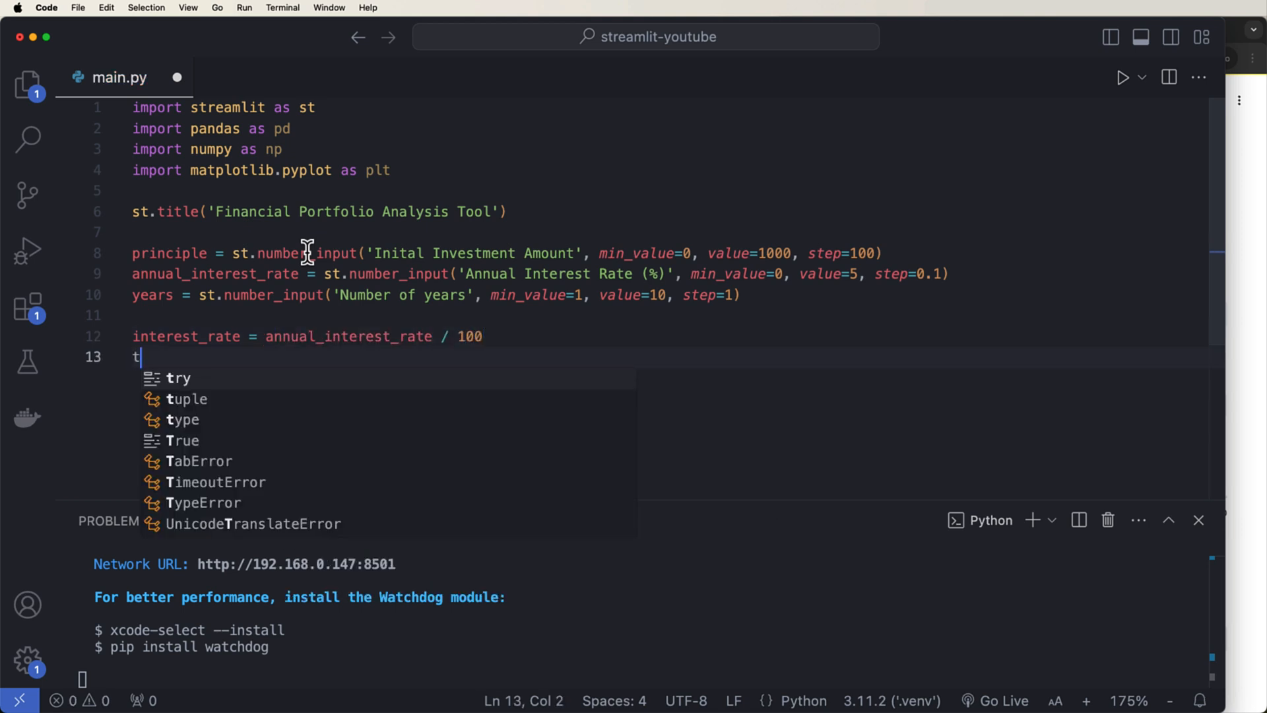
text(ime = np.arange(1, years ))
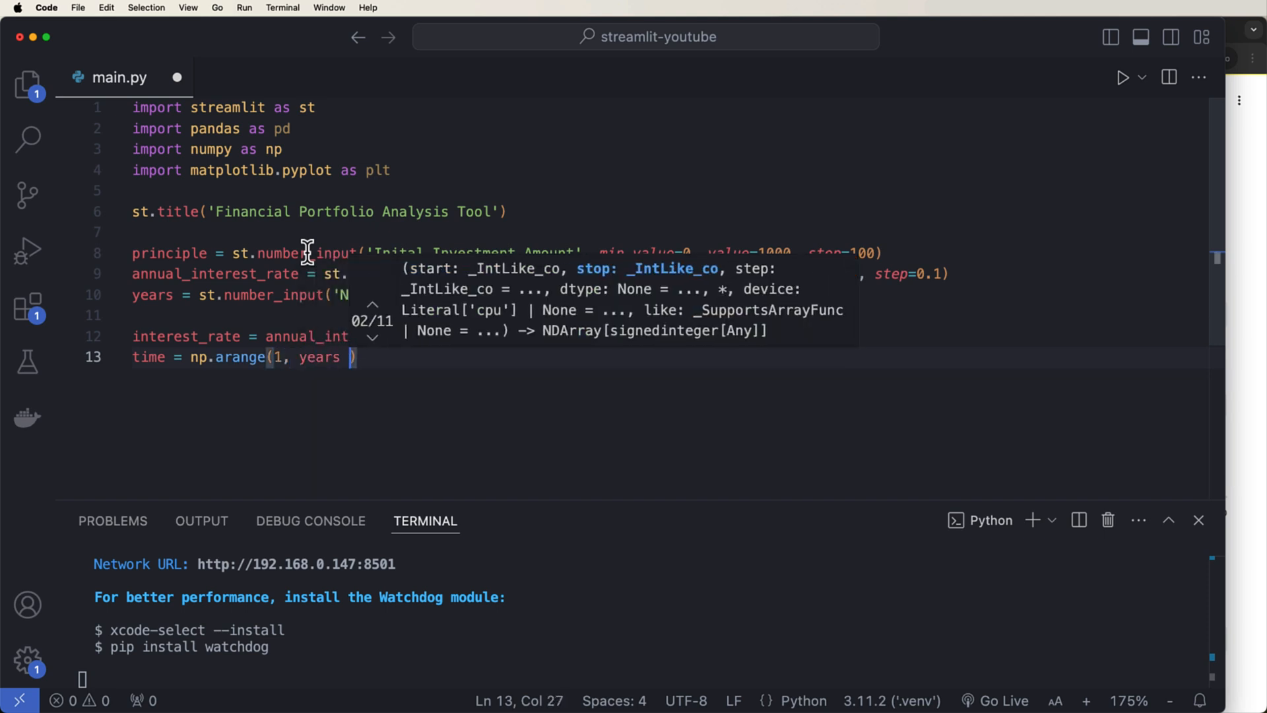
text(+ 1)
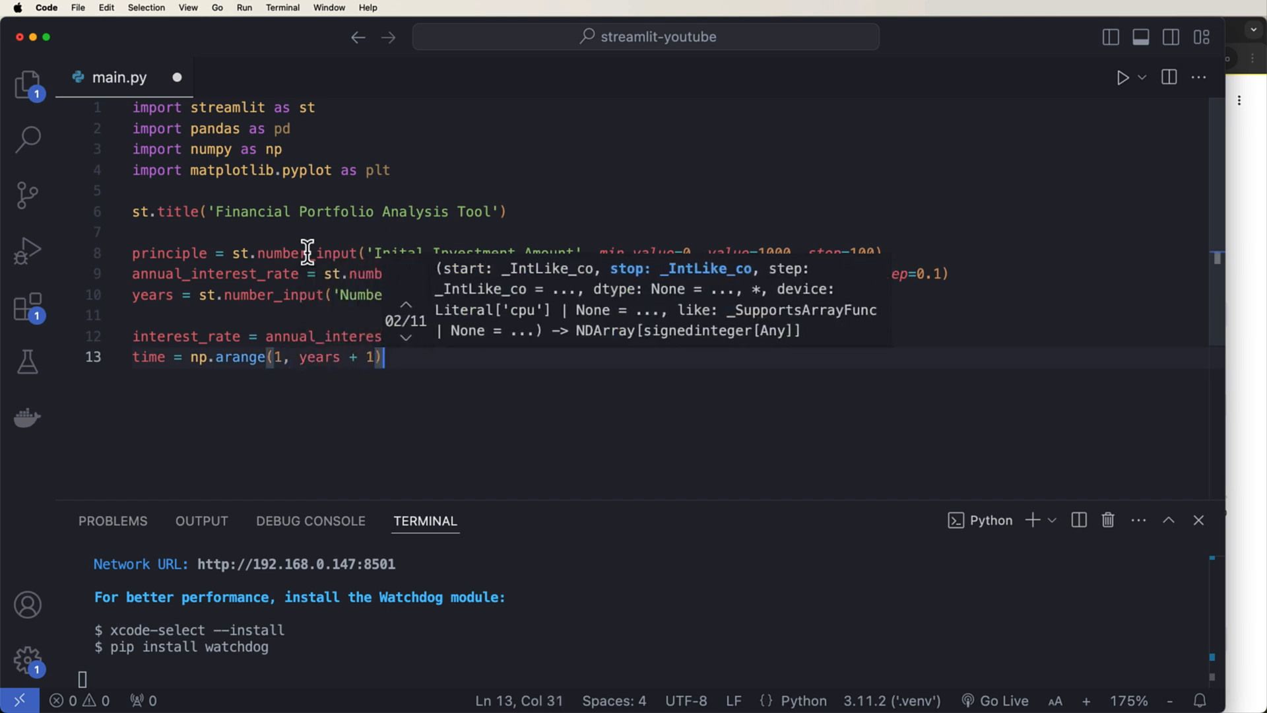
- Compute amount = principle * (1 + interest_rate) ** time
text(amount =)
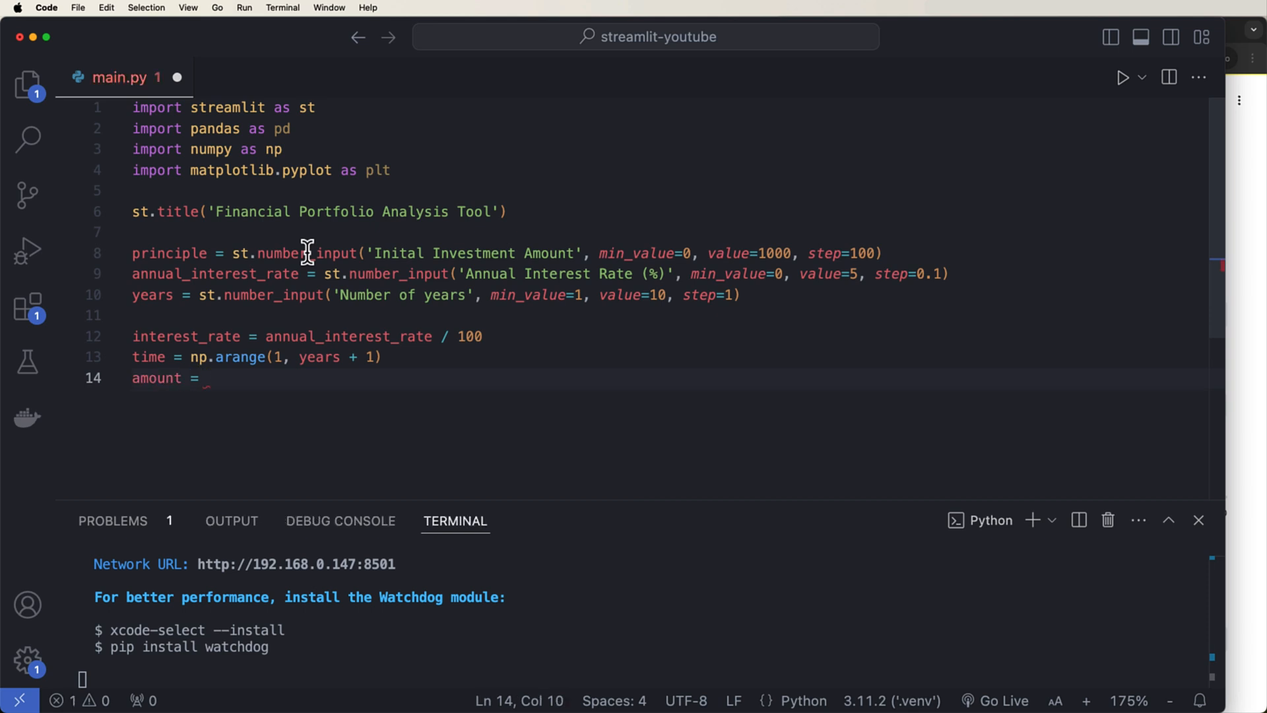
text(principle)
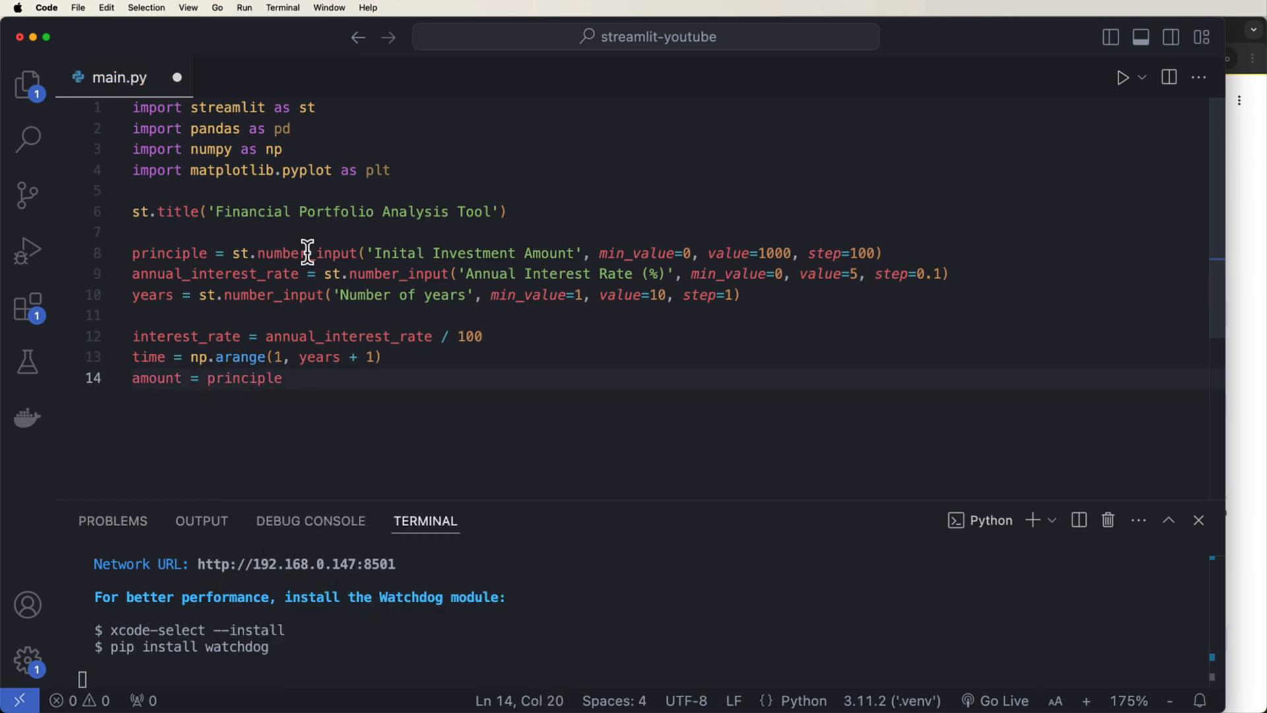
text(* ())
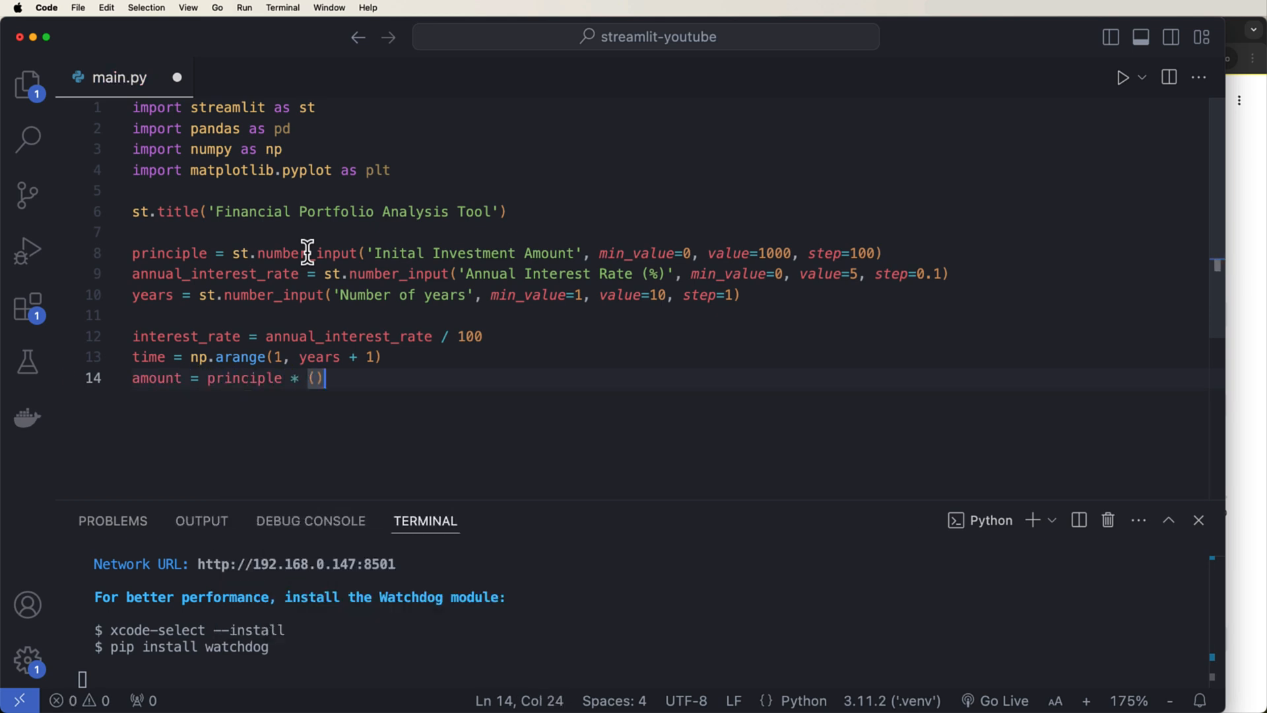
text(1+interest_rate)
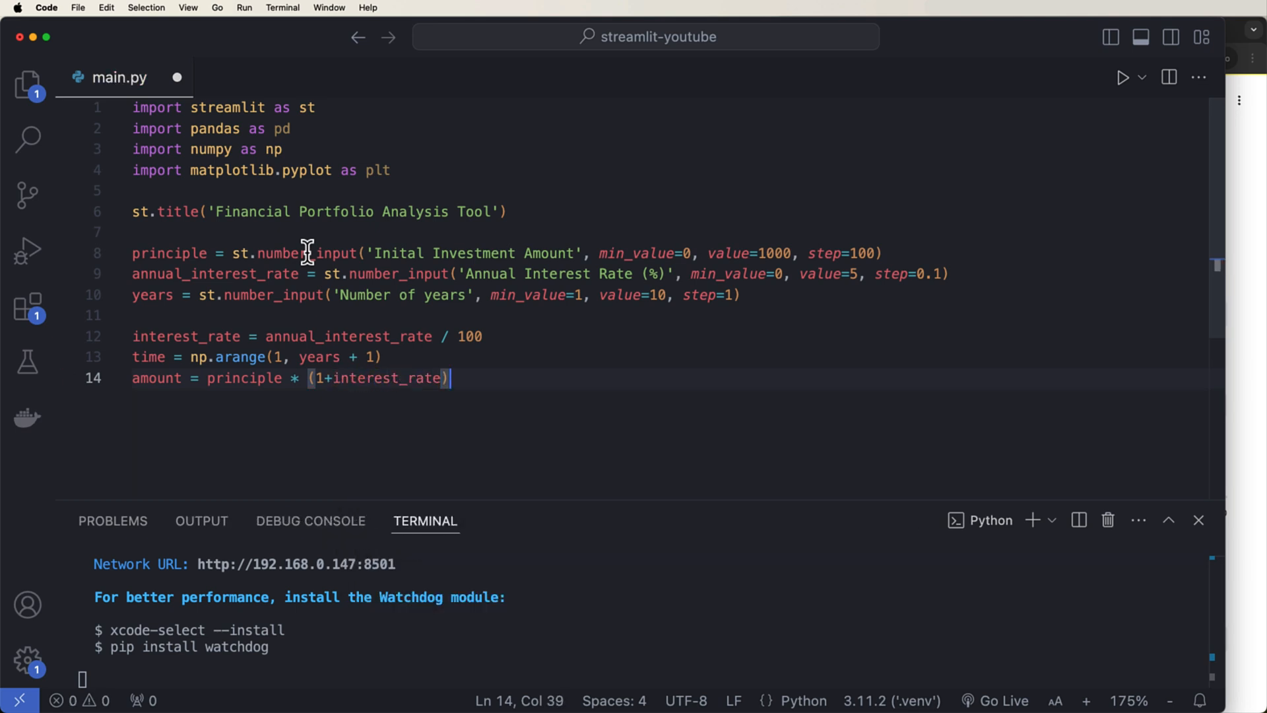
text(** time)
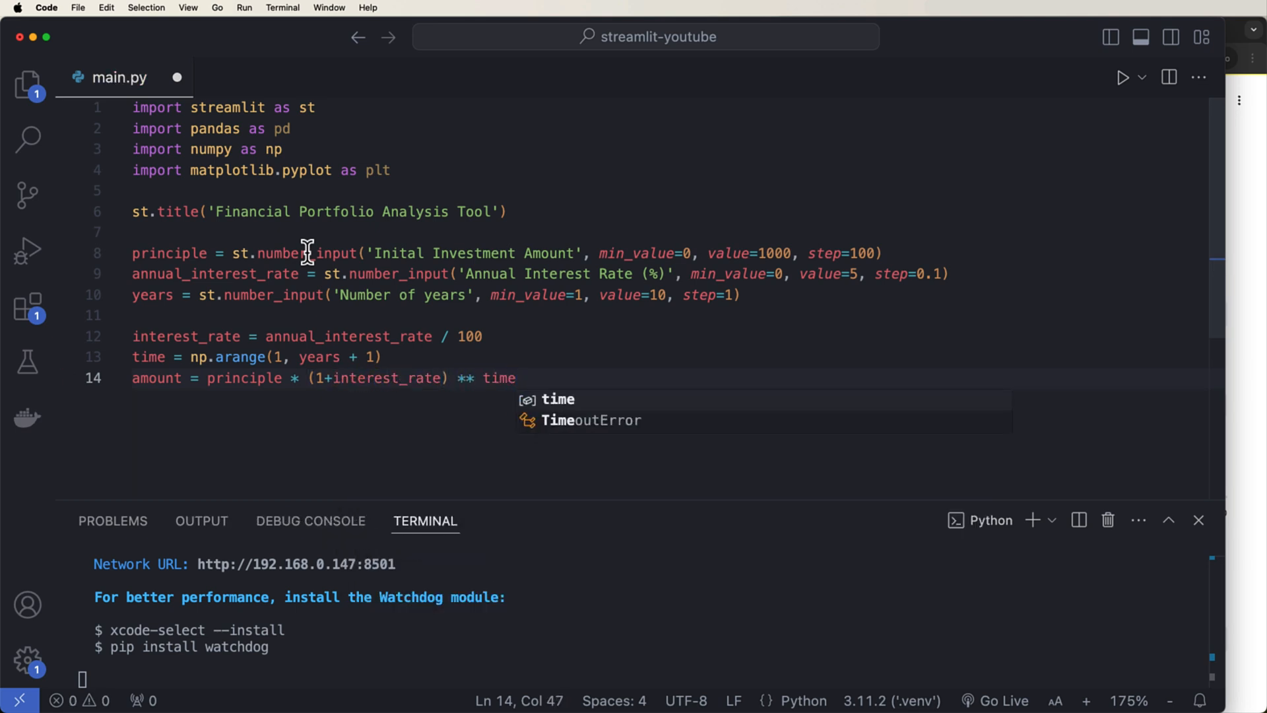
- Build data = pd.DataFrame with Year and rounded Investment Value columns
key(enter)
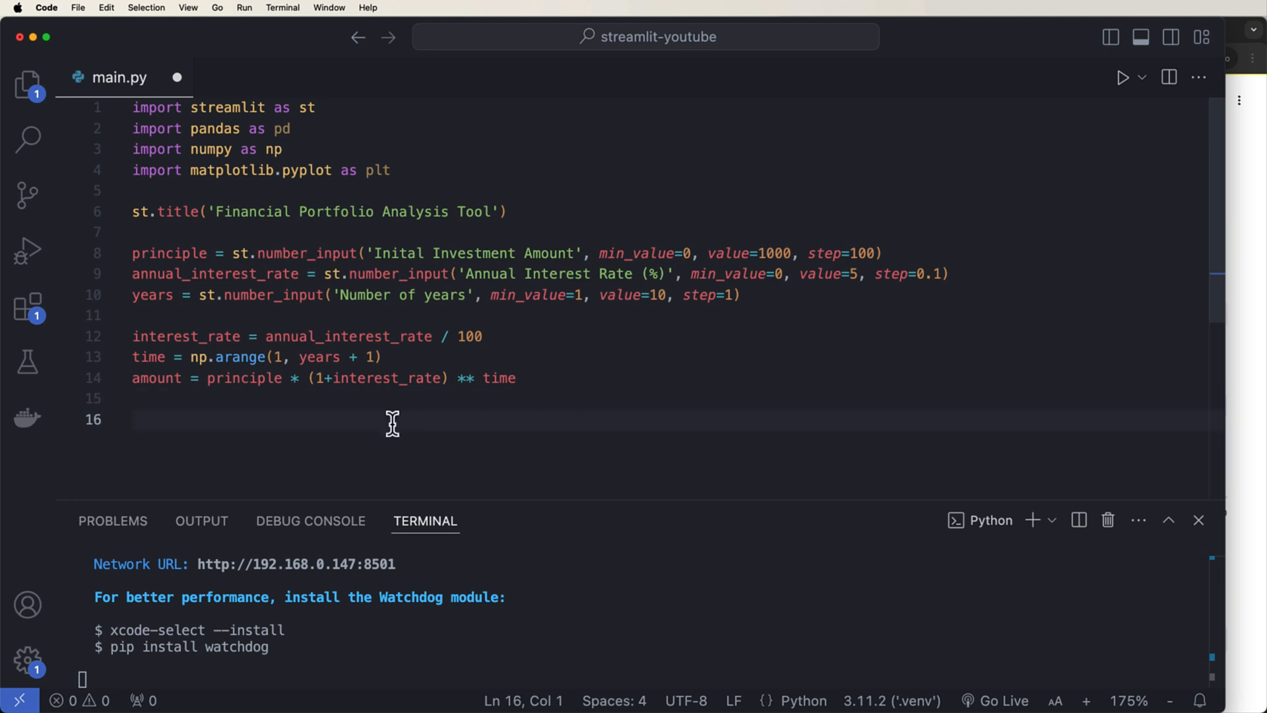
text(data)
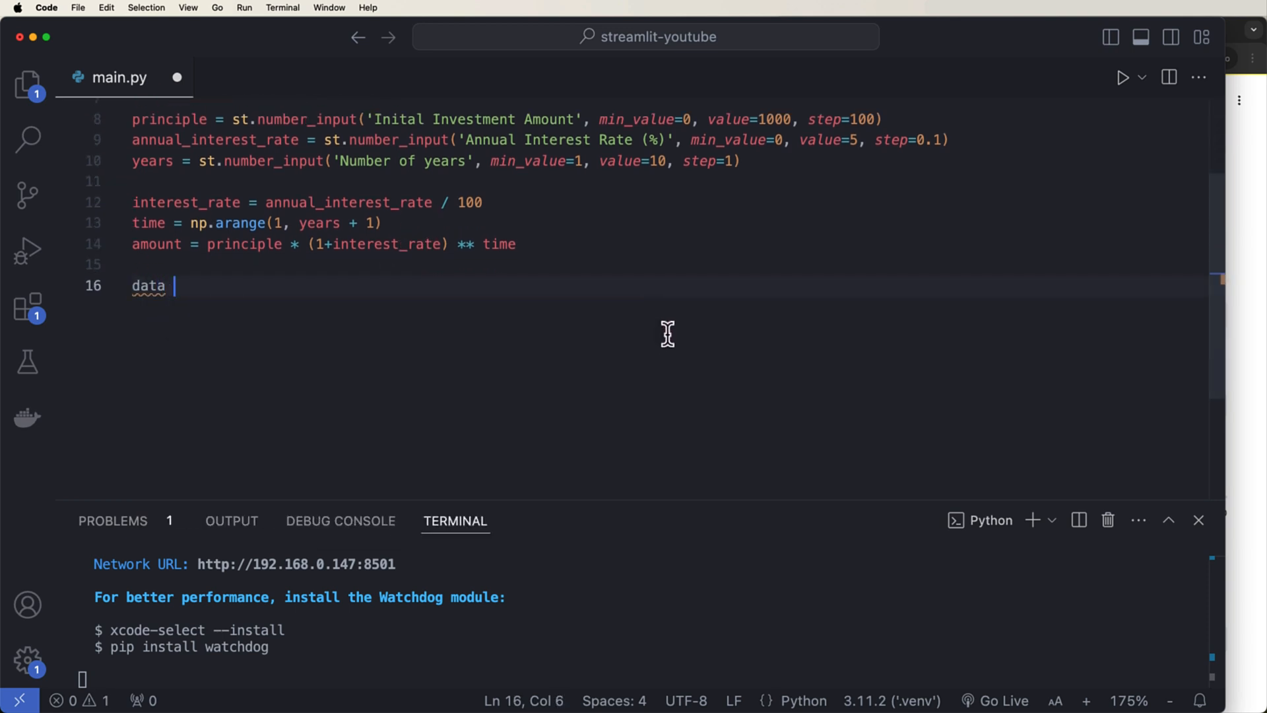
text(= pd.DataFrame({)
text('Year)
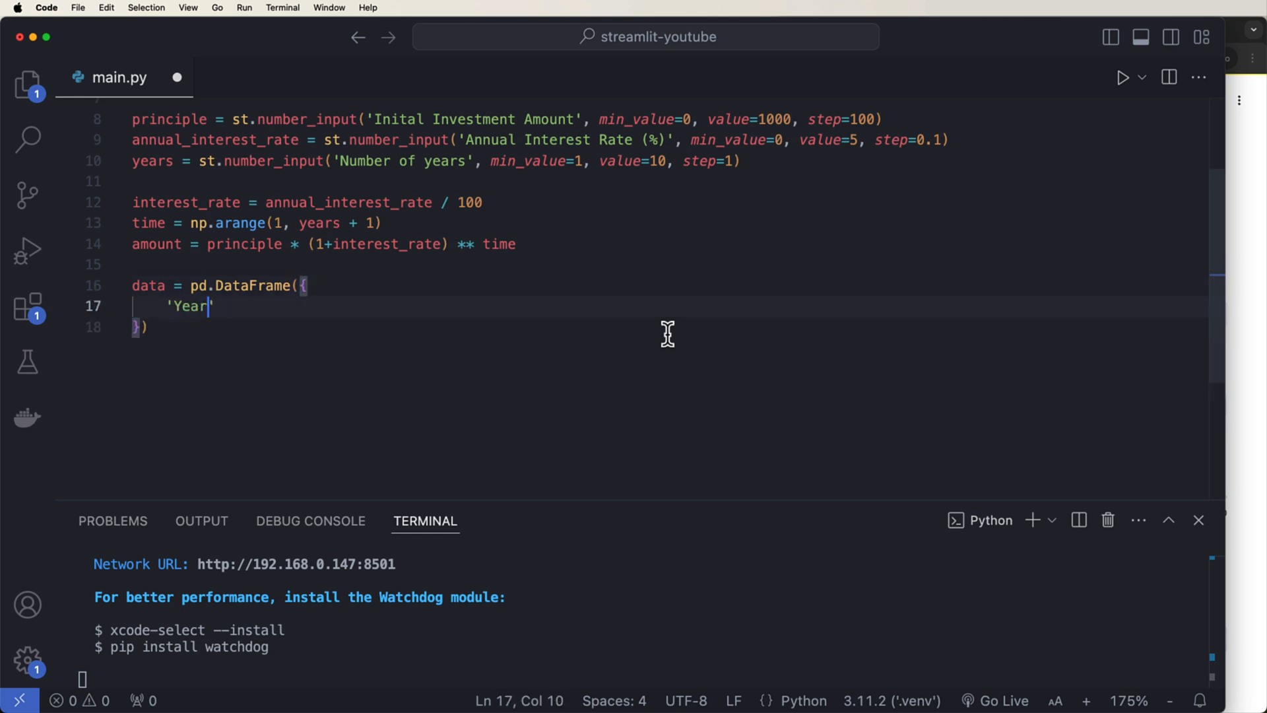
text(': time,)
text('Investment Value': amount)
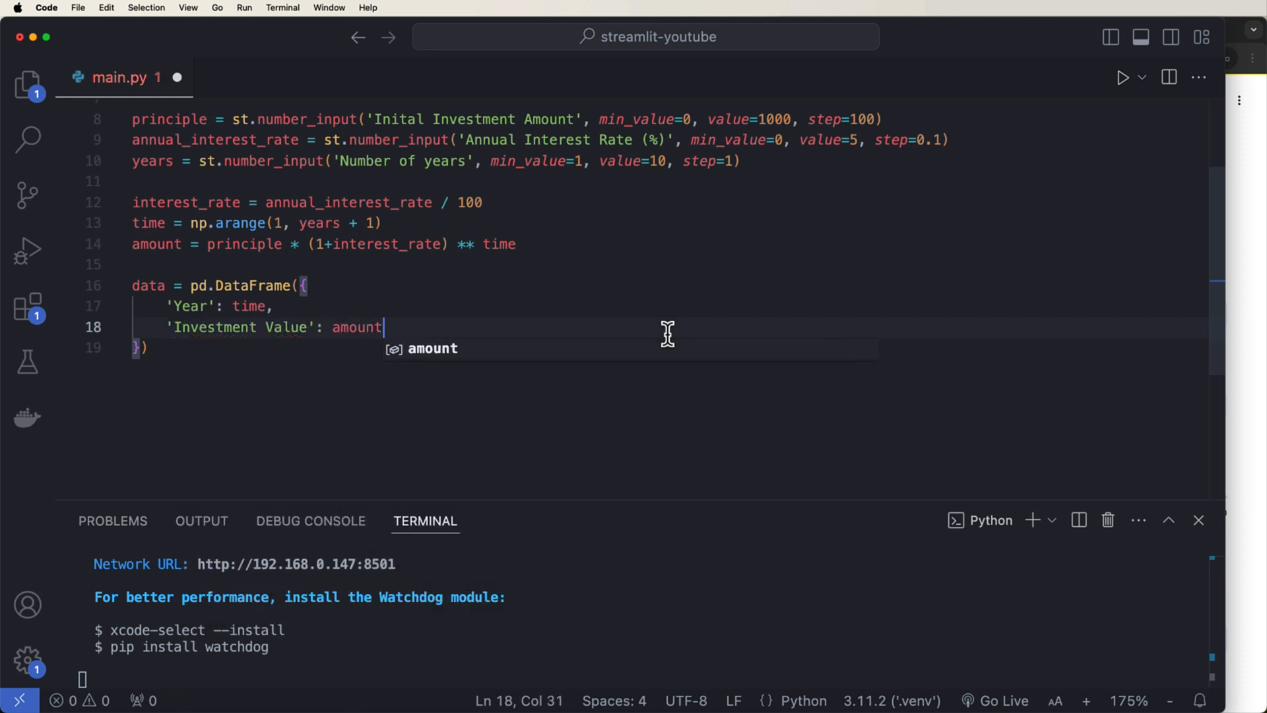
text(.round(2)
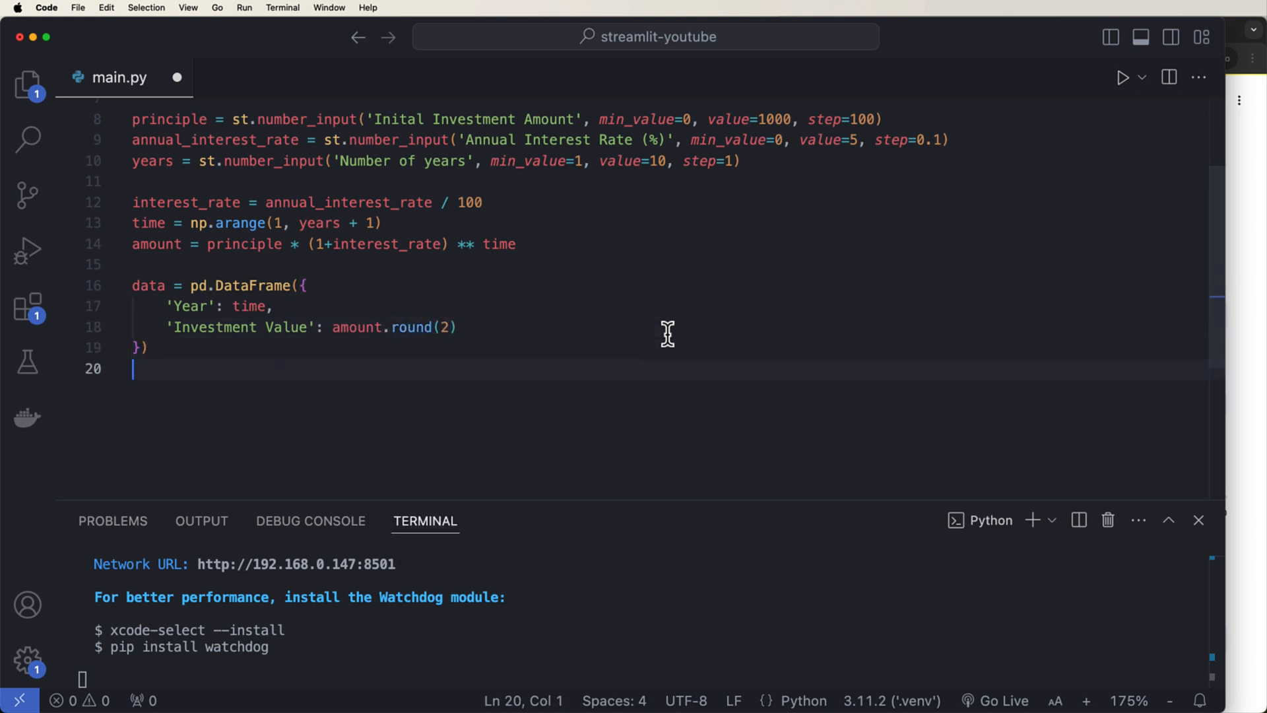
- Show the DataFrame under an 'Investment growth over time' subheader with st.dataframe(data)
text(st.subhea)
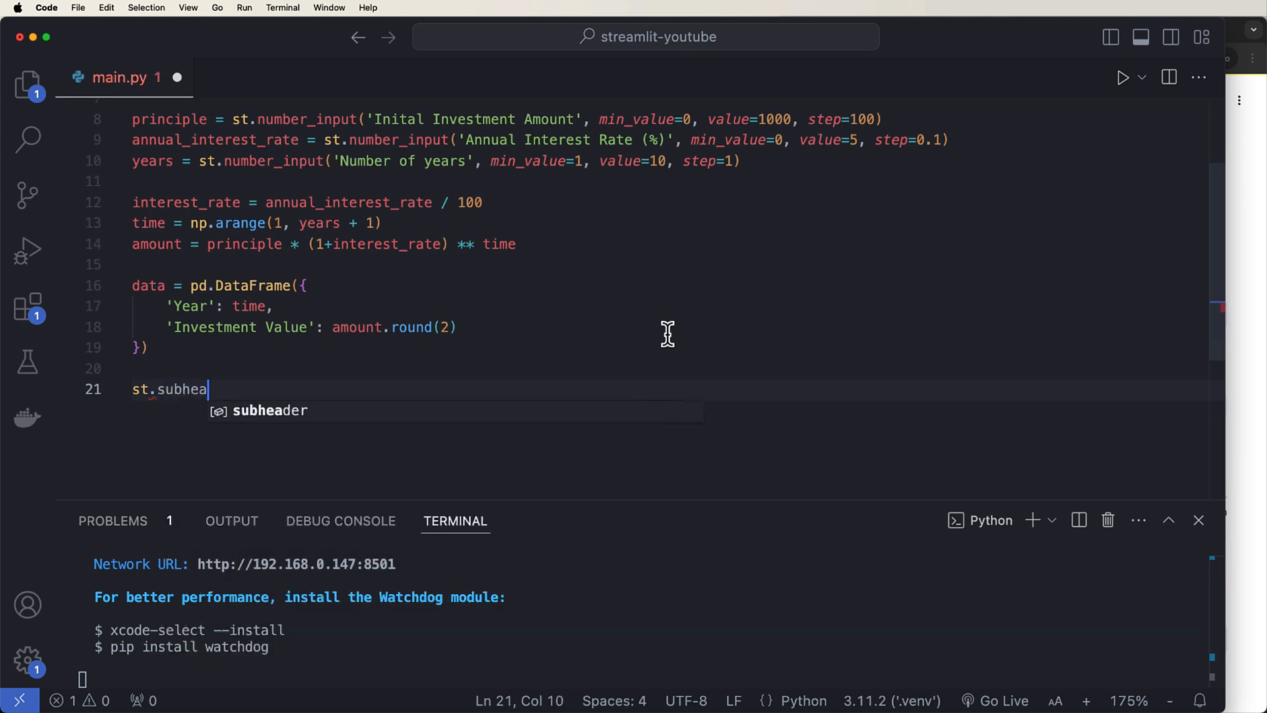
key(Tab)
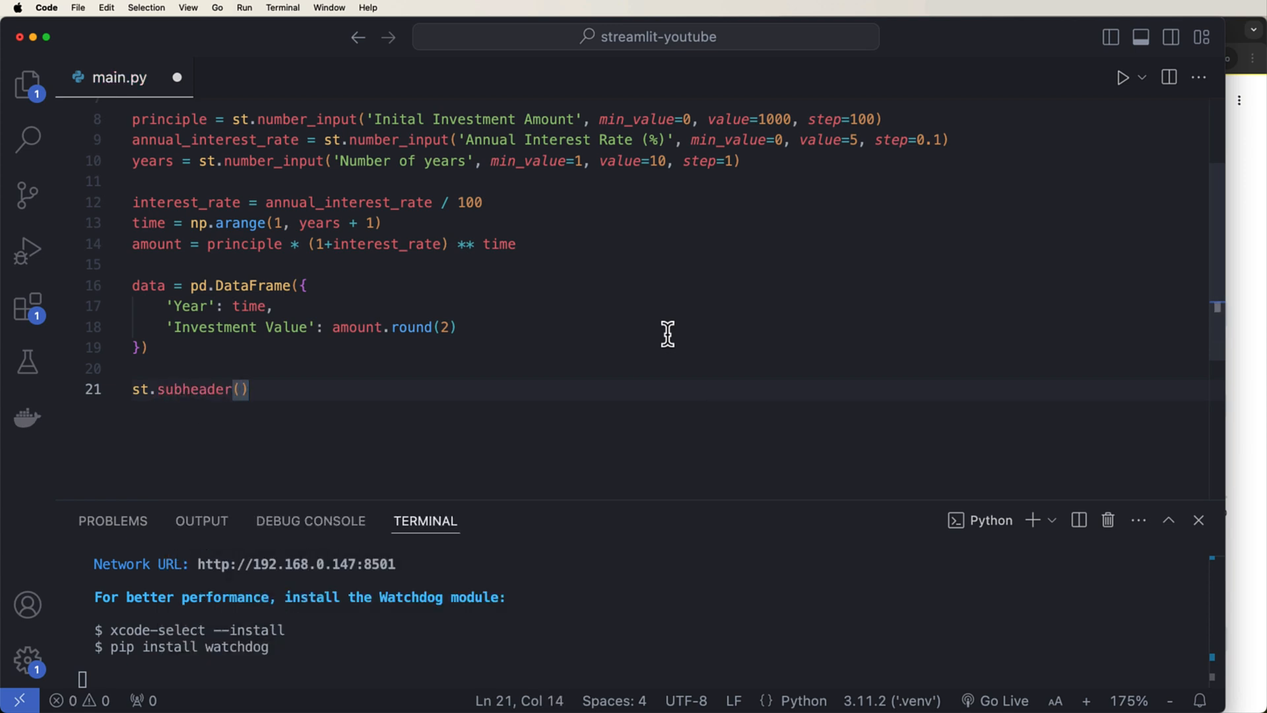
text('Investmen')
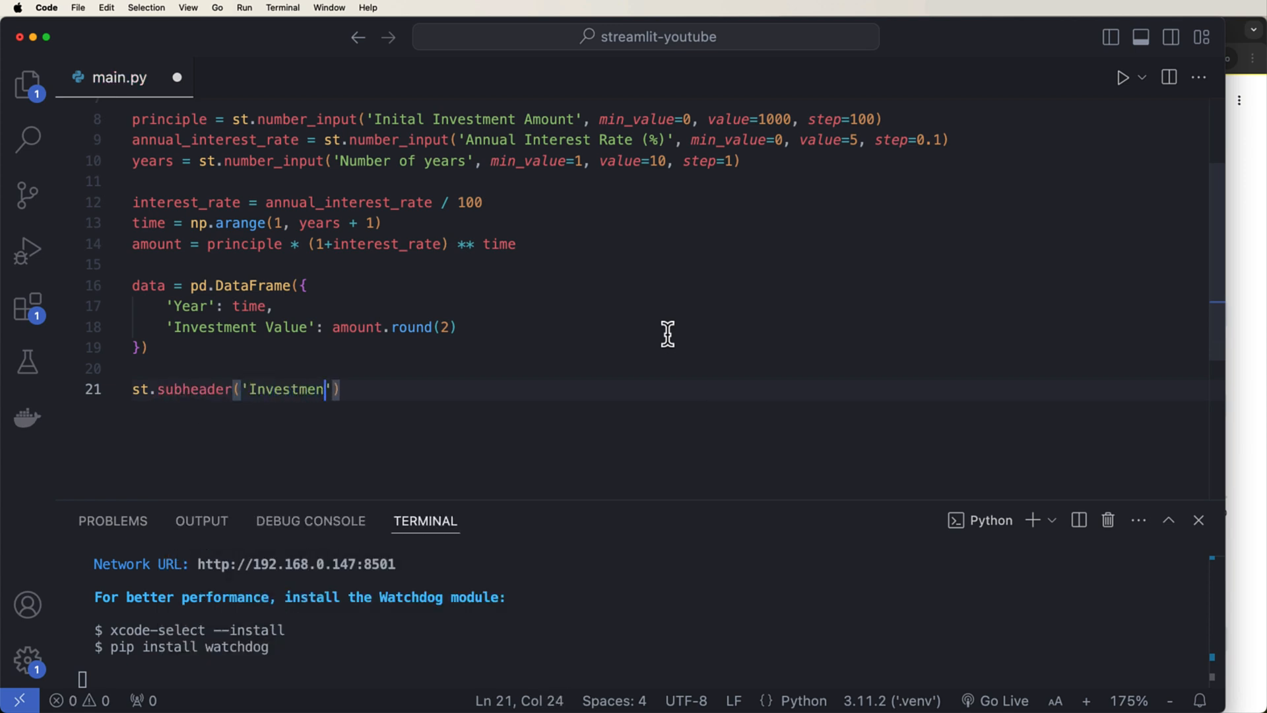
text(t growth over time)
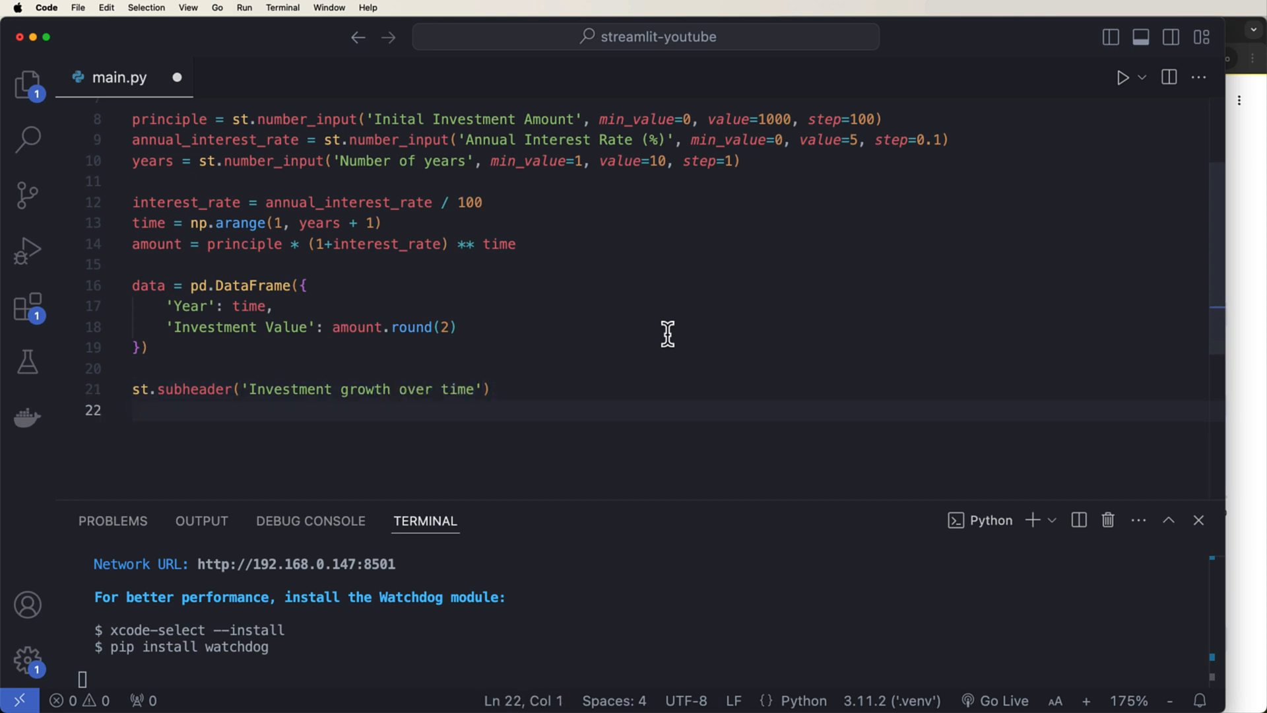
text(st.dataframe(data)
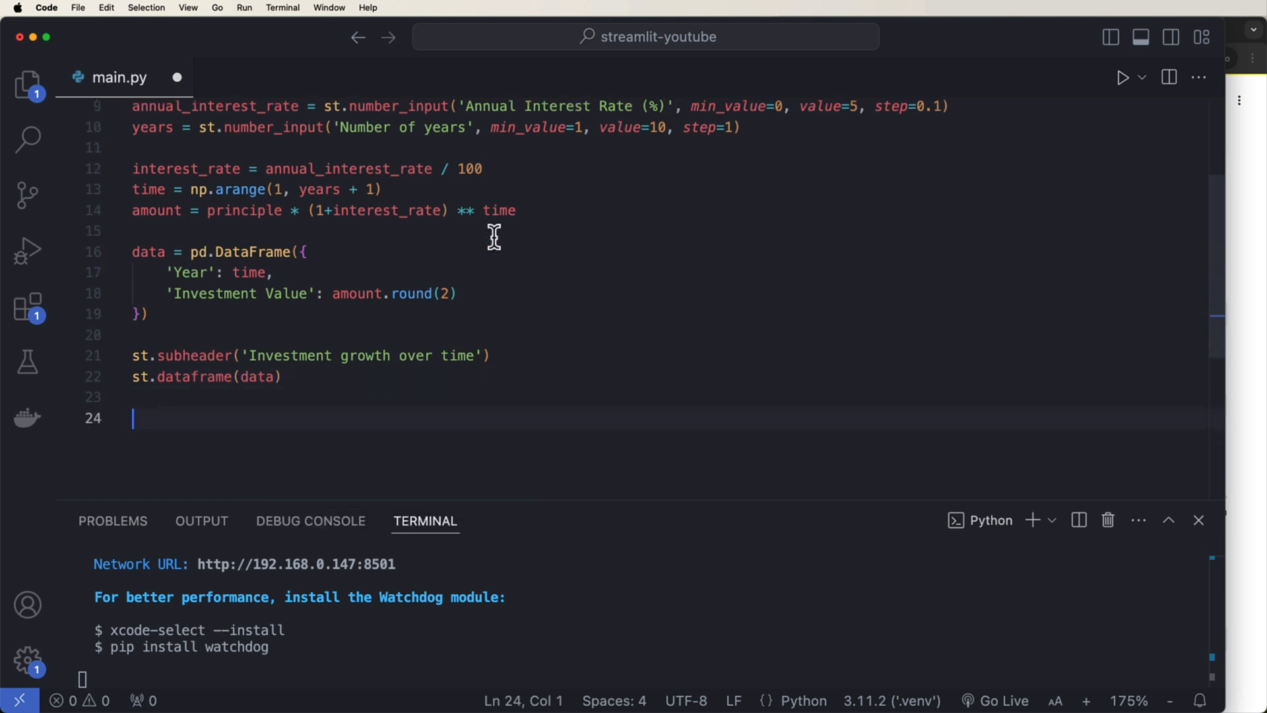
- Create fig, ax with plt.subplots and plot Year against Investment Value with marker 'o'
text(fig)
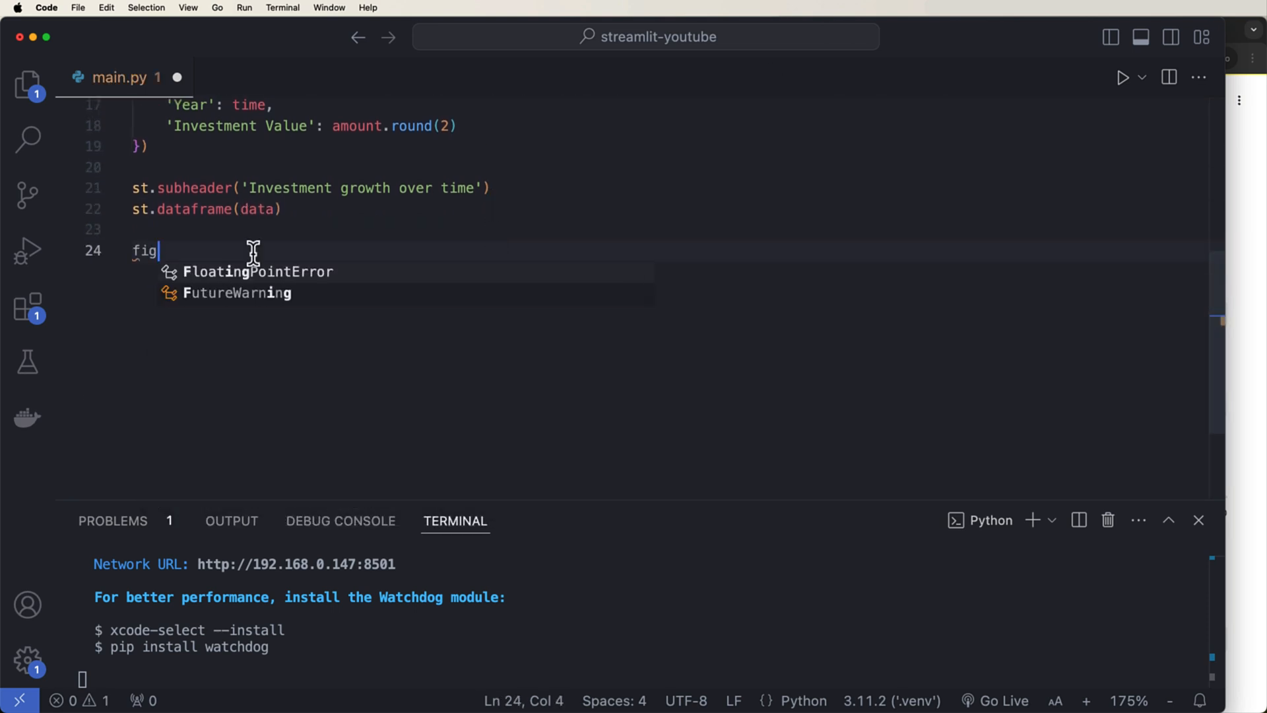
text(, ax = pl)
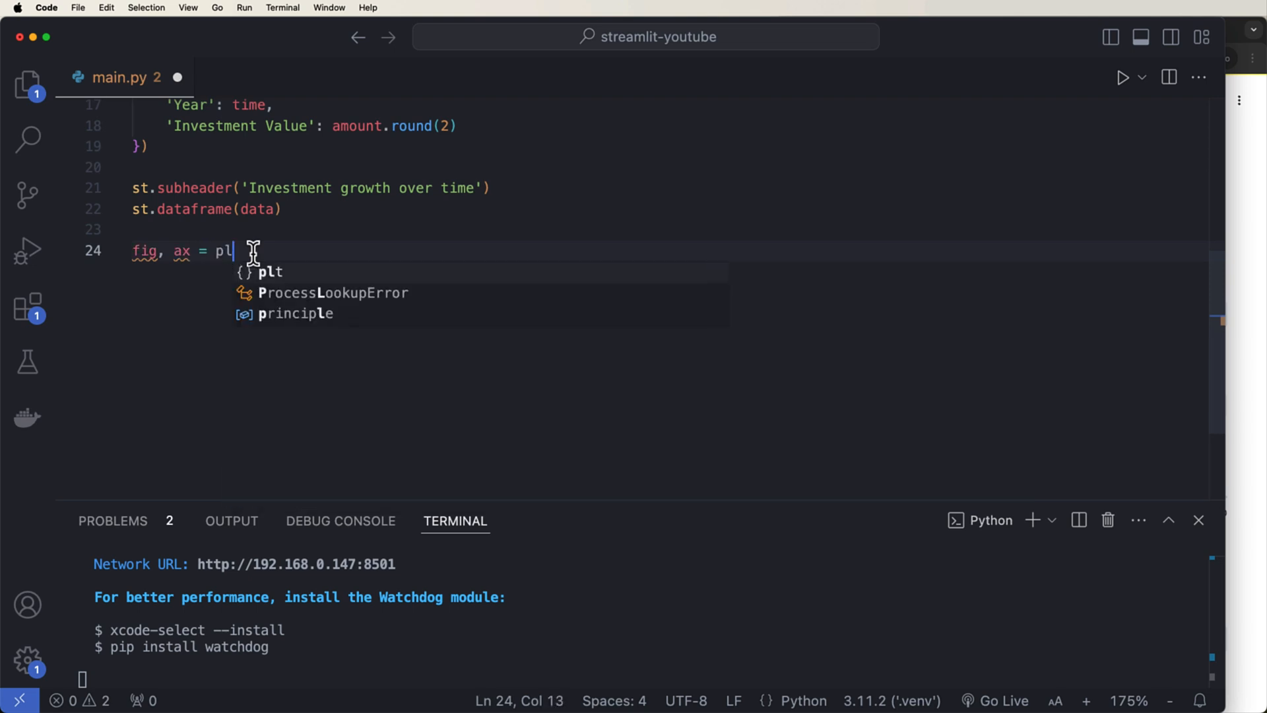
text(t.s)
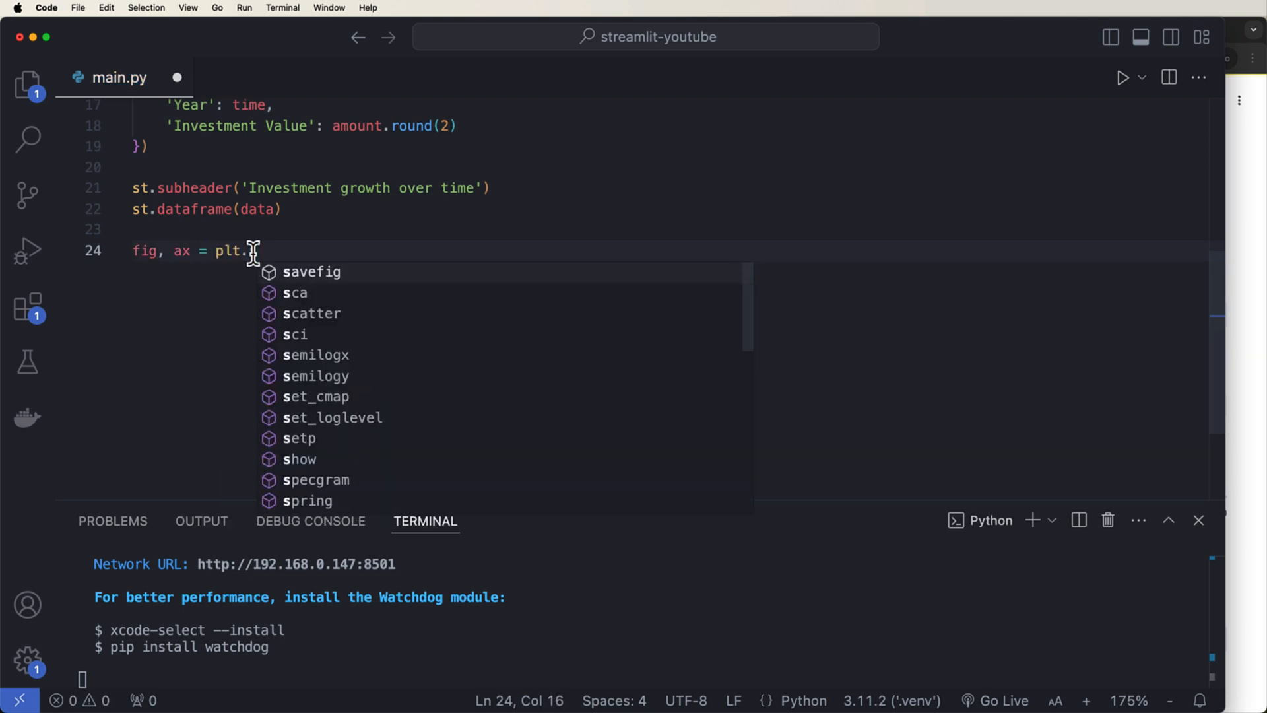
text(ubplots()
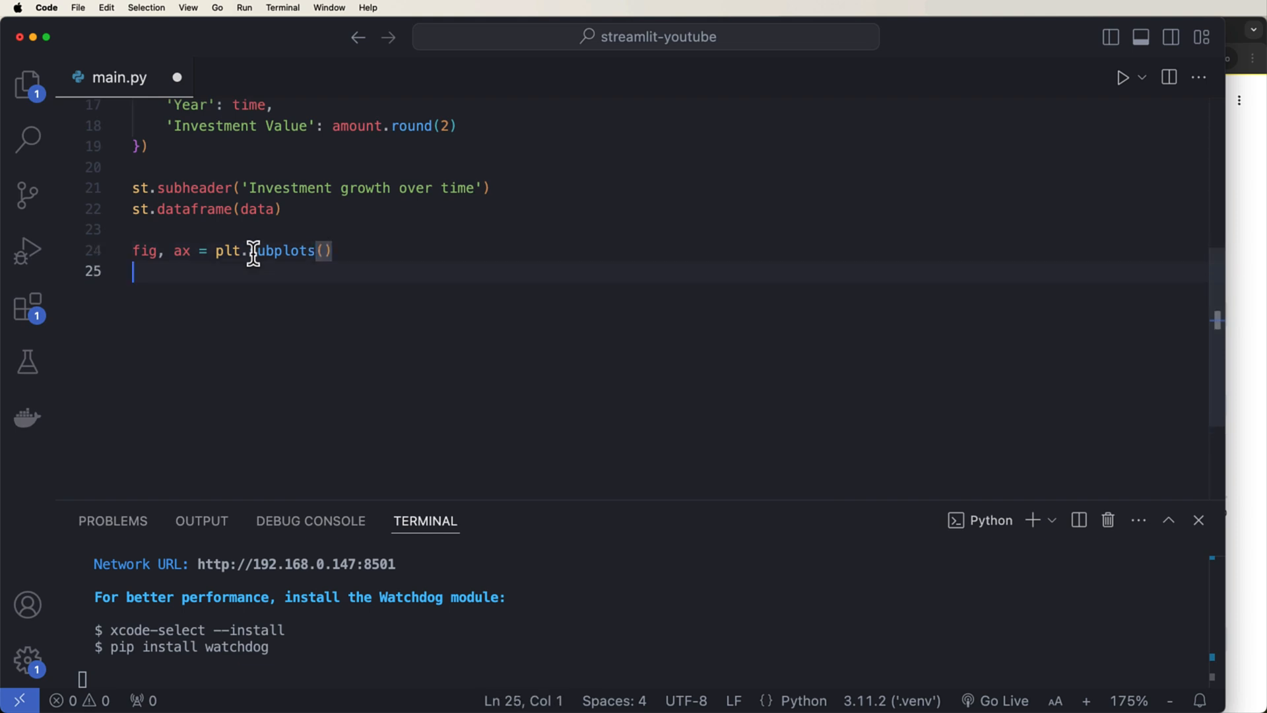
text(ax.plot()
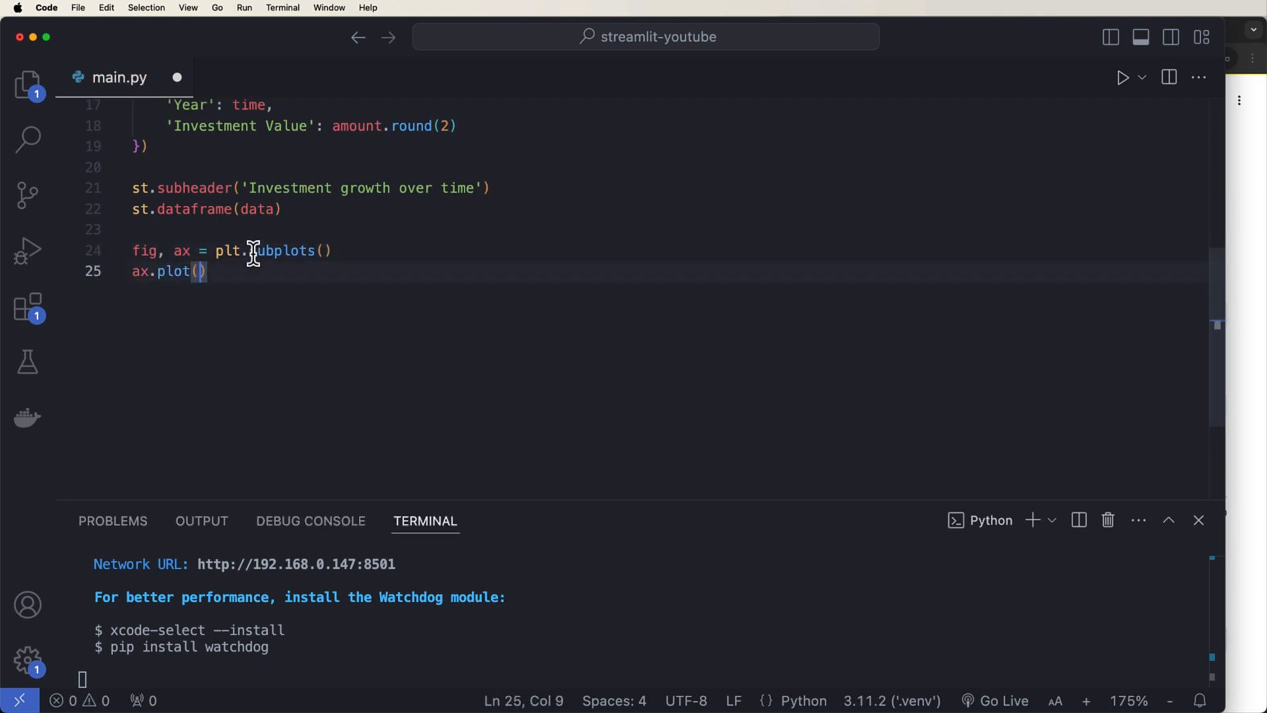
text(data[)
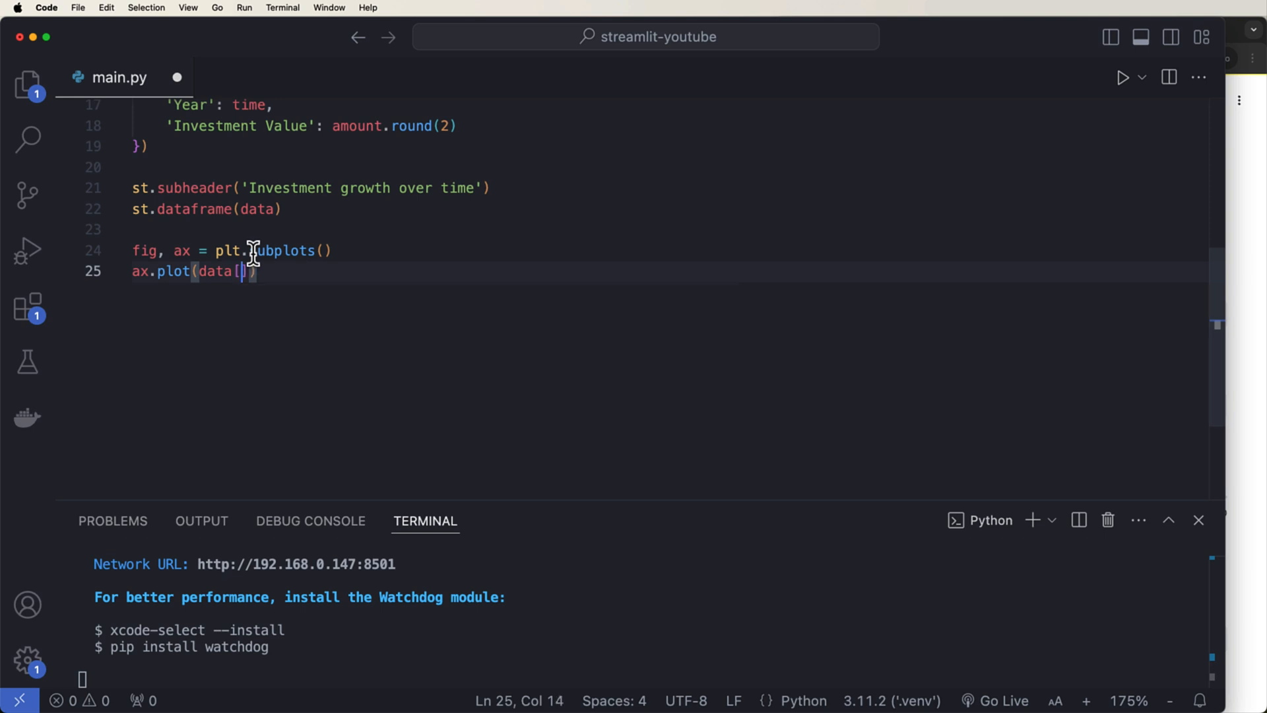
text('Year')
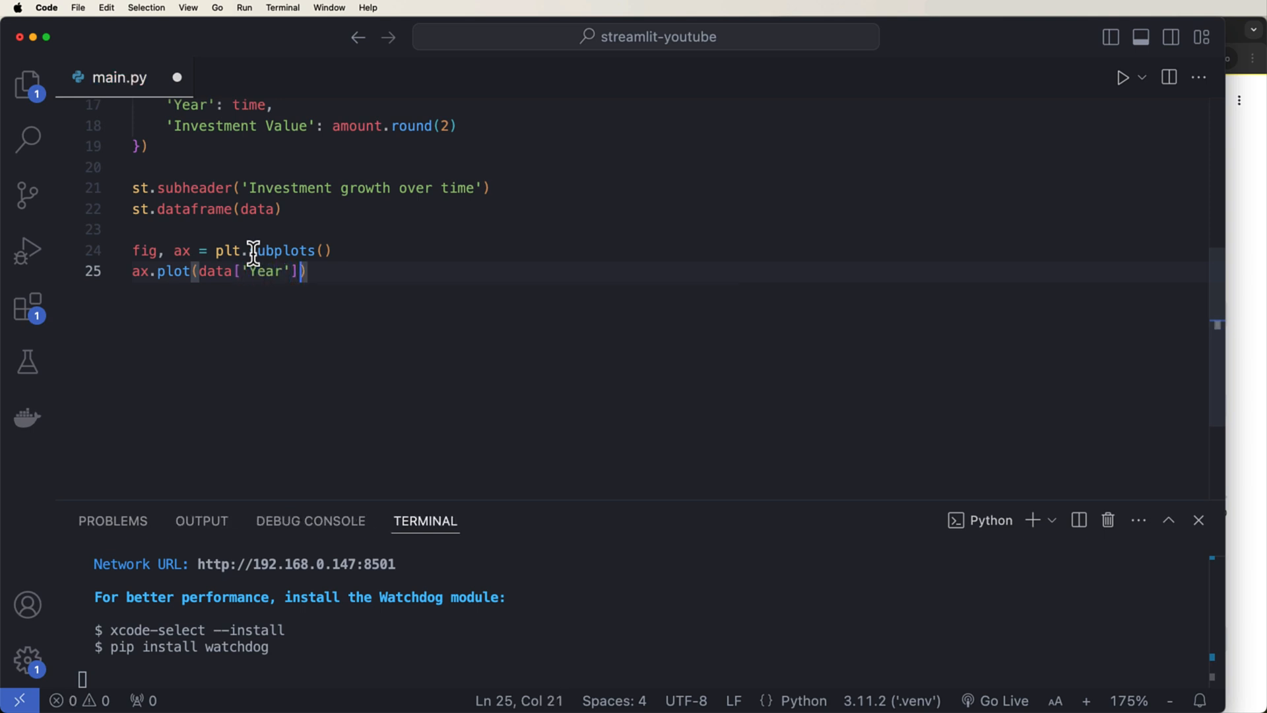
text(, data[')
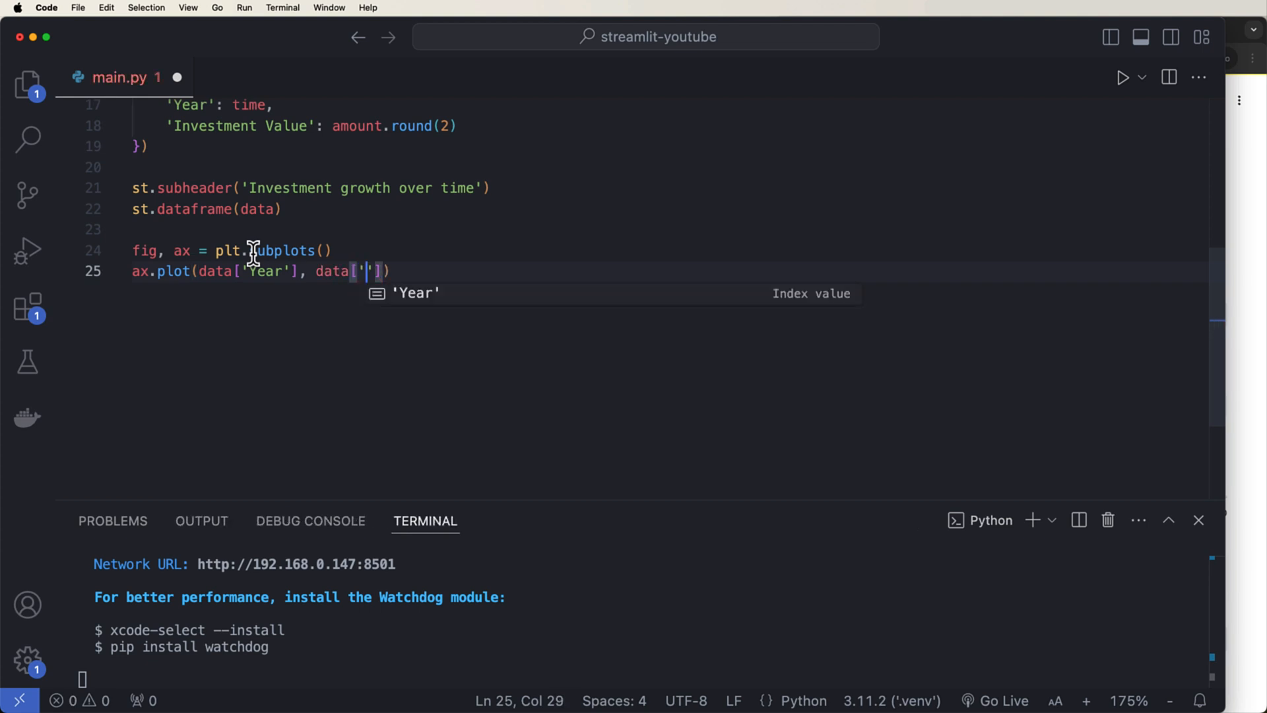
text(Investment)
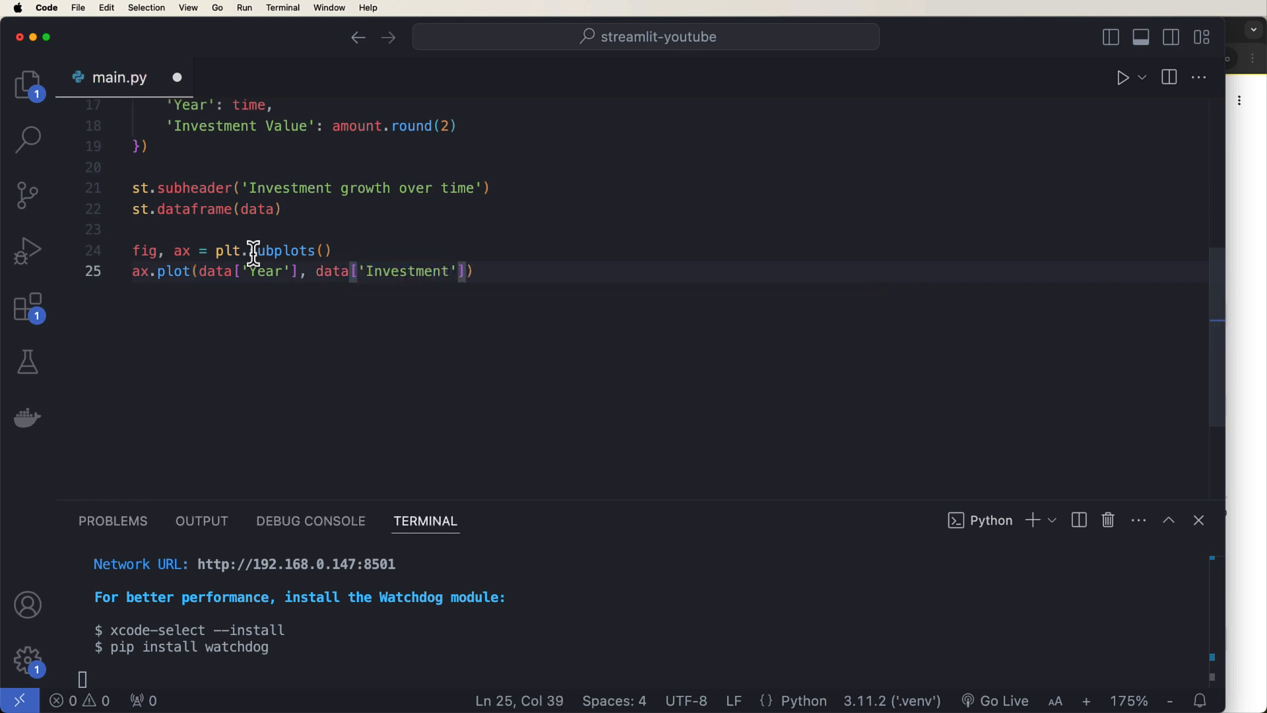
text(Value)
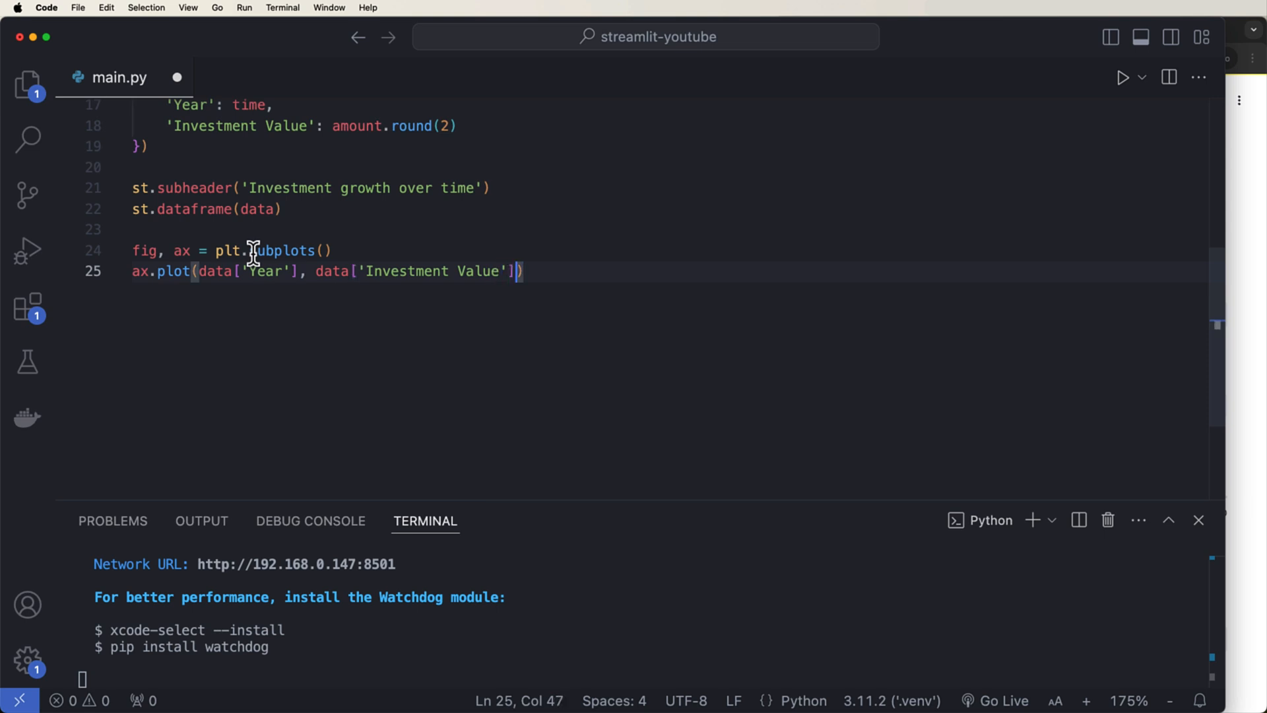
text(, marker=')
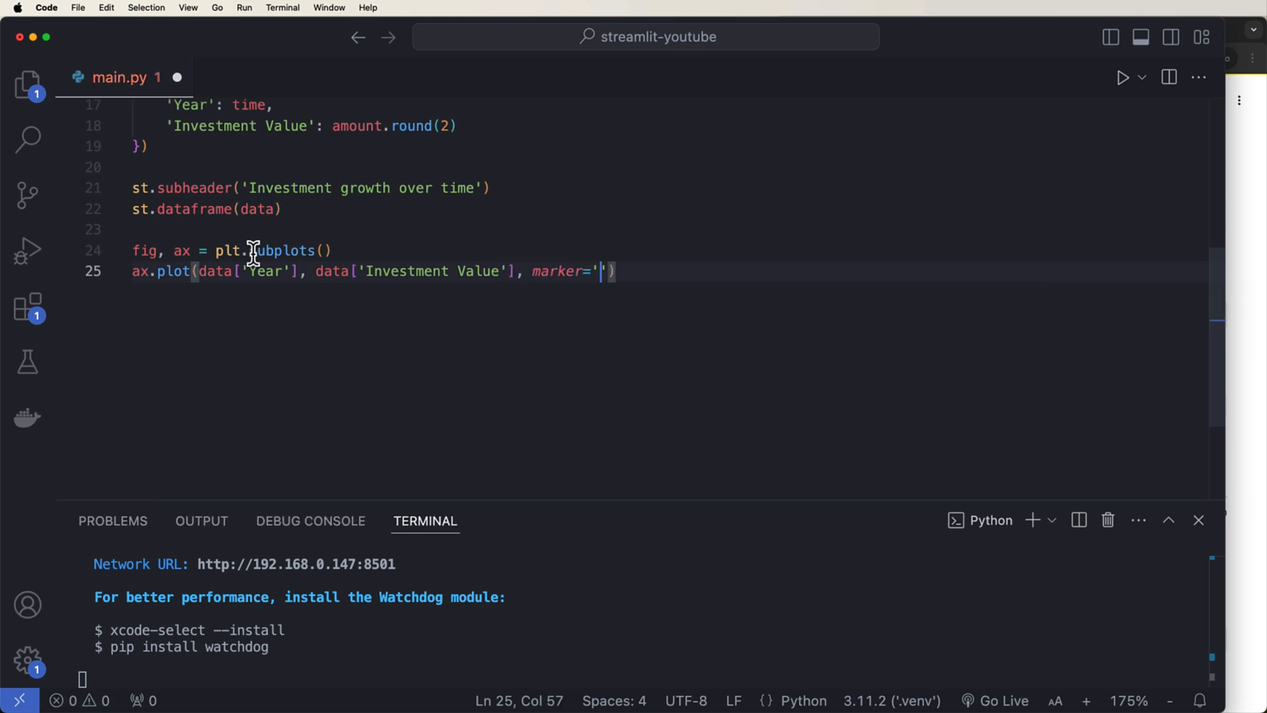
text(o'))
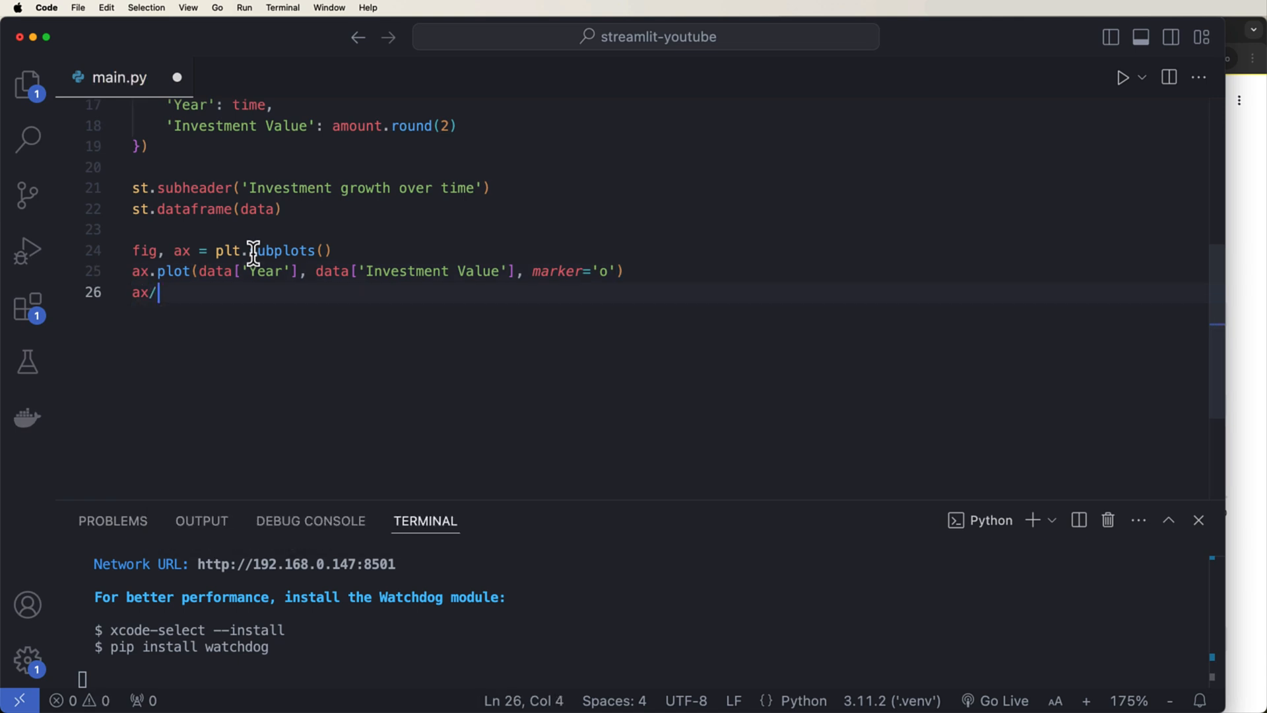
- Label the x-axis 'Year' and the y-axis 'Investment value'
text(set_)
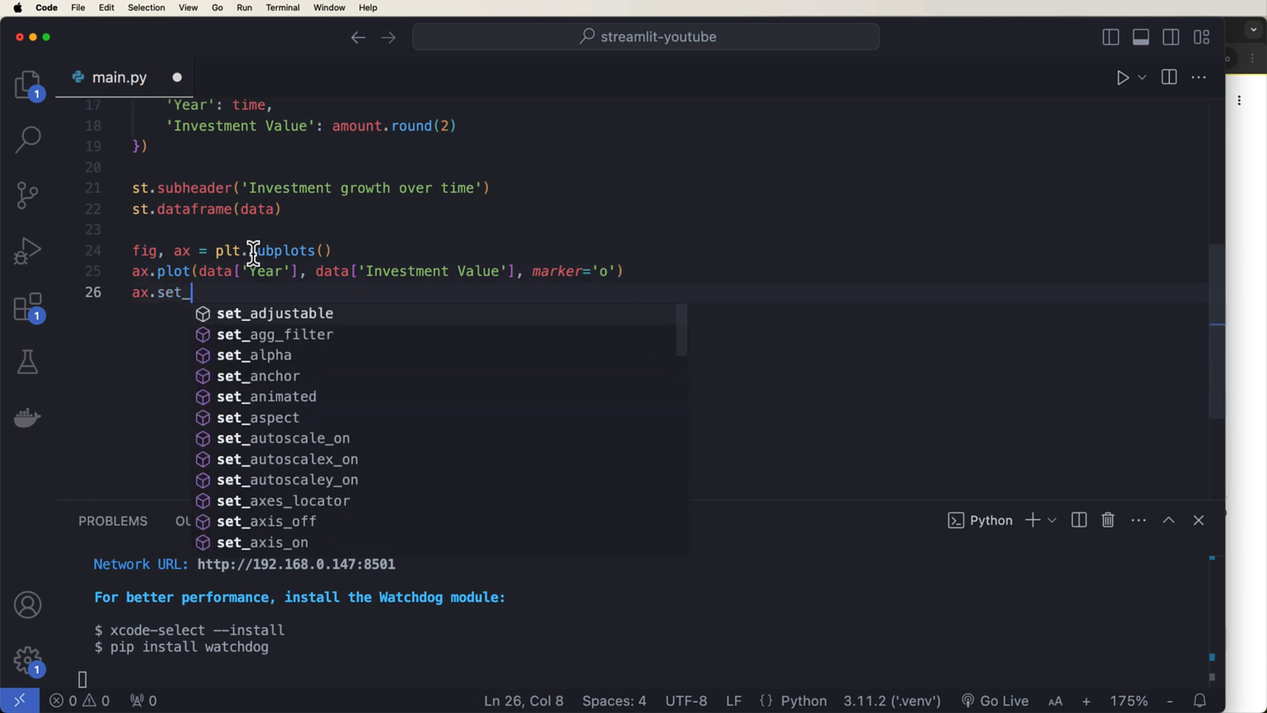
text(x)
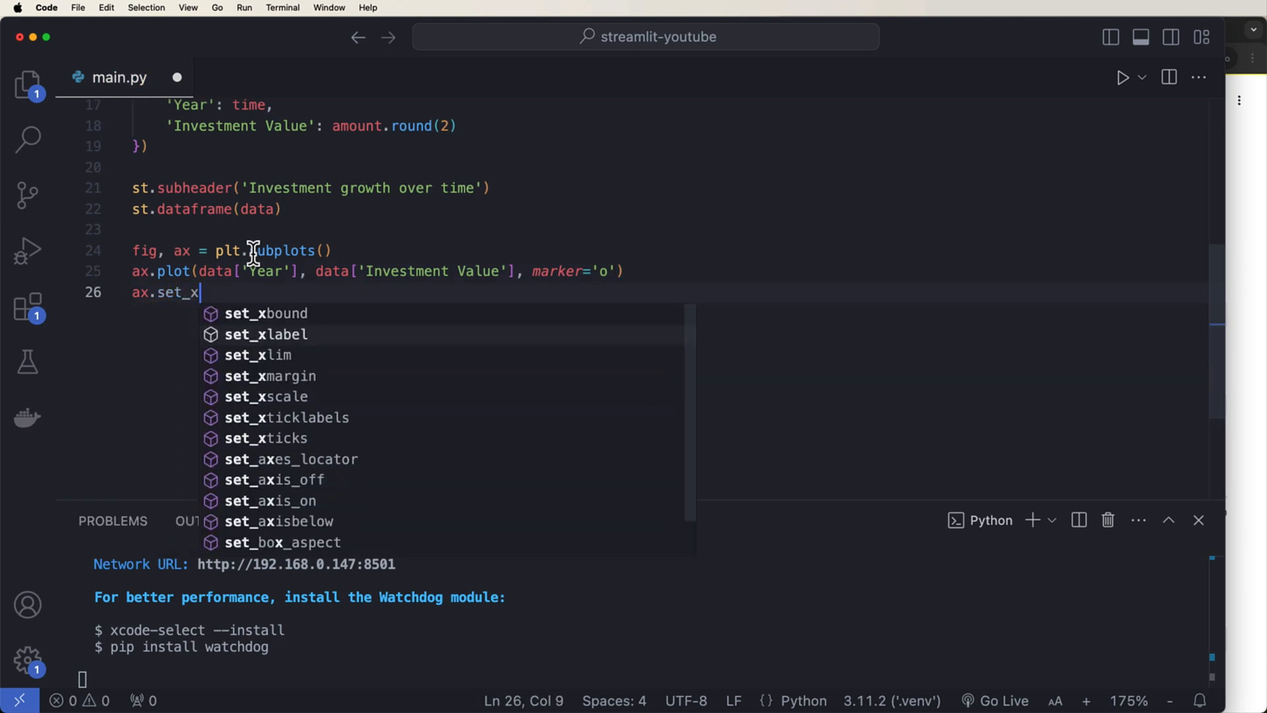
click(266, 334)
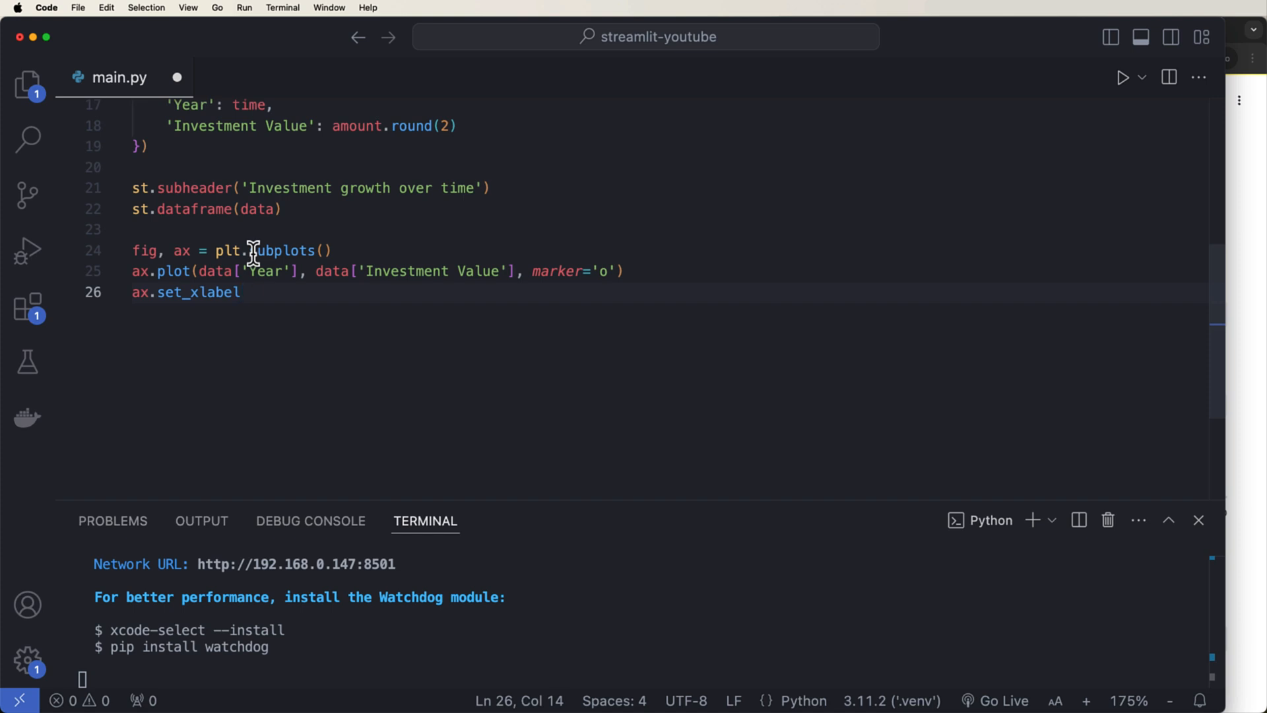
text(('Year'))
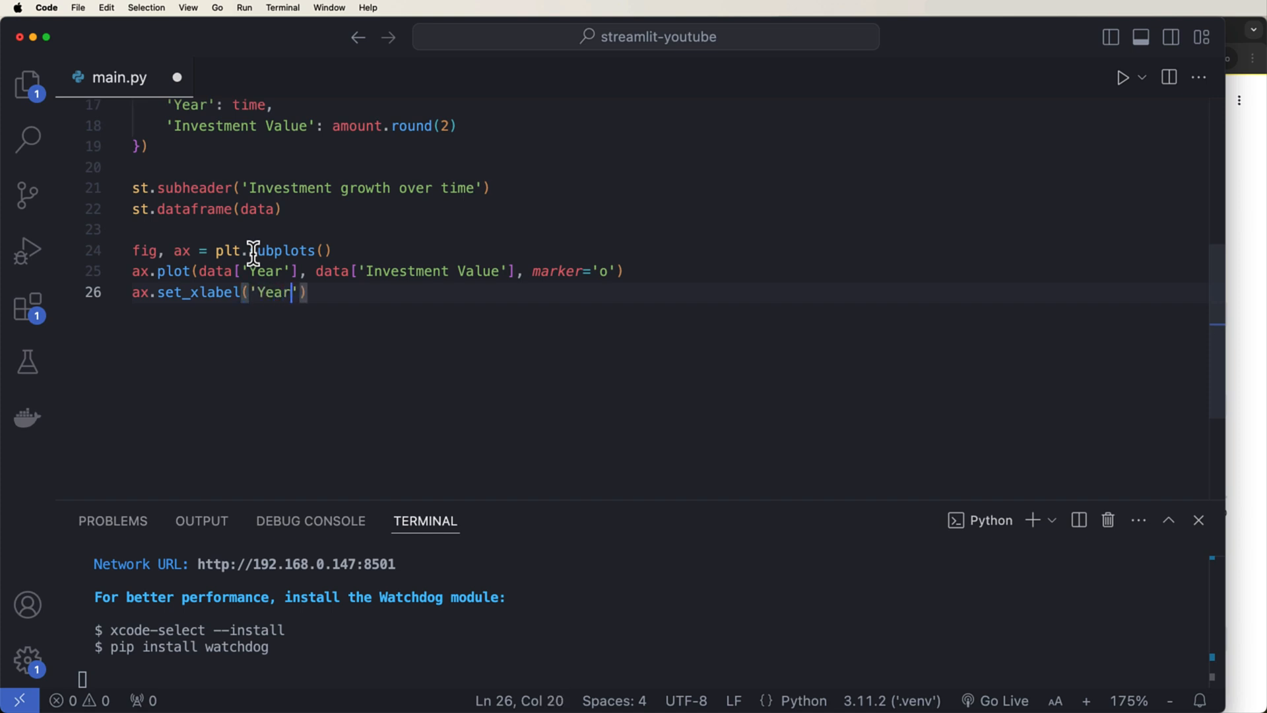
text(ax)
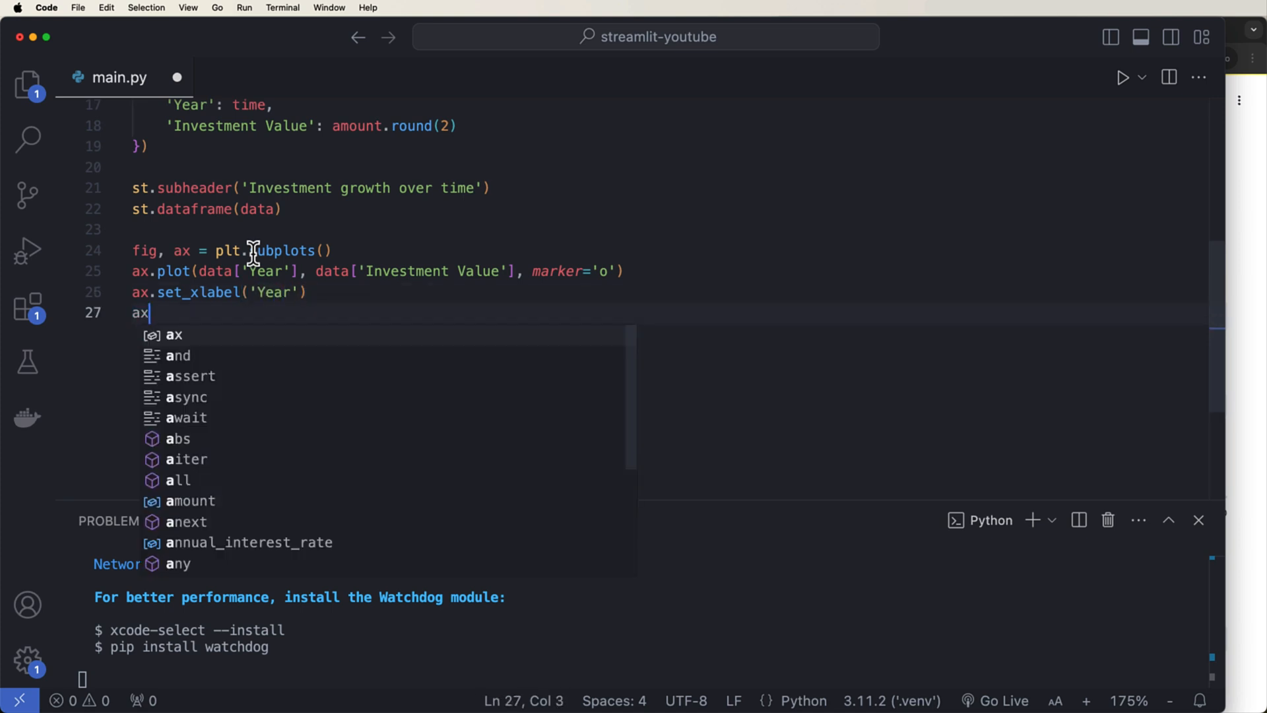
text(.set)
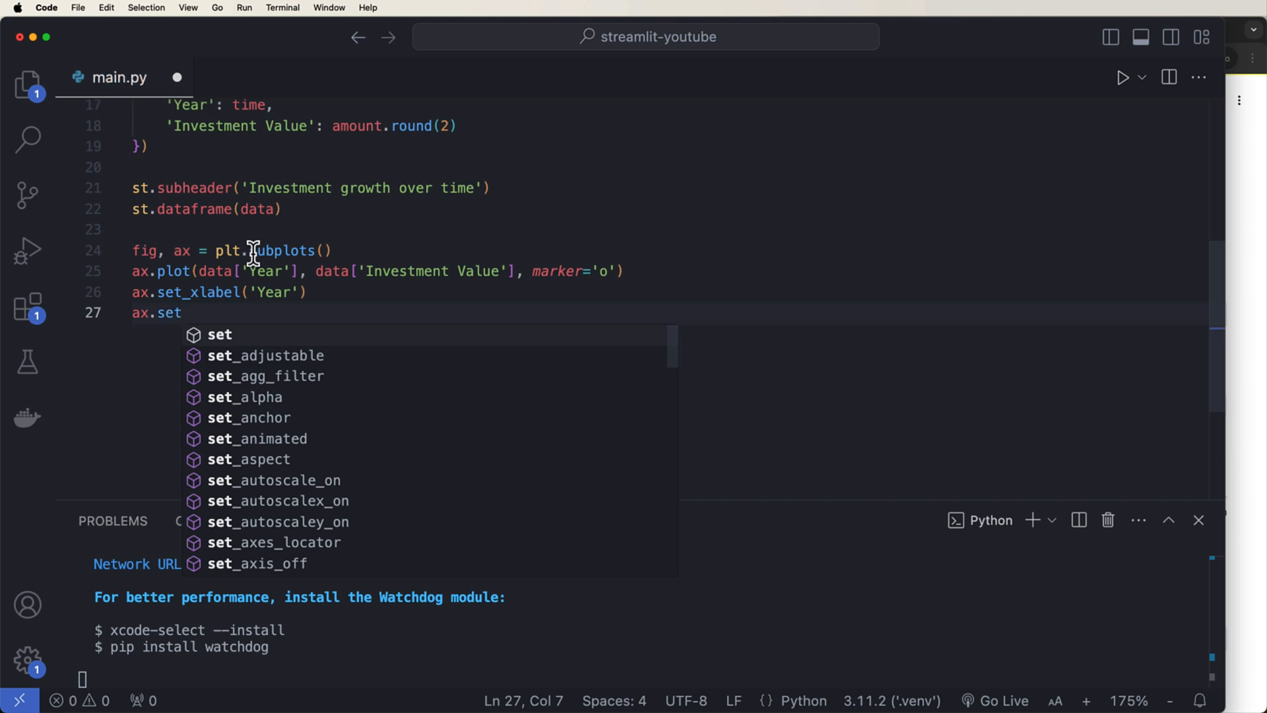
text(_ylabel)
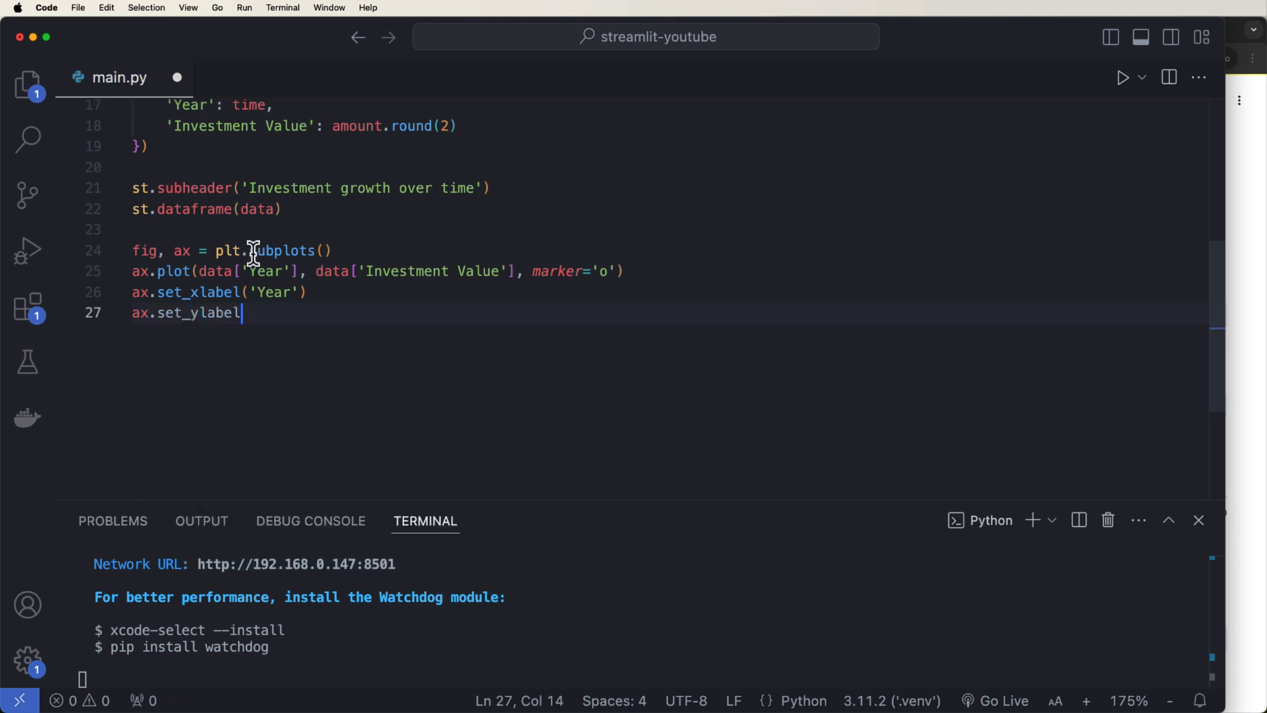
text((''))
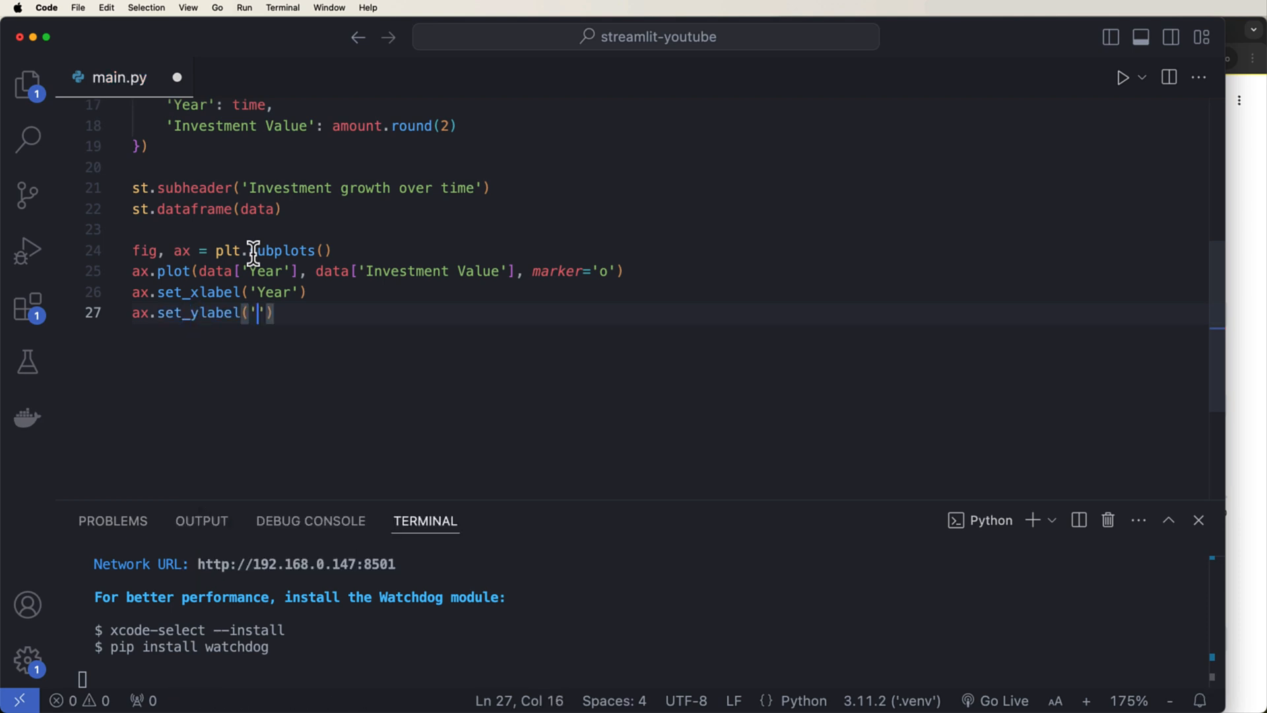
text(Investment value)
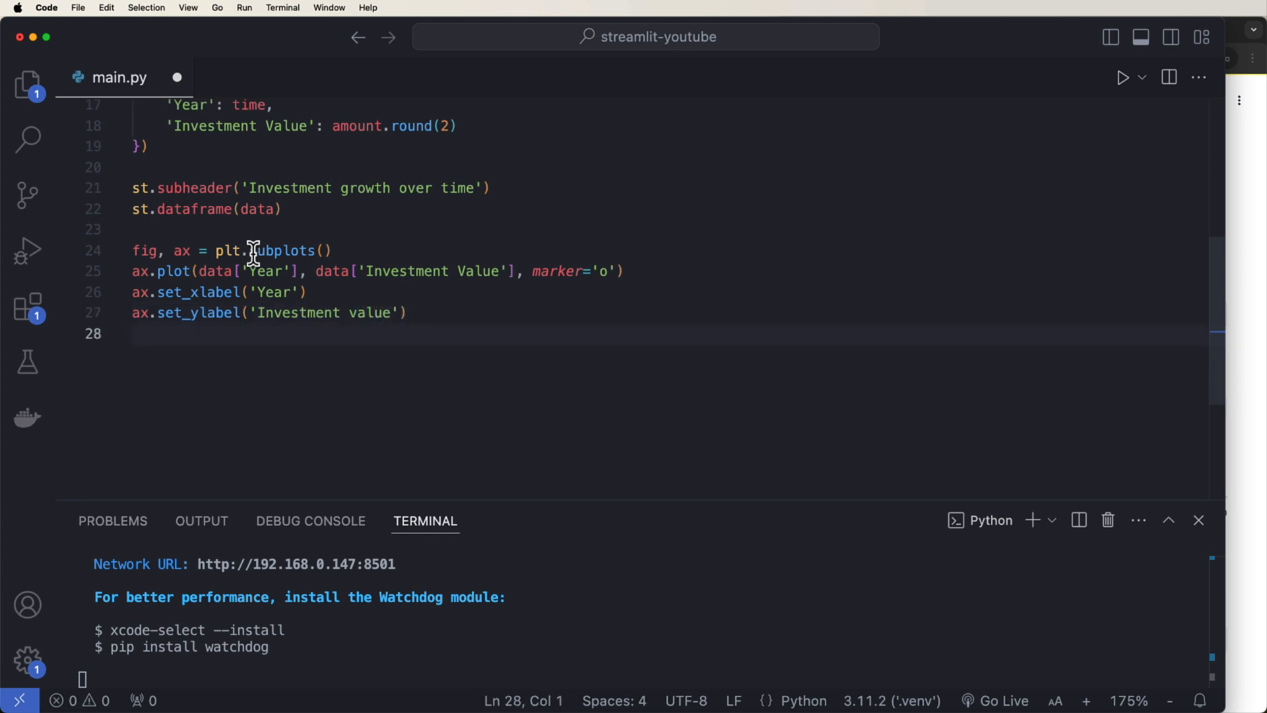
- Title the chart 'Investment growth over time', enable ax.grid(True), and start st.pyplot(fig)
text(ax.set_title)
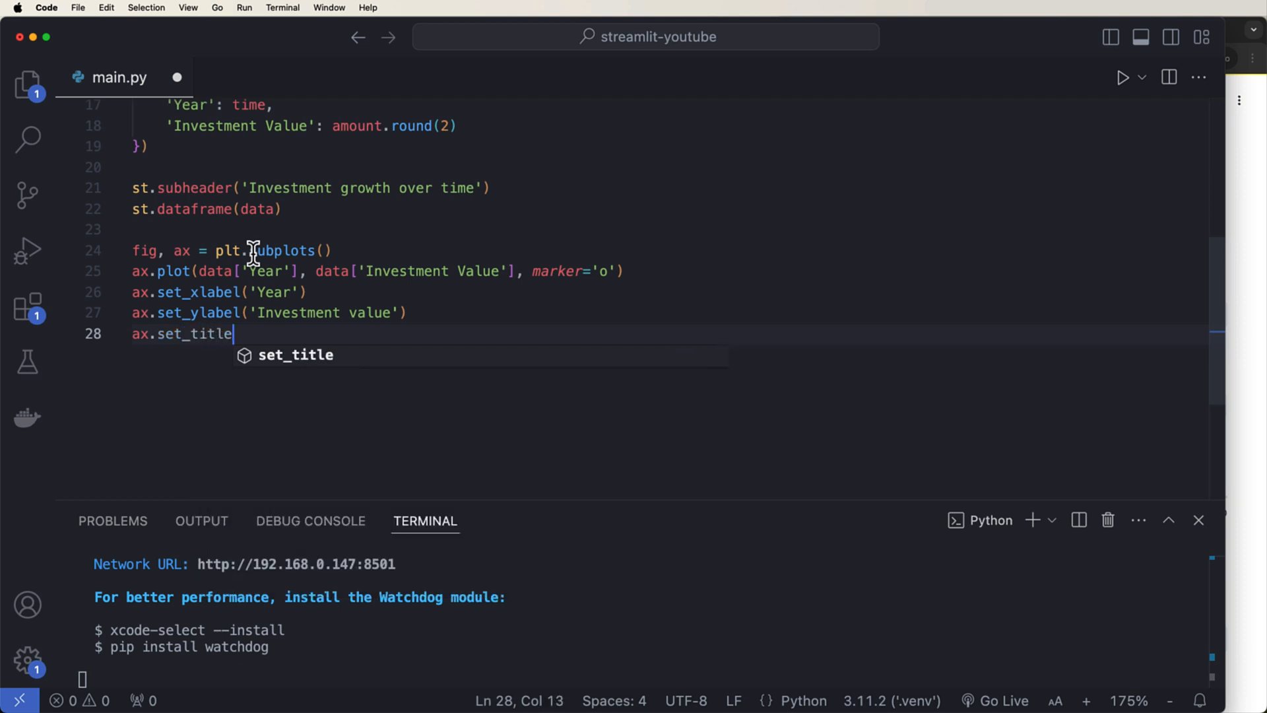
text((''))
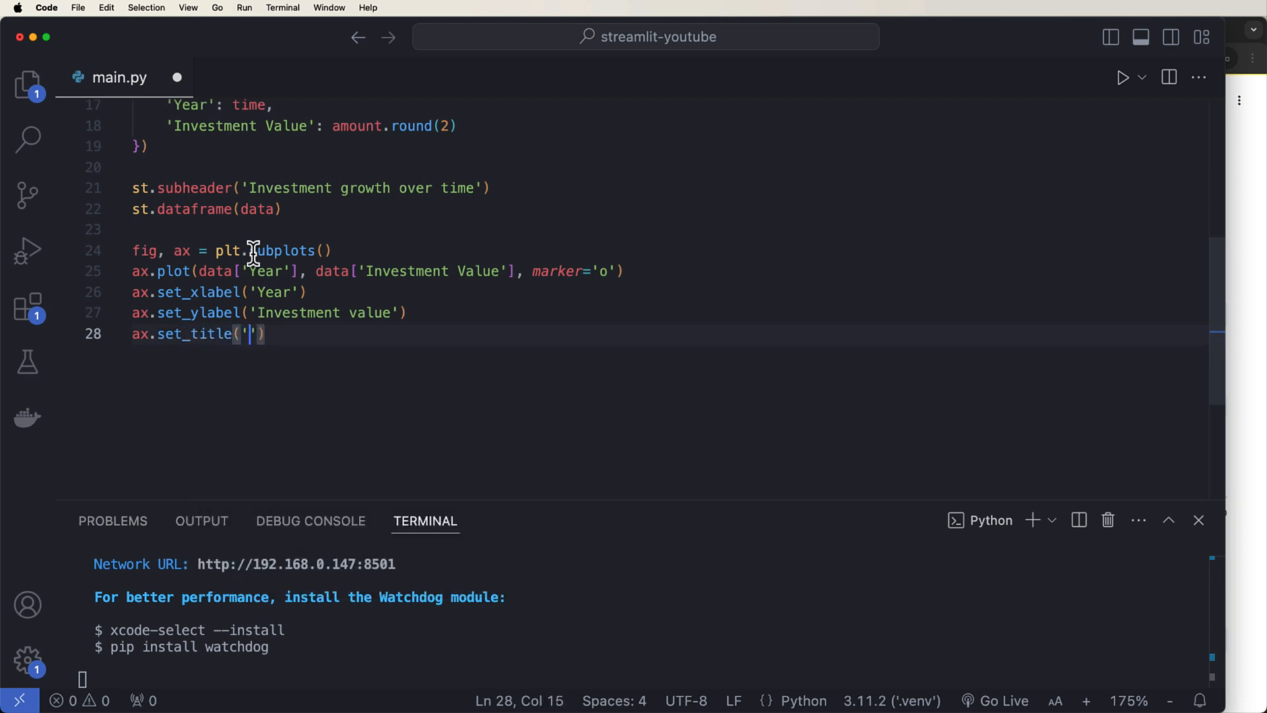
text(Investment)
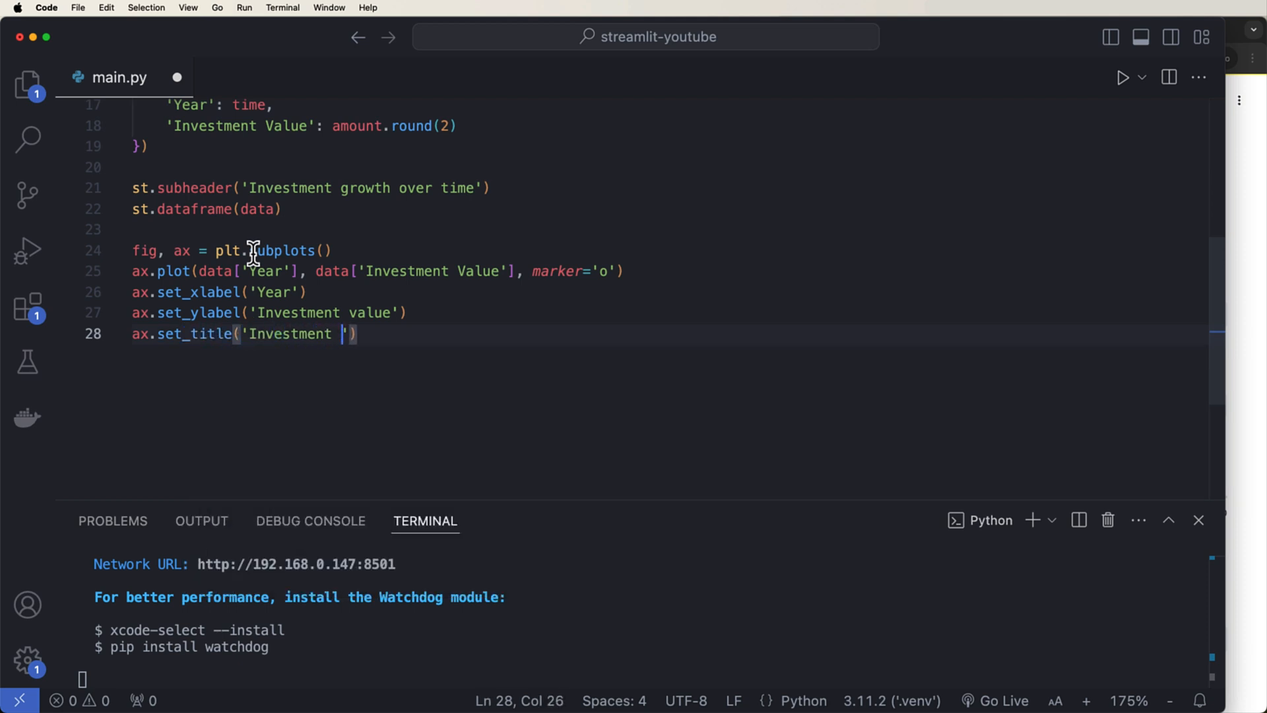
text(growth over time)
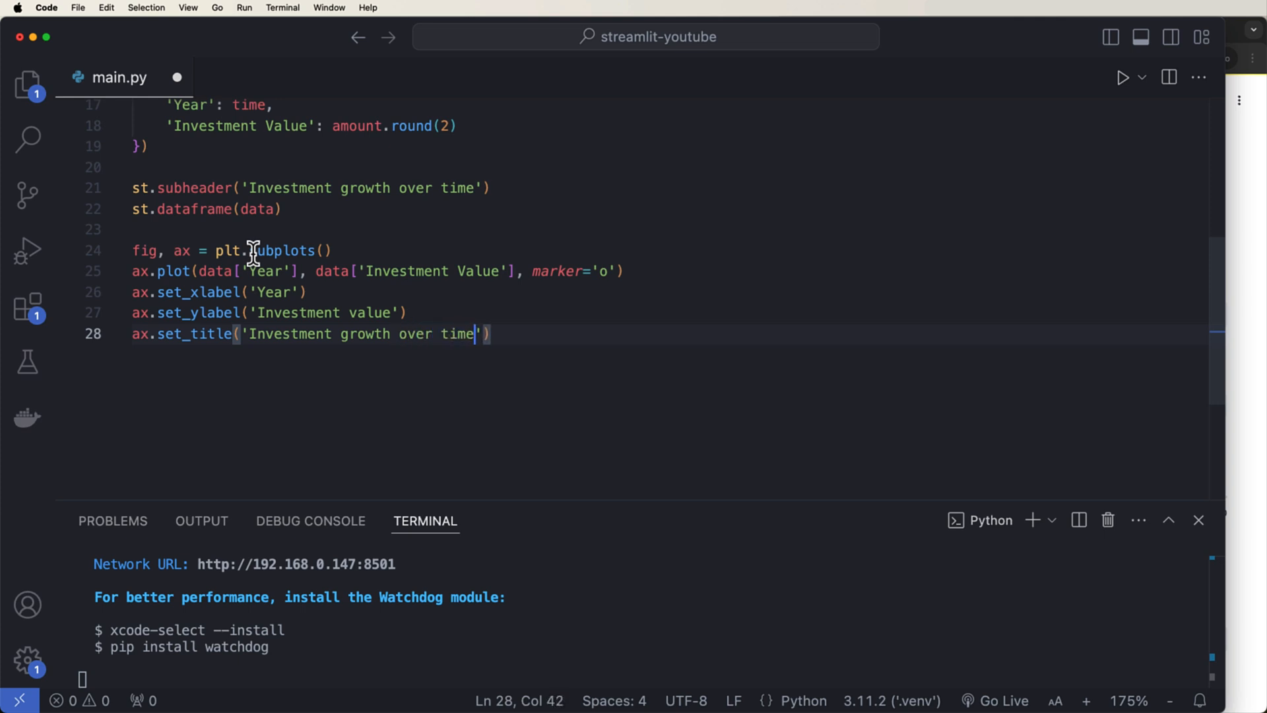
text(ax.grid()
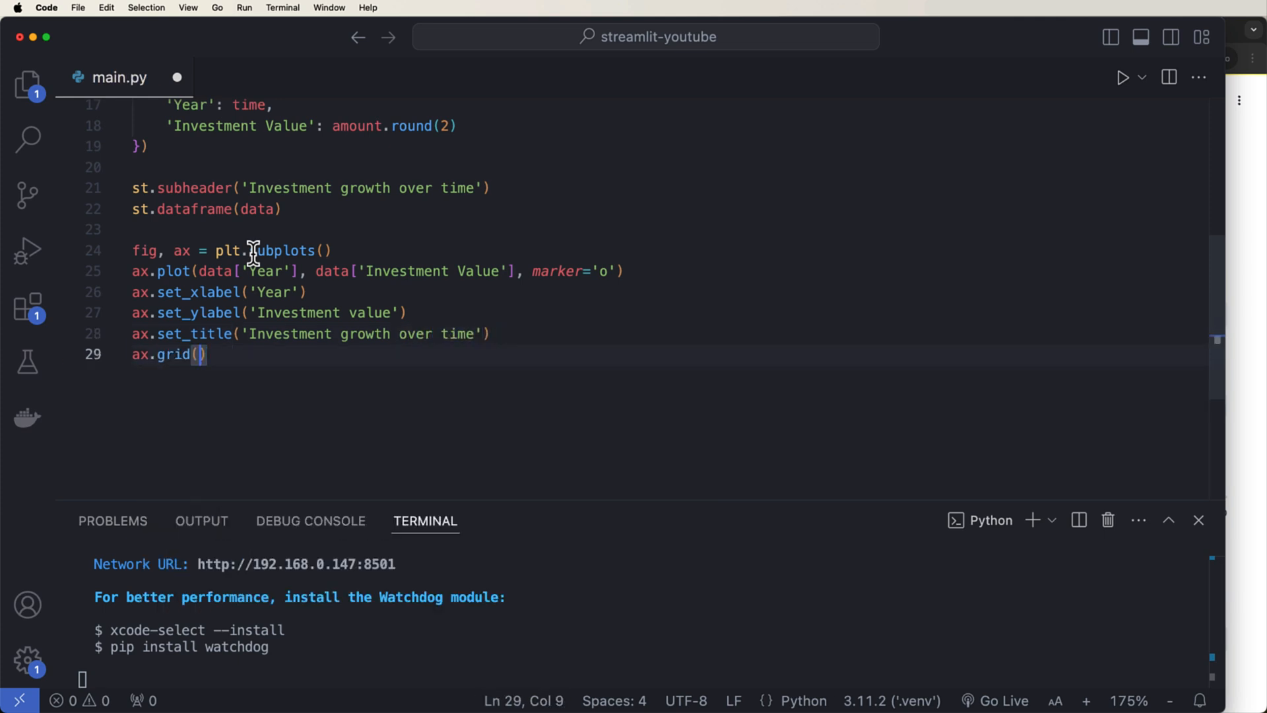
text(True)
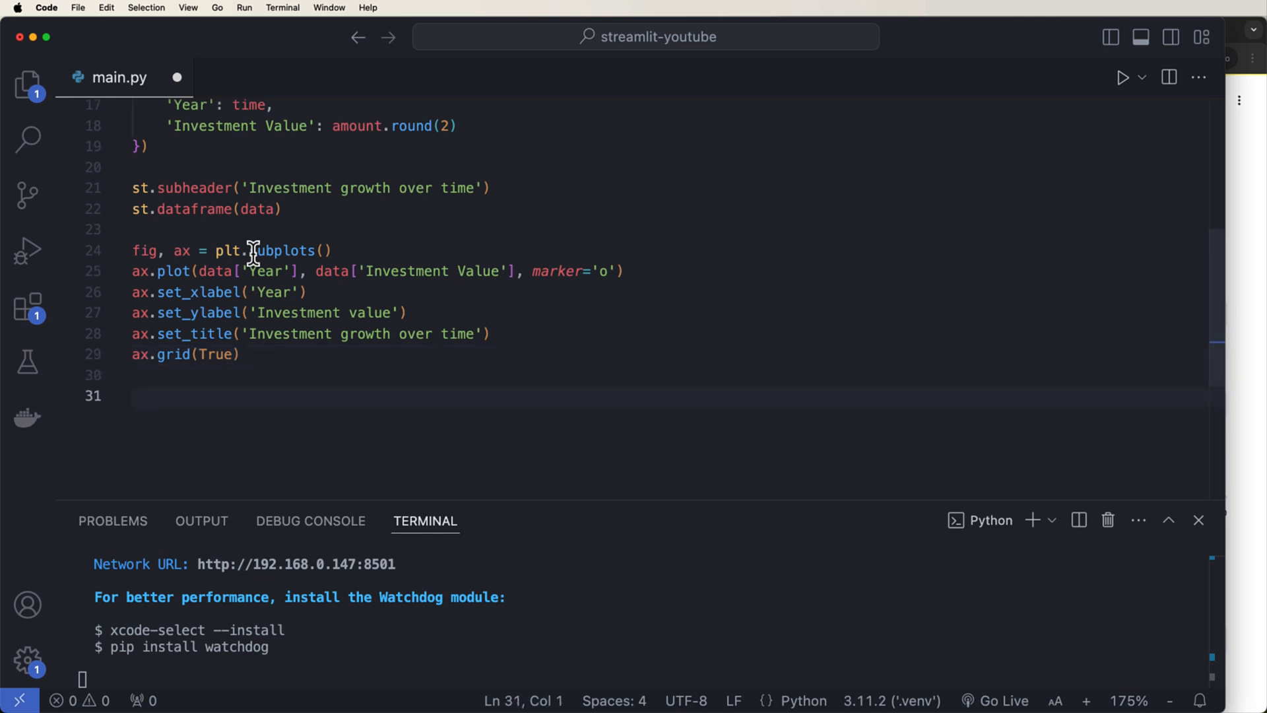
text(st.pyplo)
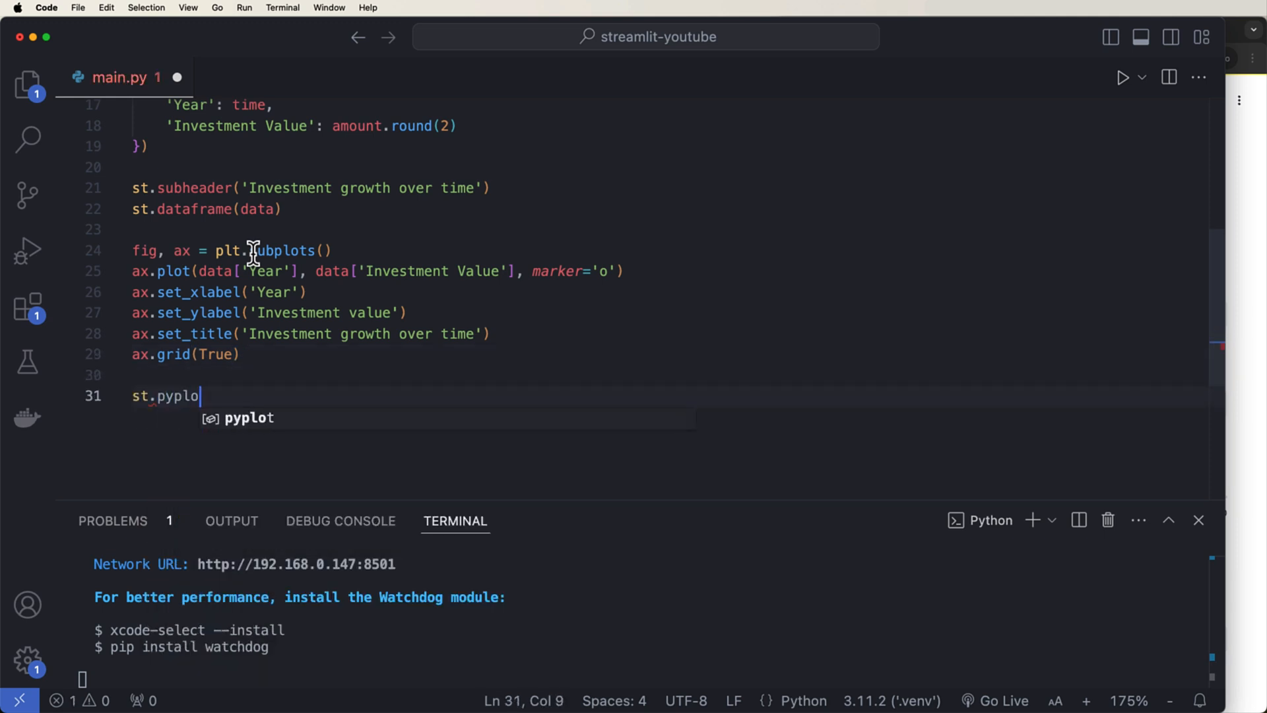
text((f)
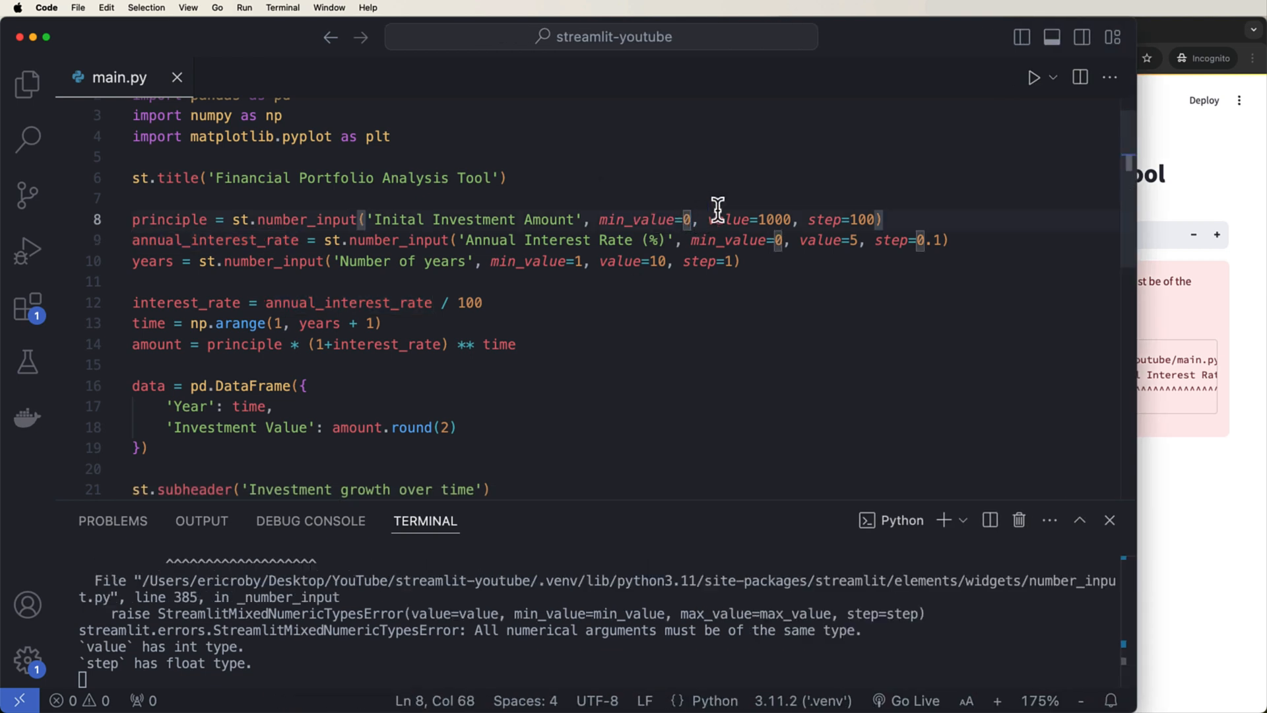
- Append .0 to min_value, value and step in the investment and interest-rate number inputs to make them floats
text(.00)
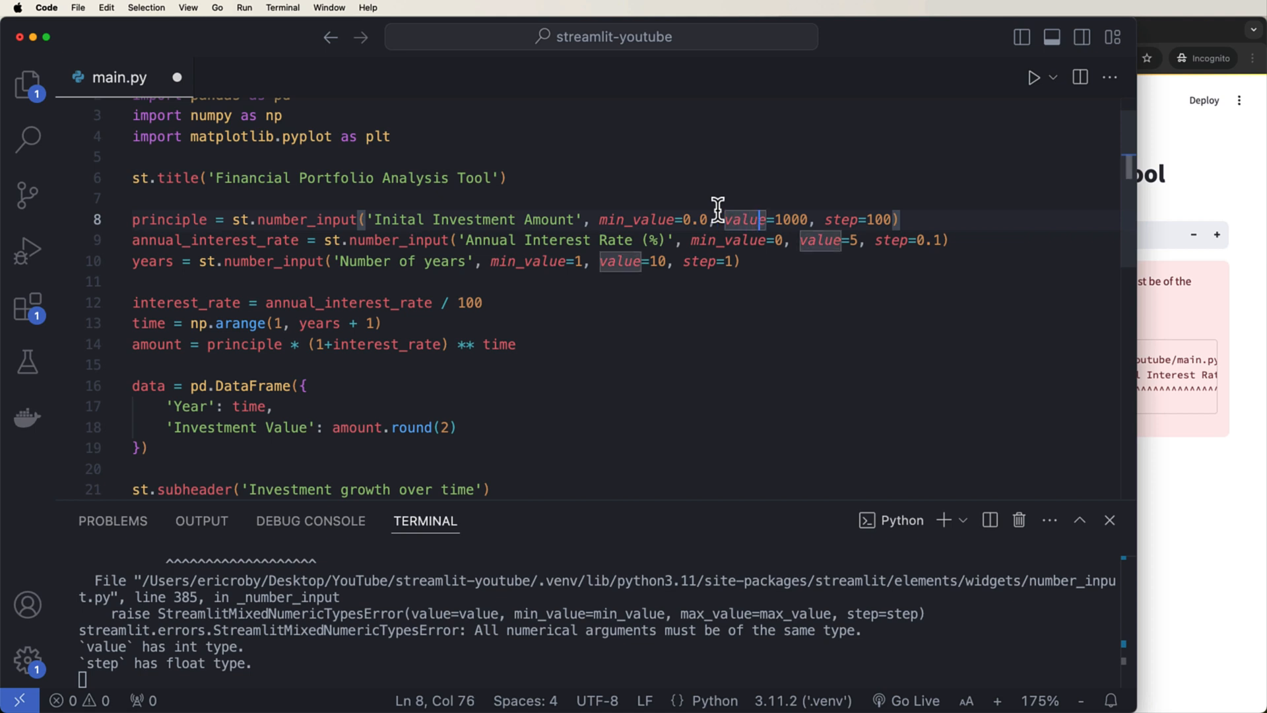
text(.0)
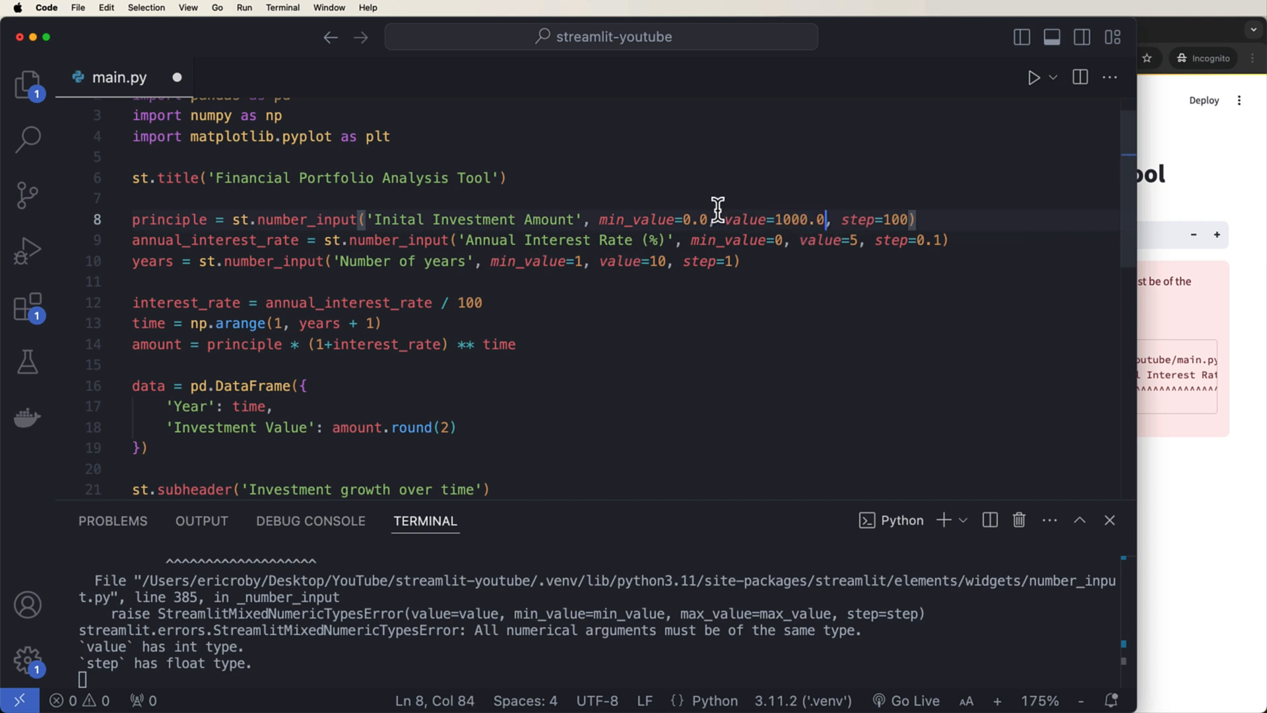
double_click(893, 219)
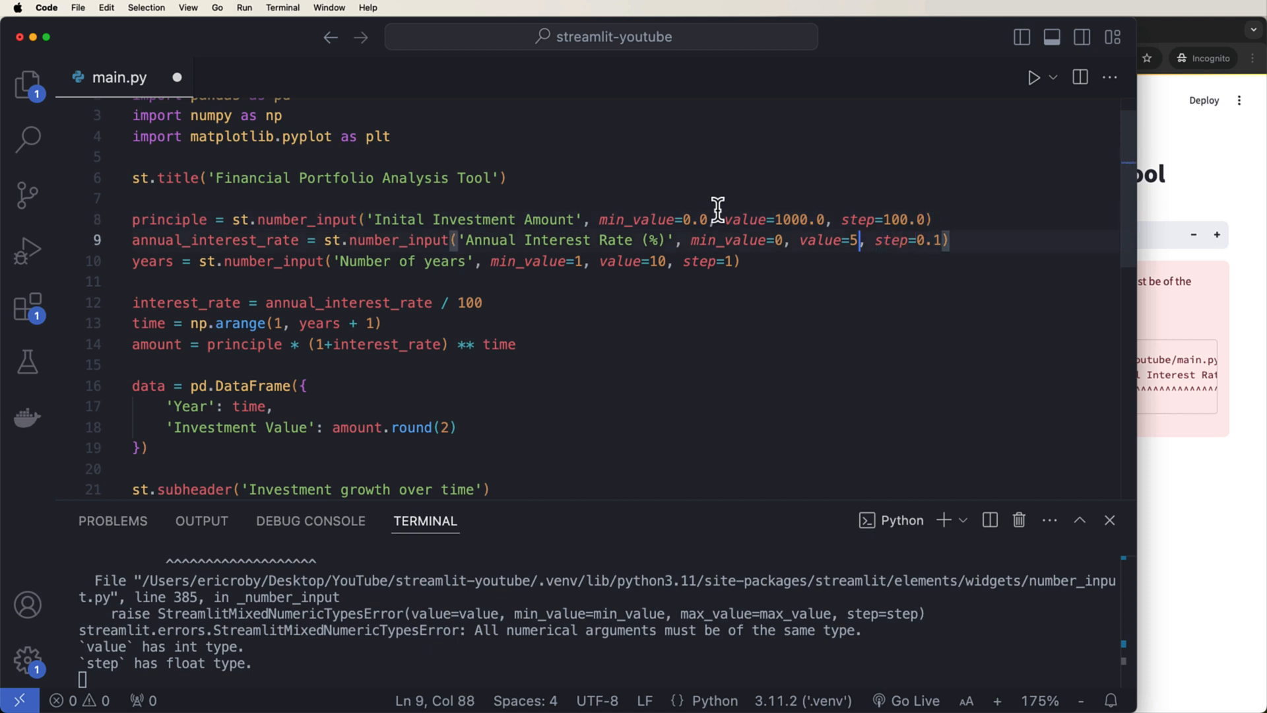
text(.0)
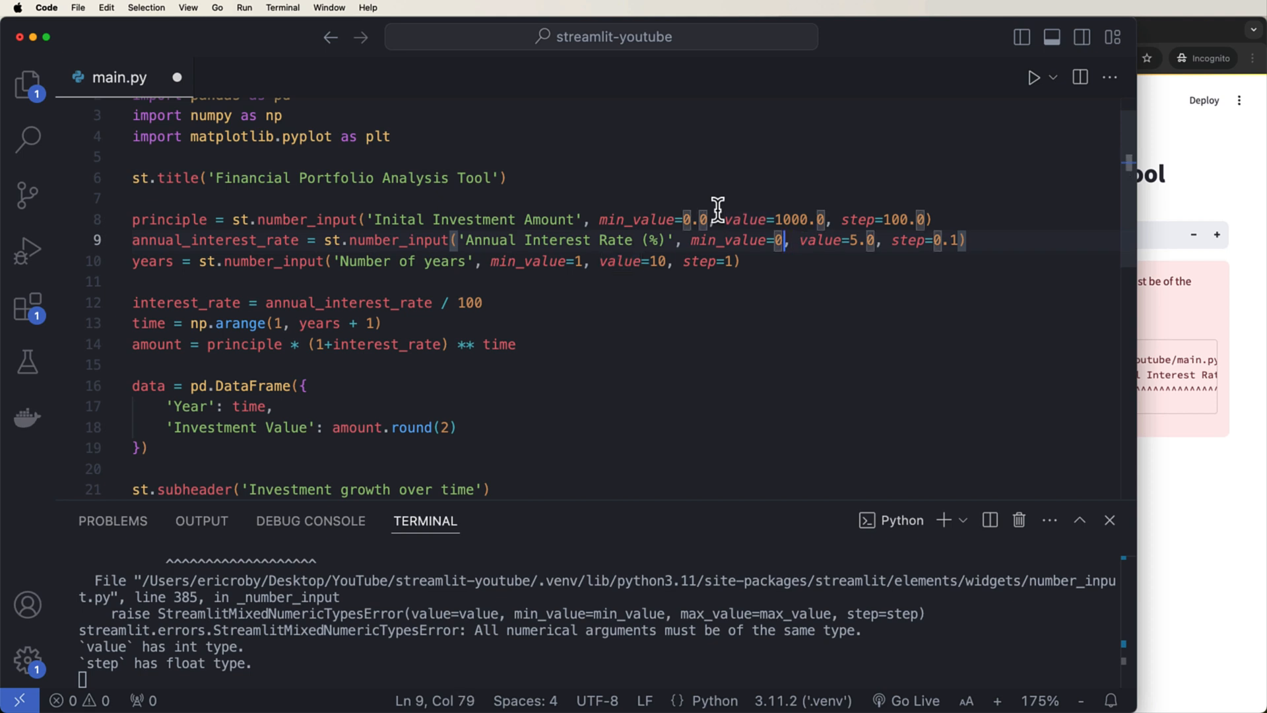
text(.0)
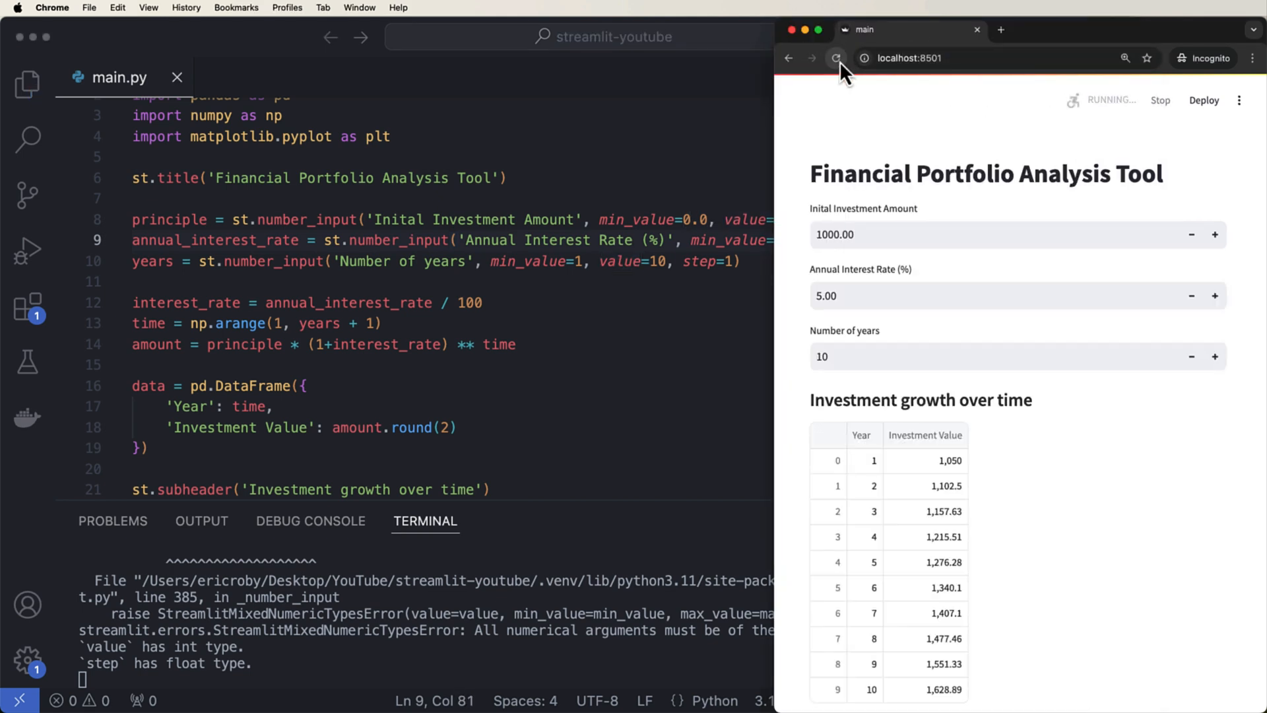
- Set Number of years to 30 and inspect the year-30 value of 4,321.94 in the table
scroll(down, 3)
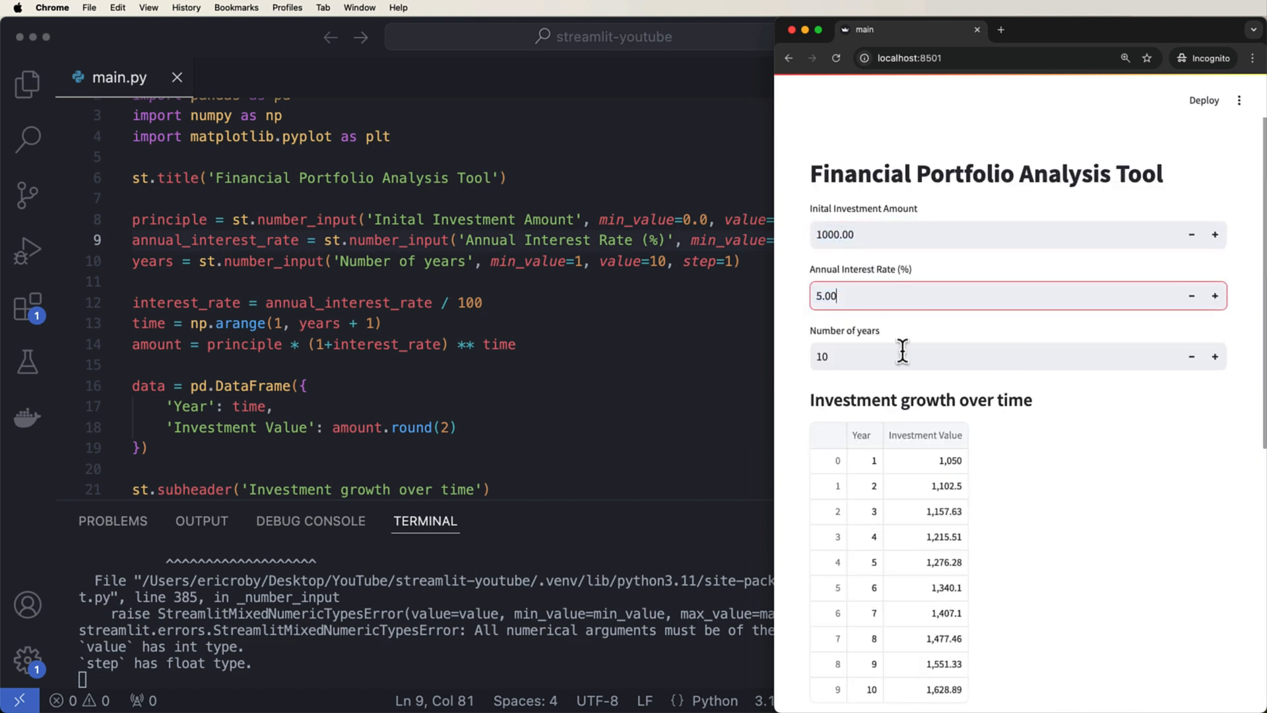
text(3)
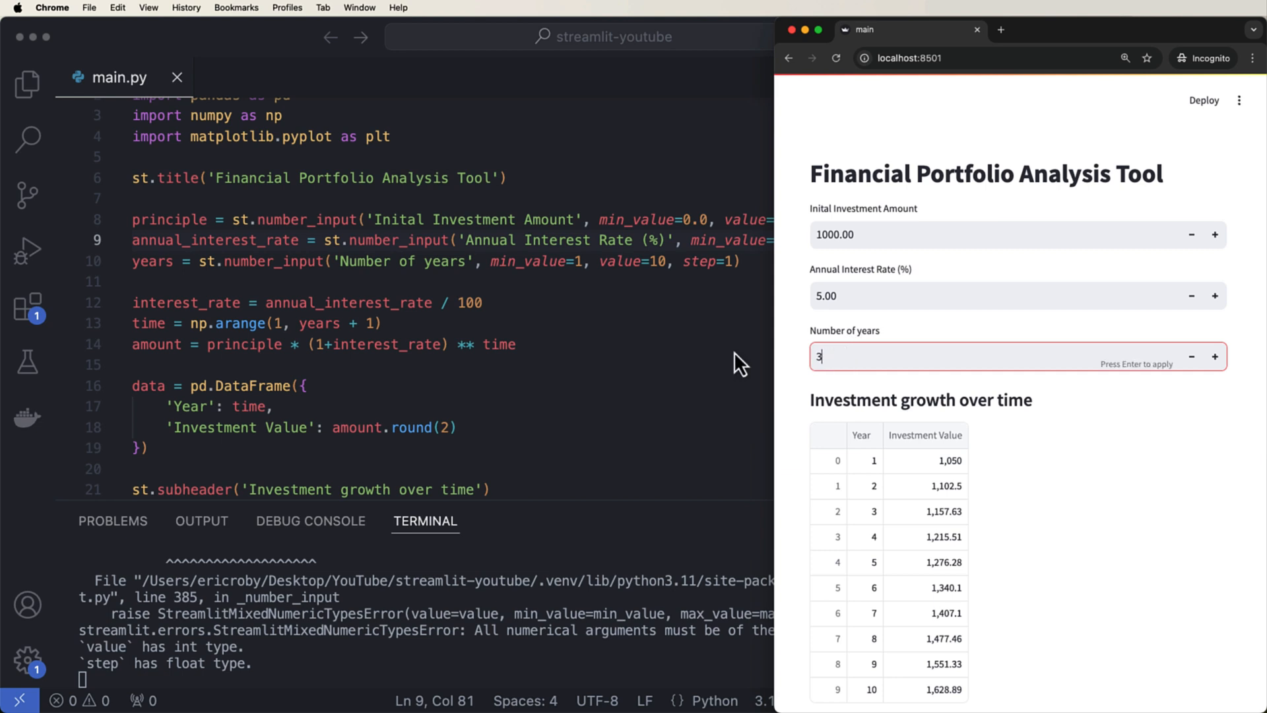
text(0)
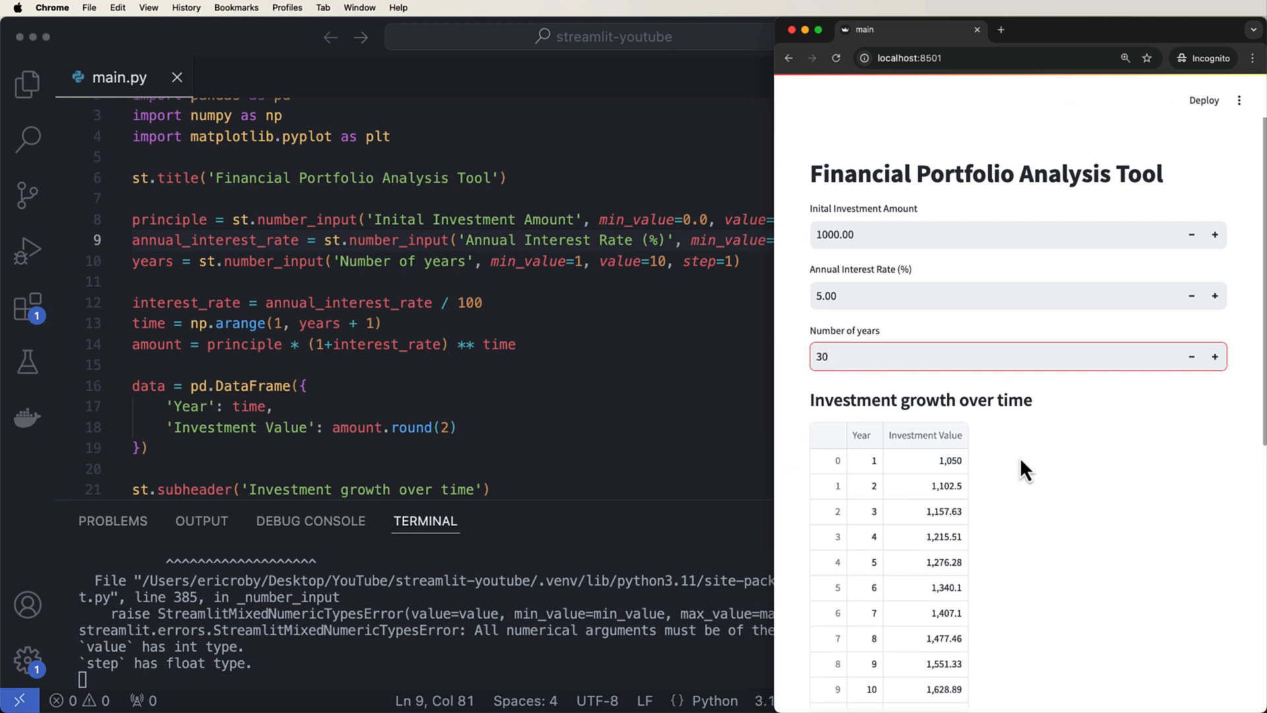
scroll(down, 3)
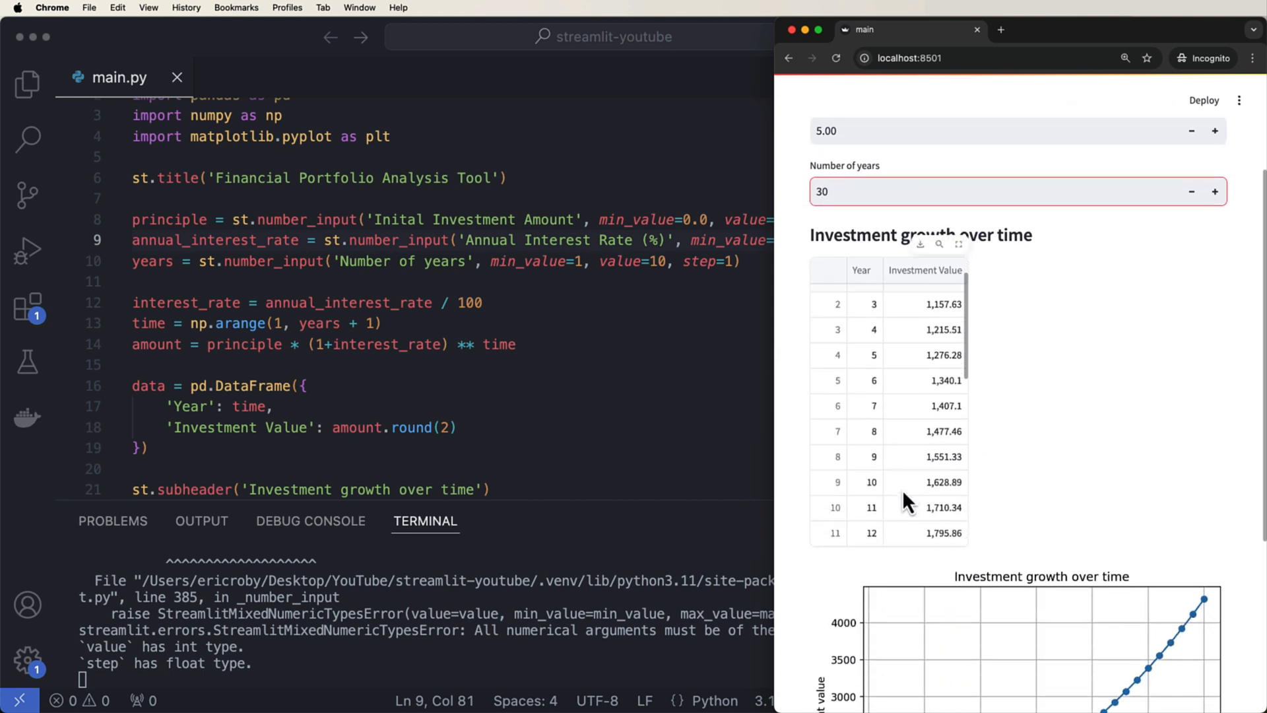
scroll(down, 3)
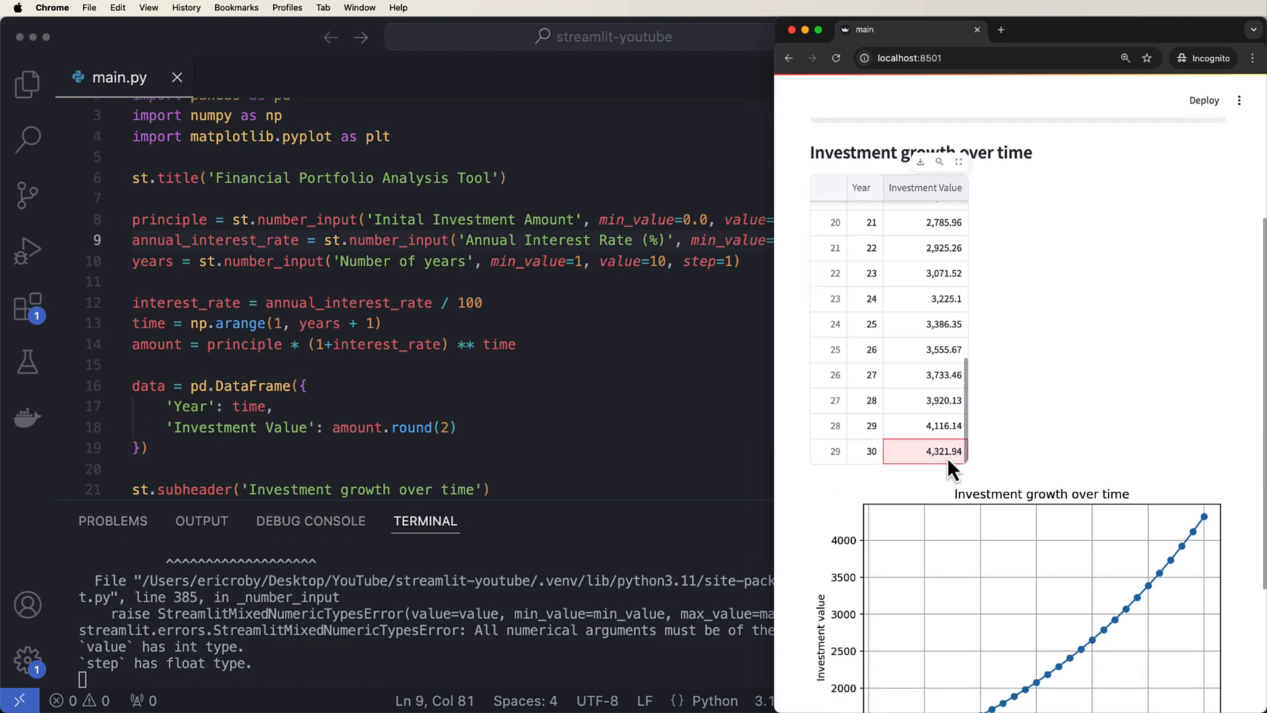
double_click(937, 451)
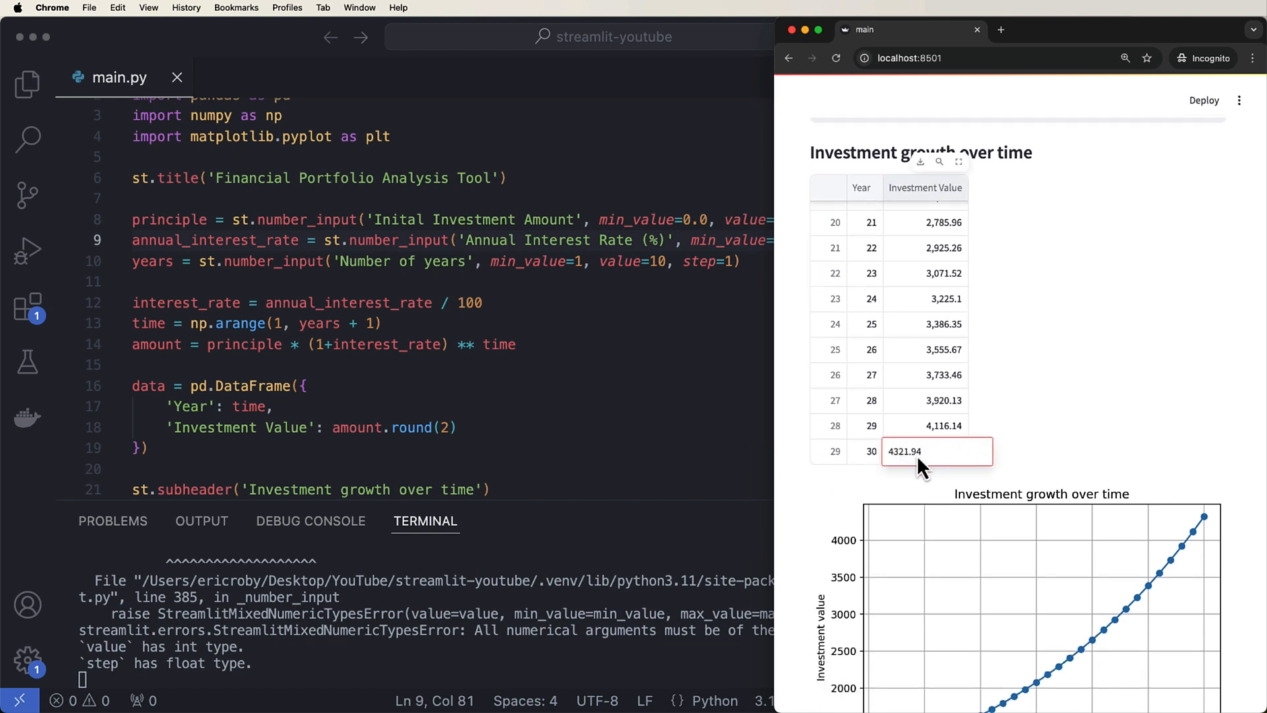
- Scroll down to view the 30-year investment growth line chart
scroll(down, 3)
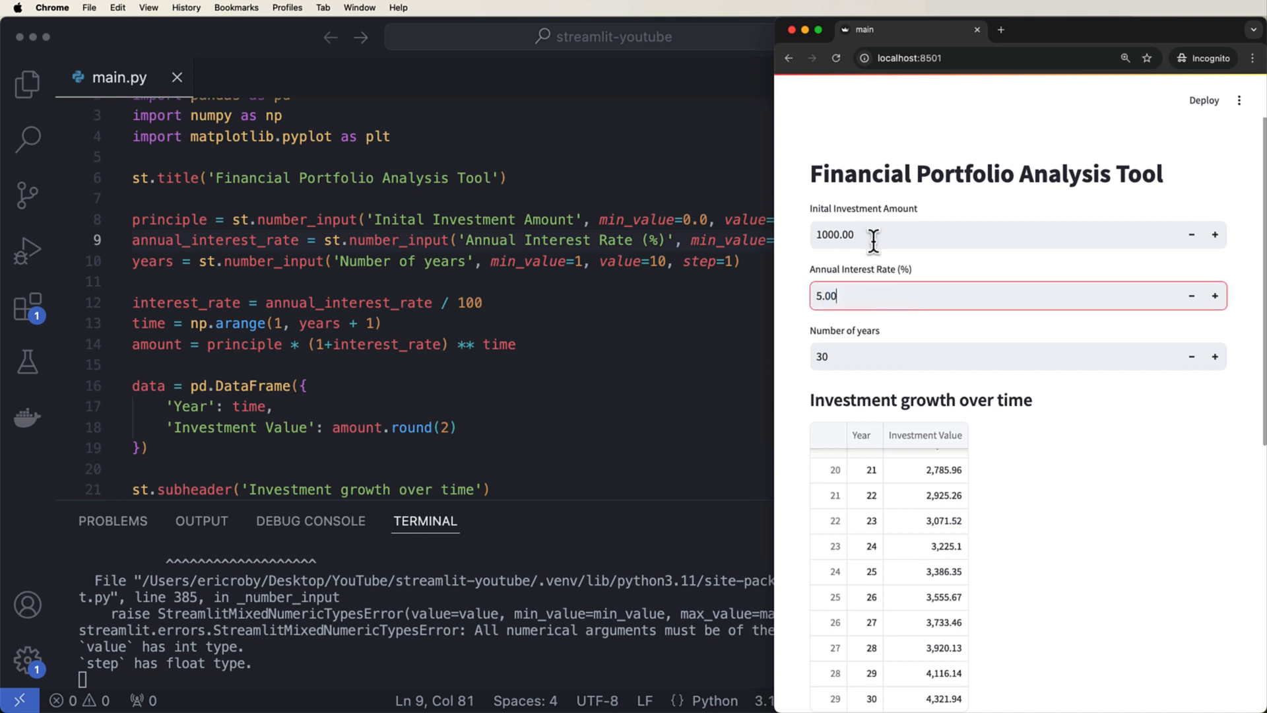
scroll(down, 3)
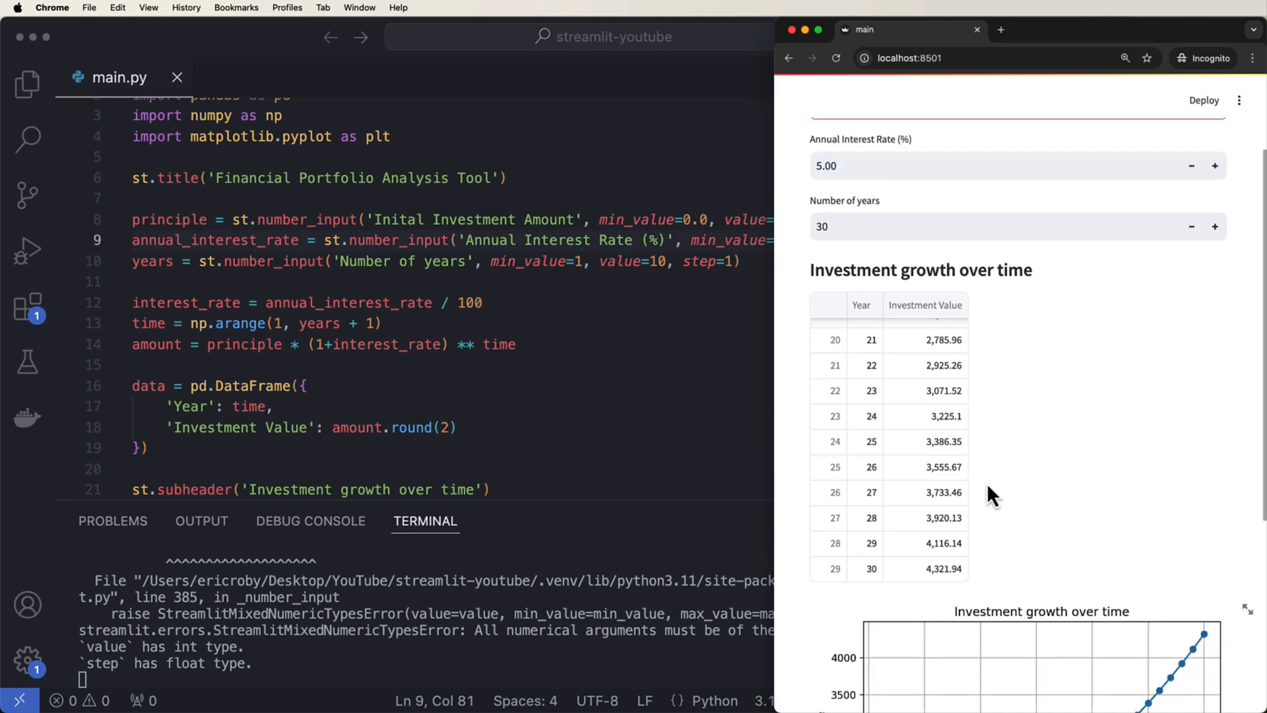
scroll(down, 3)
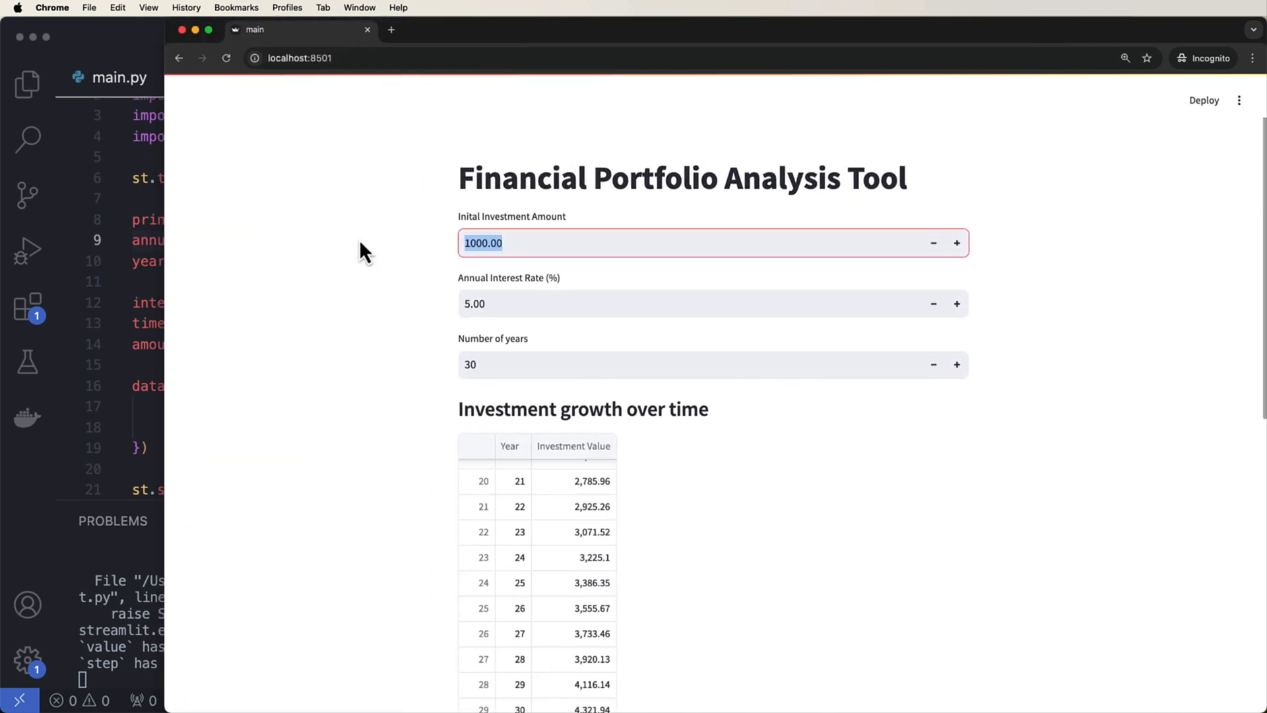
- Enter a 100000 initial investment at 7% and view the chart rising to 761,225.5 by year 30
text(100000)
click(713, 304)
text(7)
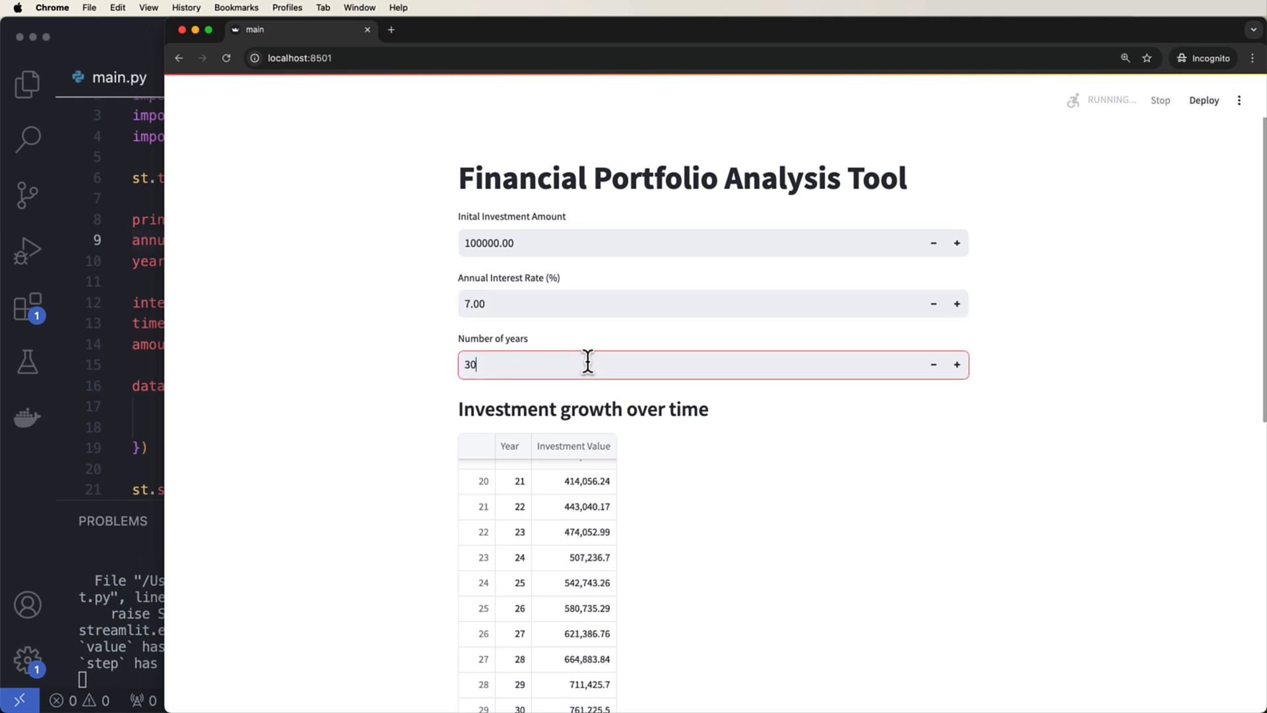
scroll(down, 3)
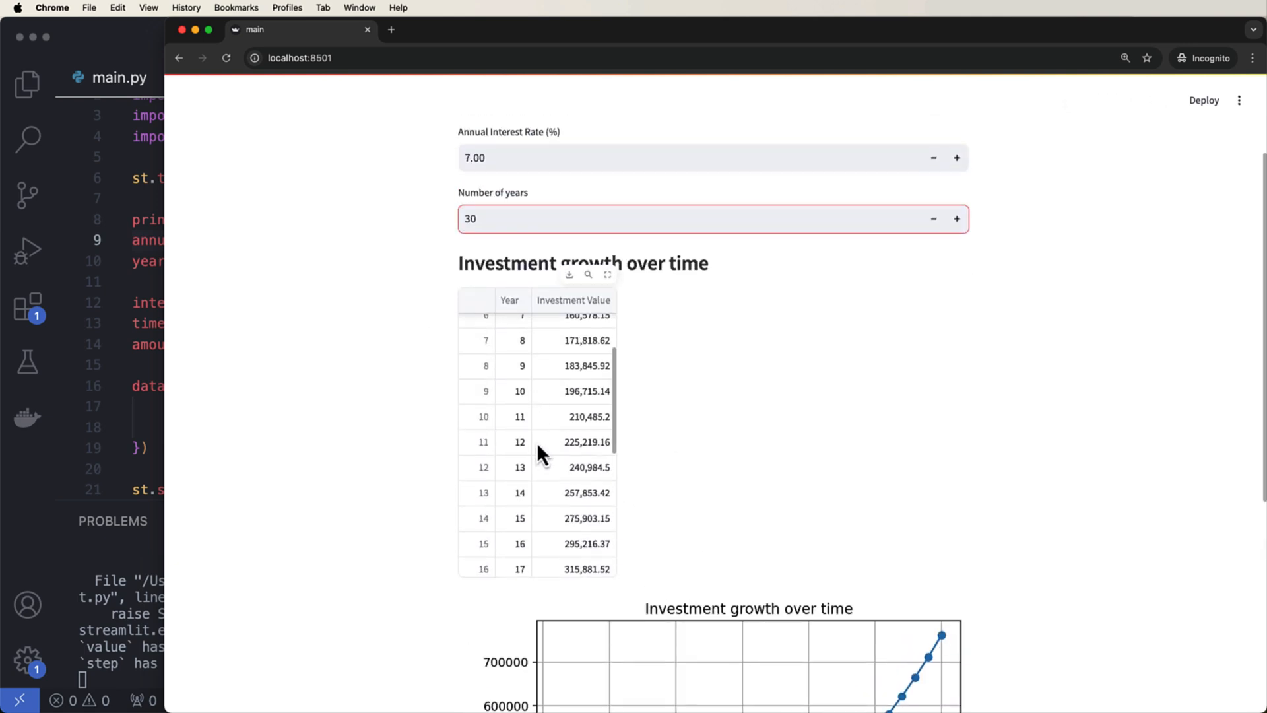
scroll(down, 3)
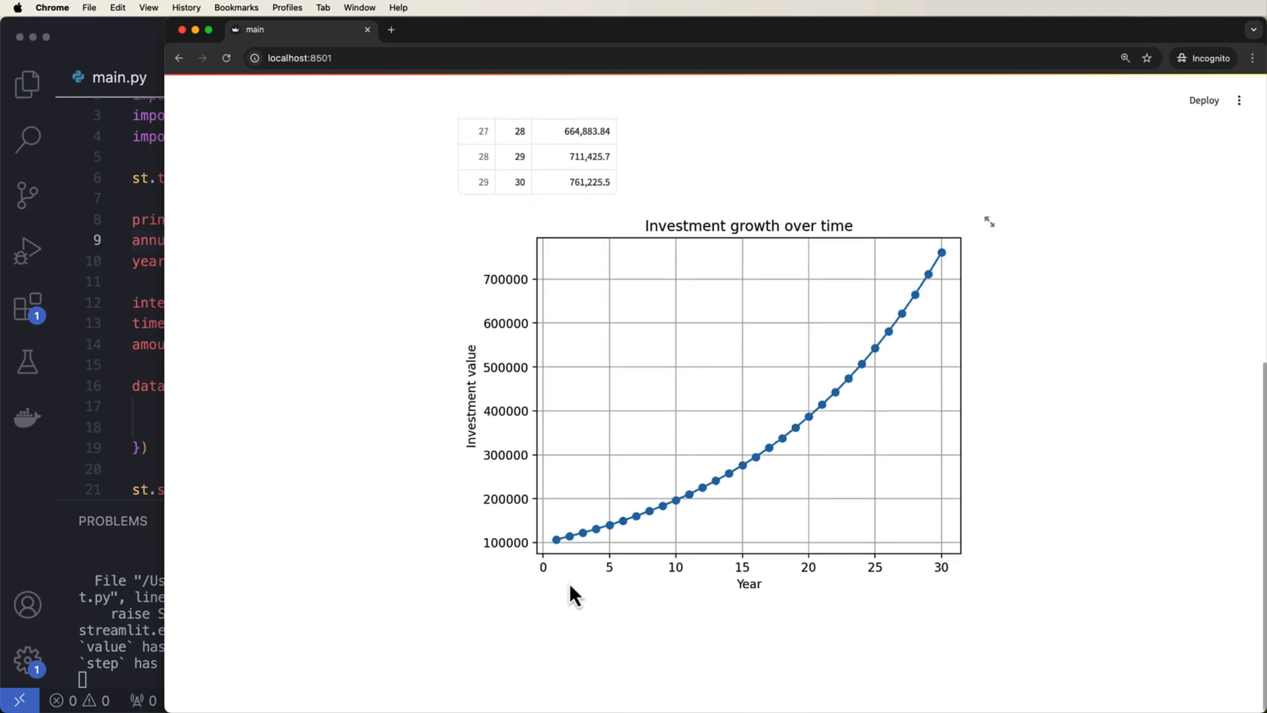